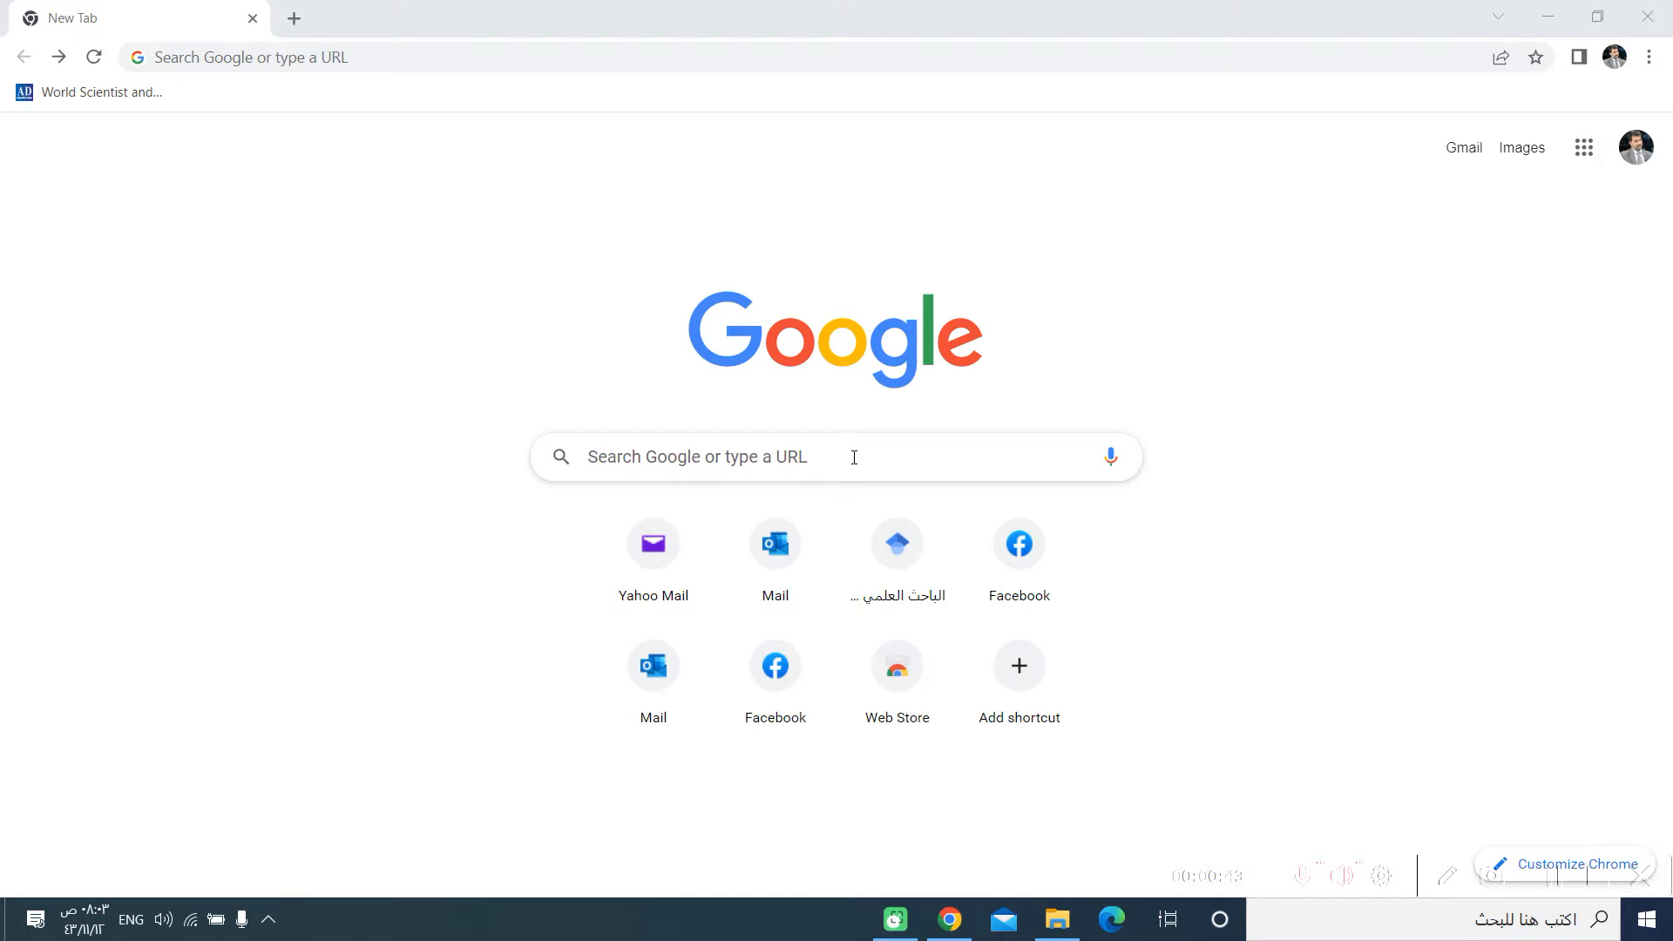
Search Google for 'identax software download' and go to the IDENTAX download page
{"action": "type", "text": "identax software download"}
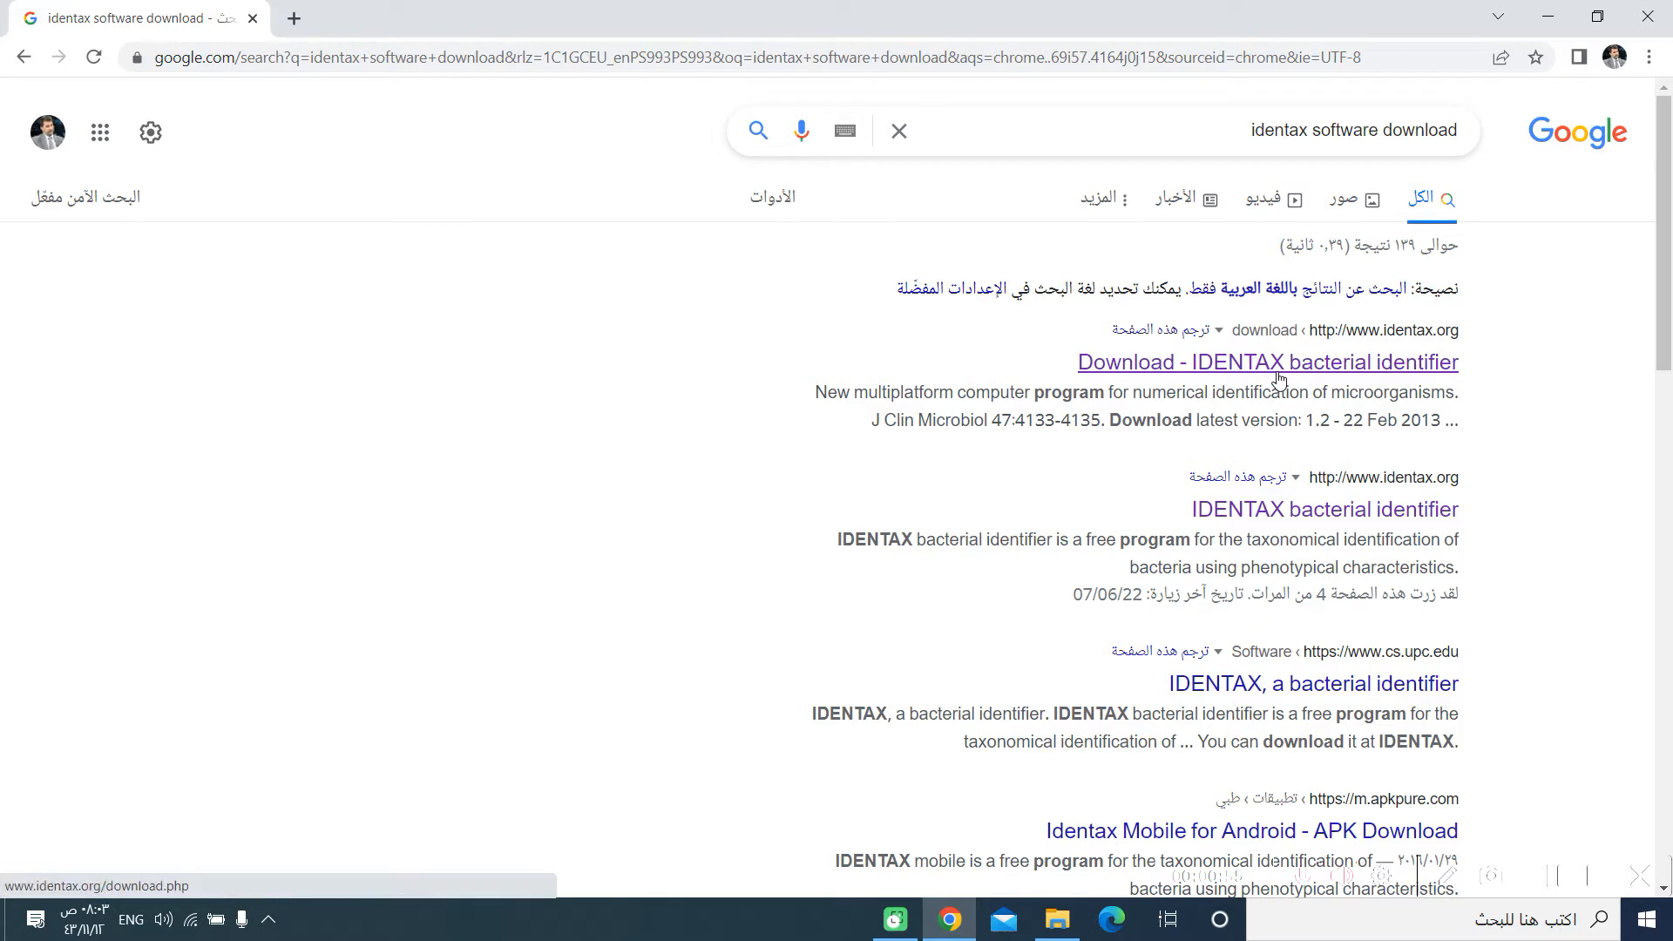
{"action": "left_click", "coordinate": [1266, 362]}
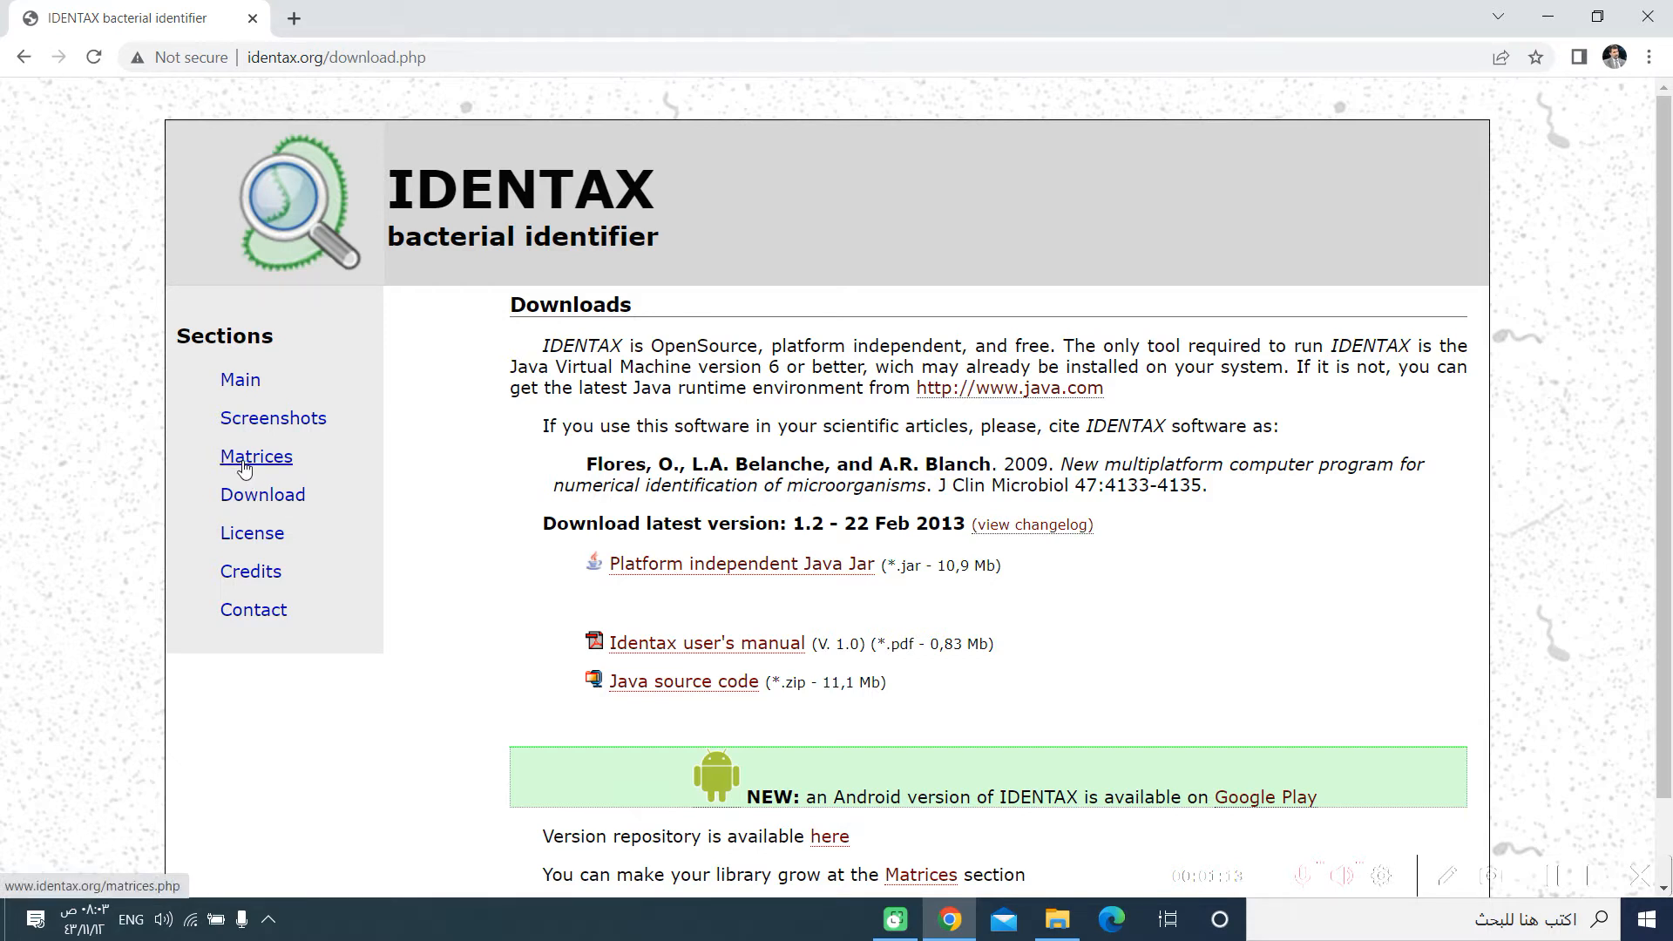
{"action": "mouse_move", "coordinate": [335, 444]}
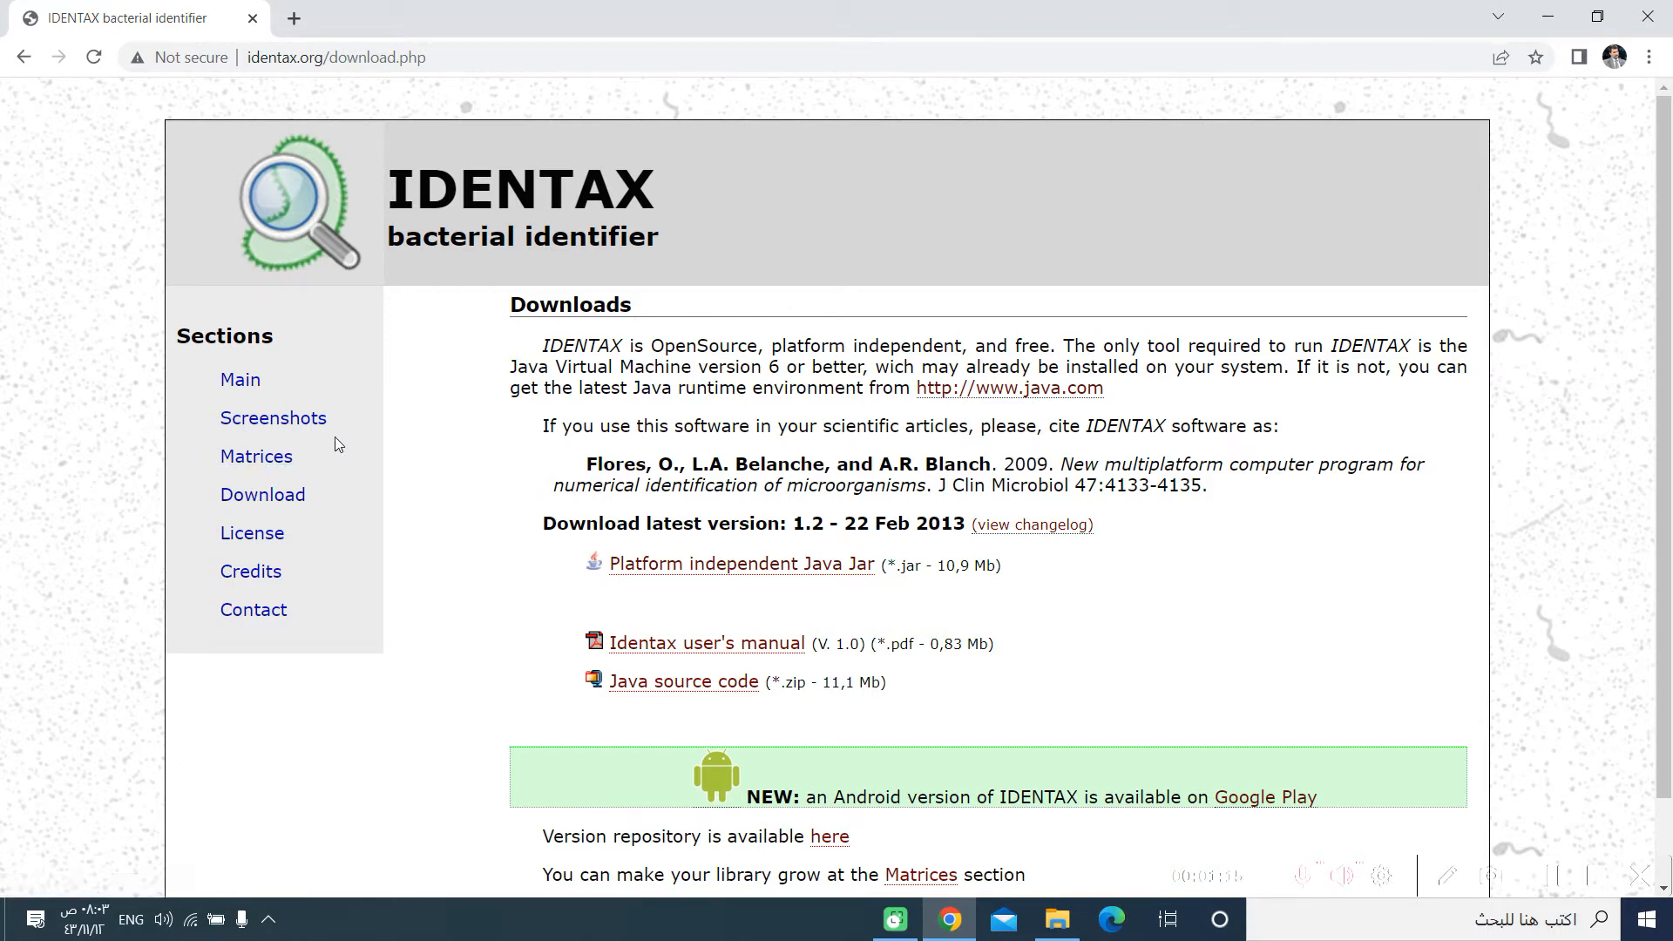
{"action": "mouse_move", "coordinate": [359, 451]}
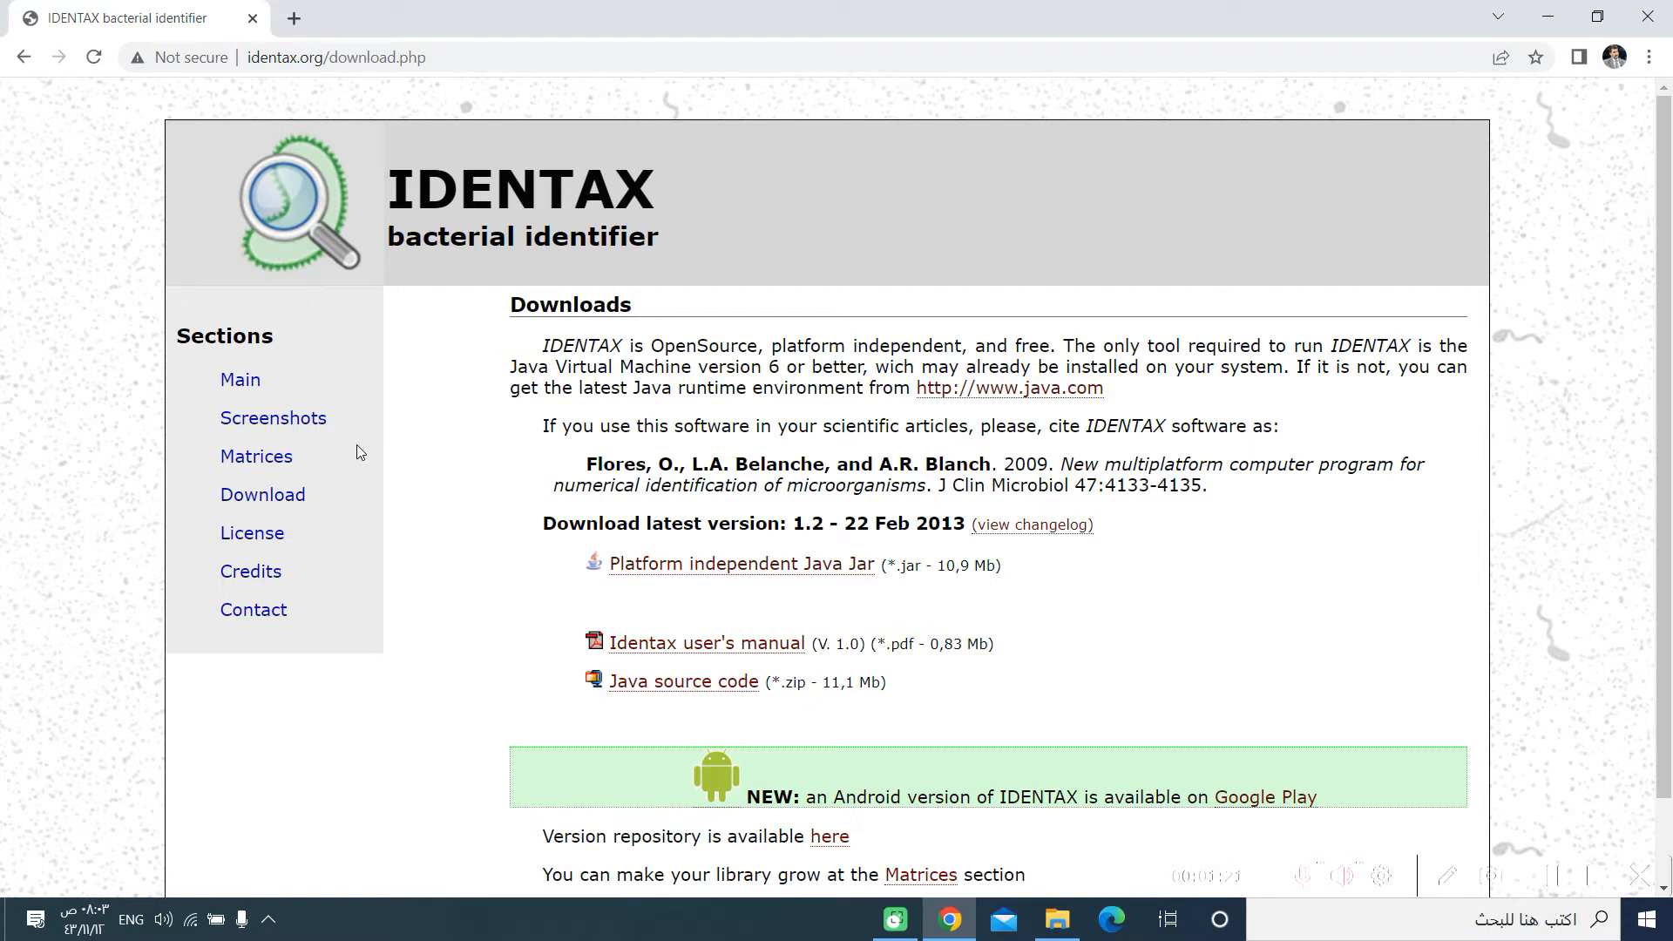
{"action": "mouse_move", "coordinate": [741, 565]}
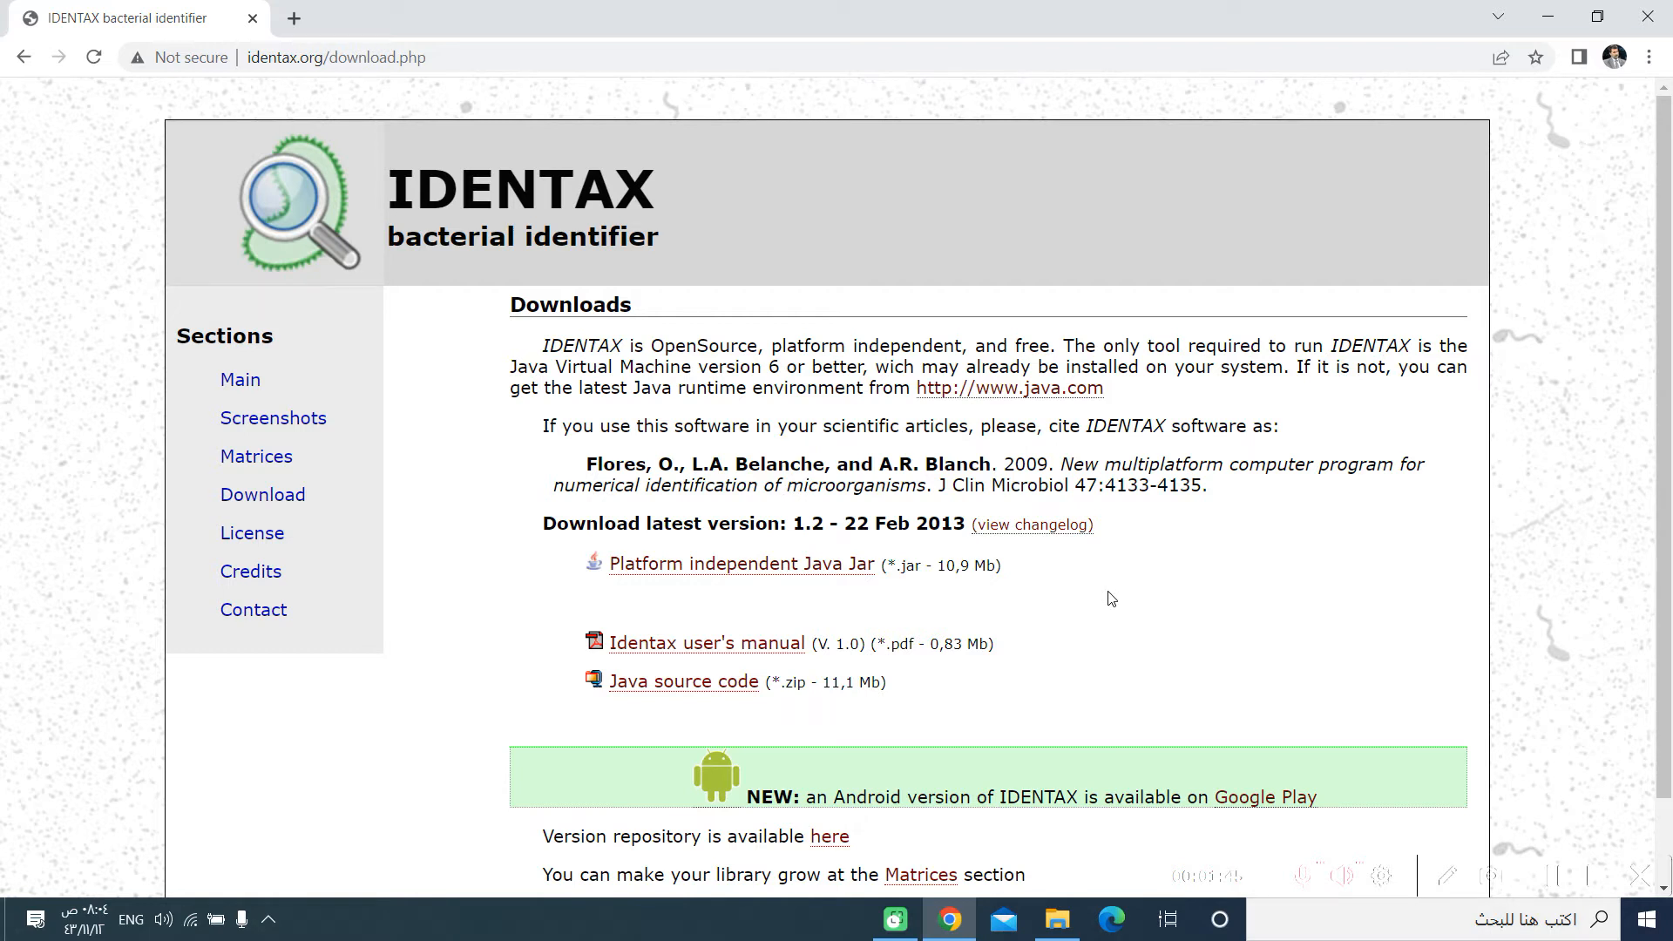
{"action": "mouse_move", "coordinate": [1091, 591]}
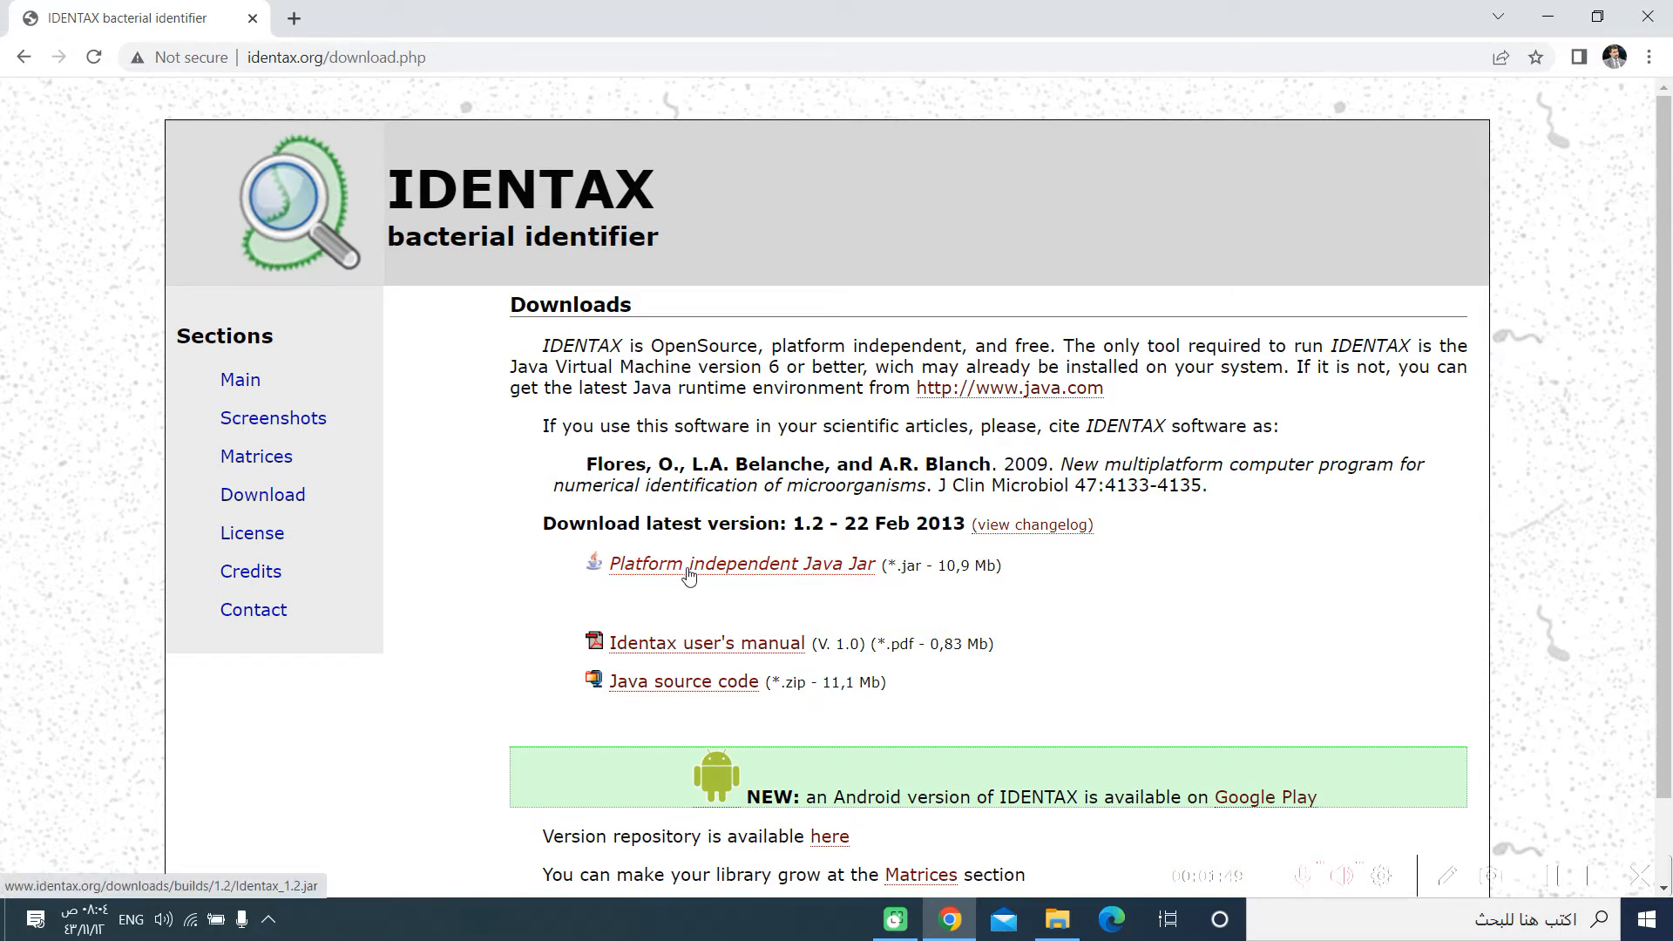
Download the platform independent Java Jar and the Java source code archive
{"action": "left_click", "coordinate": [739, 563]}
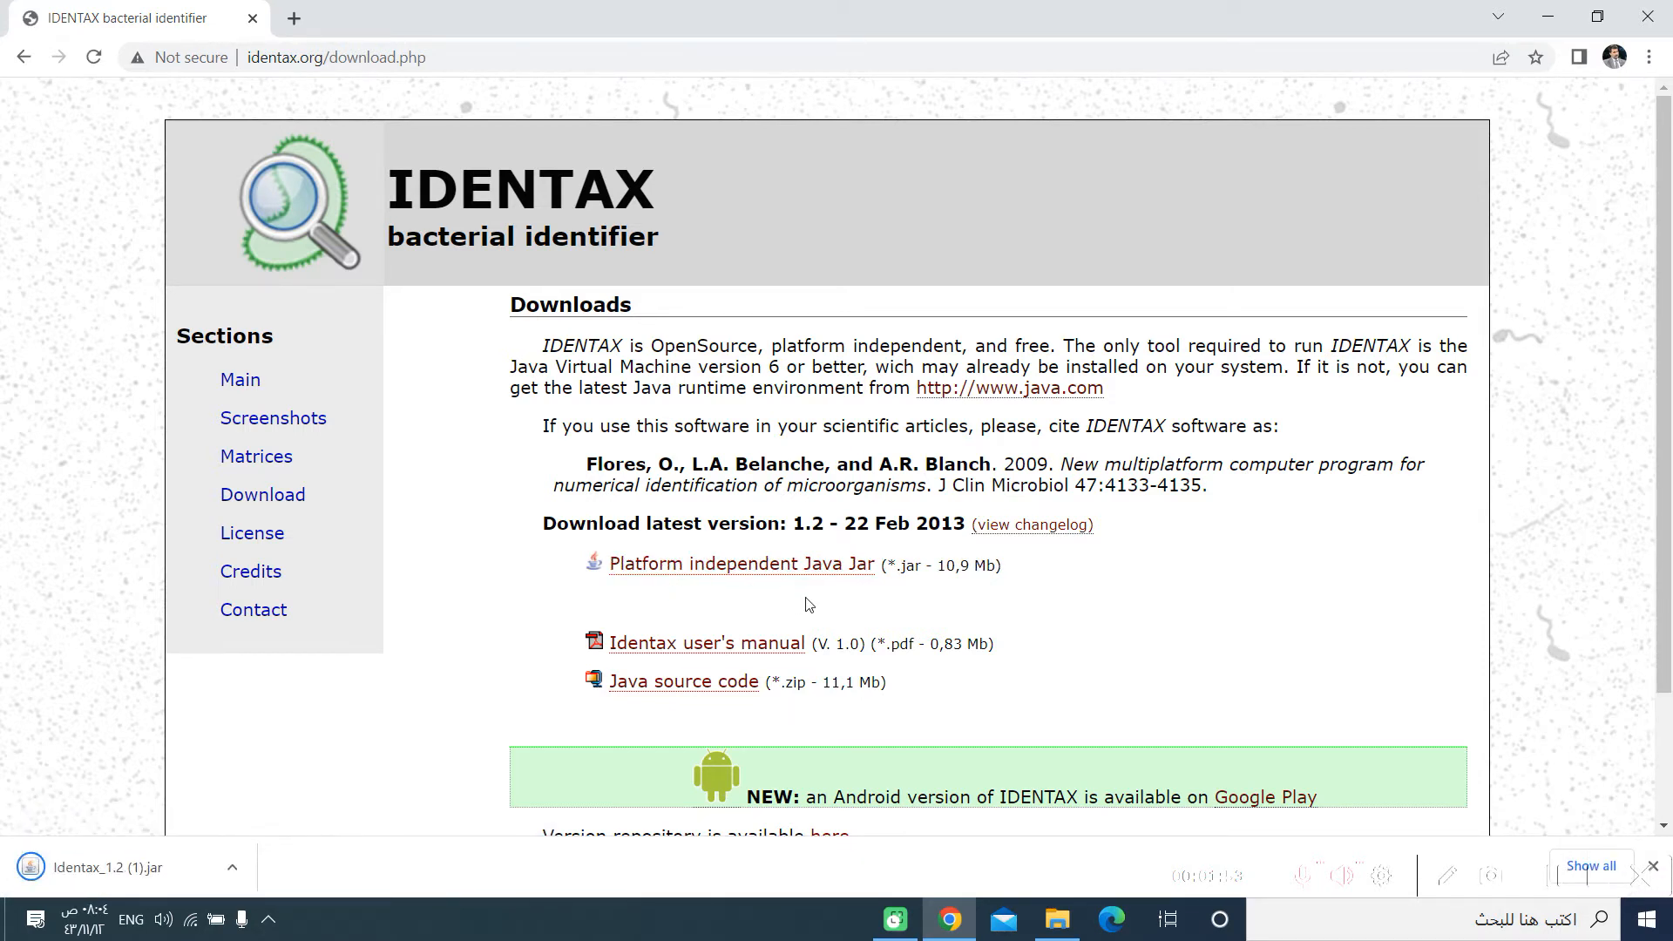
{"action": "mouse_move", "coordinate": [681, 681]}
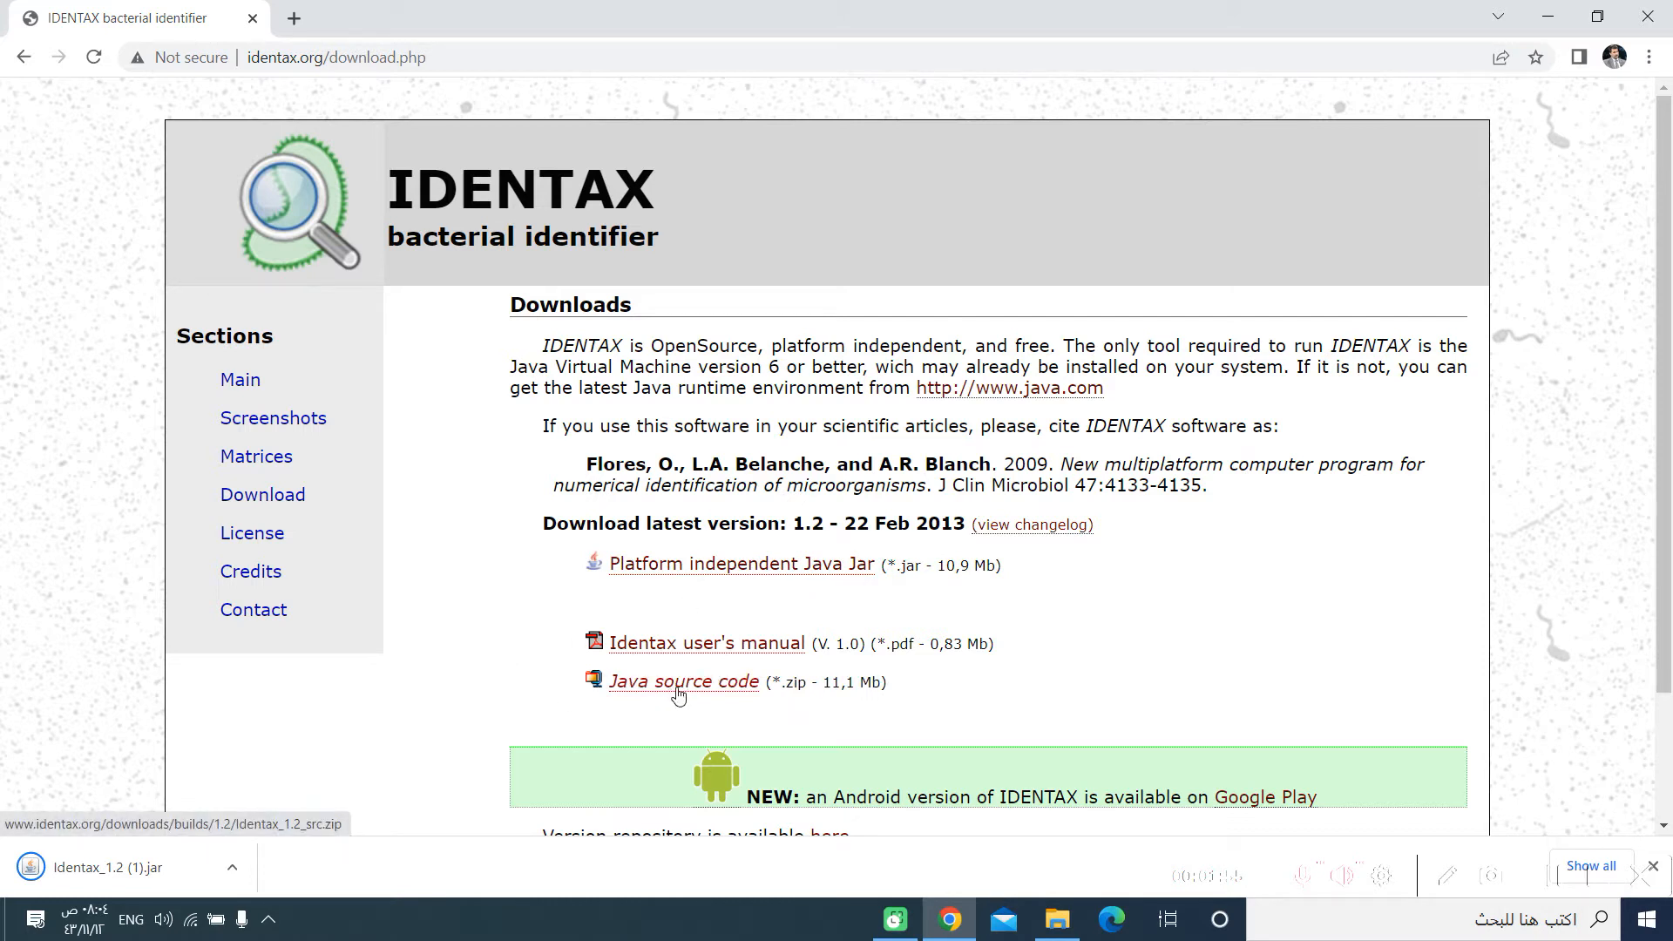
{"action": "left_click", "coordinate": [681, 682]}
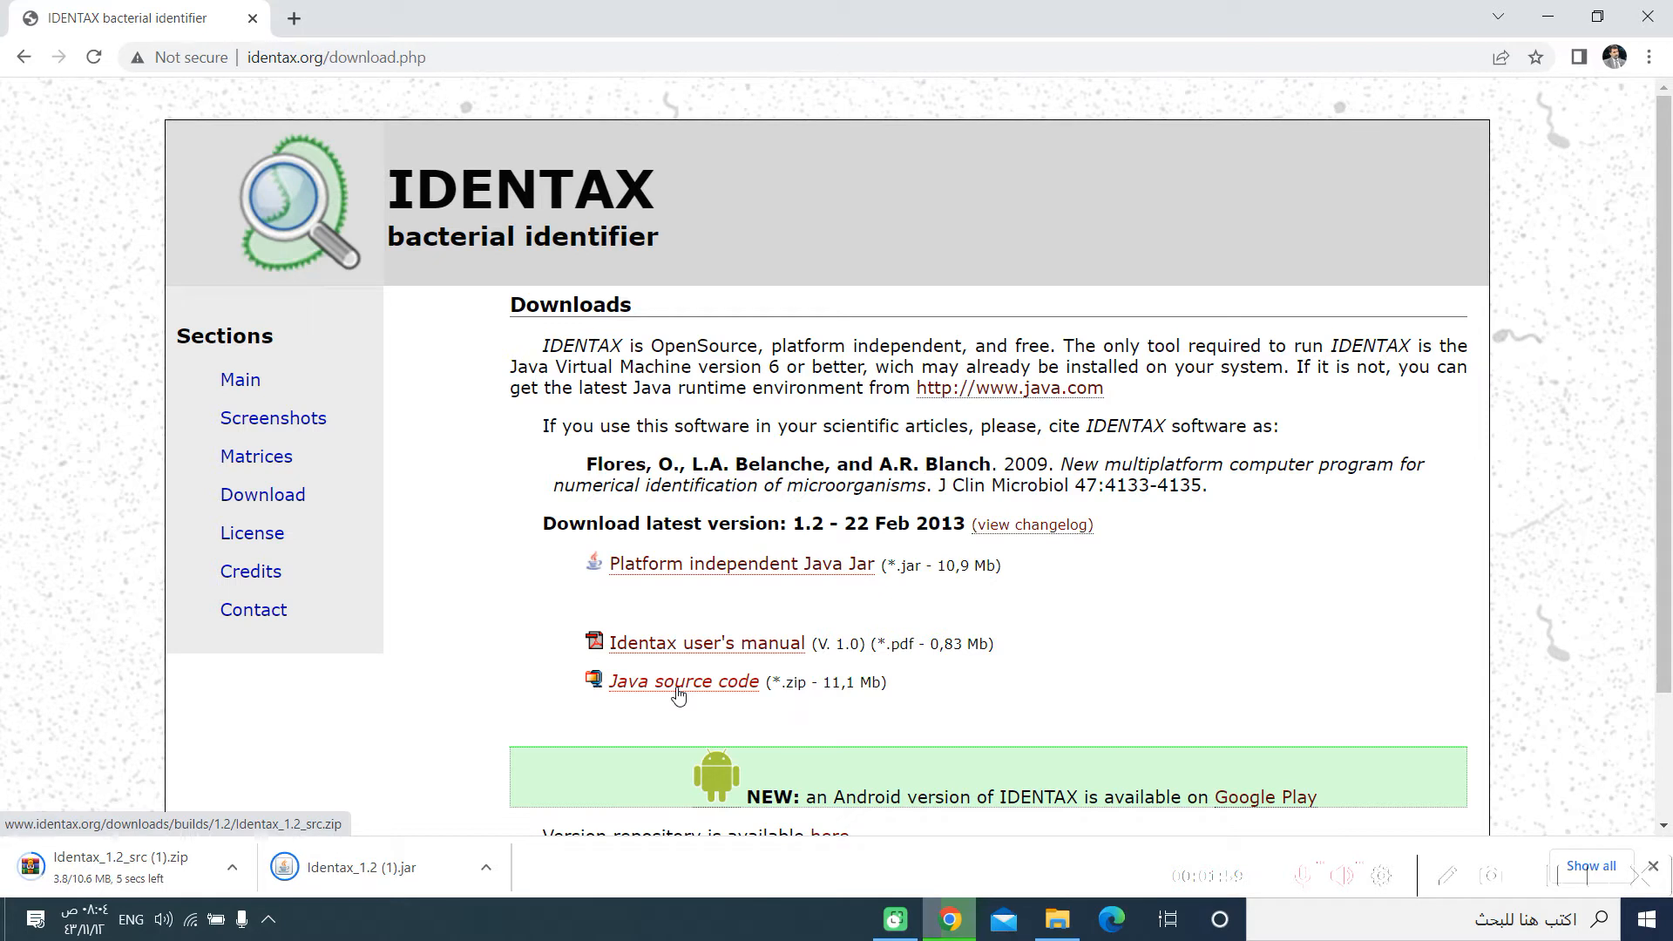
{"action": "mouse_move", "coordinate": [703, 667]}
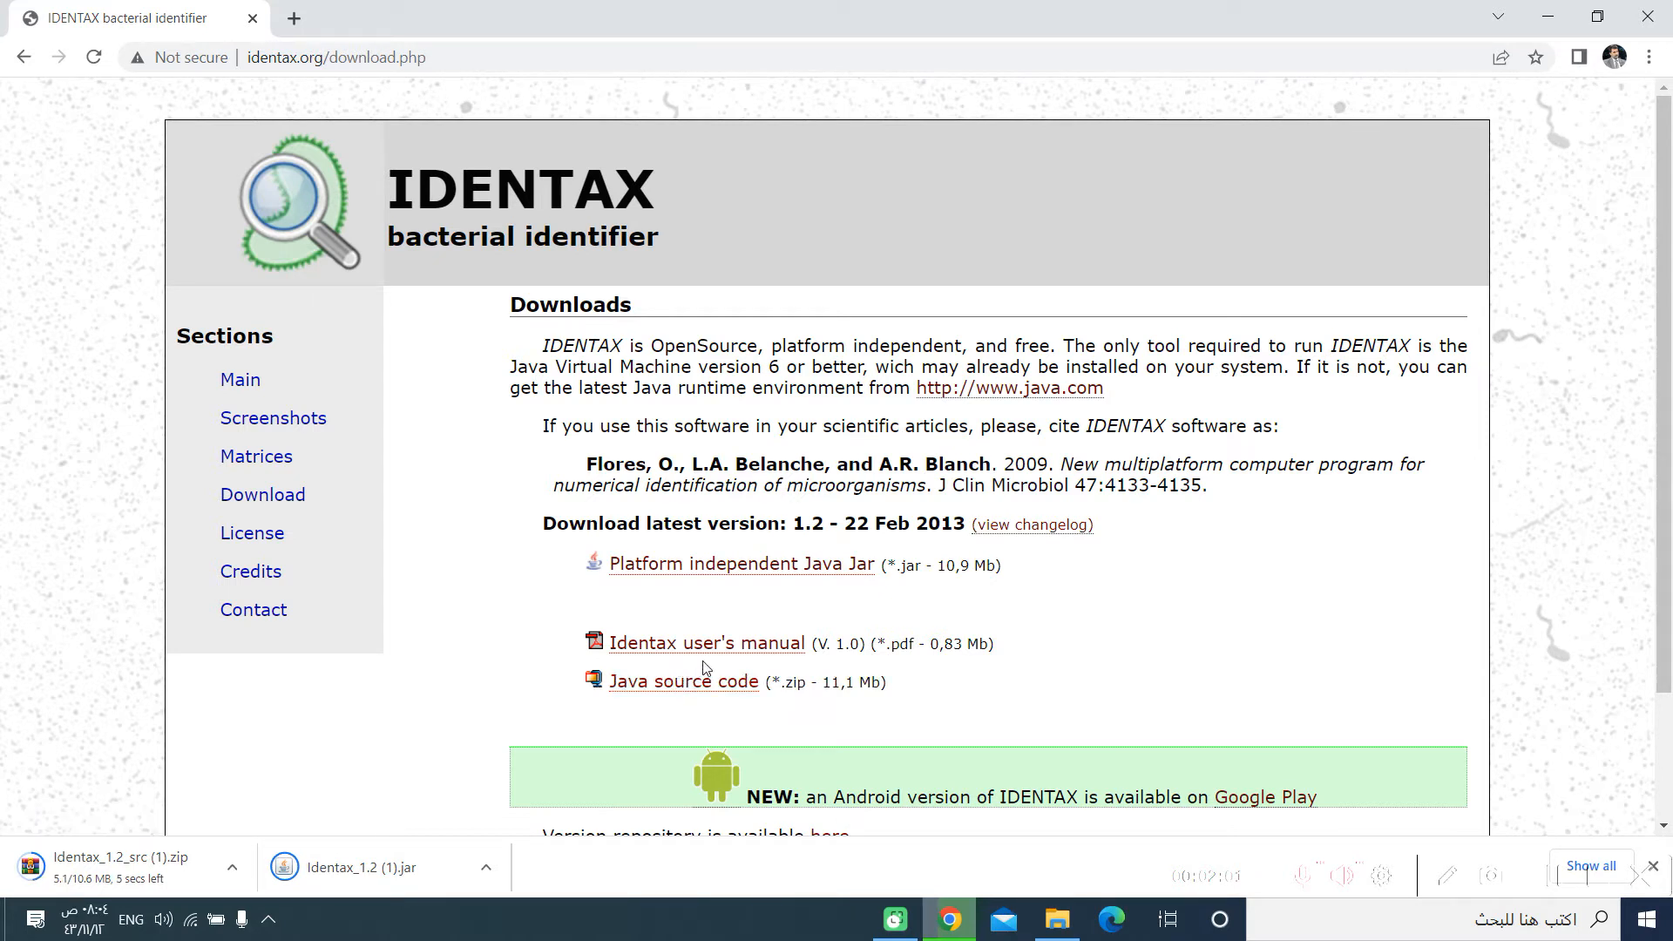
{"action": "mouse_move", "coordinate": [777, 664]}
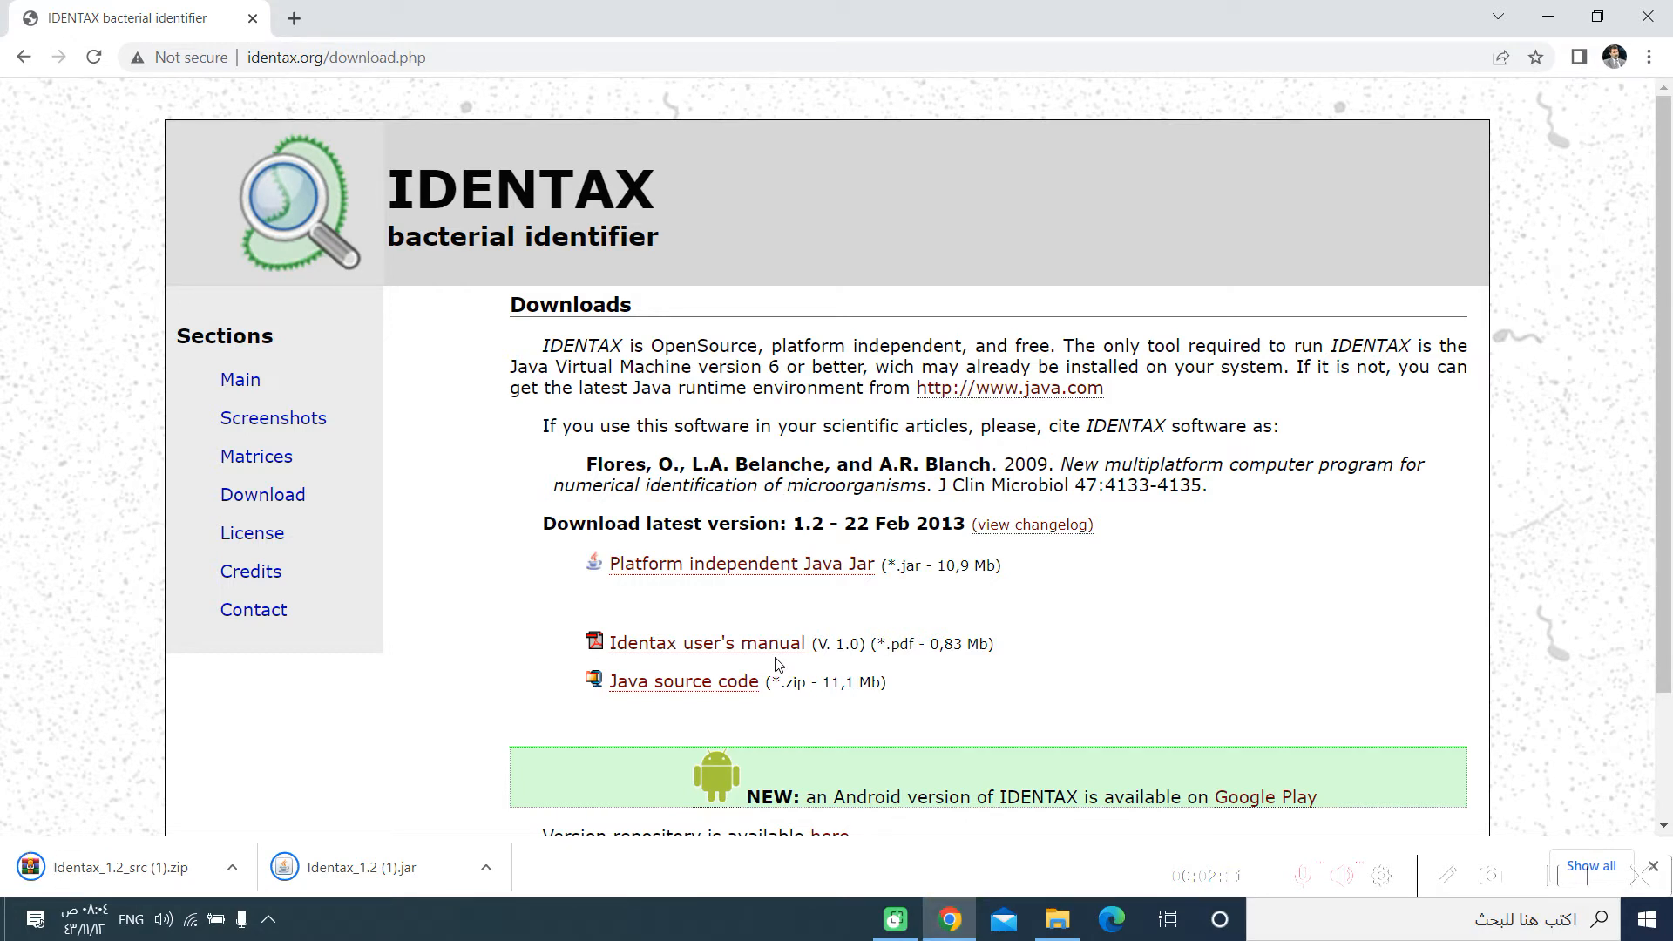
{"action": "mouse_move", "coordinate": [567, 568]}
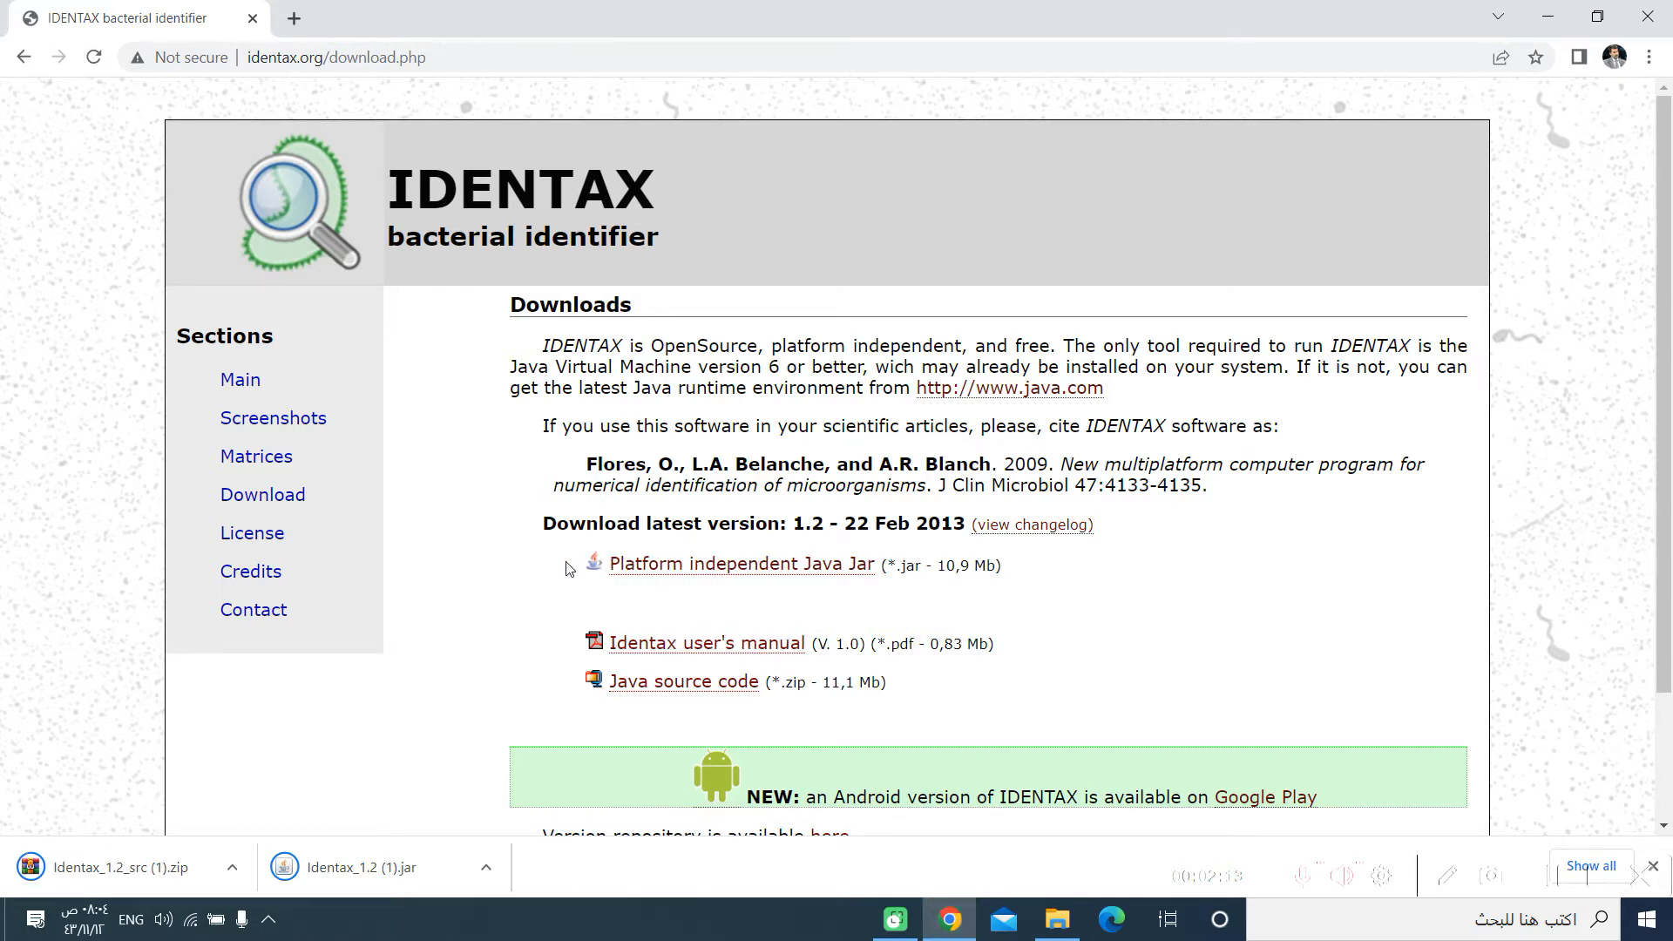
{"action": "mouse_move", "coordinate": [534, 573]}
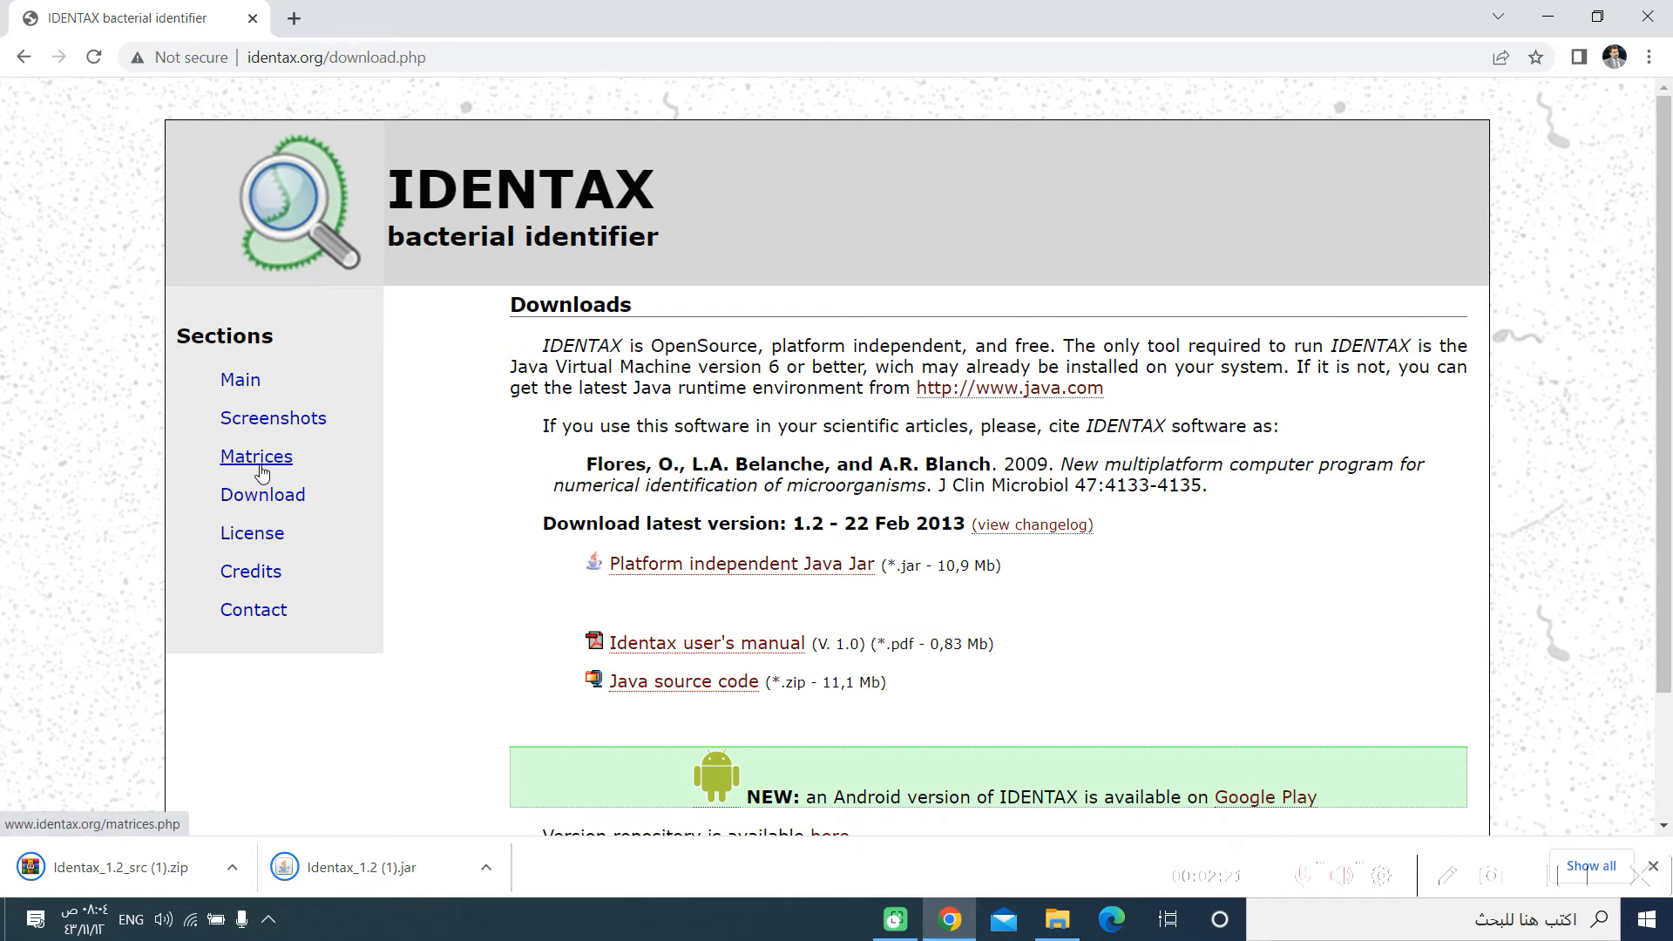
Go to the Matrices page from the Sections sidebar
{"action": "left_click", "coordinate": [256, 457]}
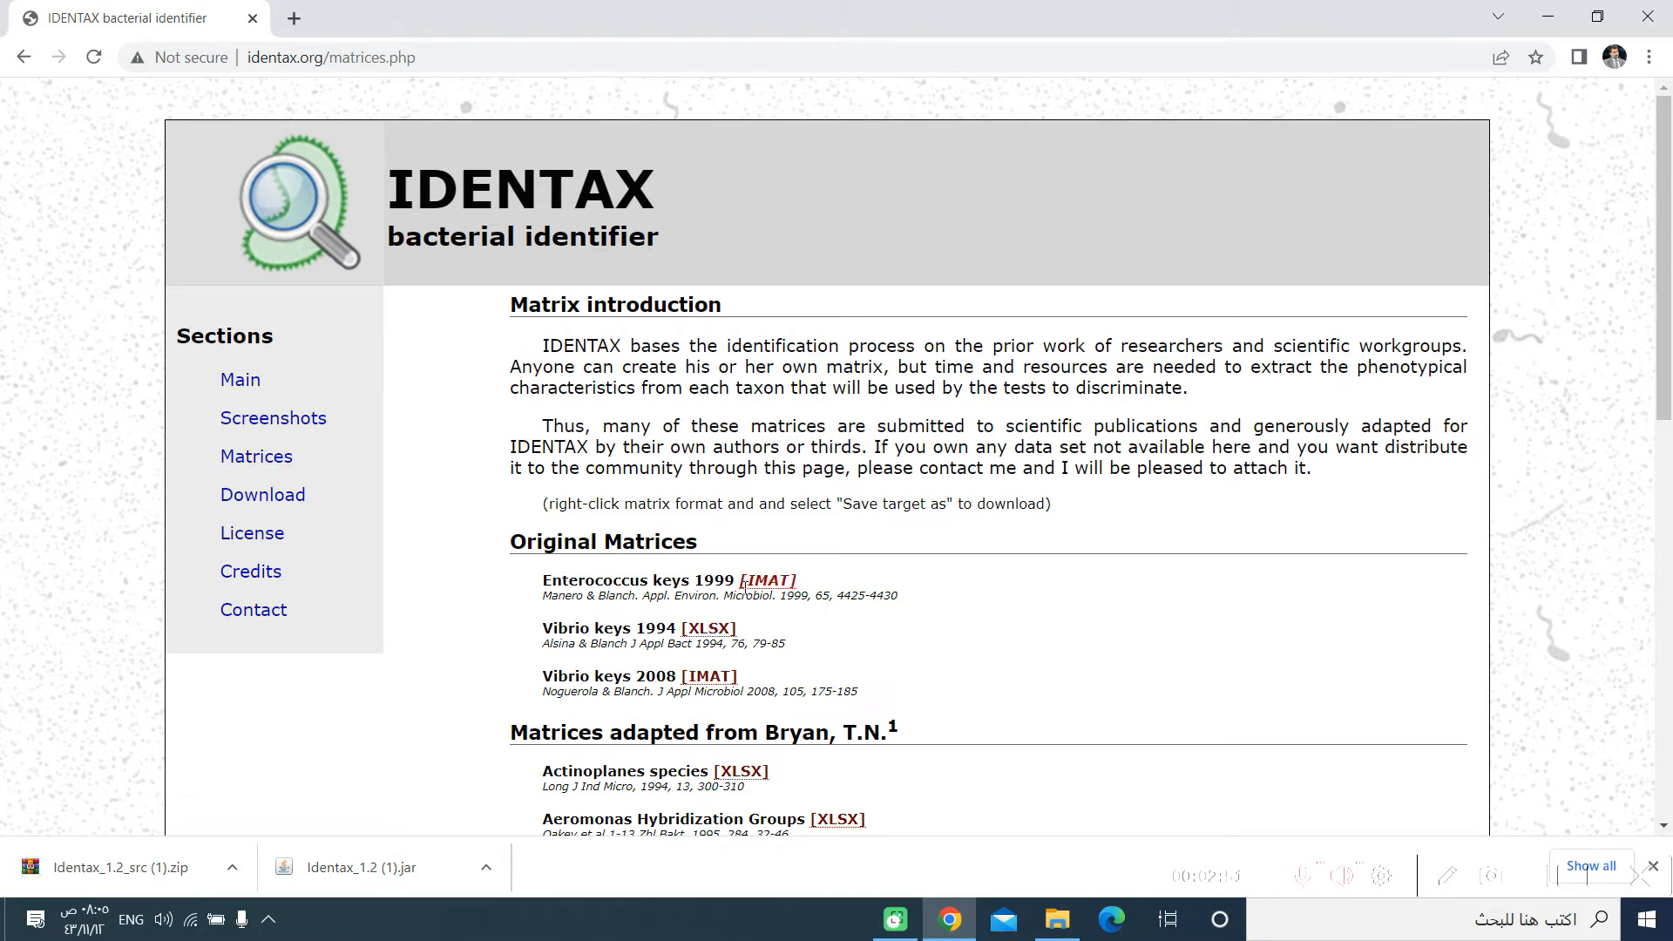
{"action": "mouse_move", "coordinate": [767, 580]}
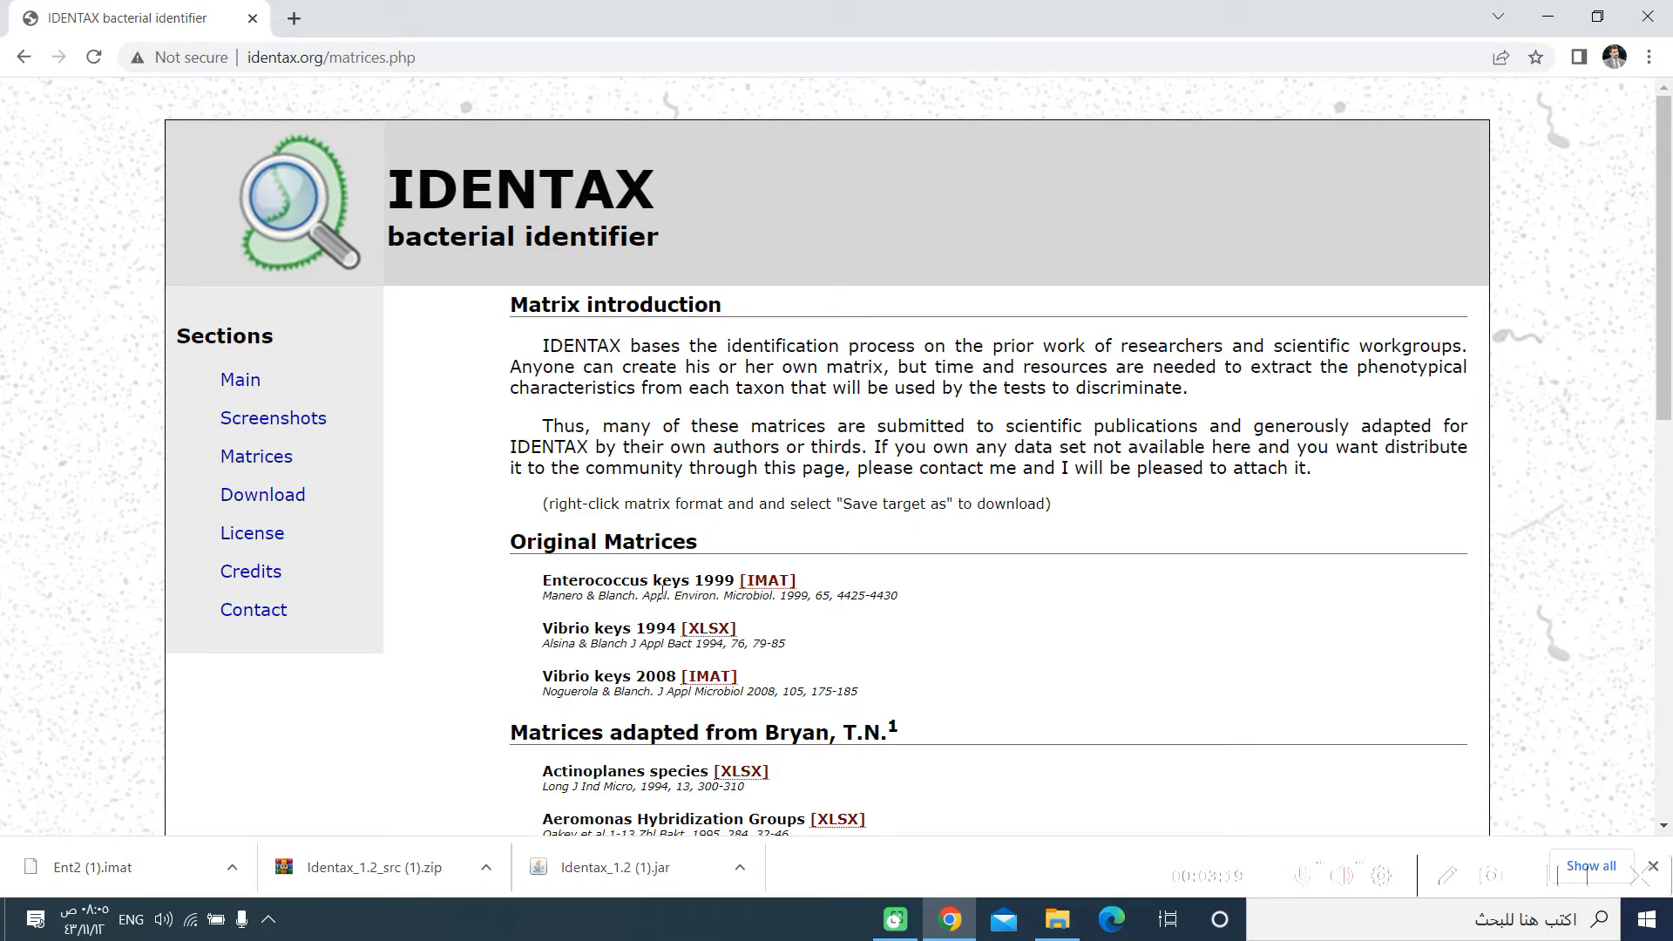
{"action": "mouse_move", "coordinate": [609, 637]}
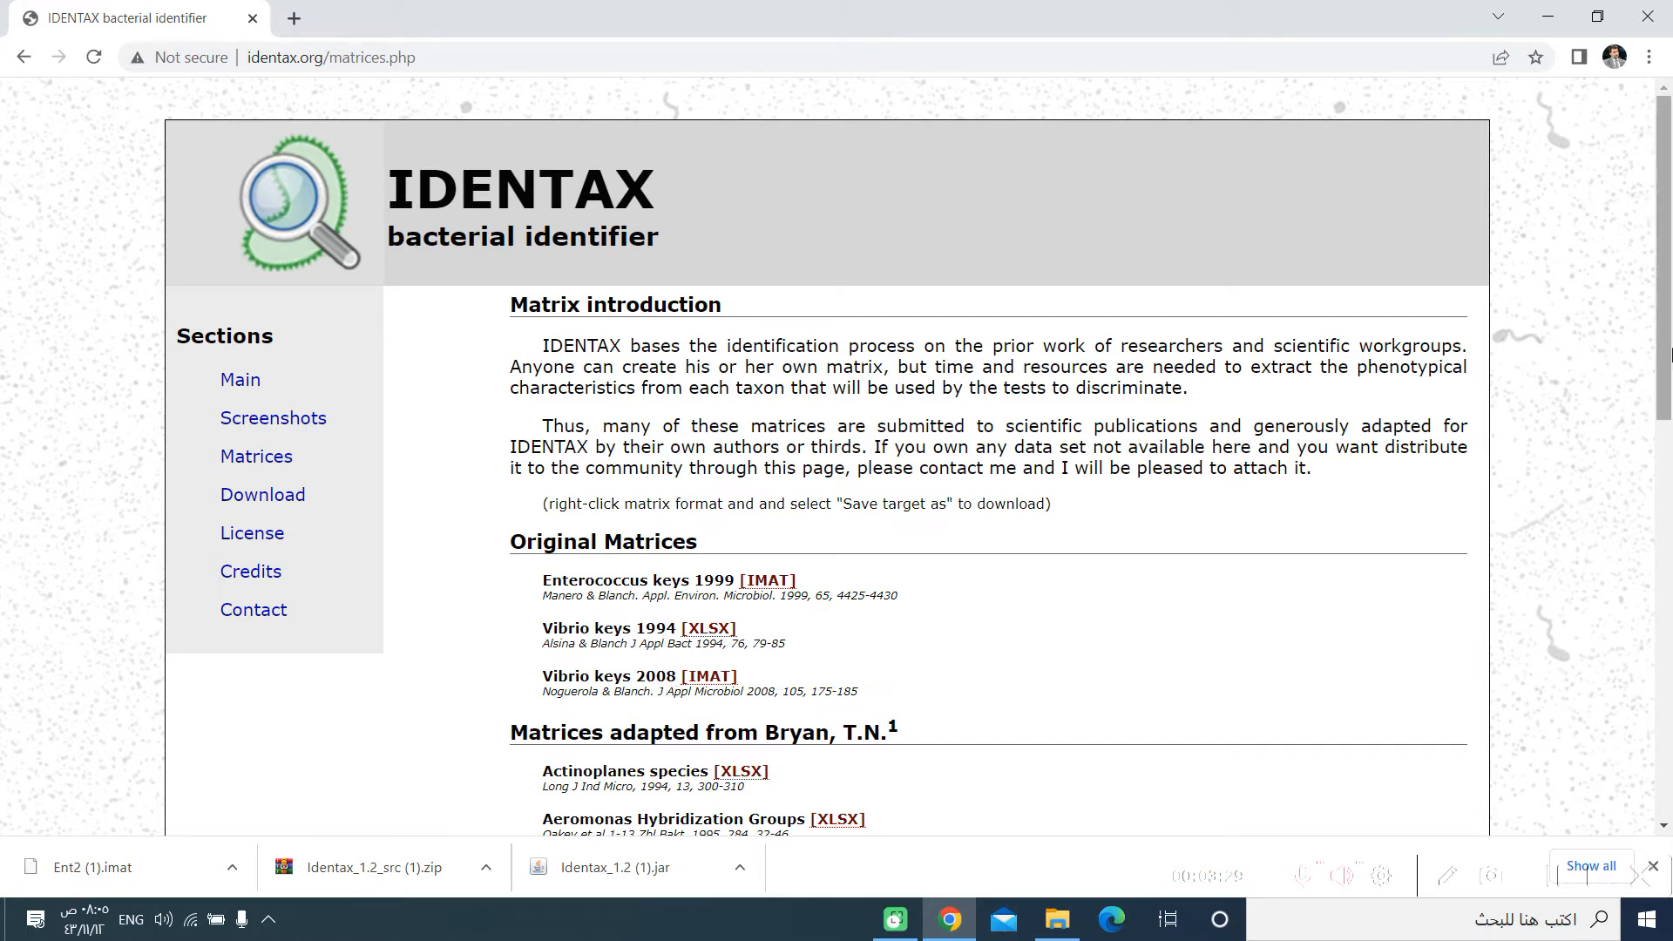
Download the Gram -ve fermentative rods, Gram +ve cocci and Lactobacillus matrix spreadsheets
{"action": "scroll", "scroll_direction": "down", "scroll_amount": 3}
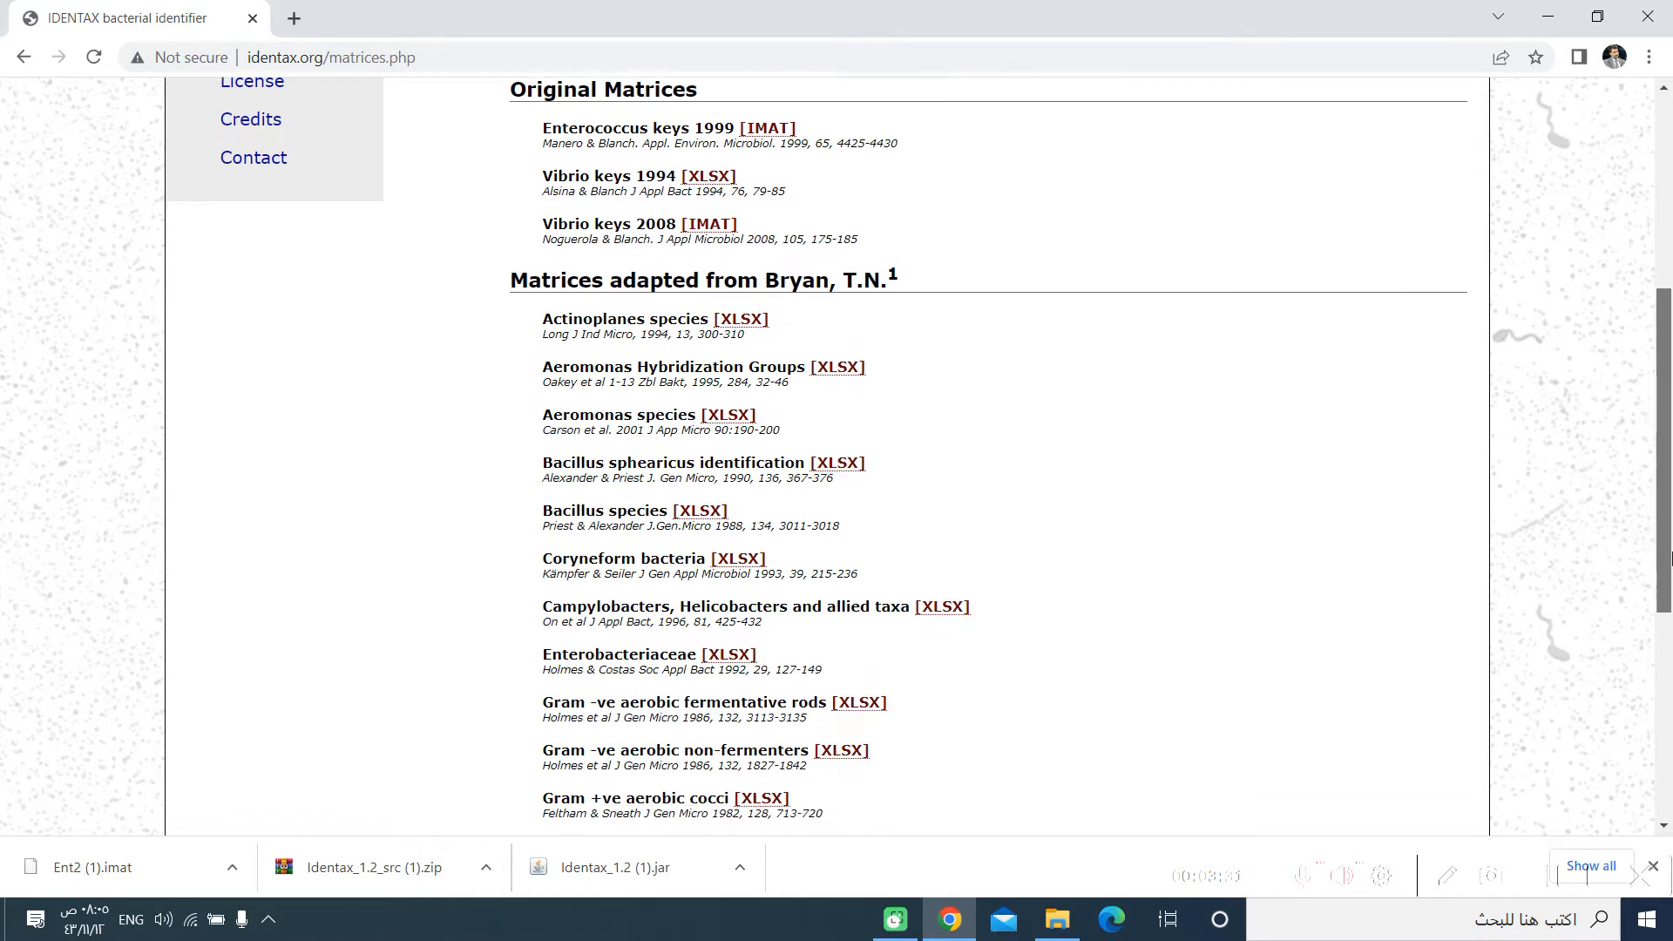
{"action": "scroll", "scroll_direction": "down", "scroll_amount": 3}
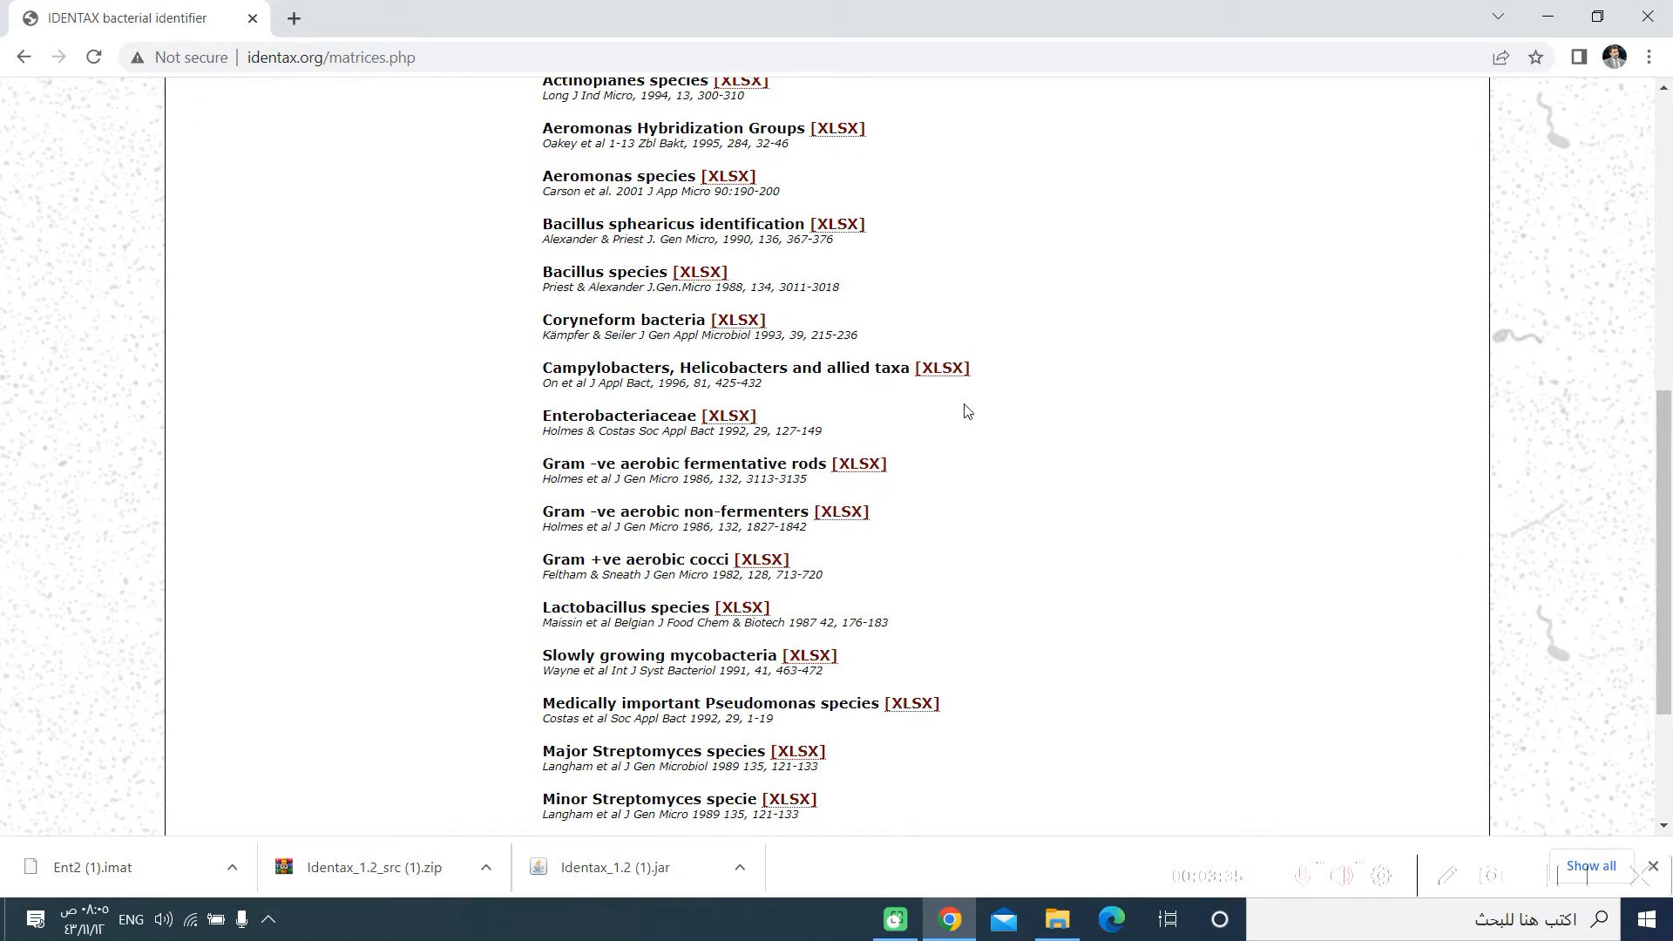
{"action": "mouse_move", "coordinate": [728, 415]}
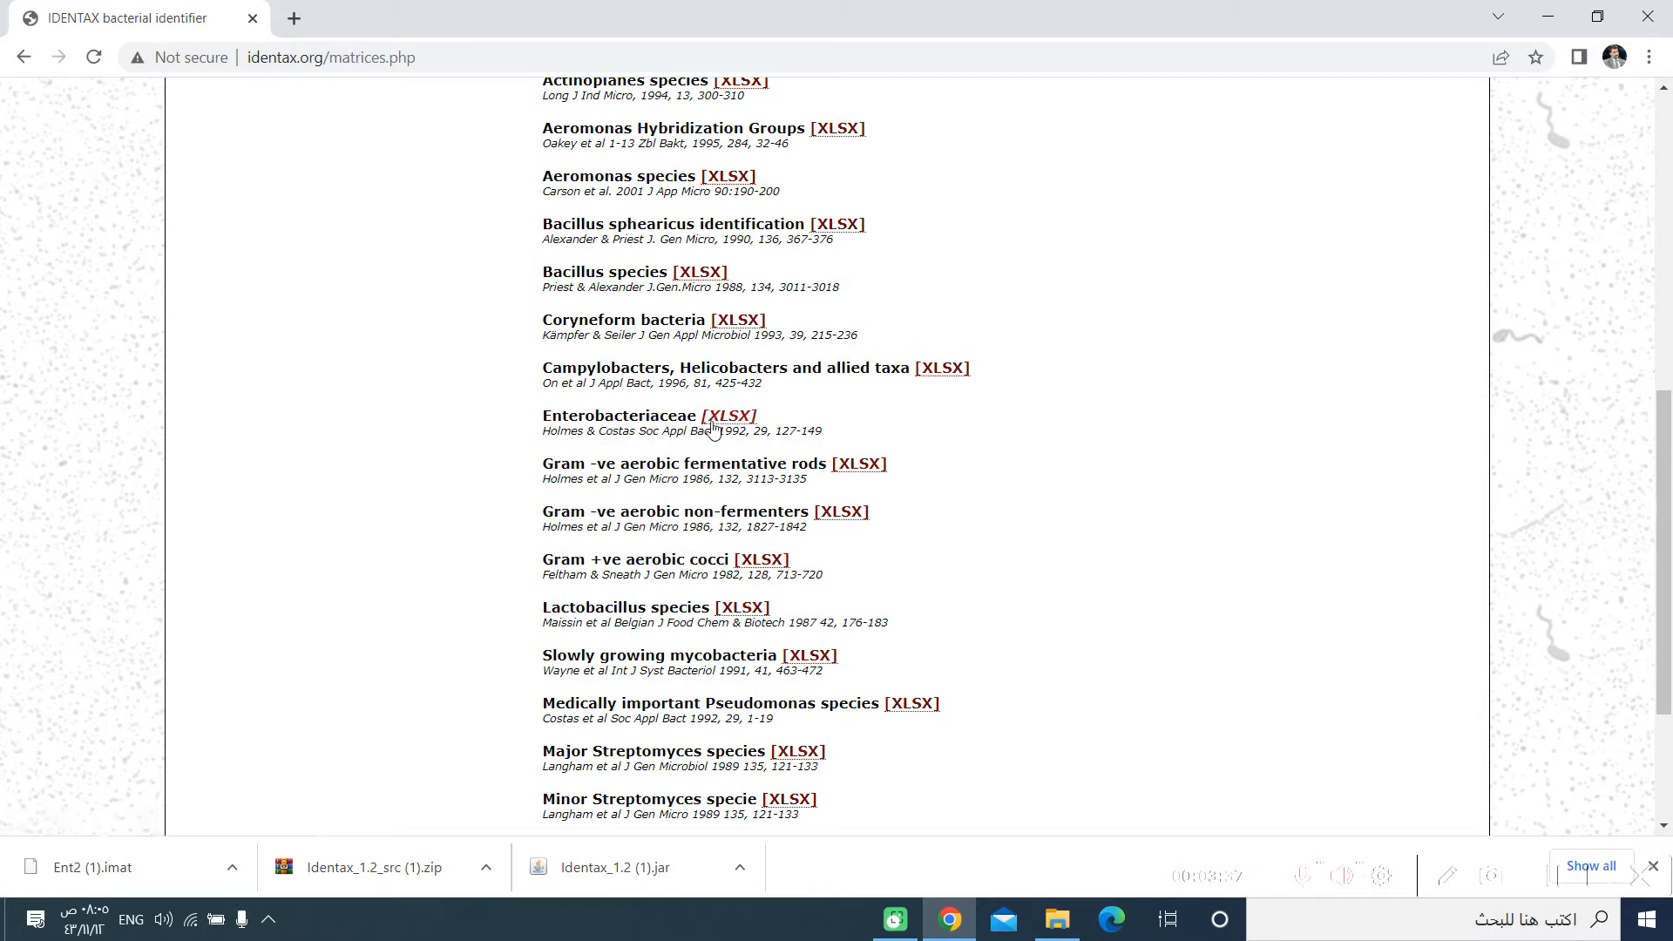
{"action": "mouse_move", "coordinate": [726, 414]}
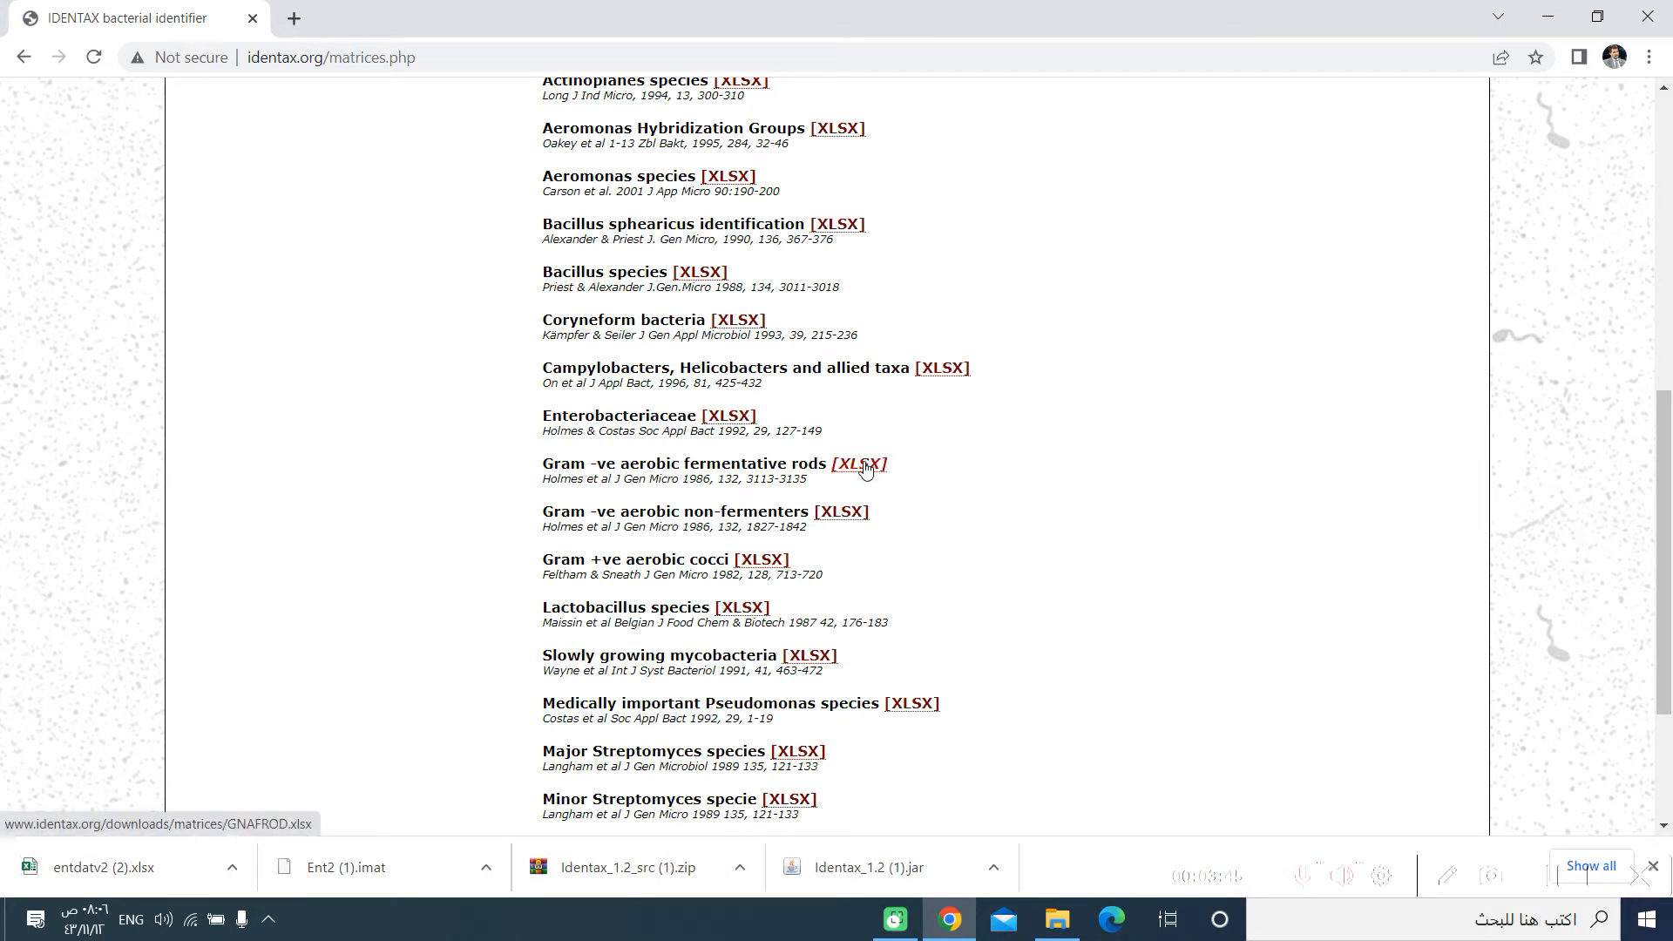
{"action": "left_click", "coordinate": [862, 464]}
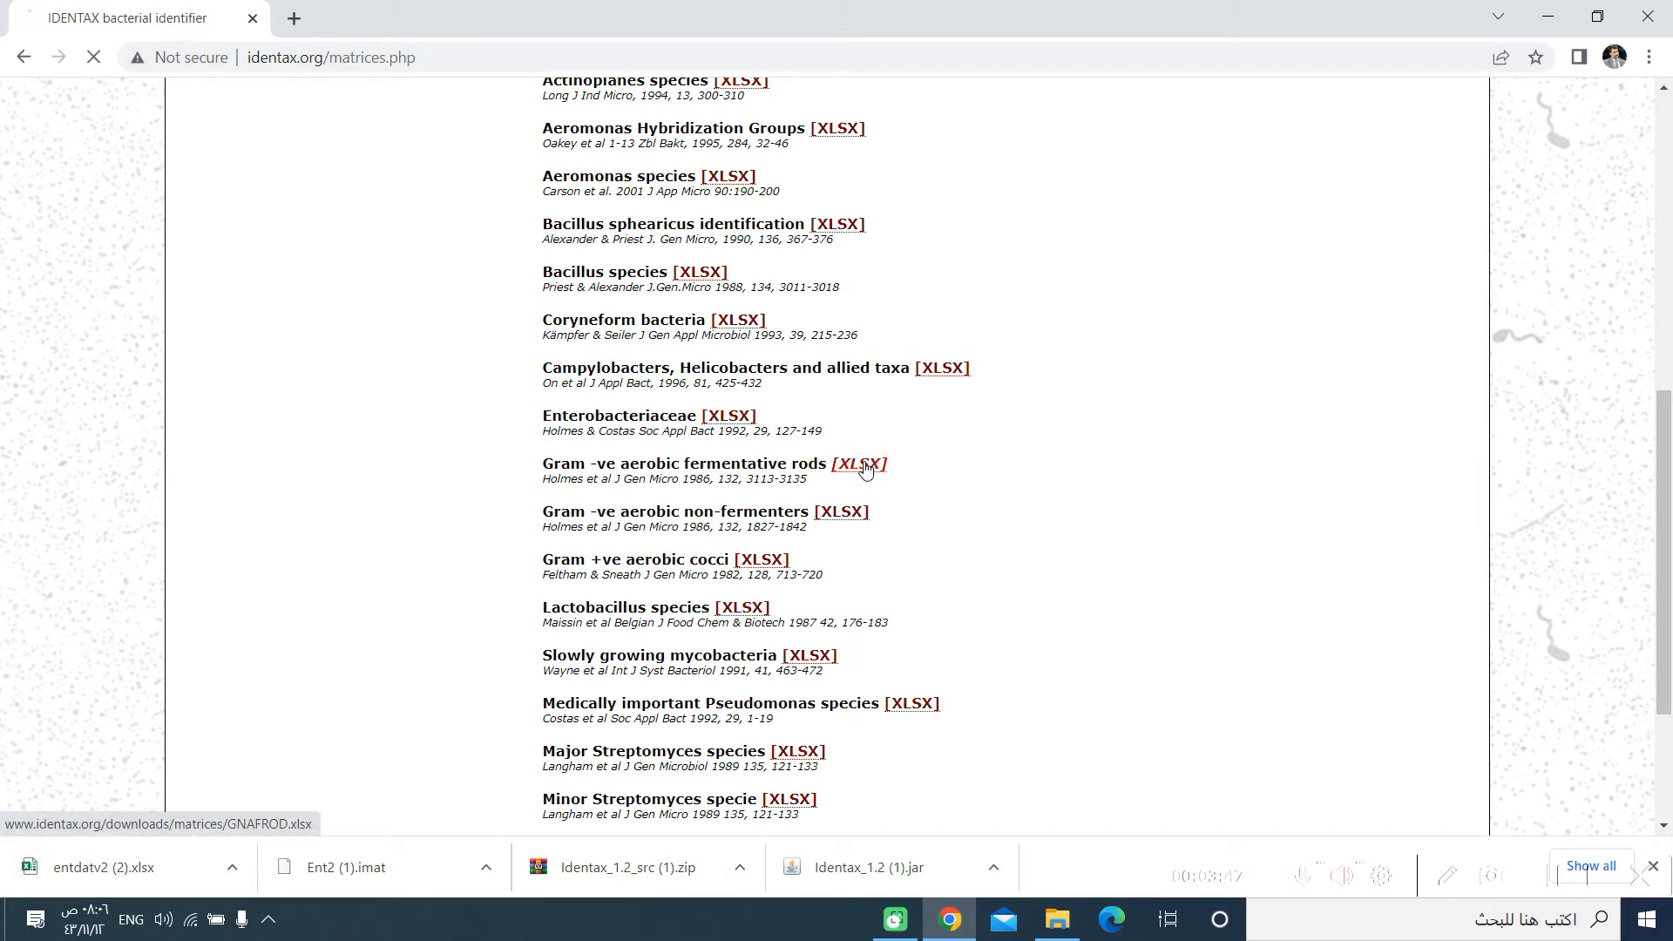
{"action": "left_click", "coordinate": [859, 464]}
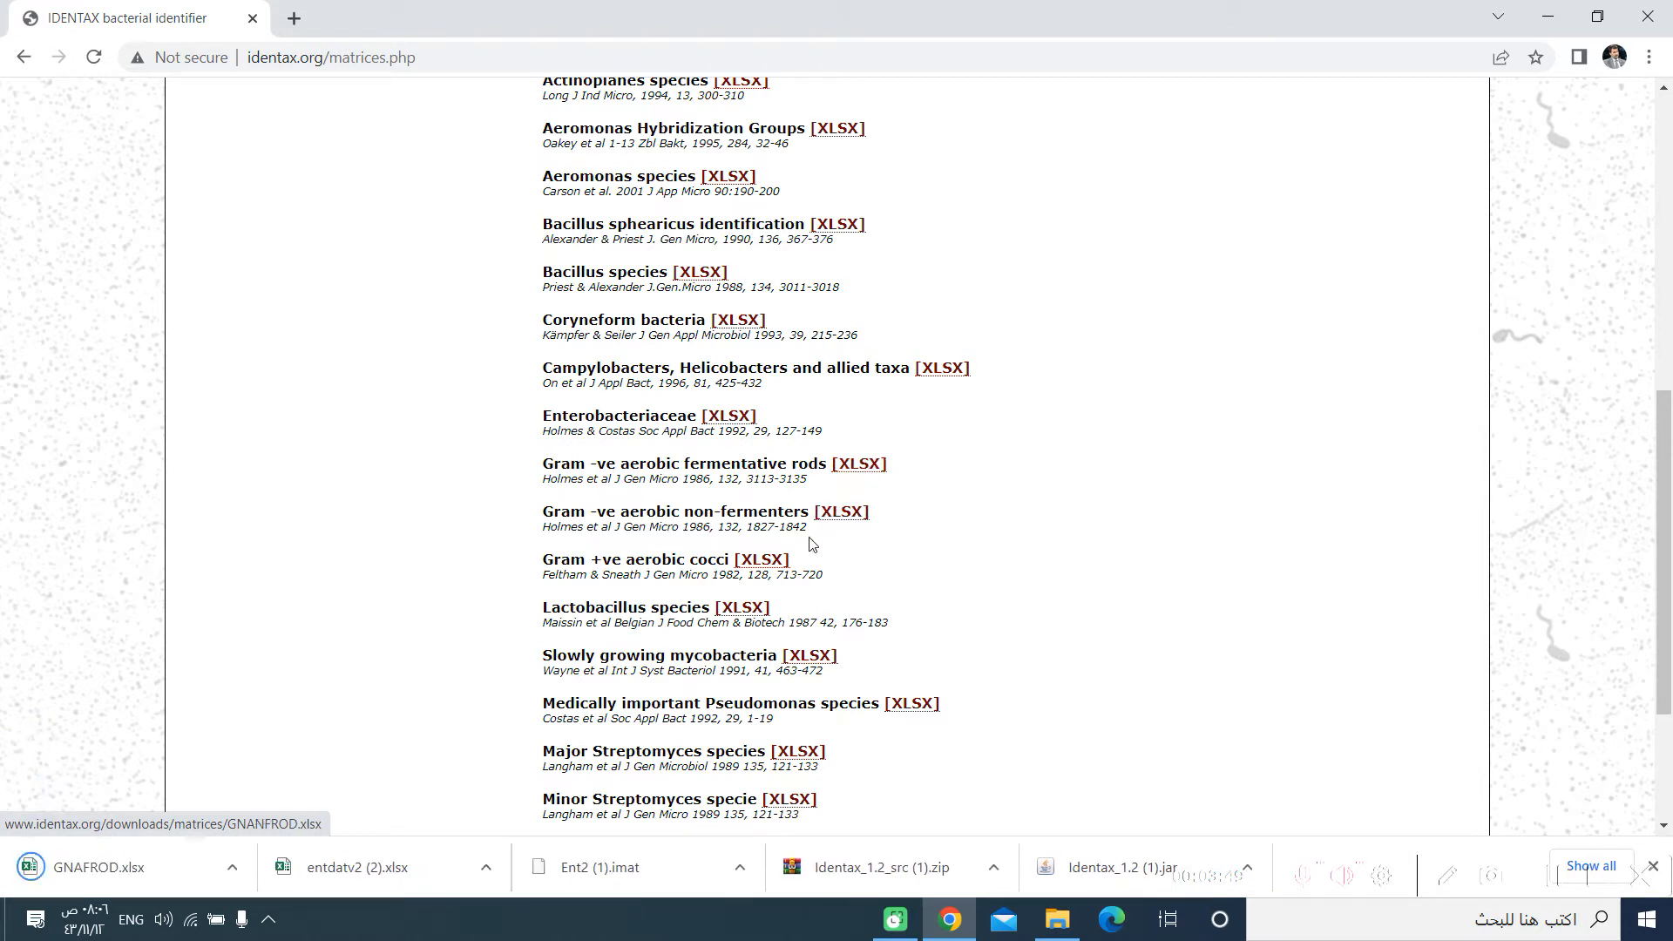
{"action": "mouse_move", "coordinate": [760, 559]}
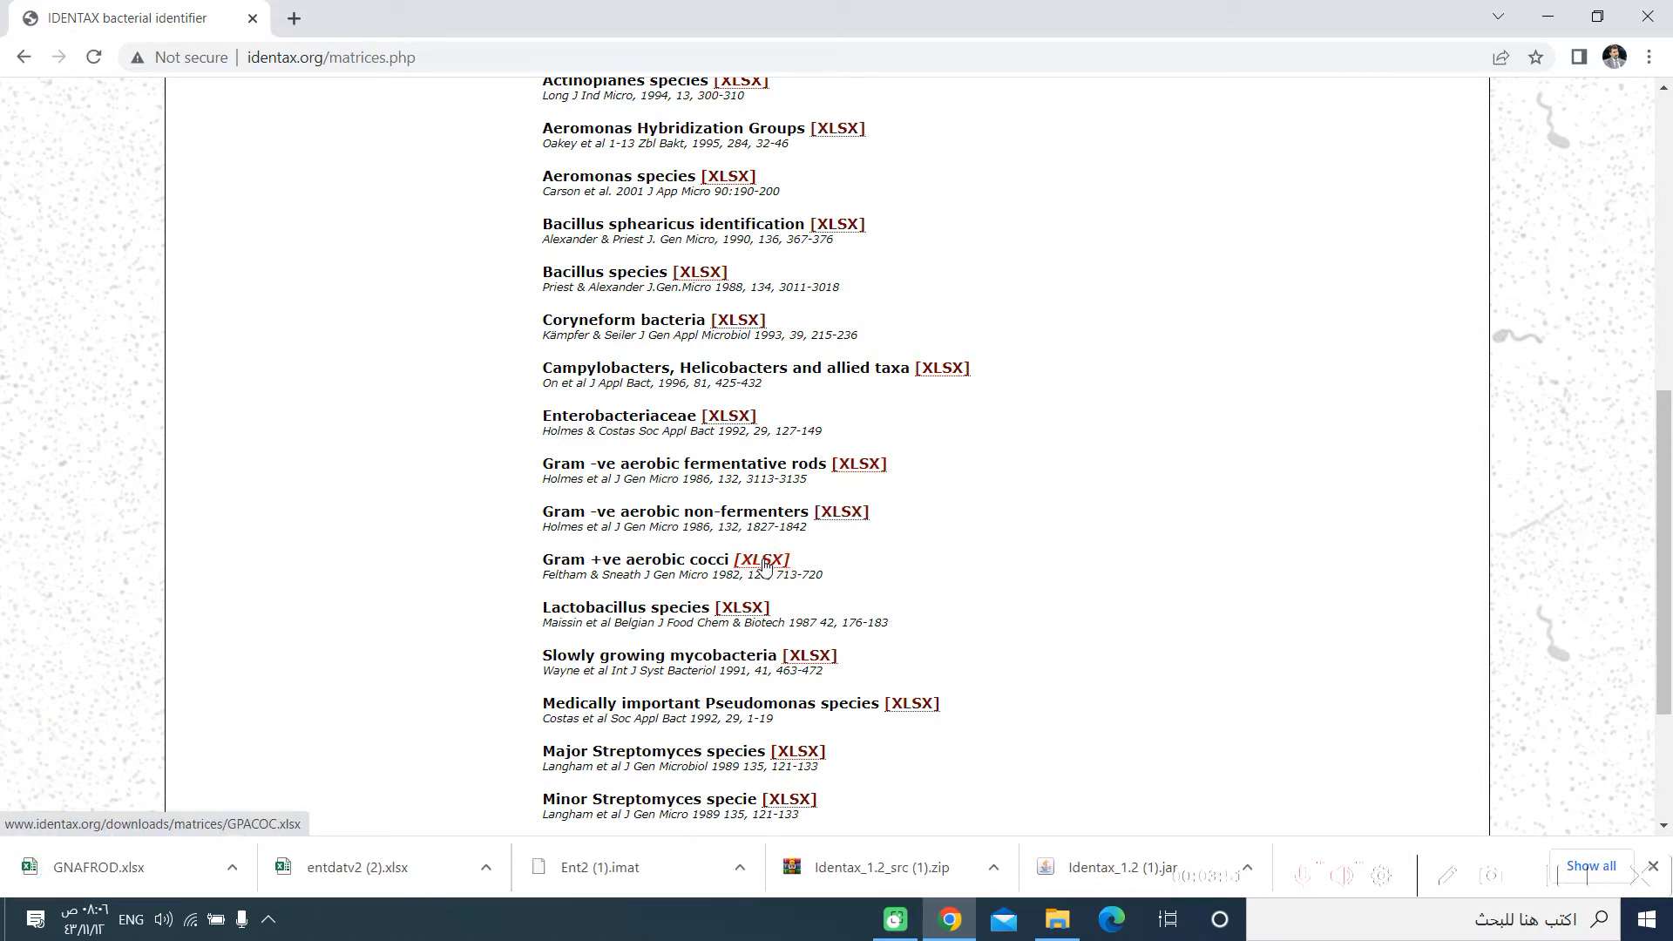
{"action": "left_click", "coordinate": [758, 559]}
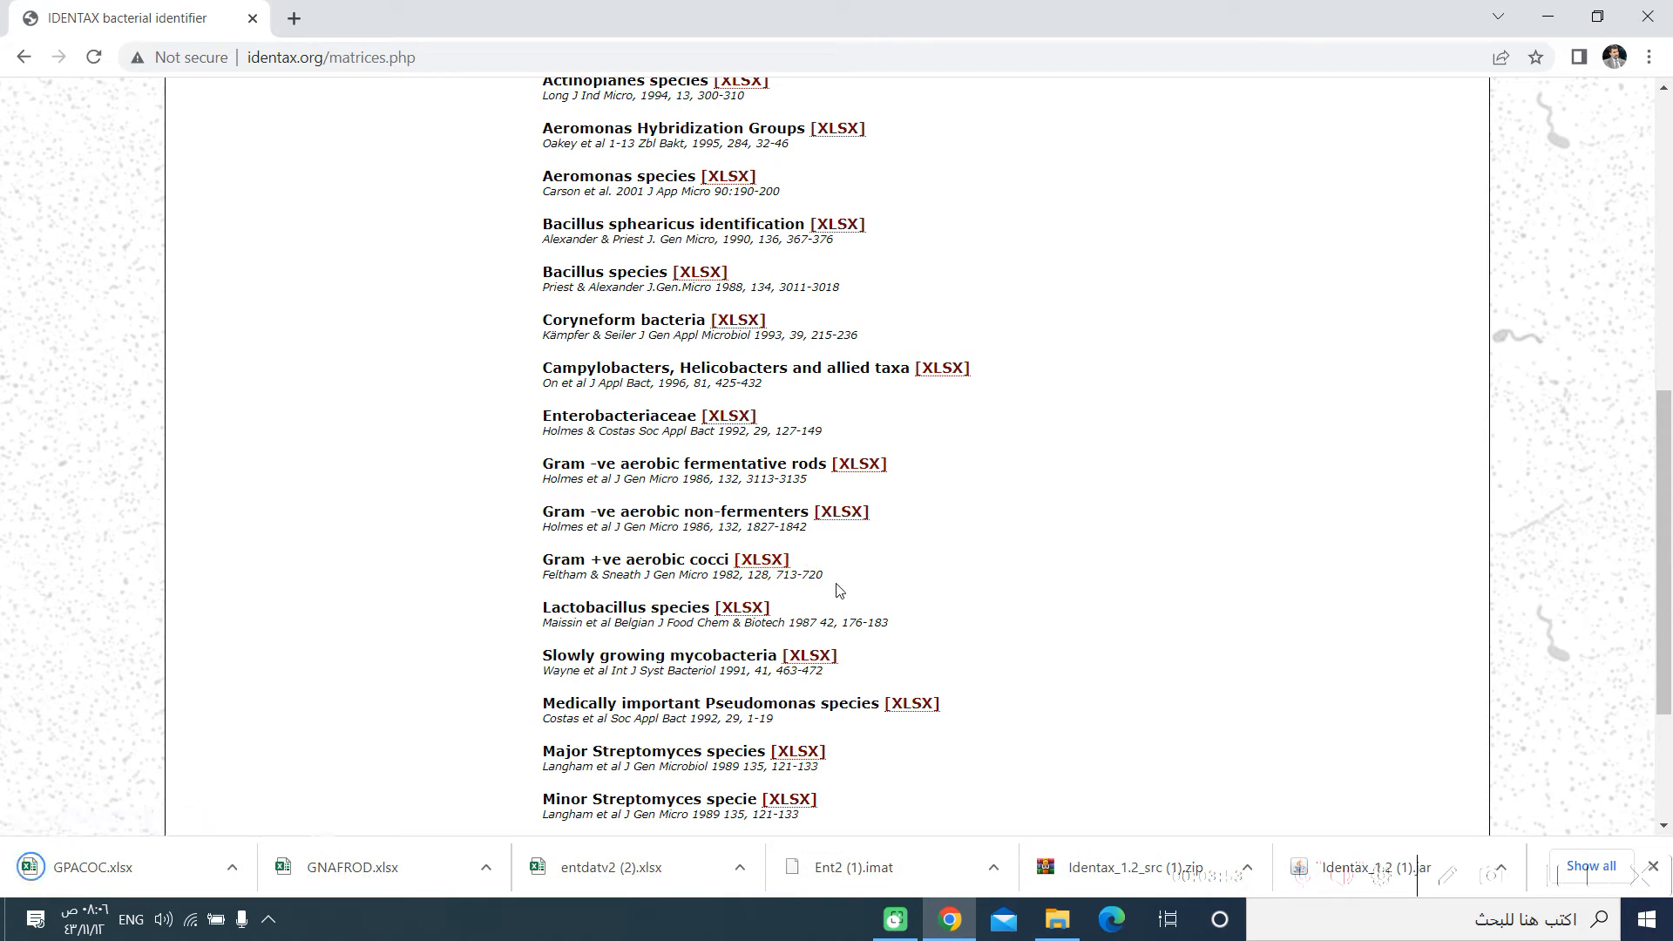
{"action": "left_click", "coordinate": [743, 606]}
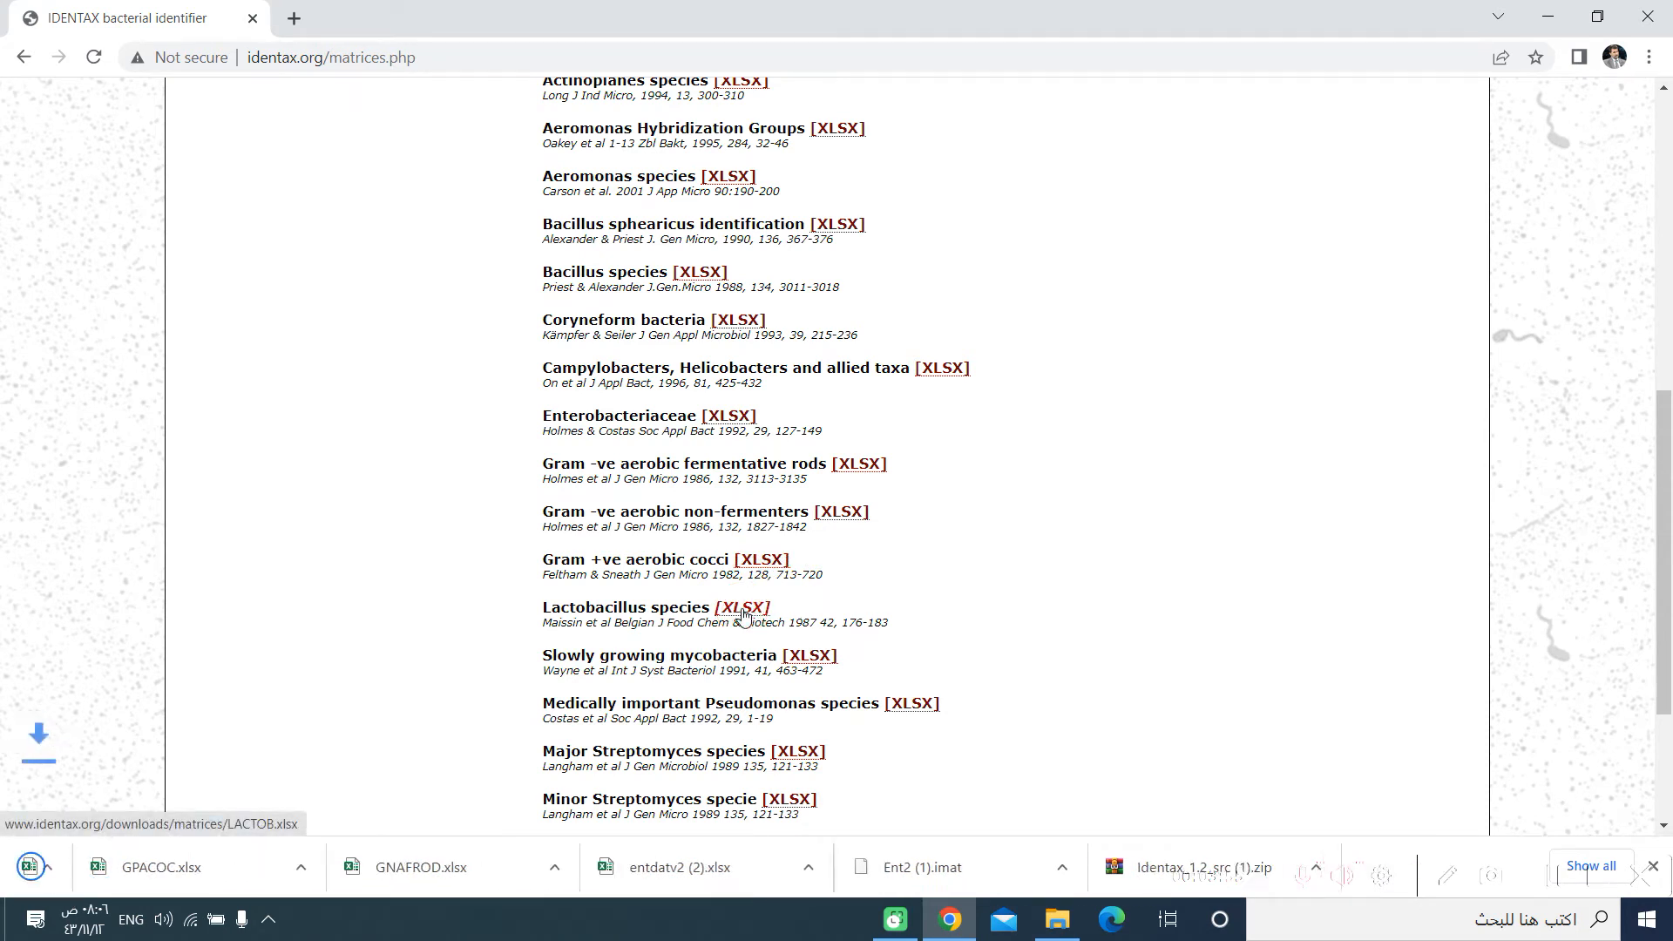
{"action": "left_click", "coordinate": [744, 607]}
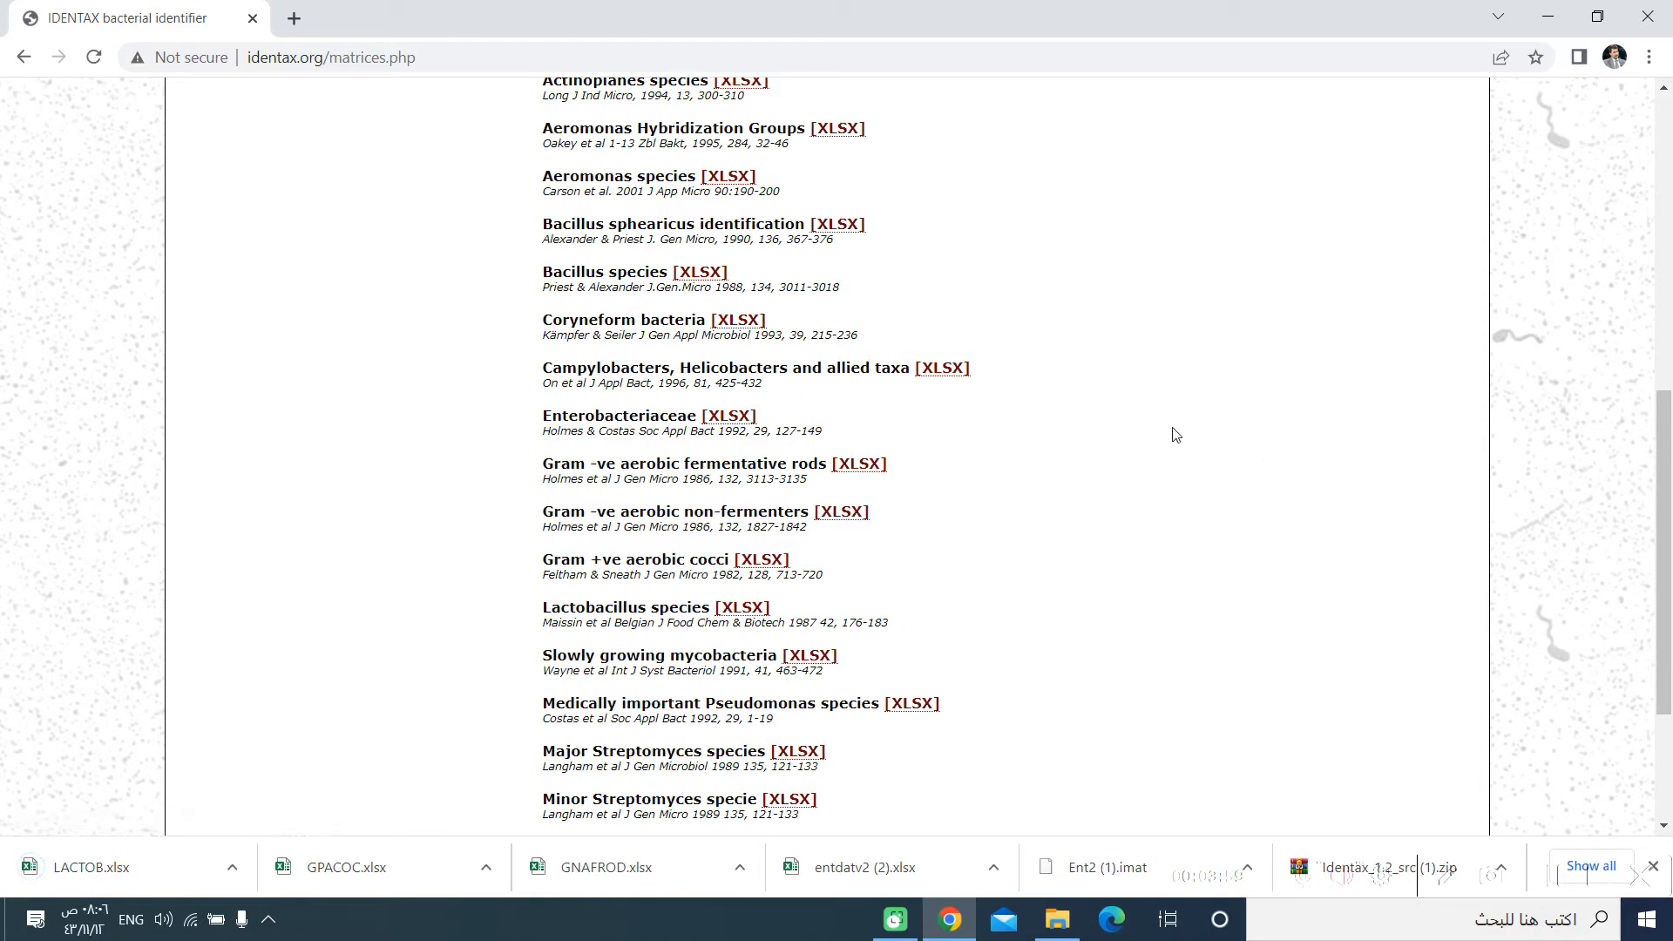
{"action": "mouse_move", "coordinate": [942, 309]}
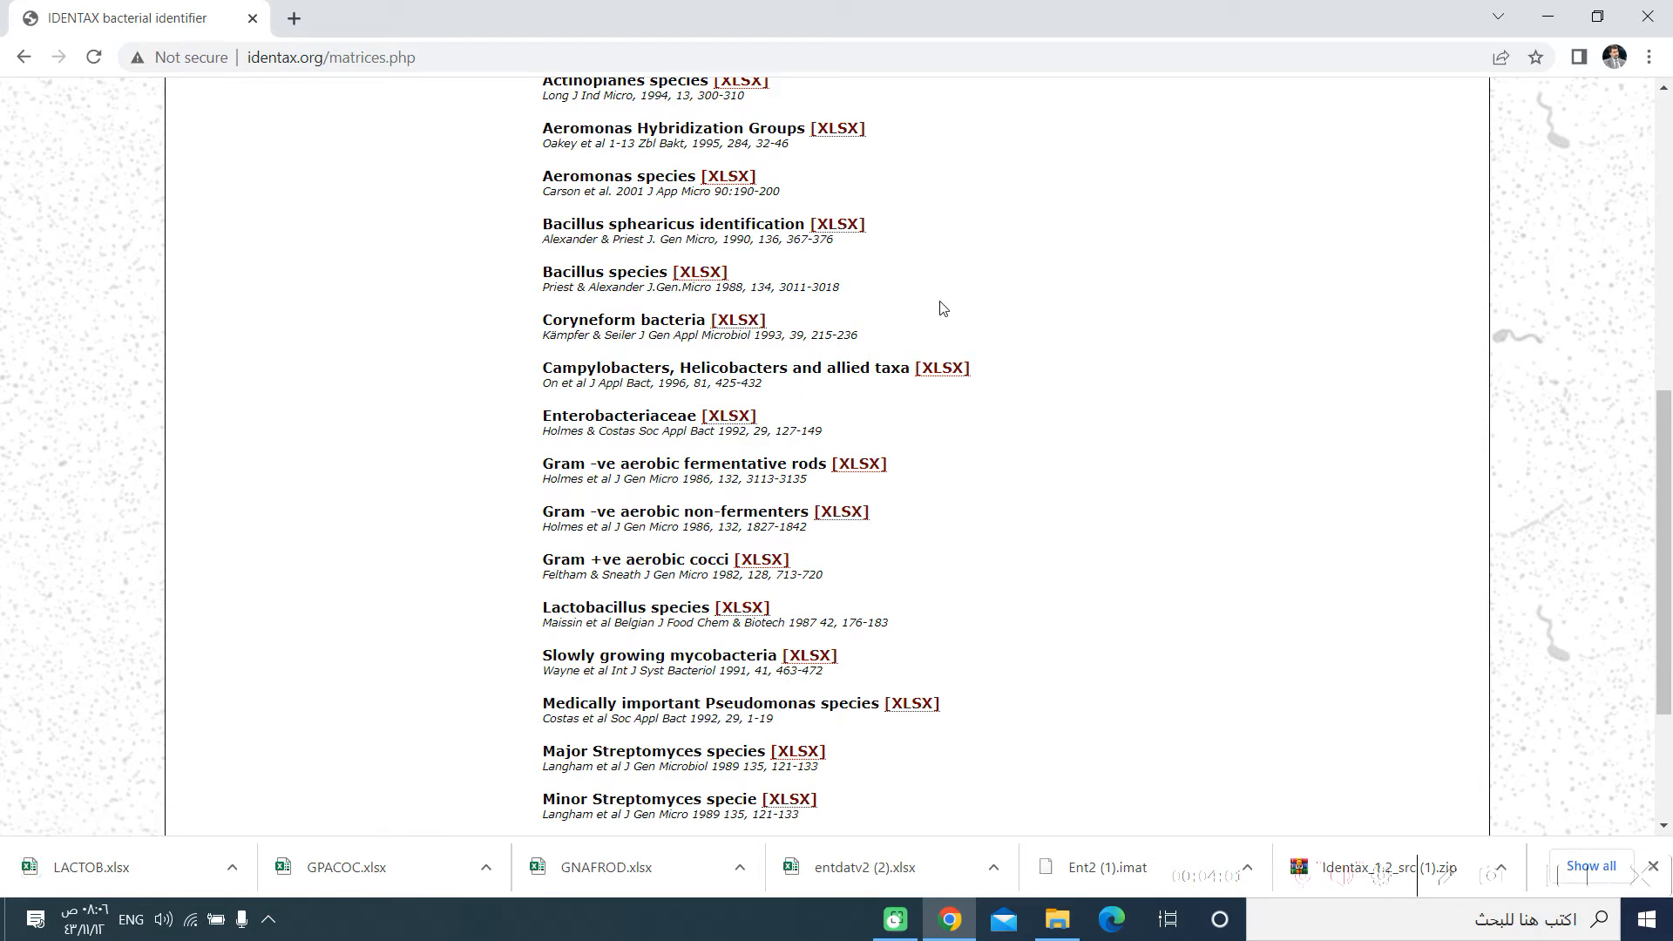
{"action": "mouse_move", "coordinate": [1185, 371]}
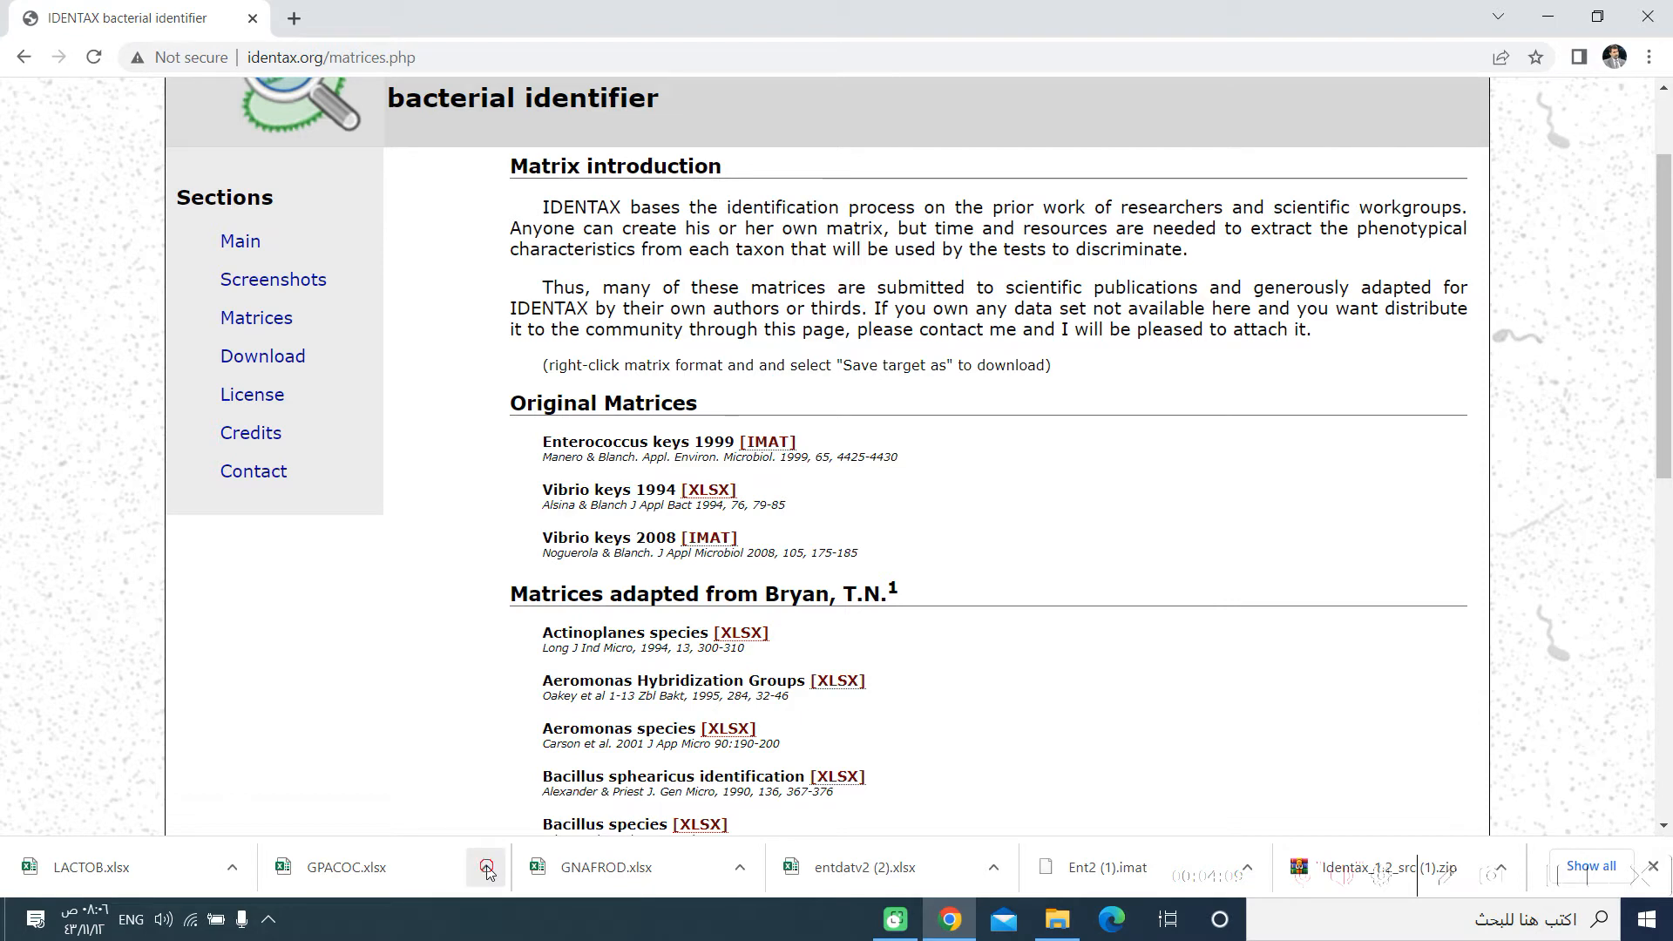
Show the downloaded files in their folder and cut all seven of them
{"action": "left_click", "coordinate": [486, 866]}
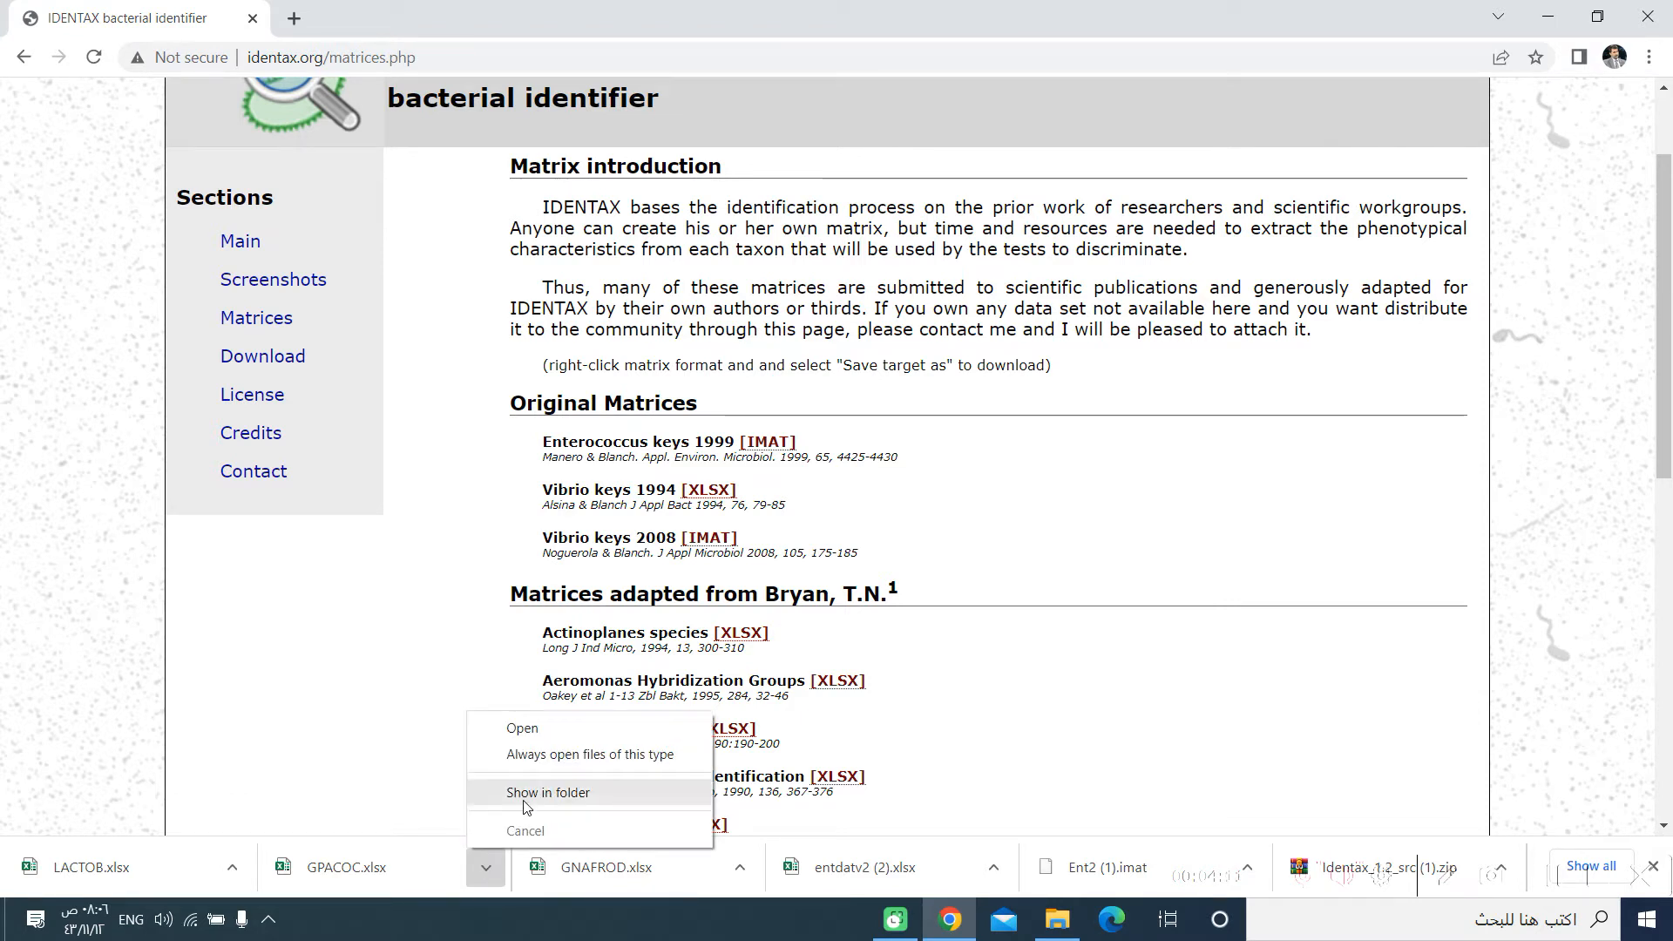
{"action": "left_click", "coordinate": [547, 791]}
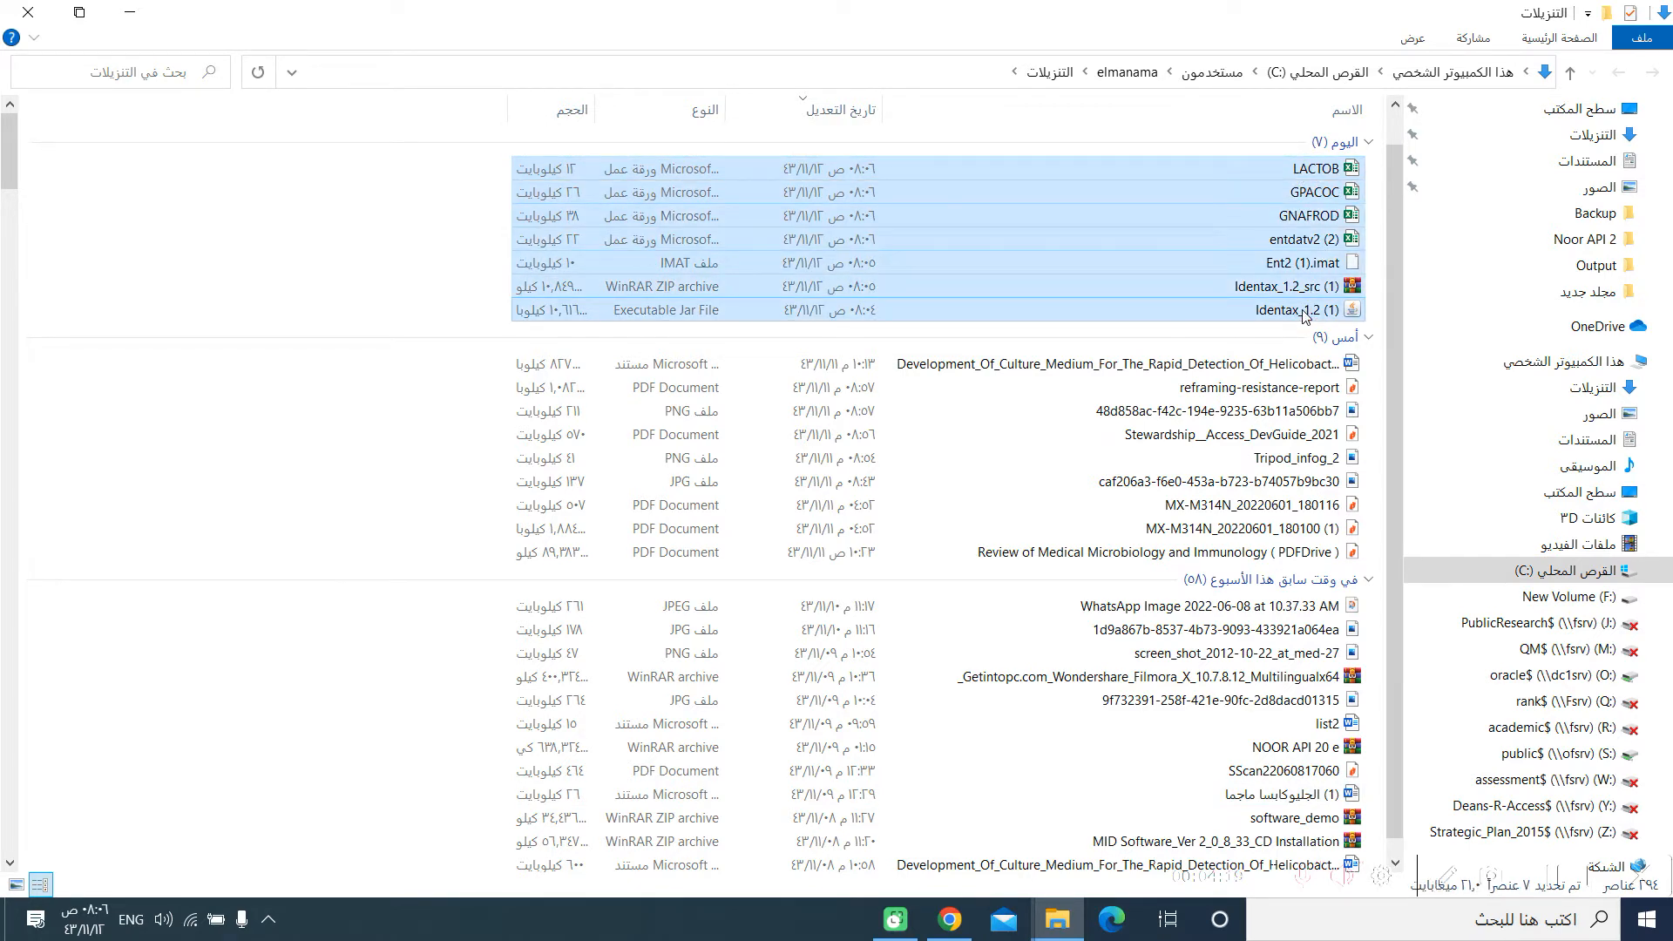
{"action": "right_click", "coordinate": [1291, 310]}
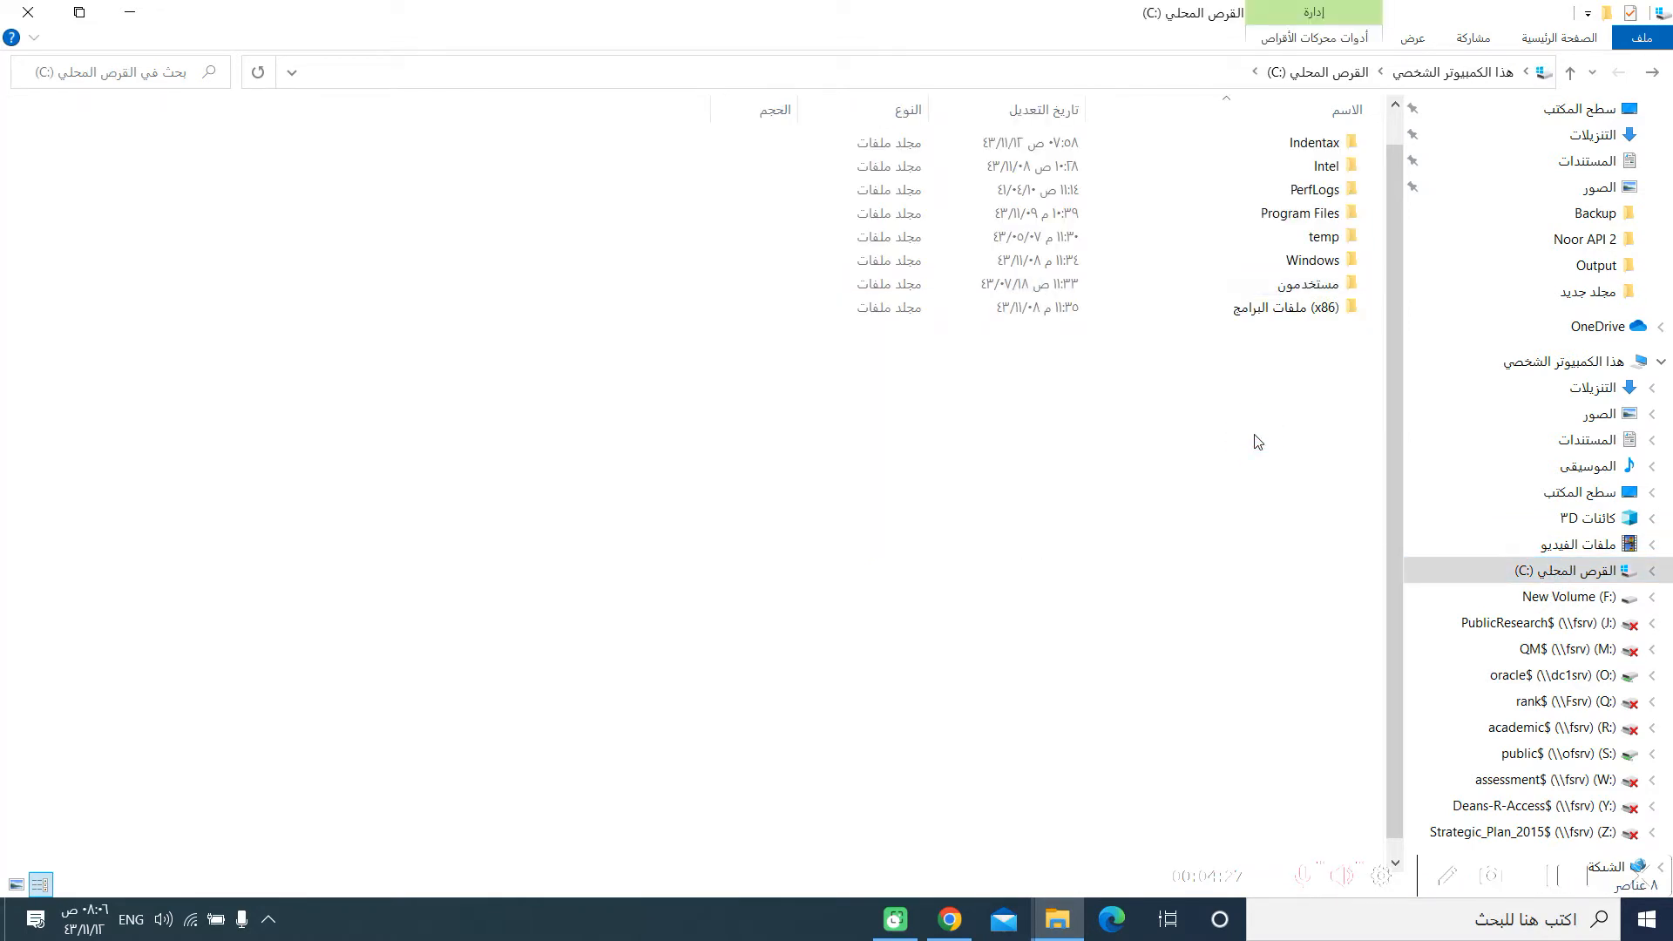
Create a new IDENTAX2022 folder on drive C and move into it
{"action": "right_click", "coordinate": [1256, 441]}
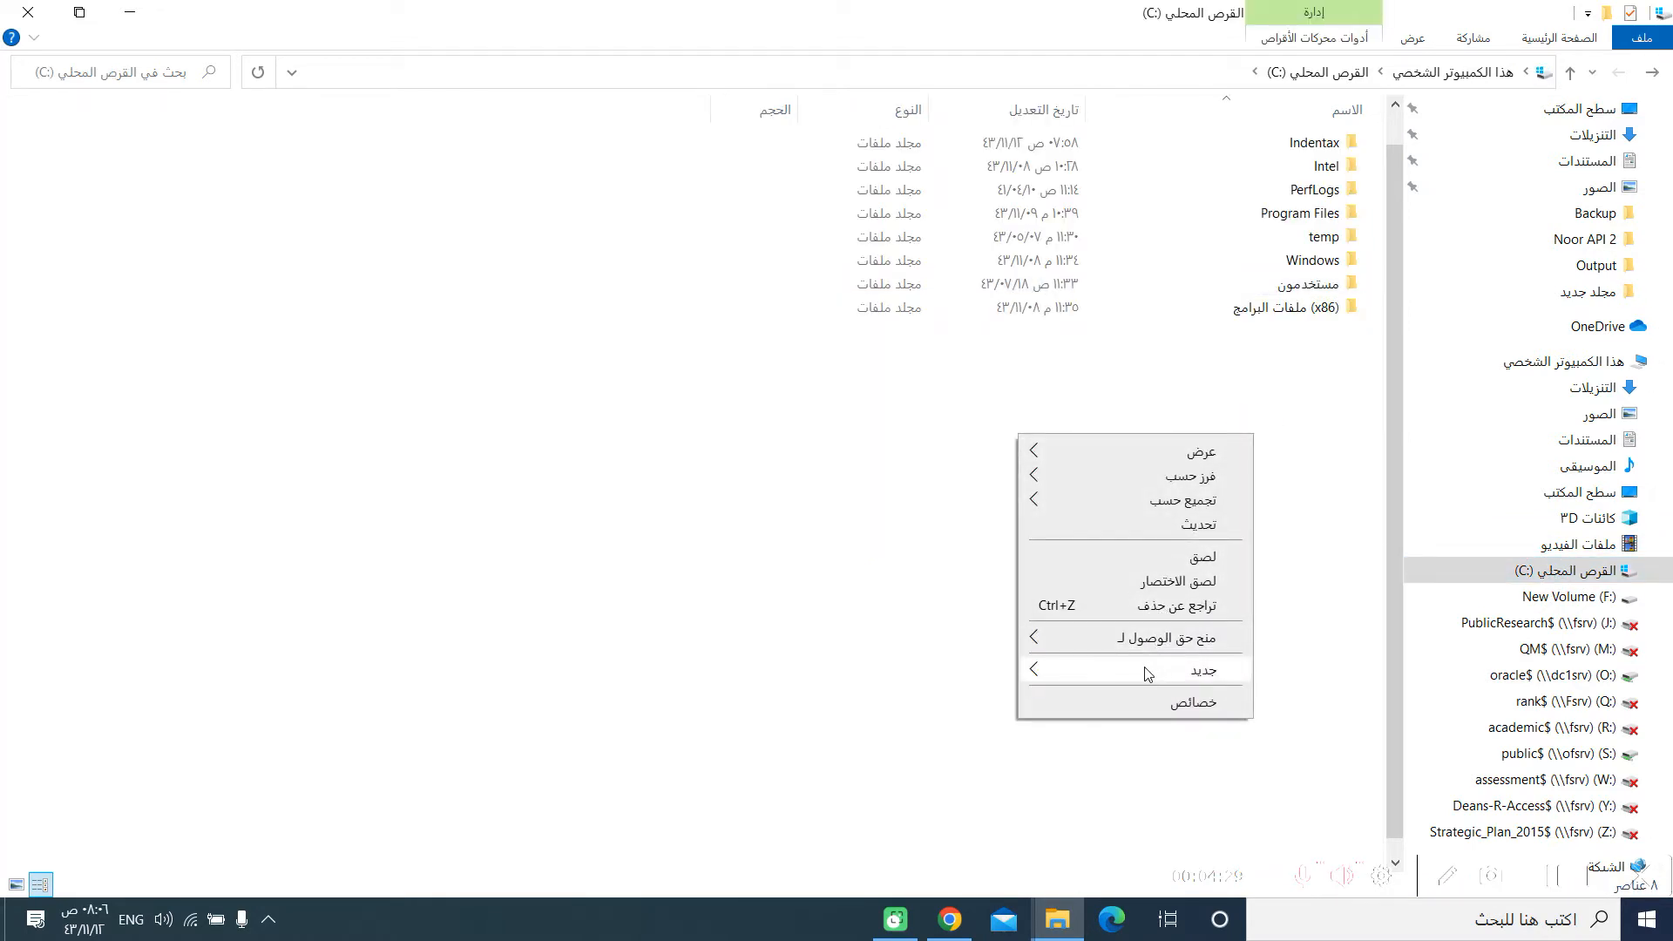
{"action": "left_click", "coordinate": [1173, 669]}
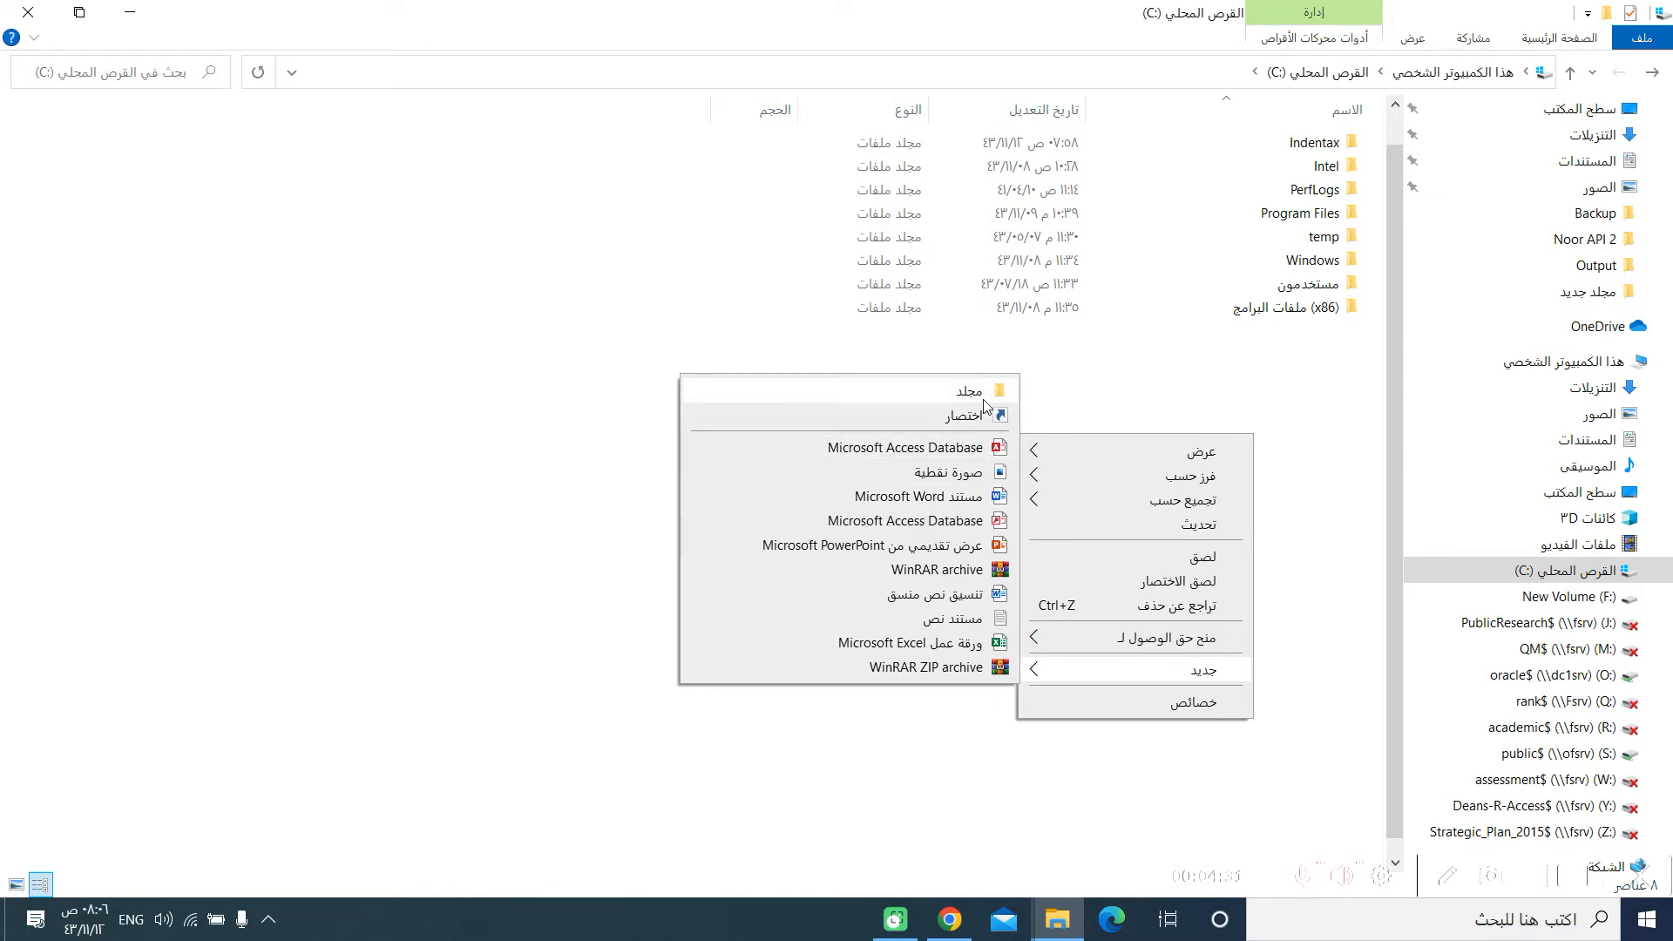
{"action": "left_click", "coordinate": [967, 391]}
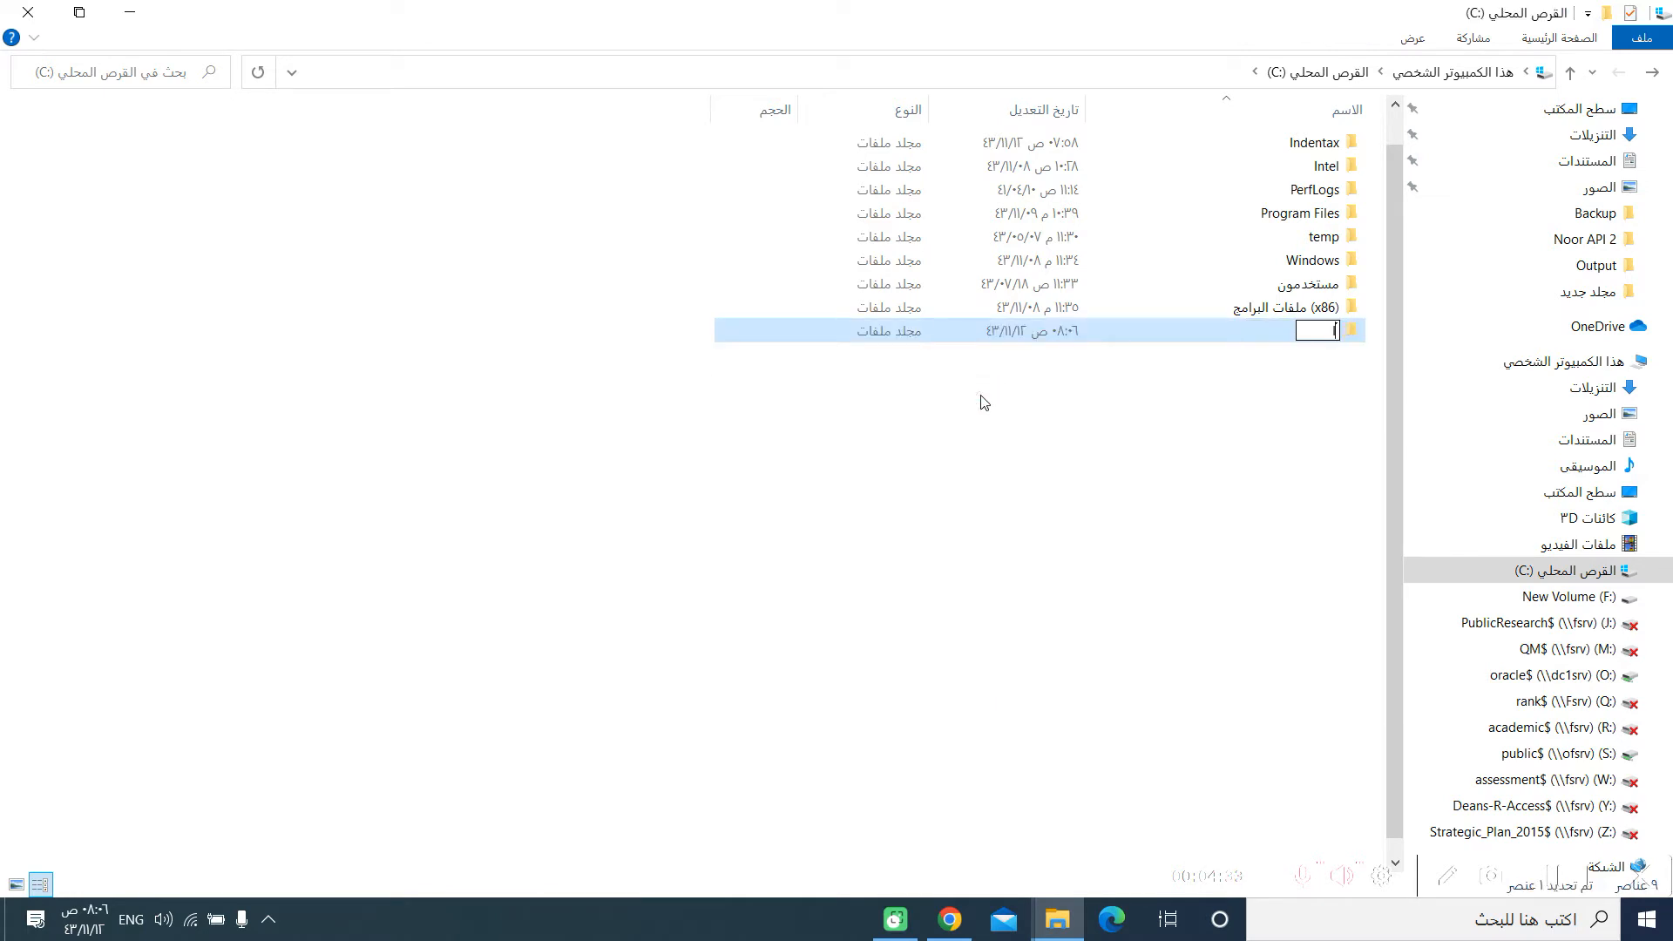
{"action": "type", "text": "IDN"}
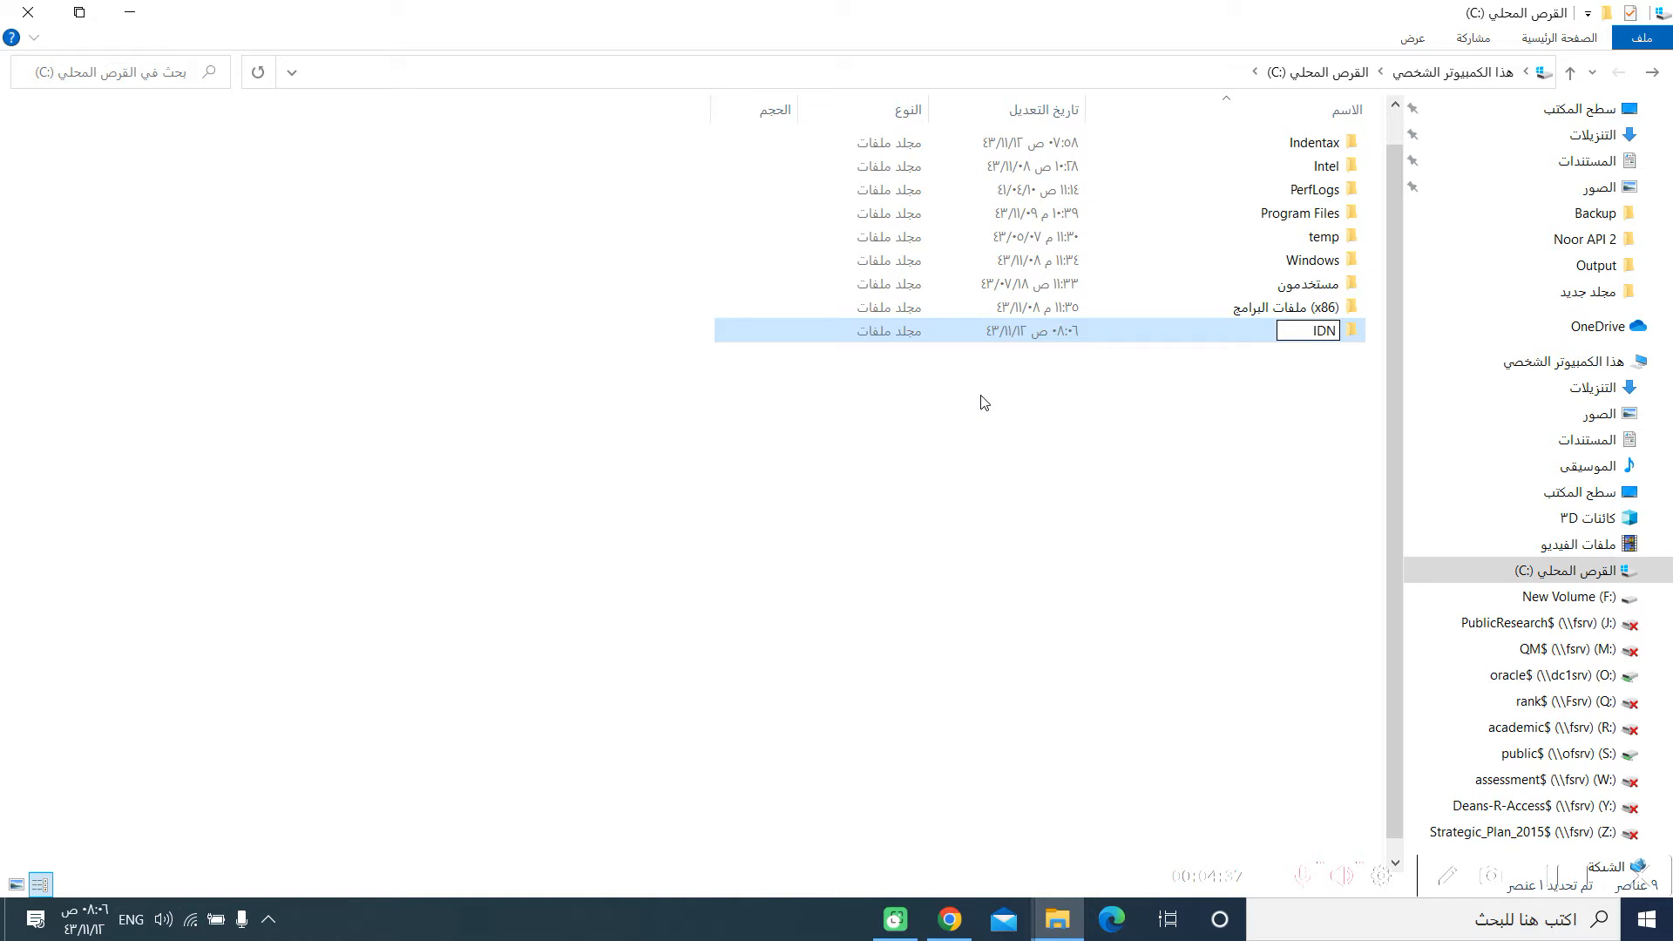
{"action": "type", "text": "IDENTAC"}
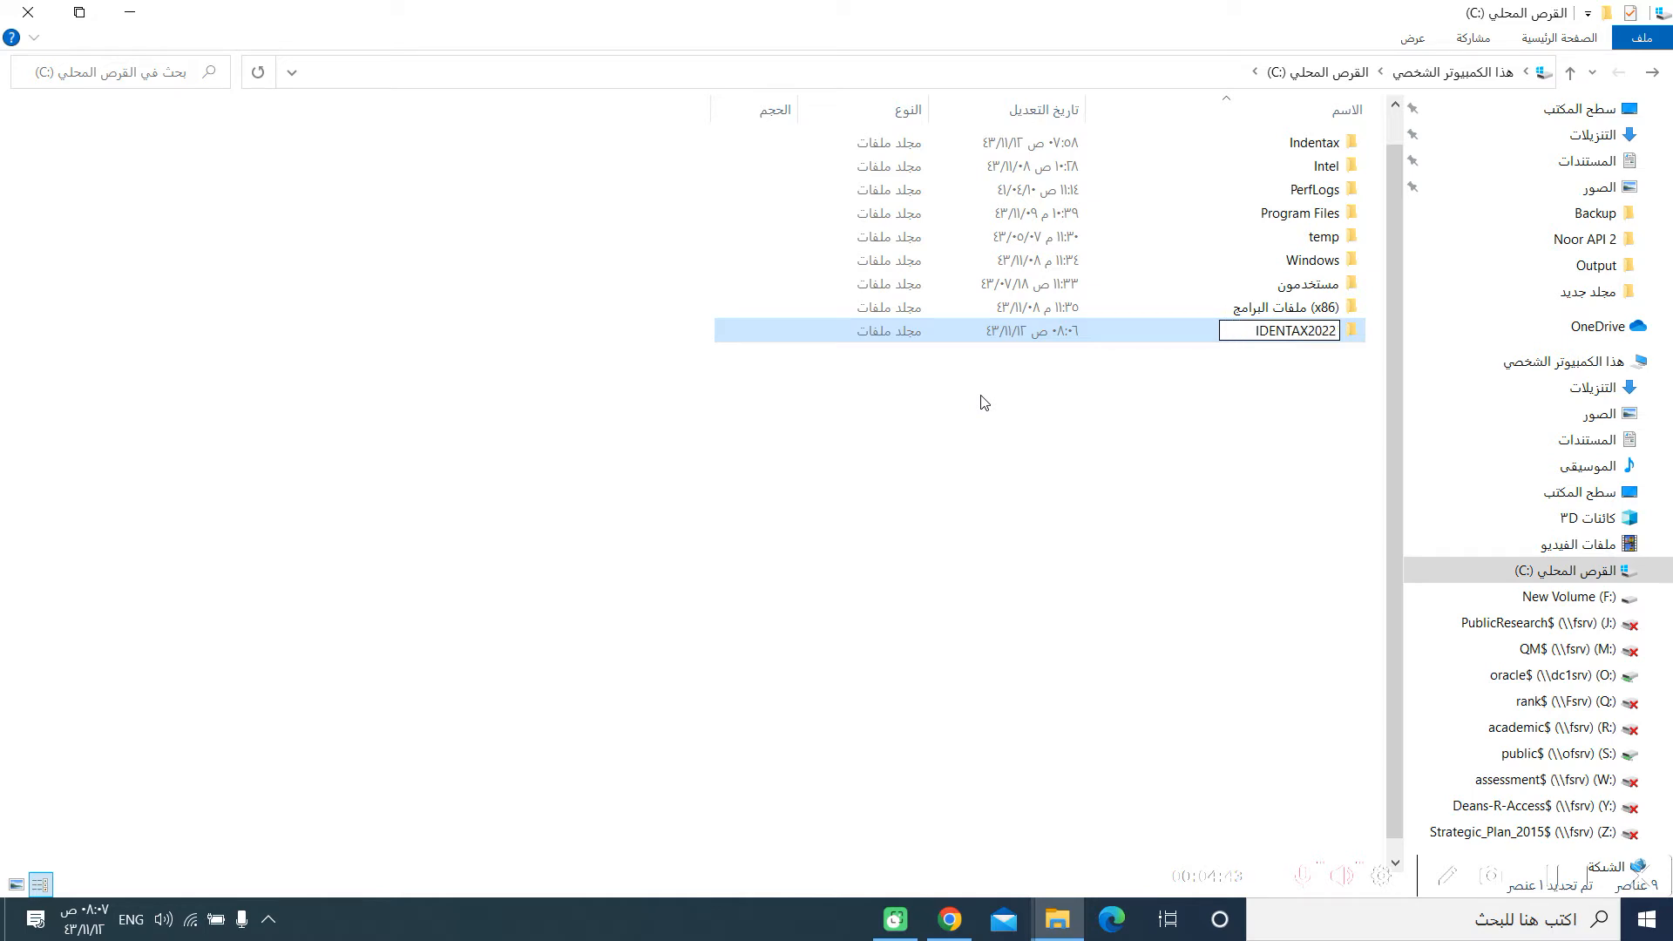
{"action": "double_click", "coordinate": [1280, 331]}
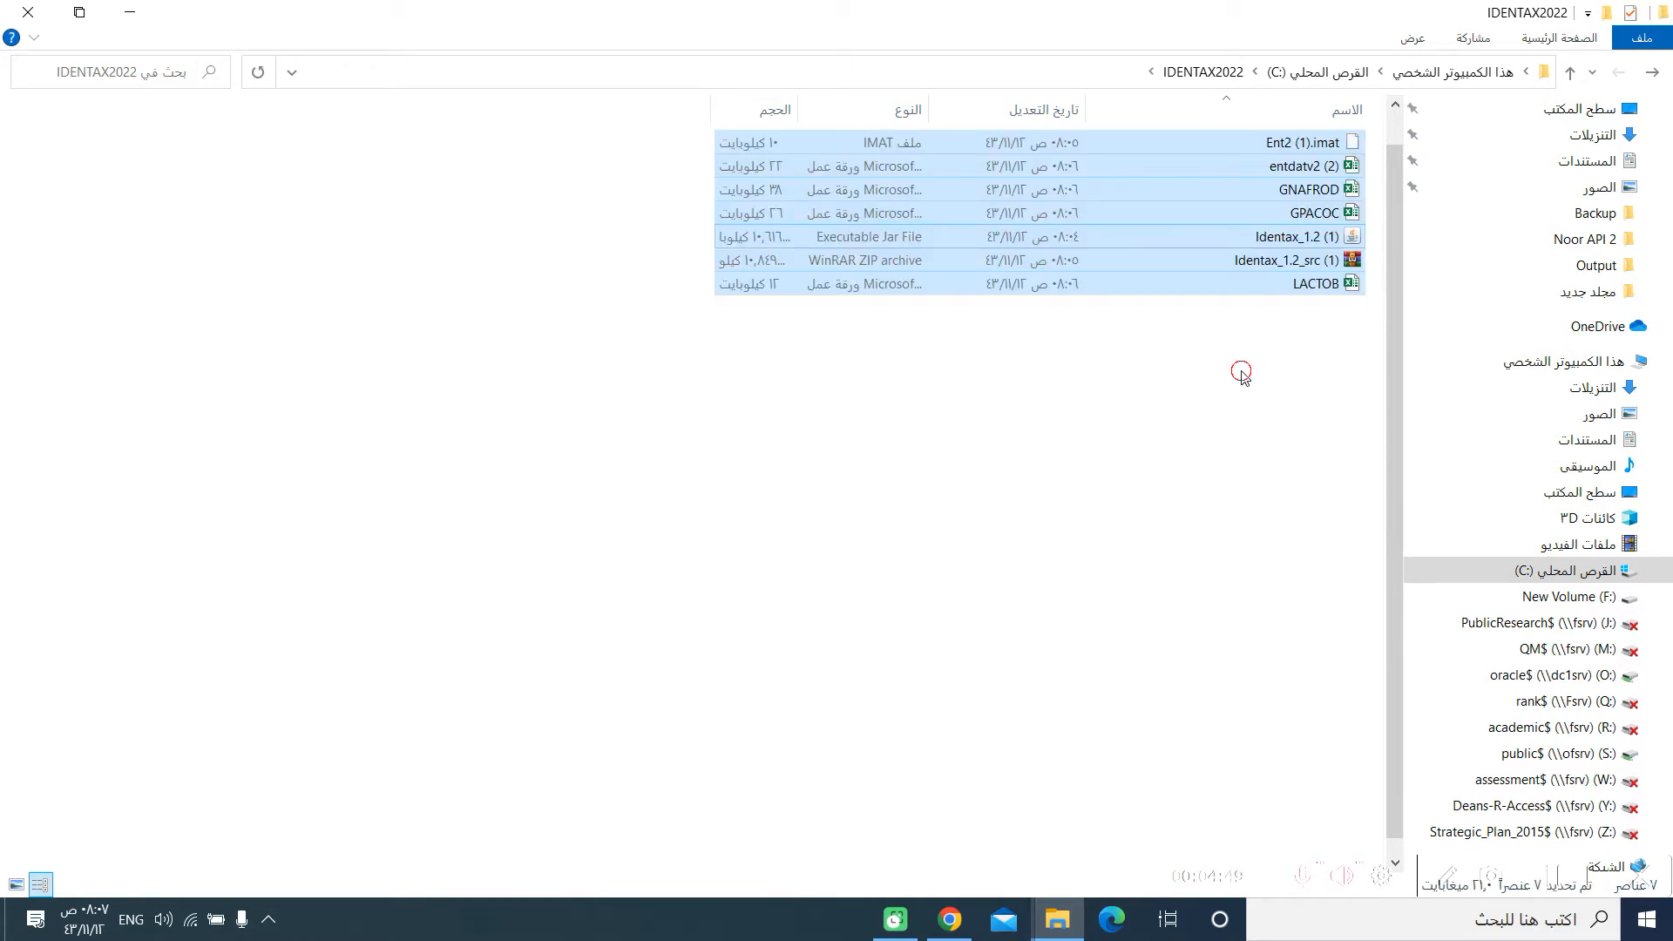
Extract every entry of the Identax_1.2_src (1) archive into the IDENTAX2022 folder
{"action": "left_click", "coordinate": [1241, 373]}
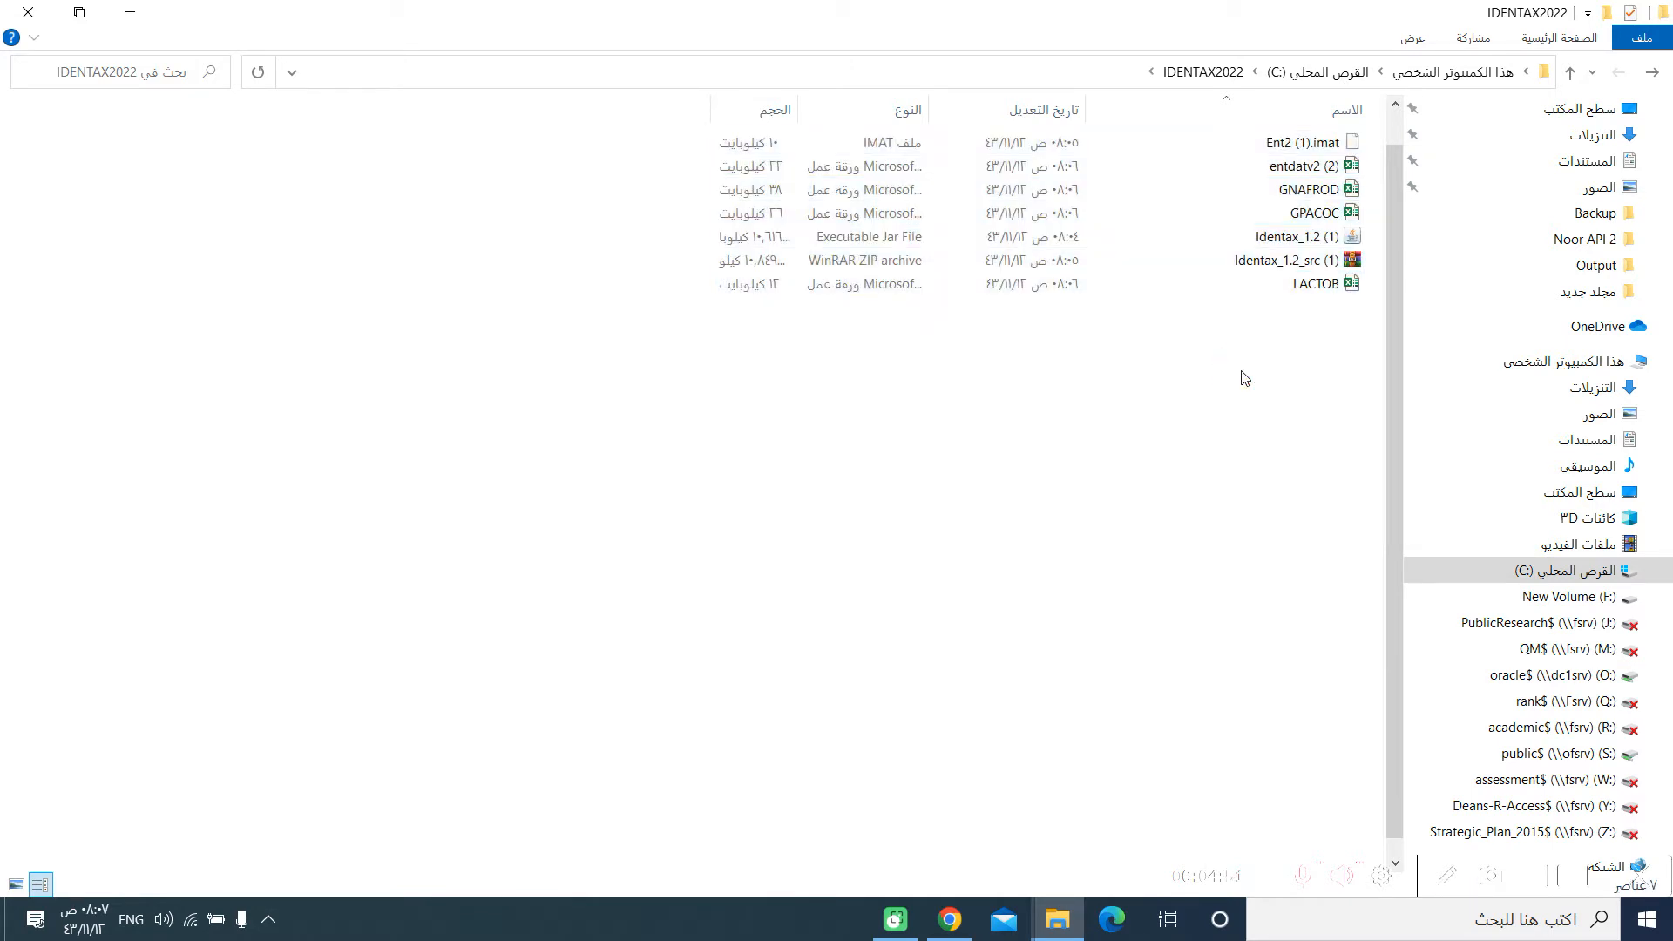
{"action": "left_click", "coordinate": [1287, 260]}
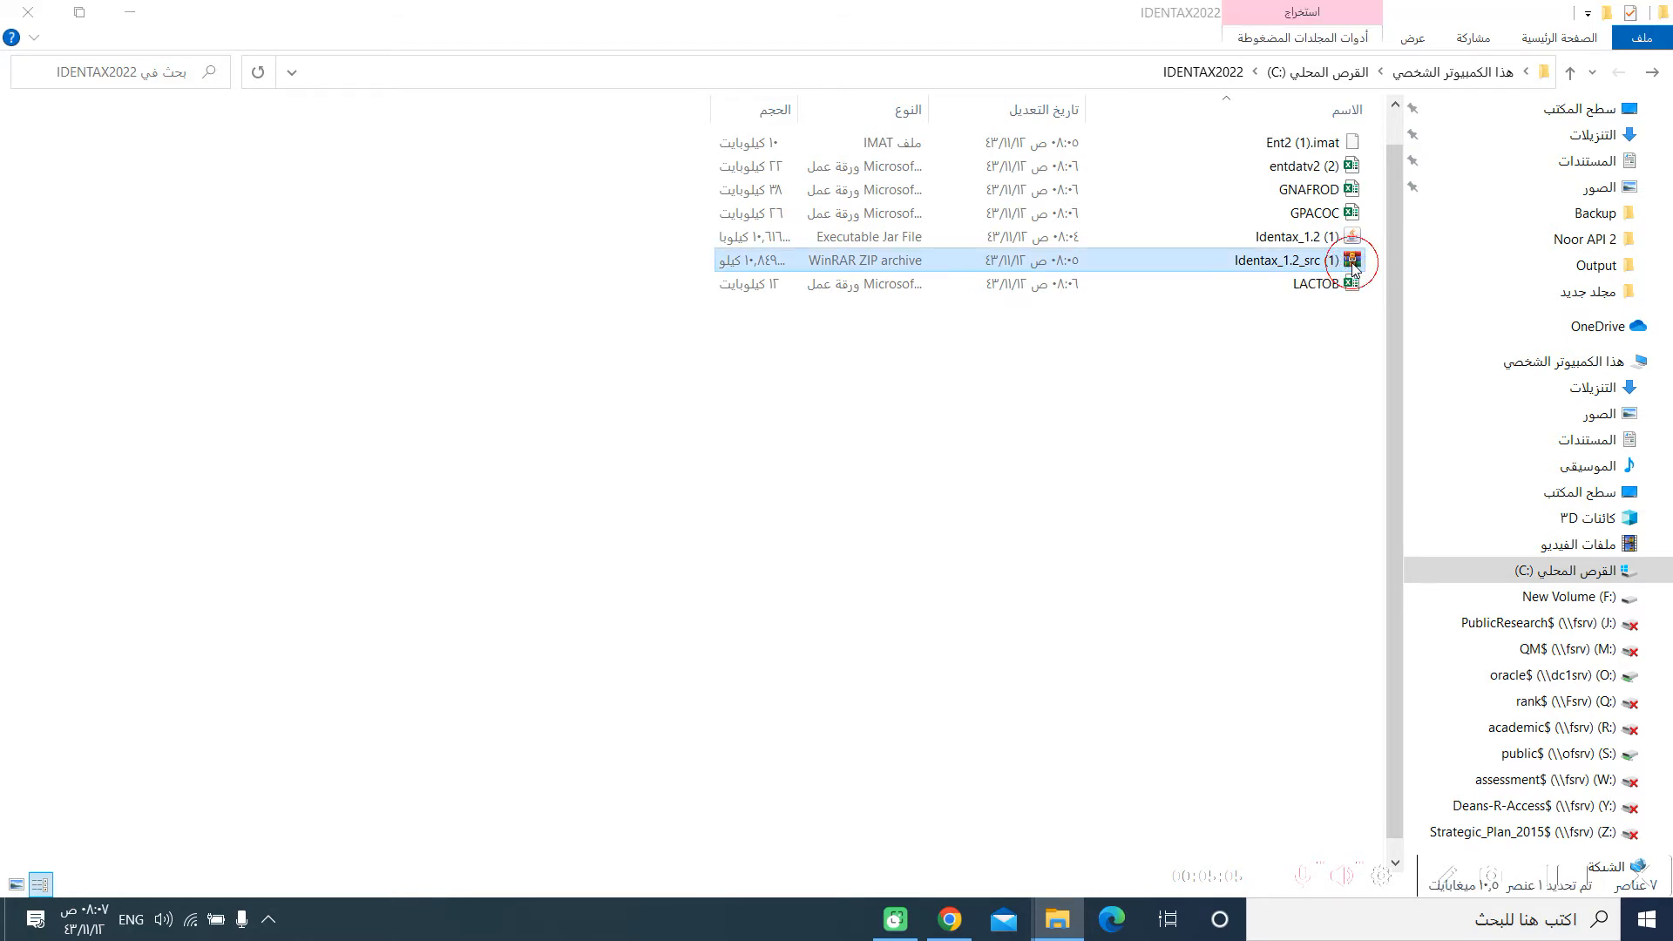
{"action": "double_click", "coordinate": [1275, 260]}
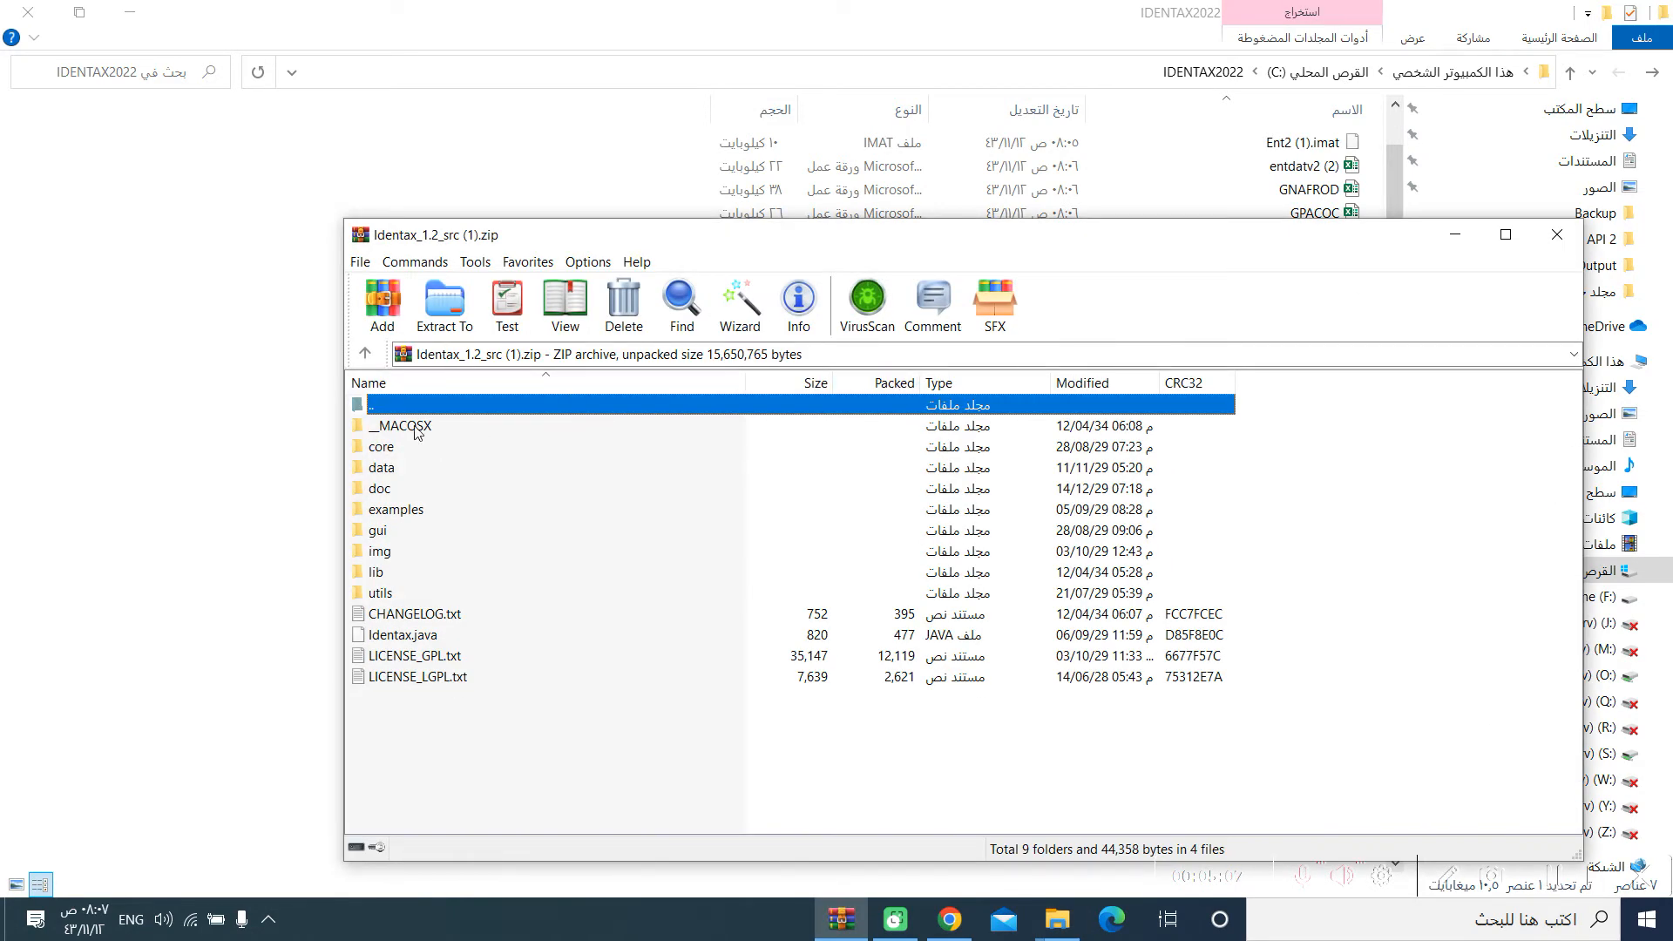
{"action": "left_click", "coordinate": [427, 425]}
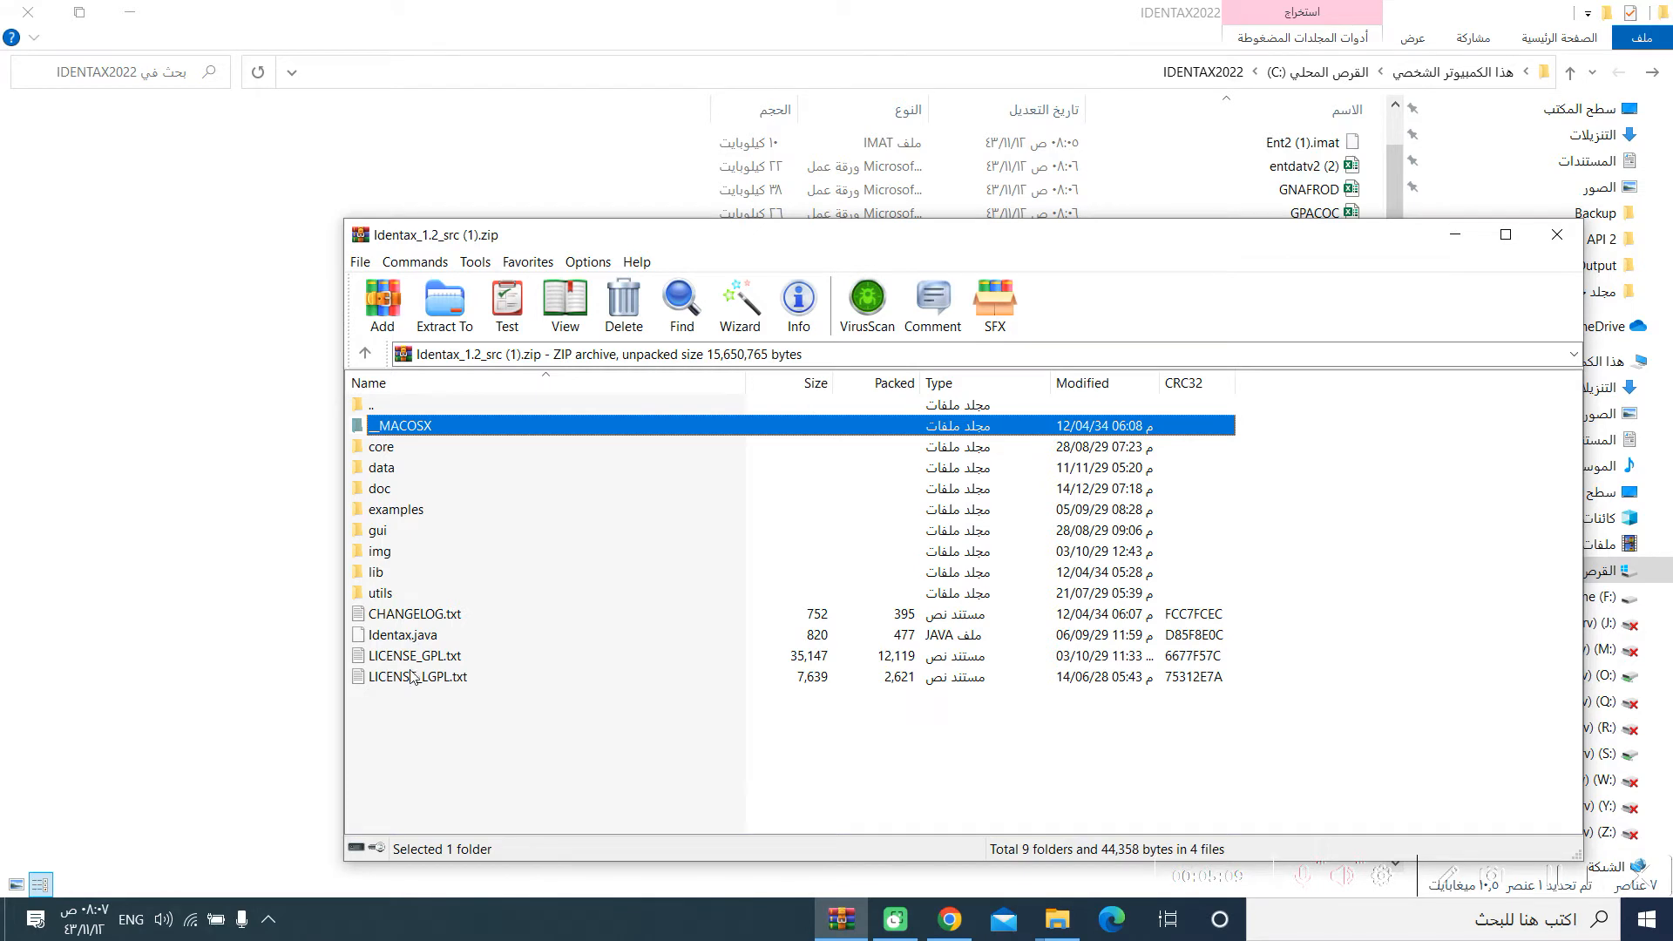
{"action": "key", "text": "ctrl+a"}
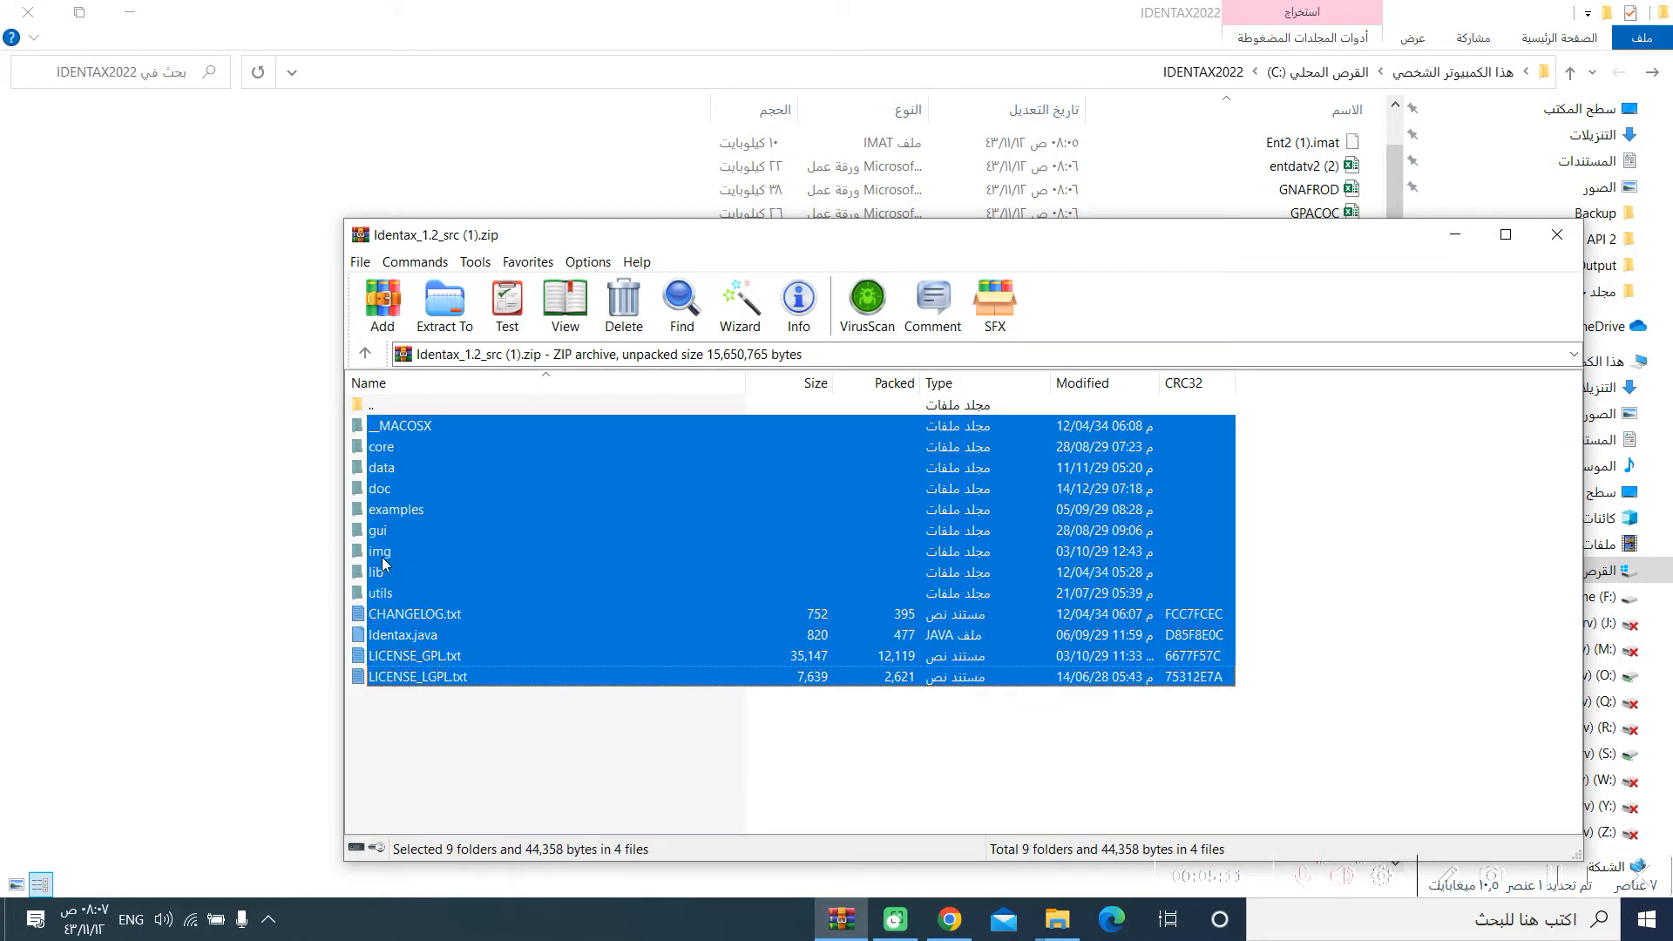
{"action": "left_click", "coordinate": [1555, 235]}
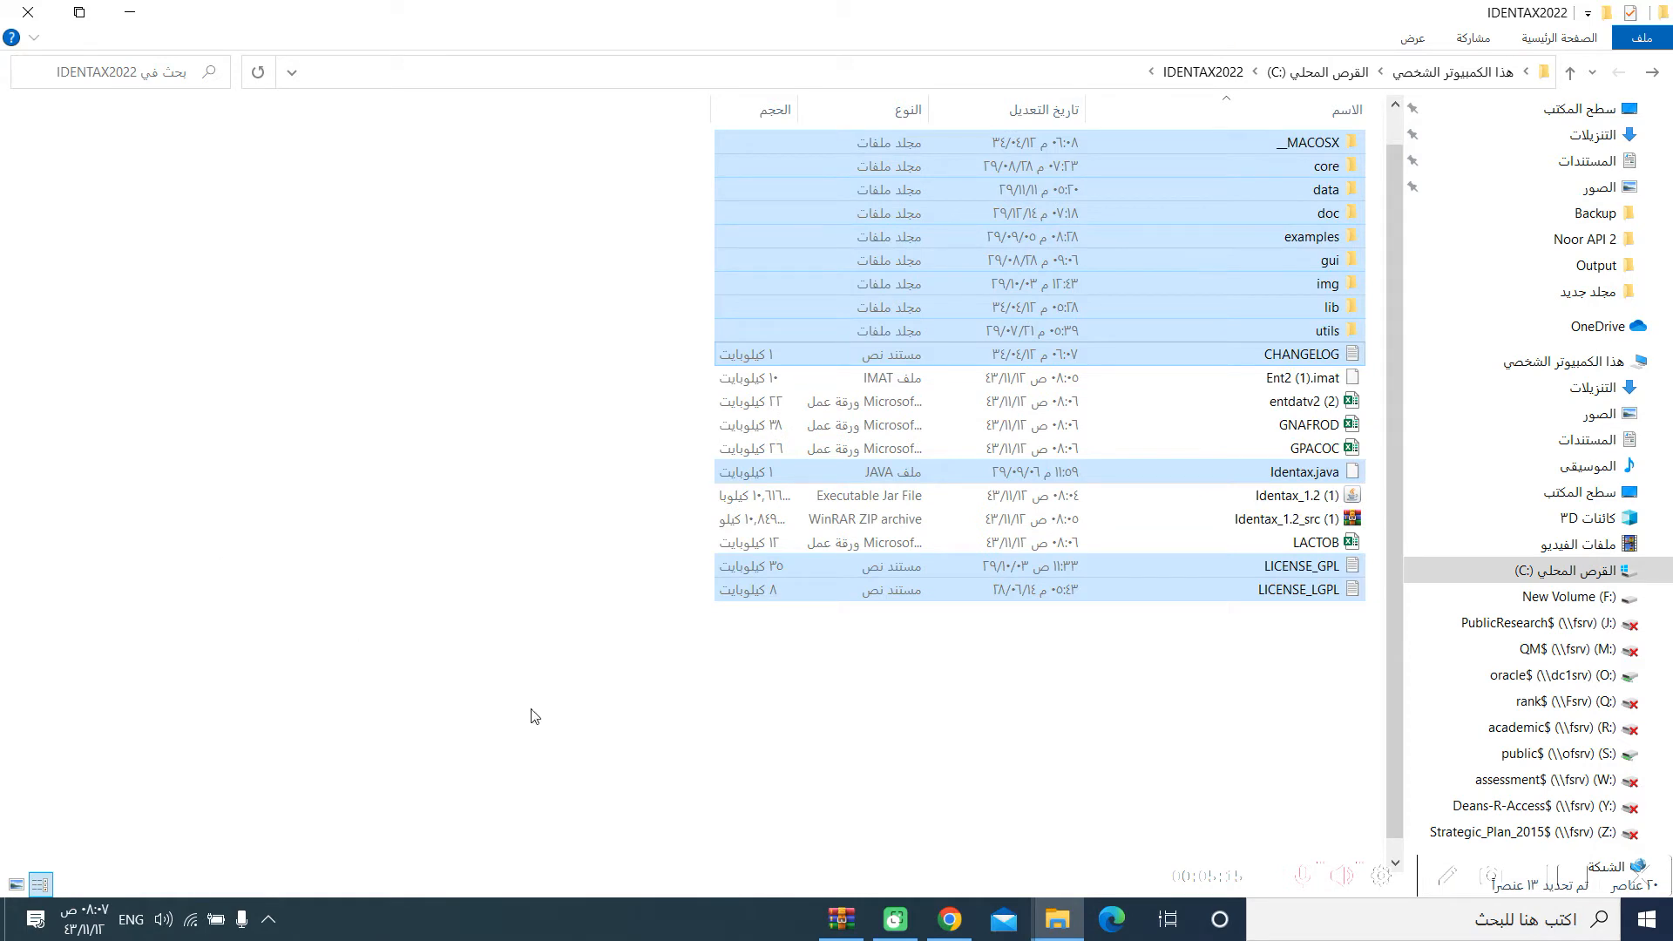
Select the Identax_1.2 (1) jar, then return to the IDENTAX website in the browser
{"action": "left_click", "coordinate": [814, 701]}
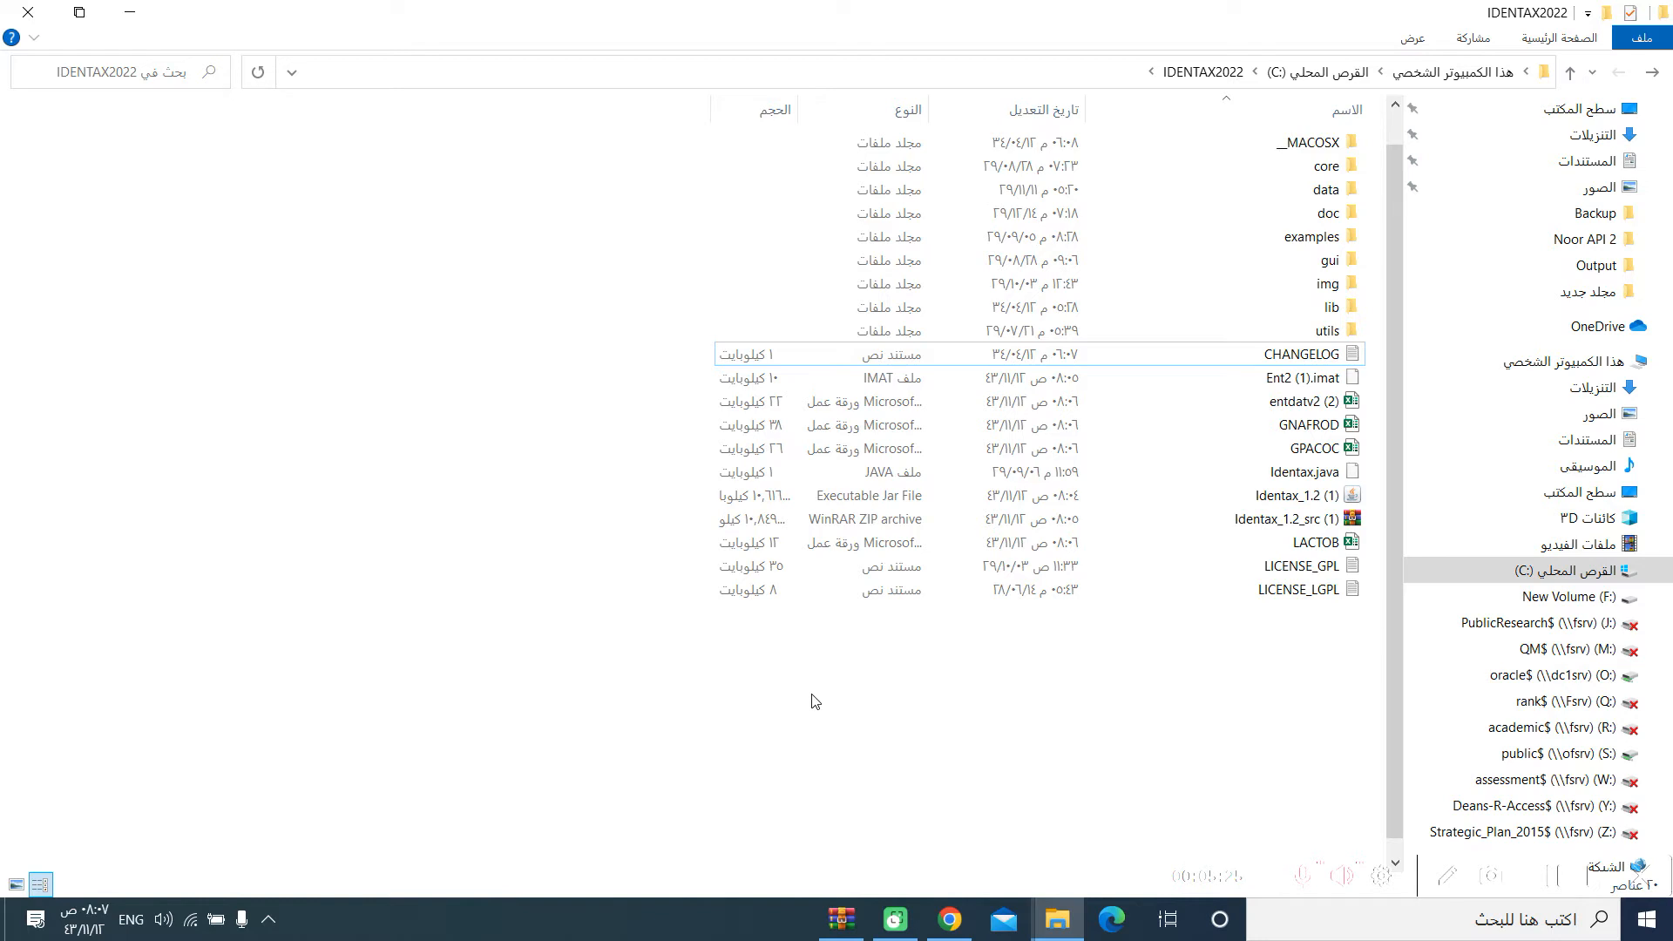
{"action": "mouse_move", "coordinate": [995, 695]}
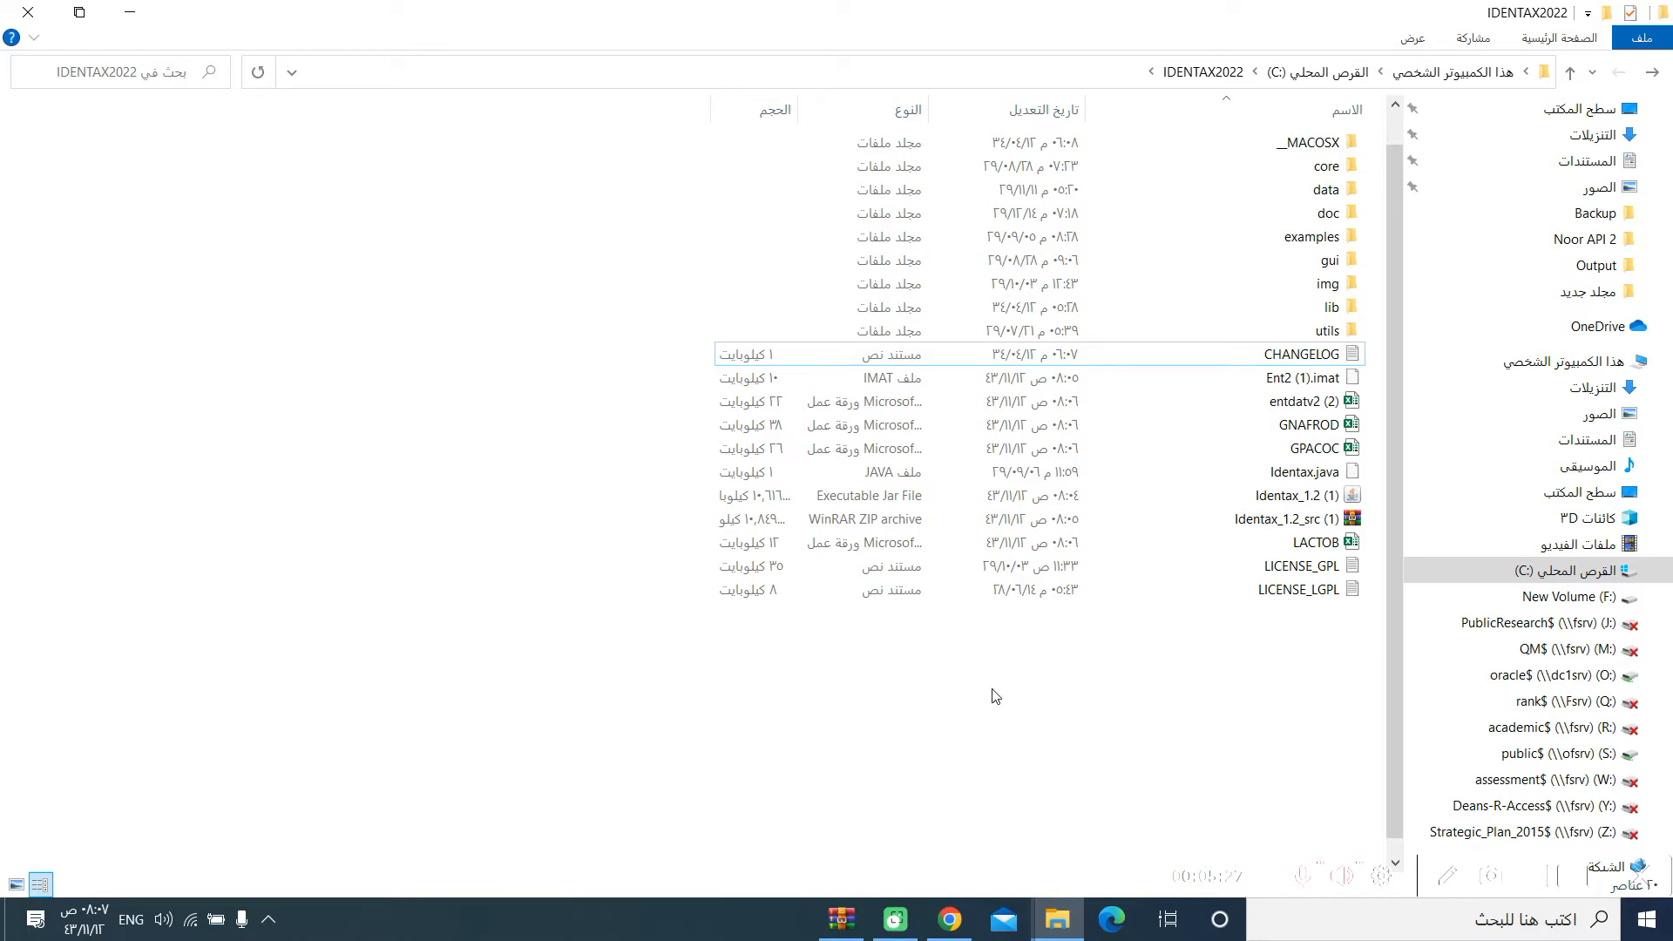
{"action": "left_click", "coordinate": [1300, 494]}
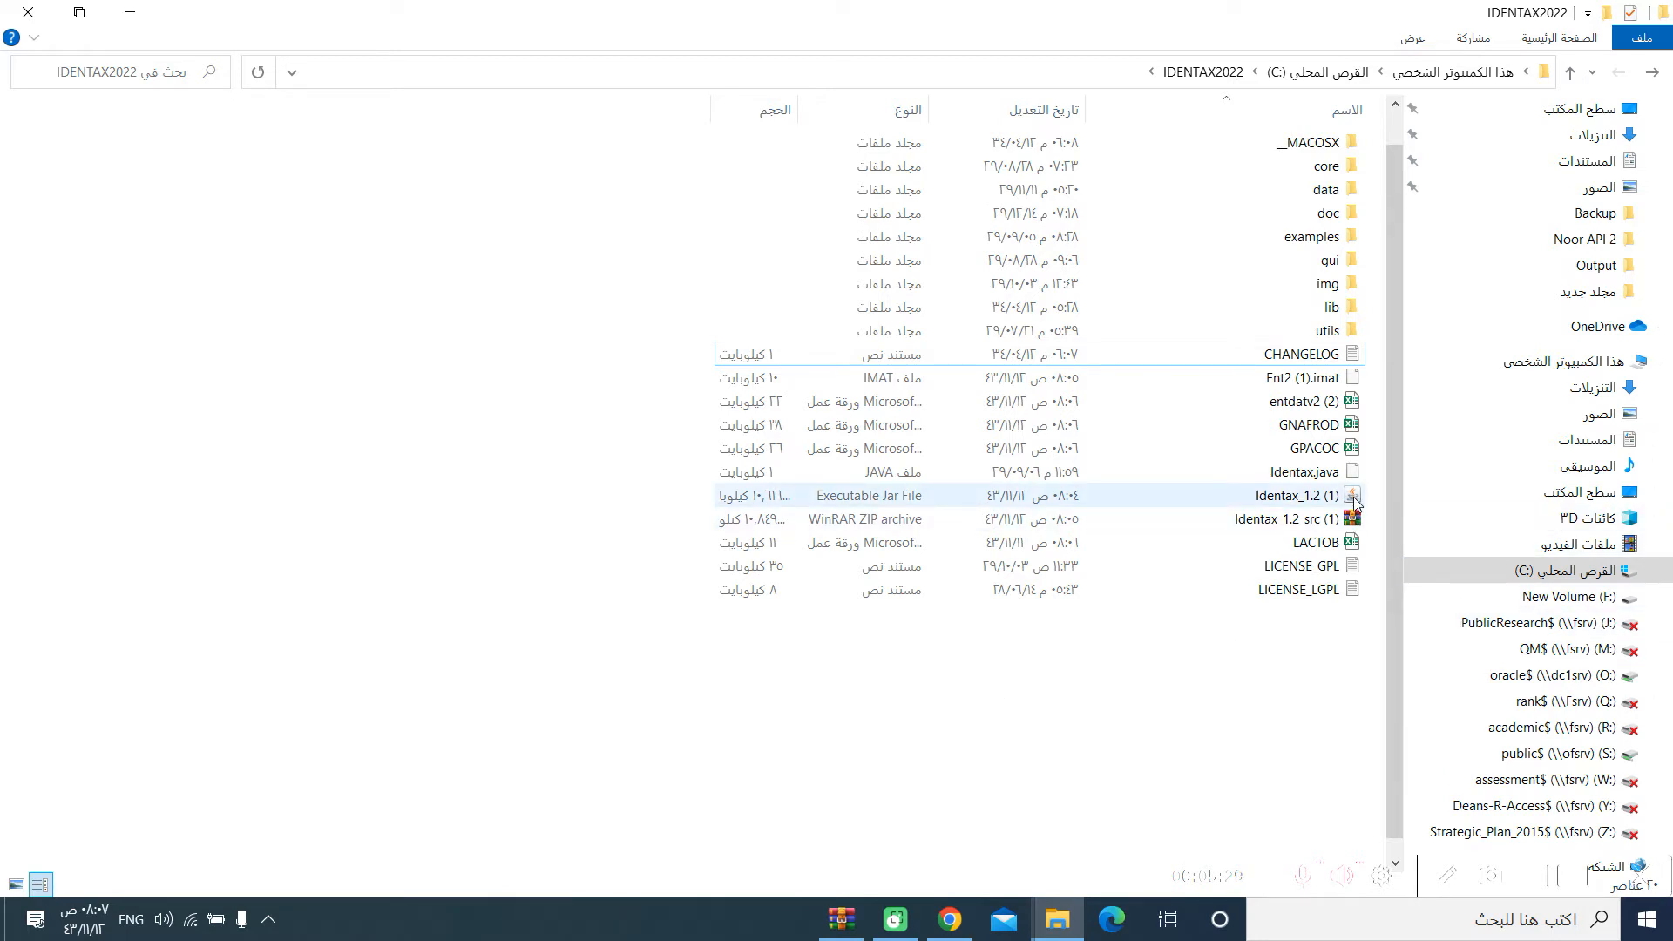
{"action": "mouse_move", "coordinate": [1298, 495]}
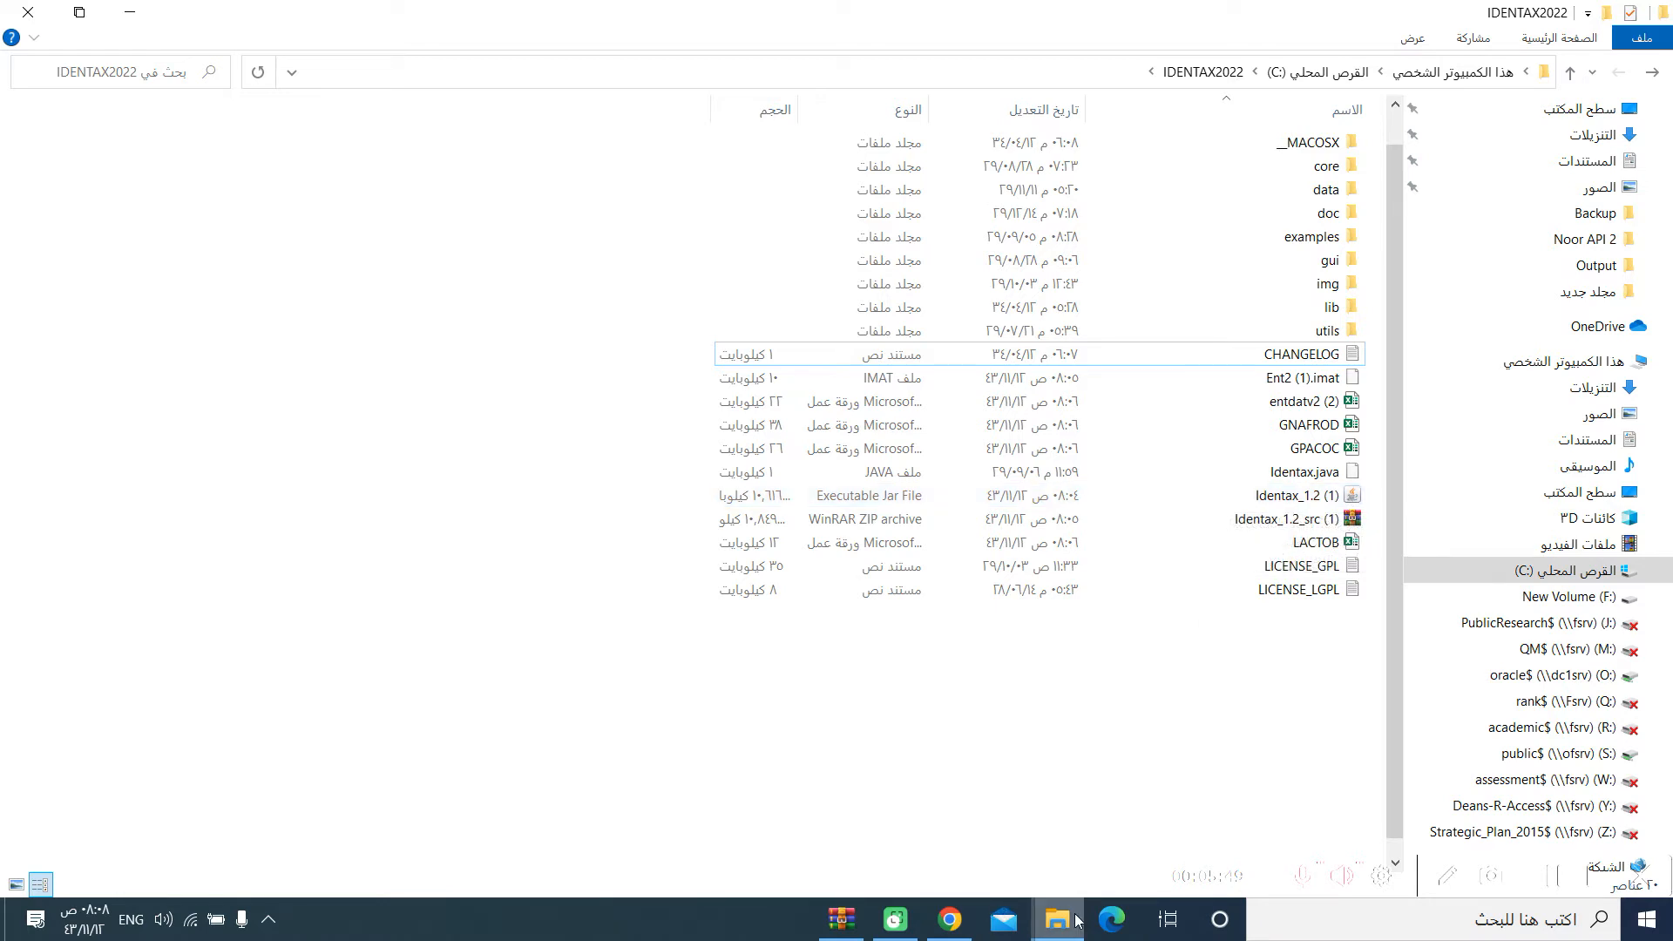
{"action": "left_click", "coordinate": [948, 918]}
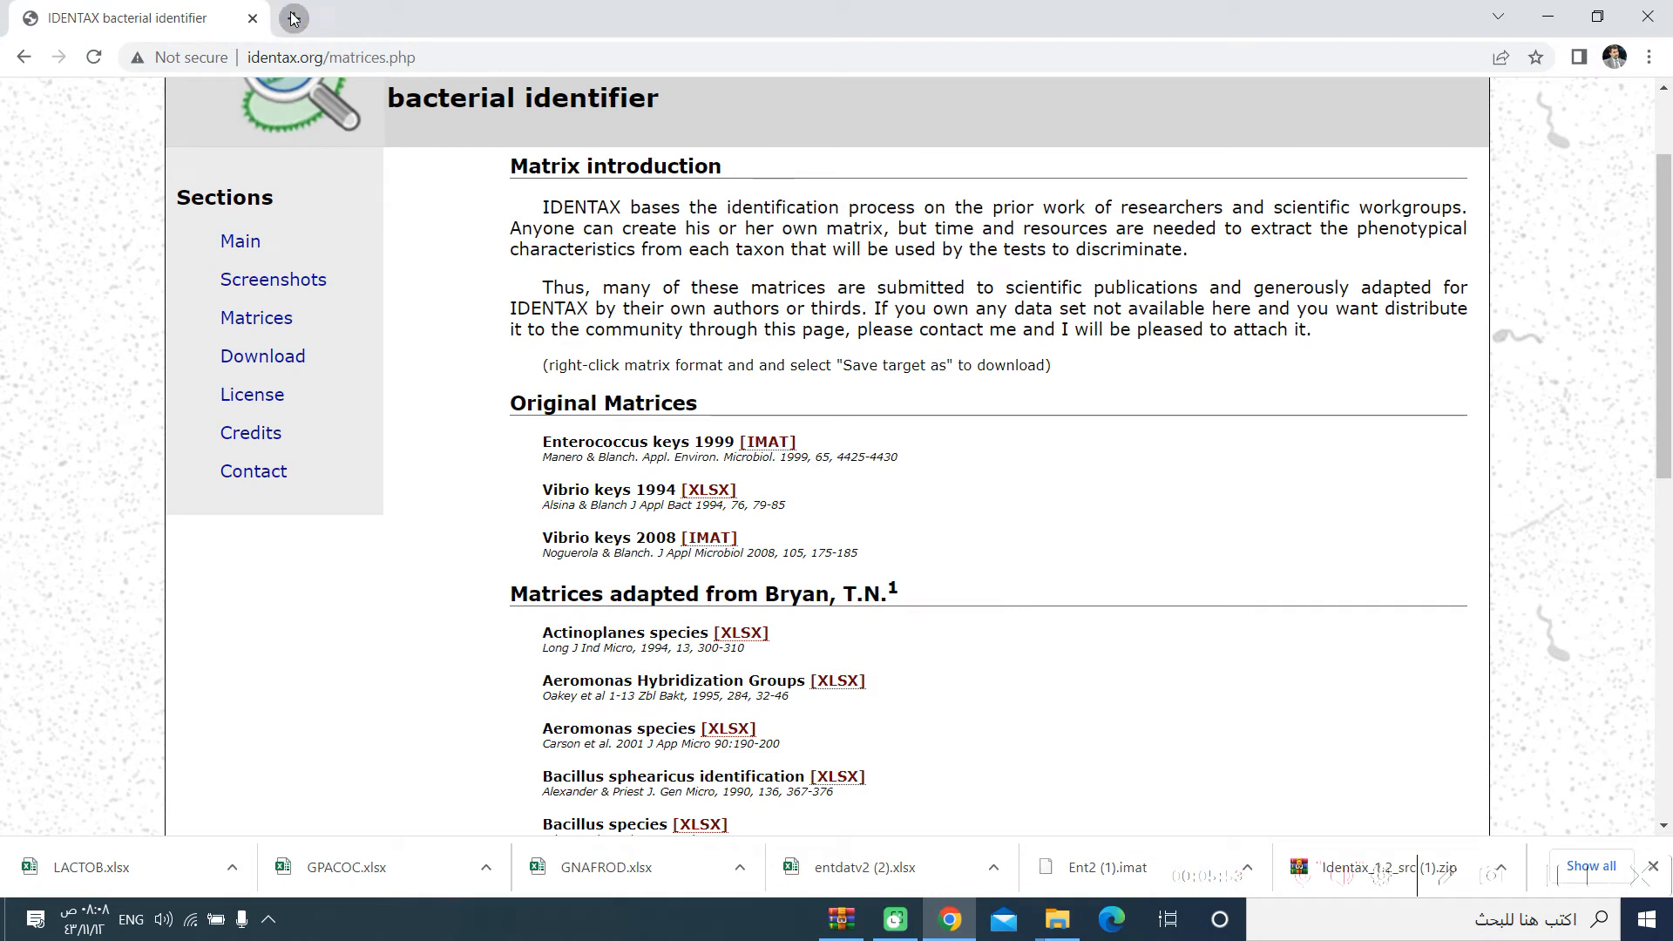
Search 'java download manual 64 bit' in a new tab and reach java.com's Windows downloads table
{"action": "left_click", "coordinate": [293, 17]}
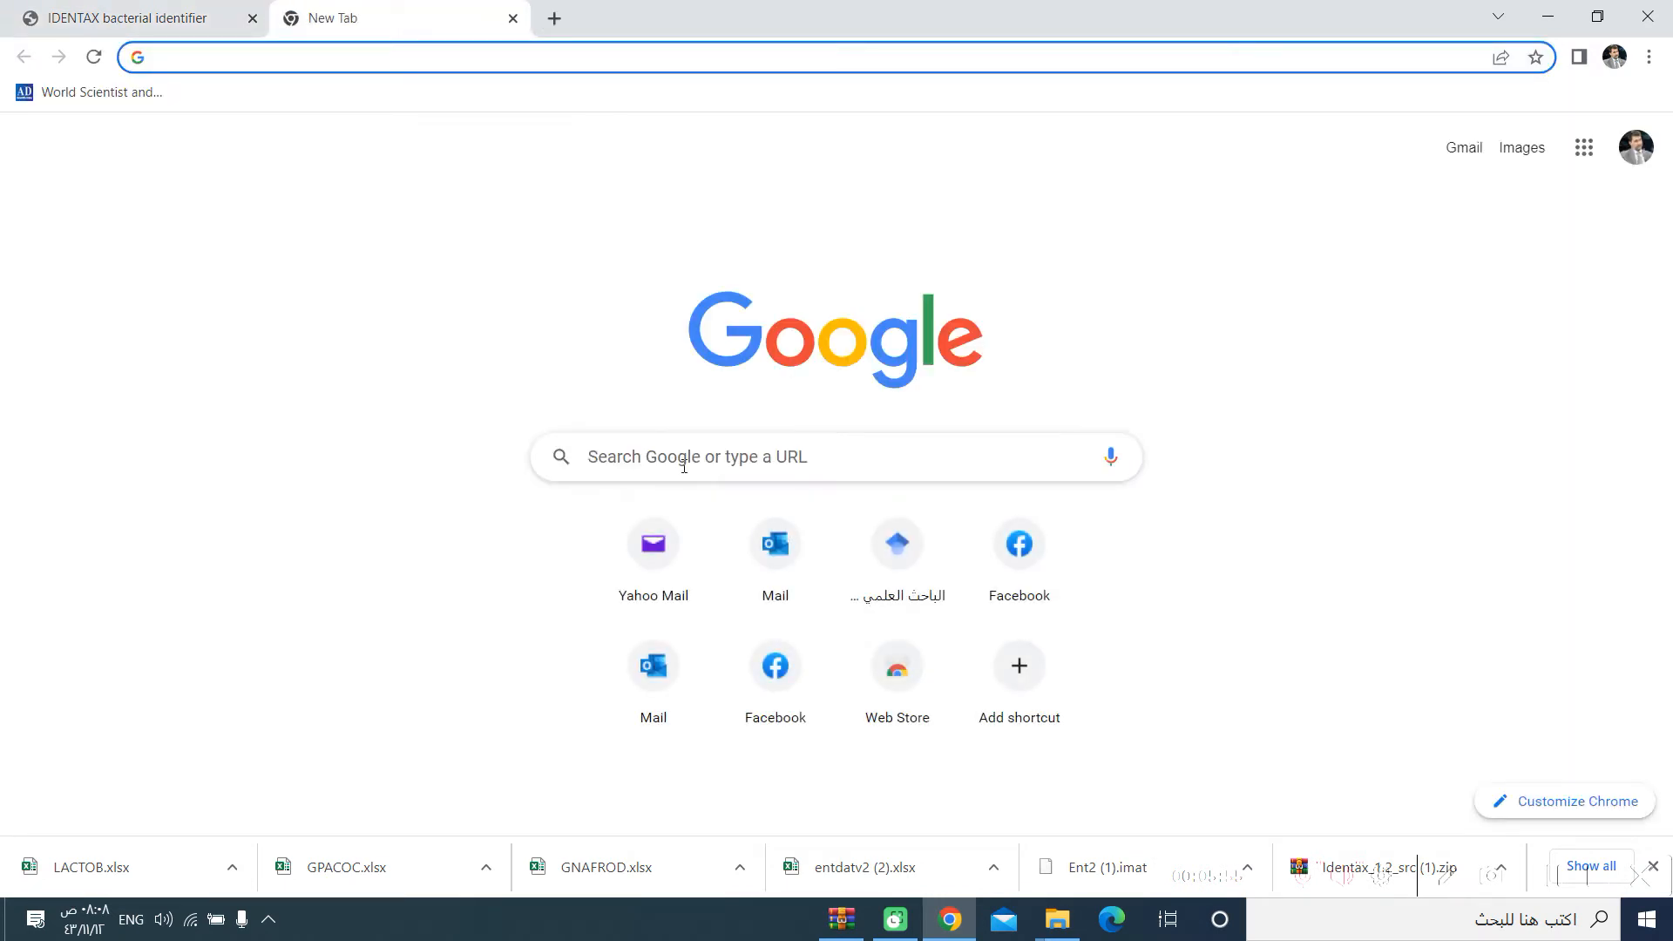
{"action": "type", "text": "download"}
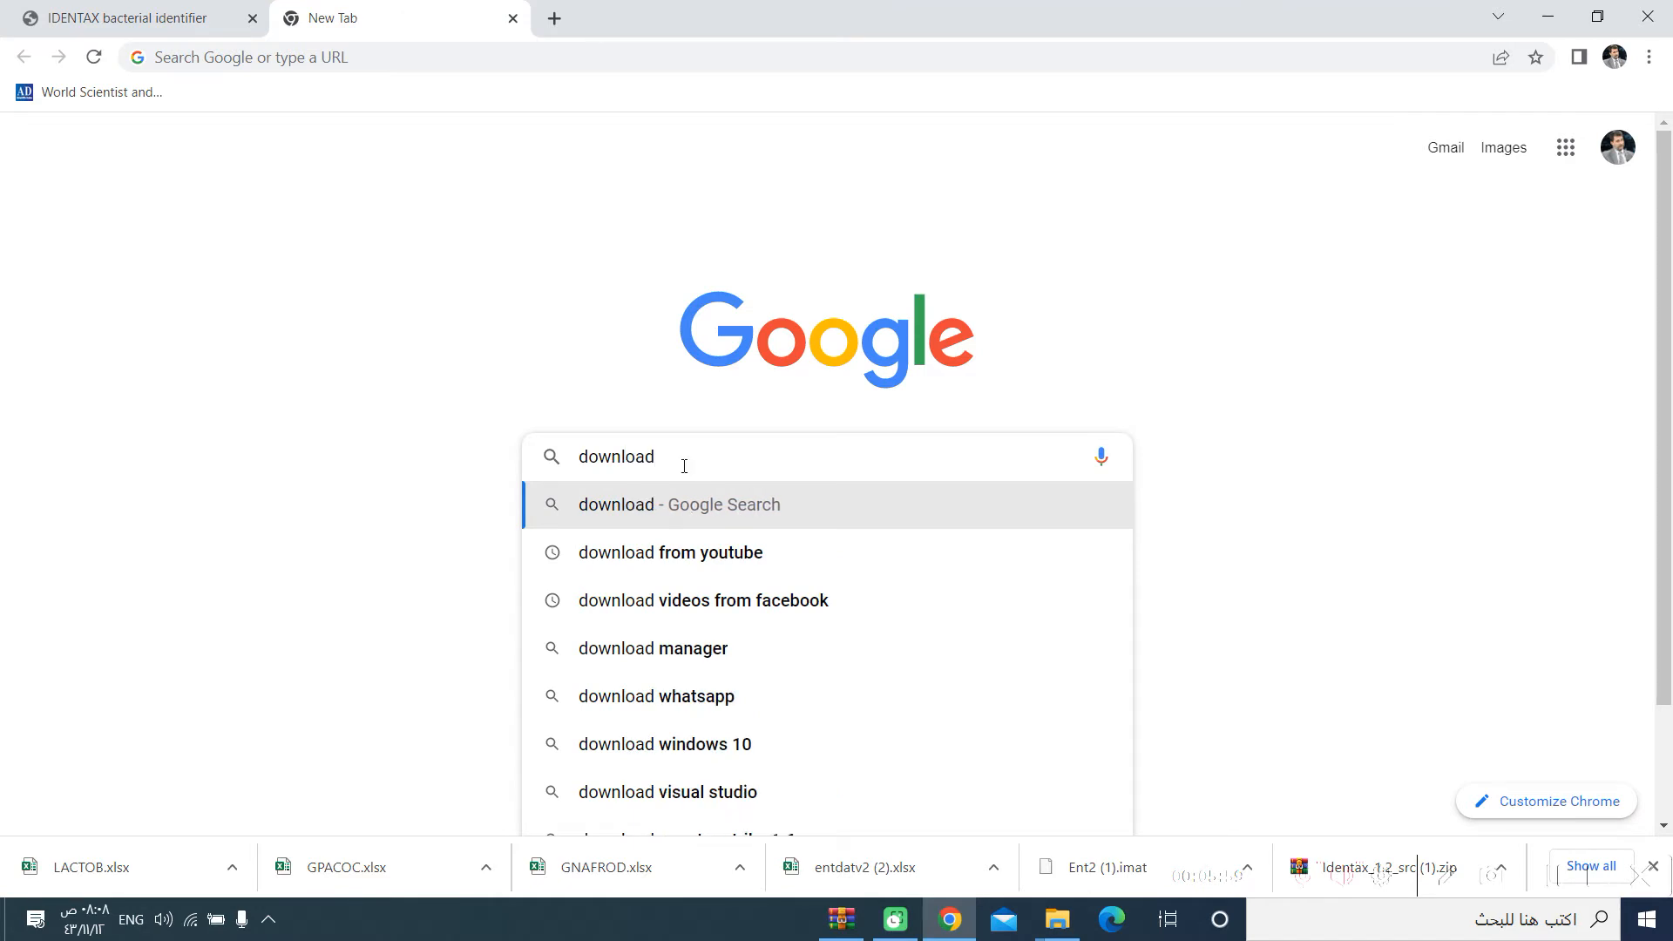
{"action": "type", "text": "java manuall"}
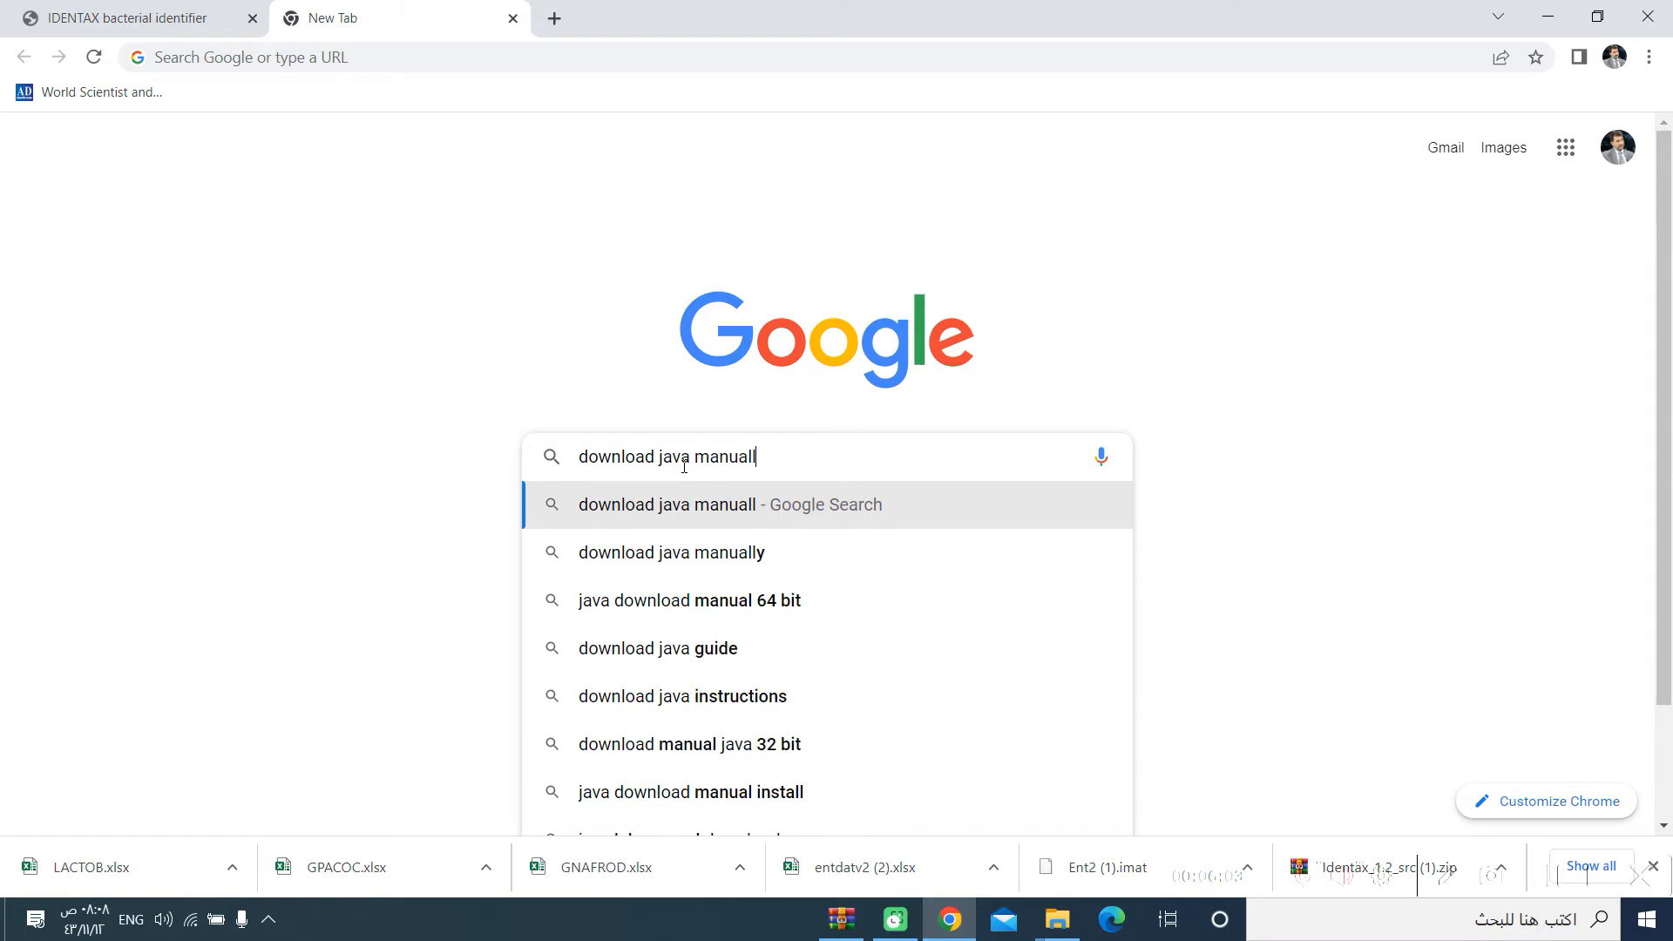
{"action": "mouse_move", "coordinate": [688, 599]}
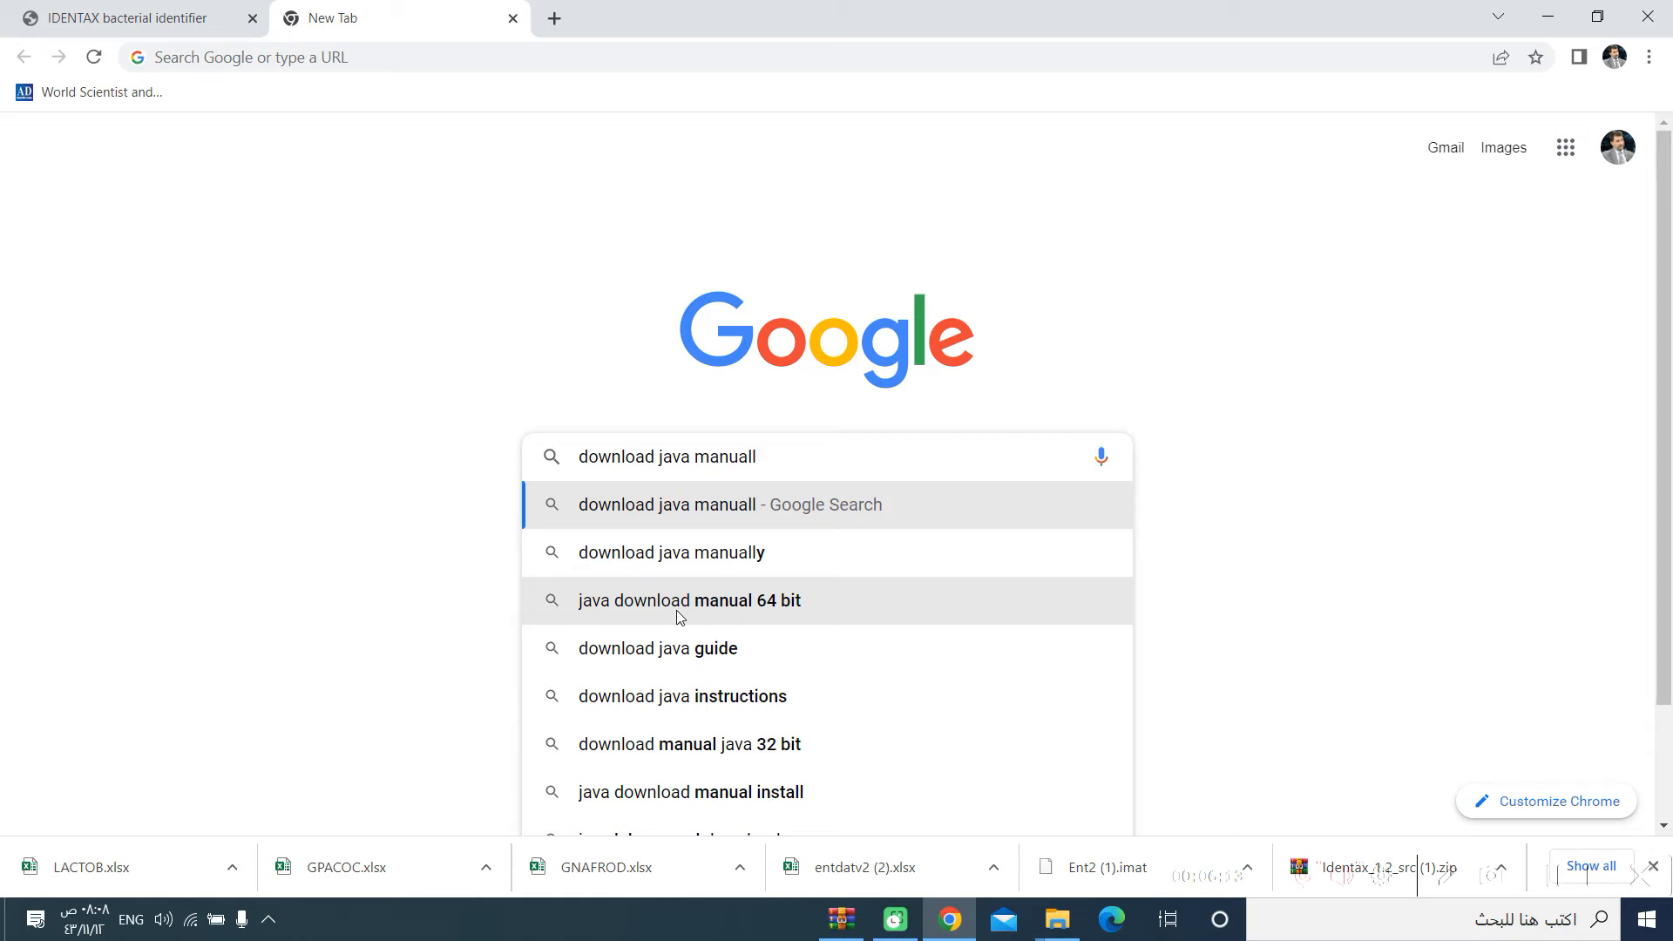
{"action": "left_click", "coordinate": [690, 599]}
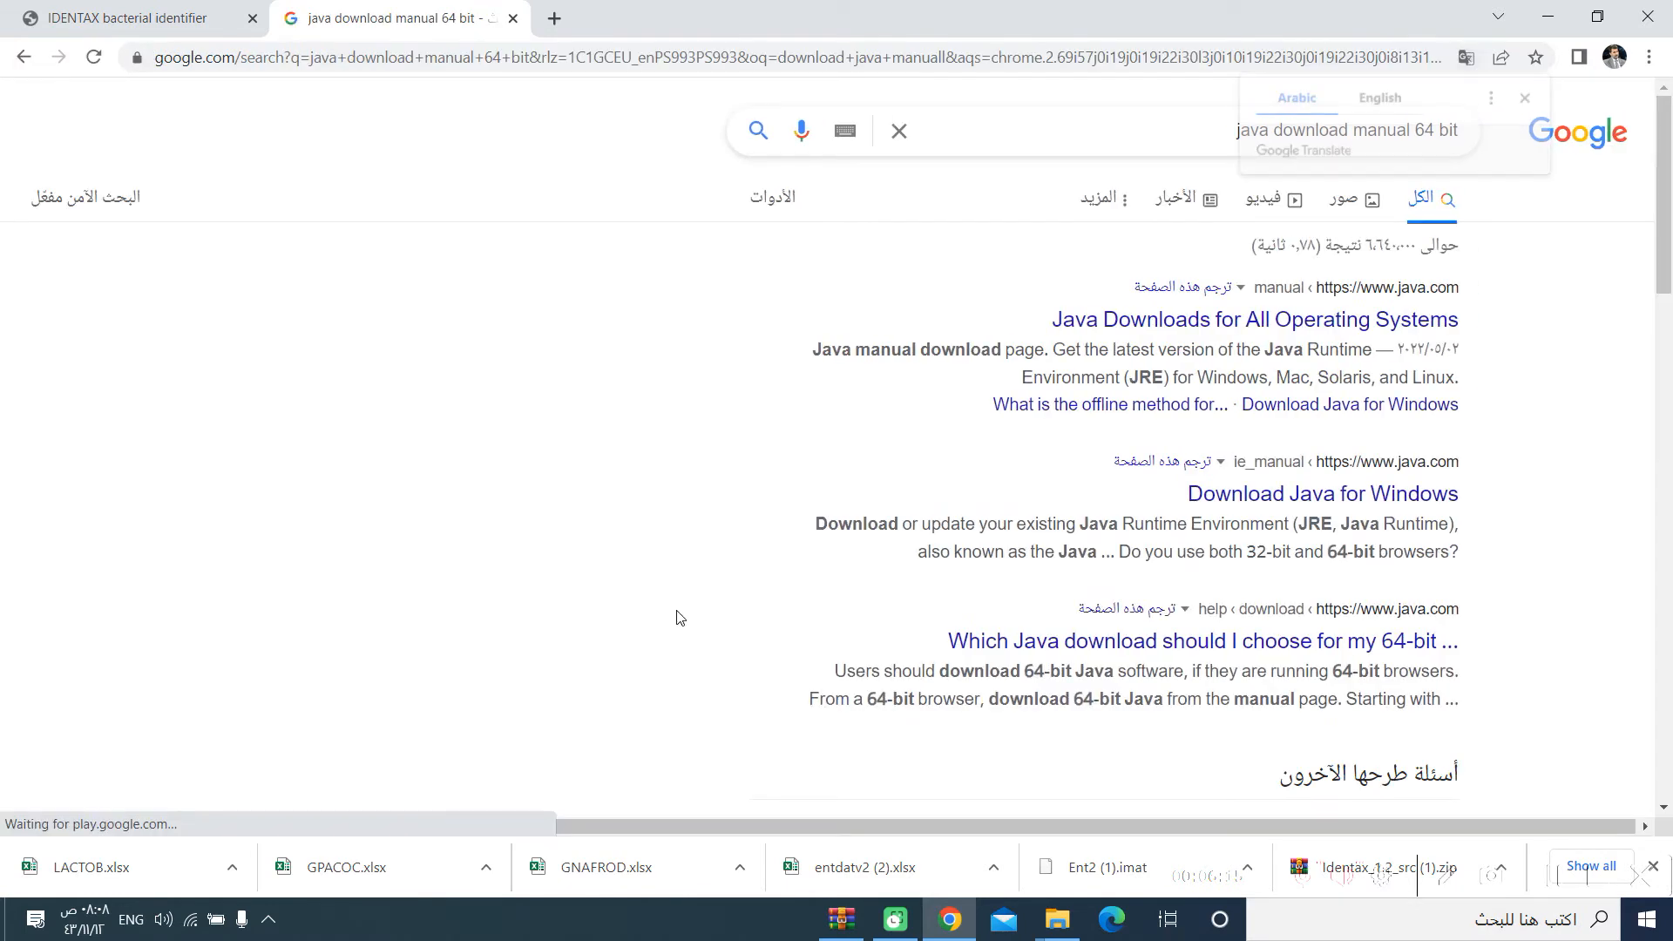
{"action": "left_click", "coordinate": [1253, 319]}
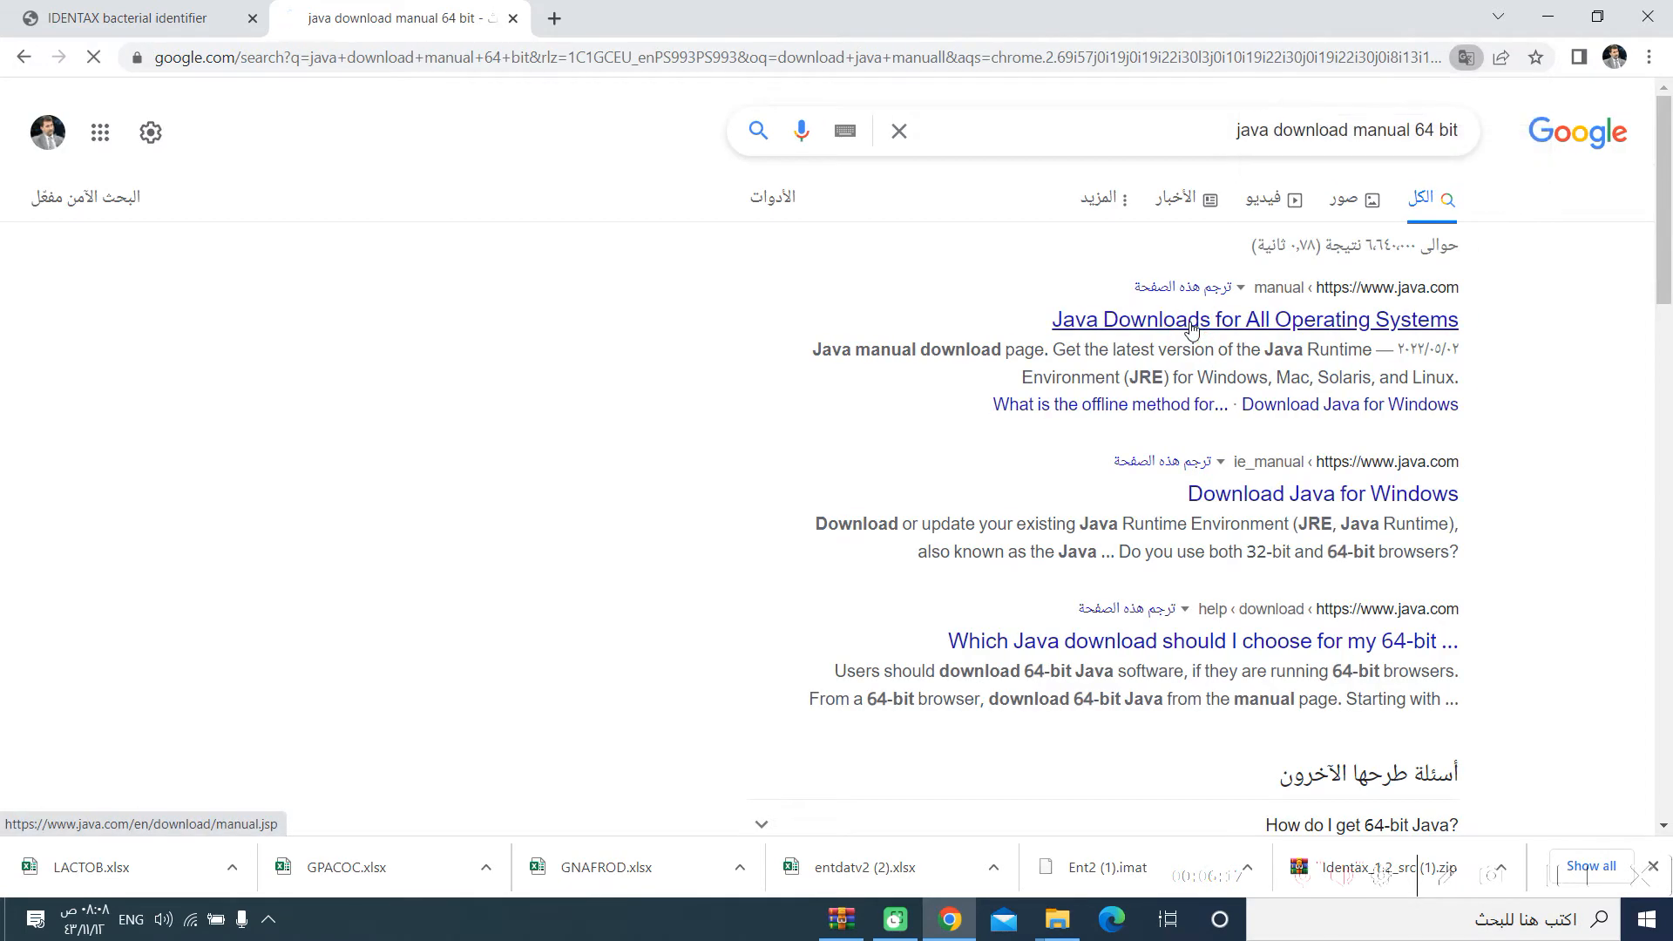
{"action": "left_click", "coordinate": [1252, 319]}
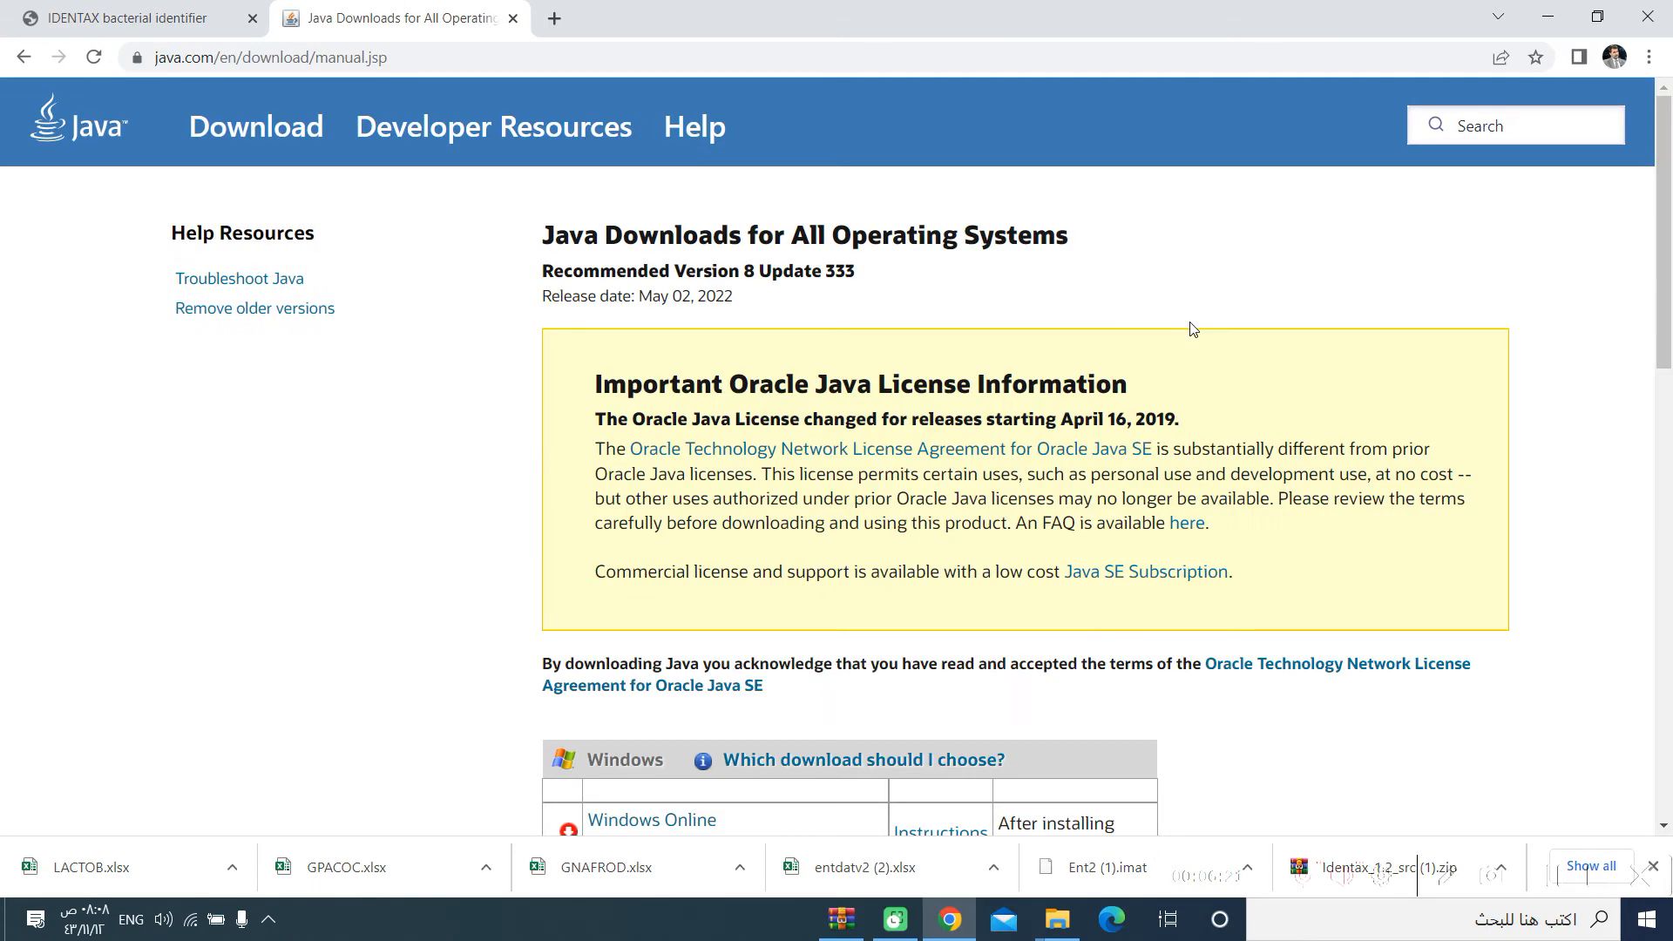
{"action": "scroll", "scroll_direction": "down", "scroll_amount": 3}
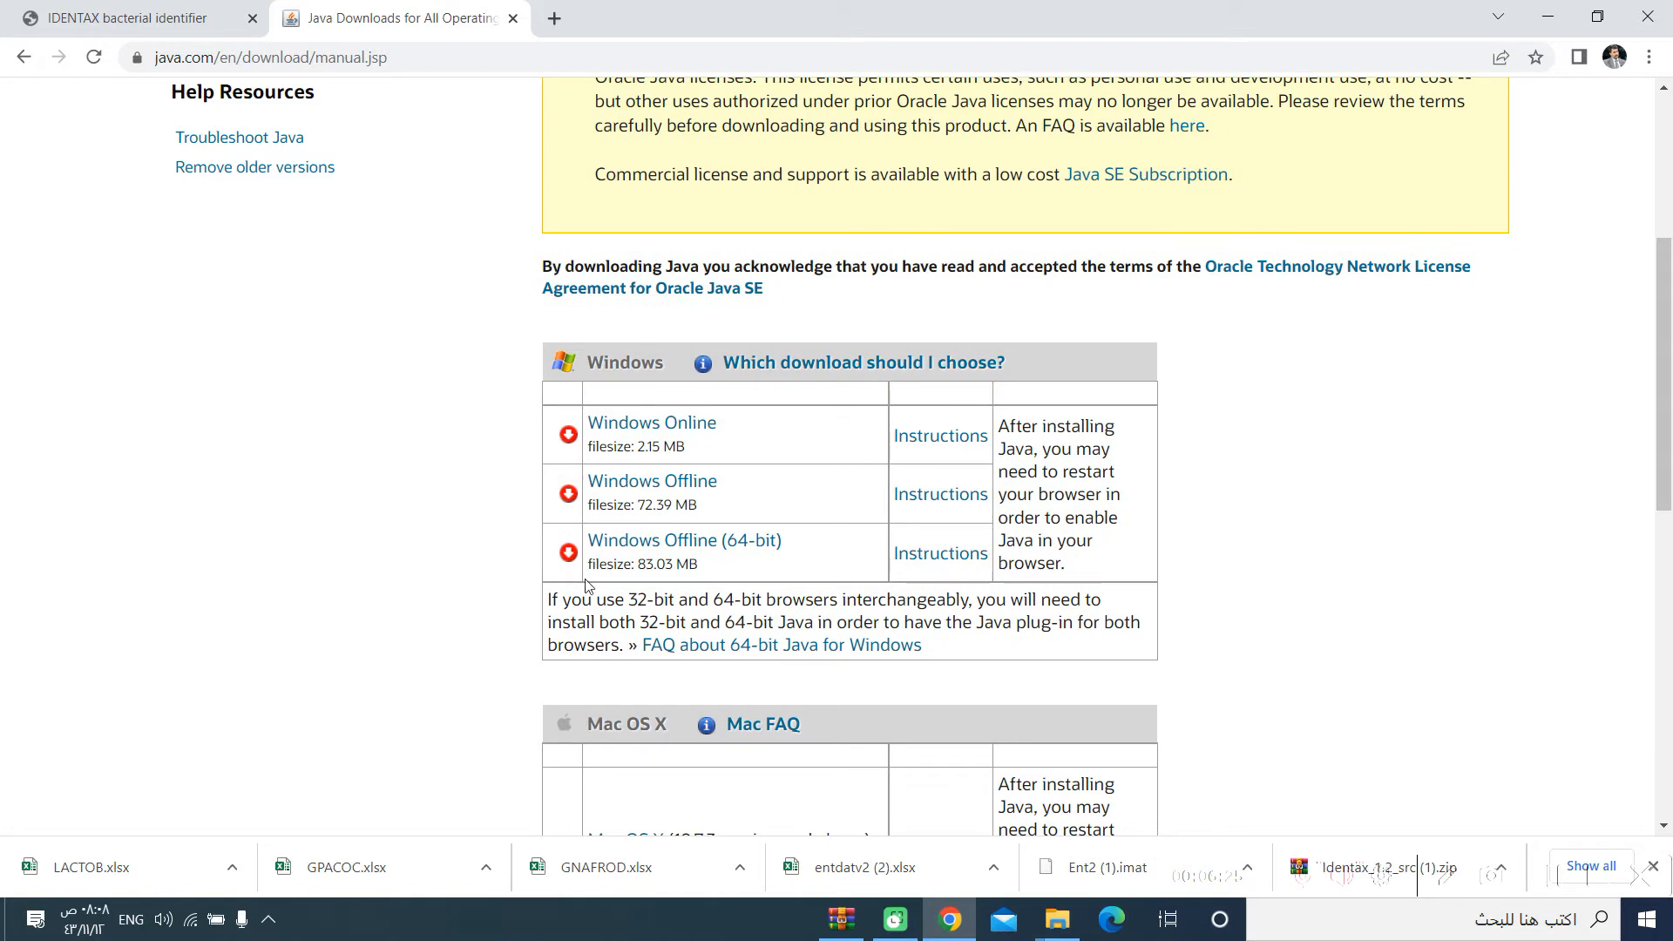
{"action": "mouse_move", "coordinate": [683, 540]}
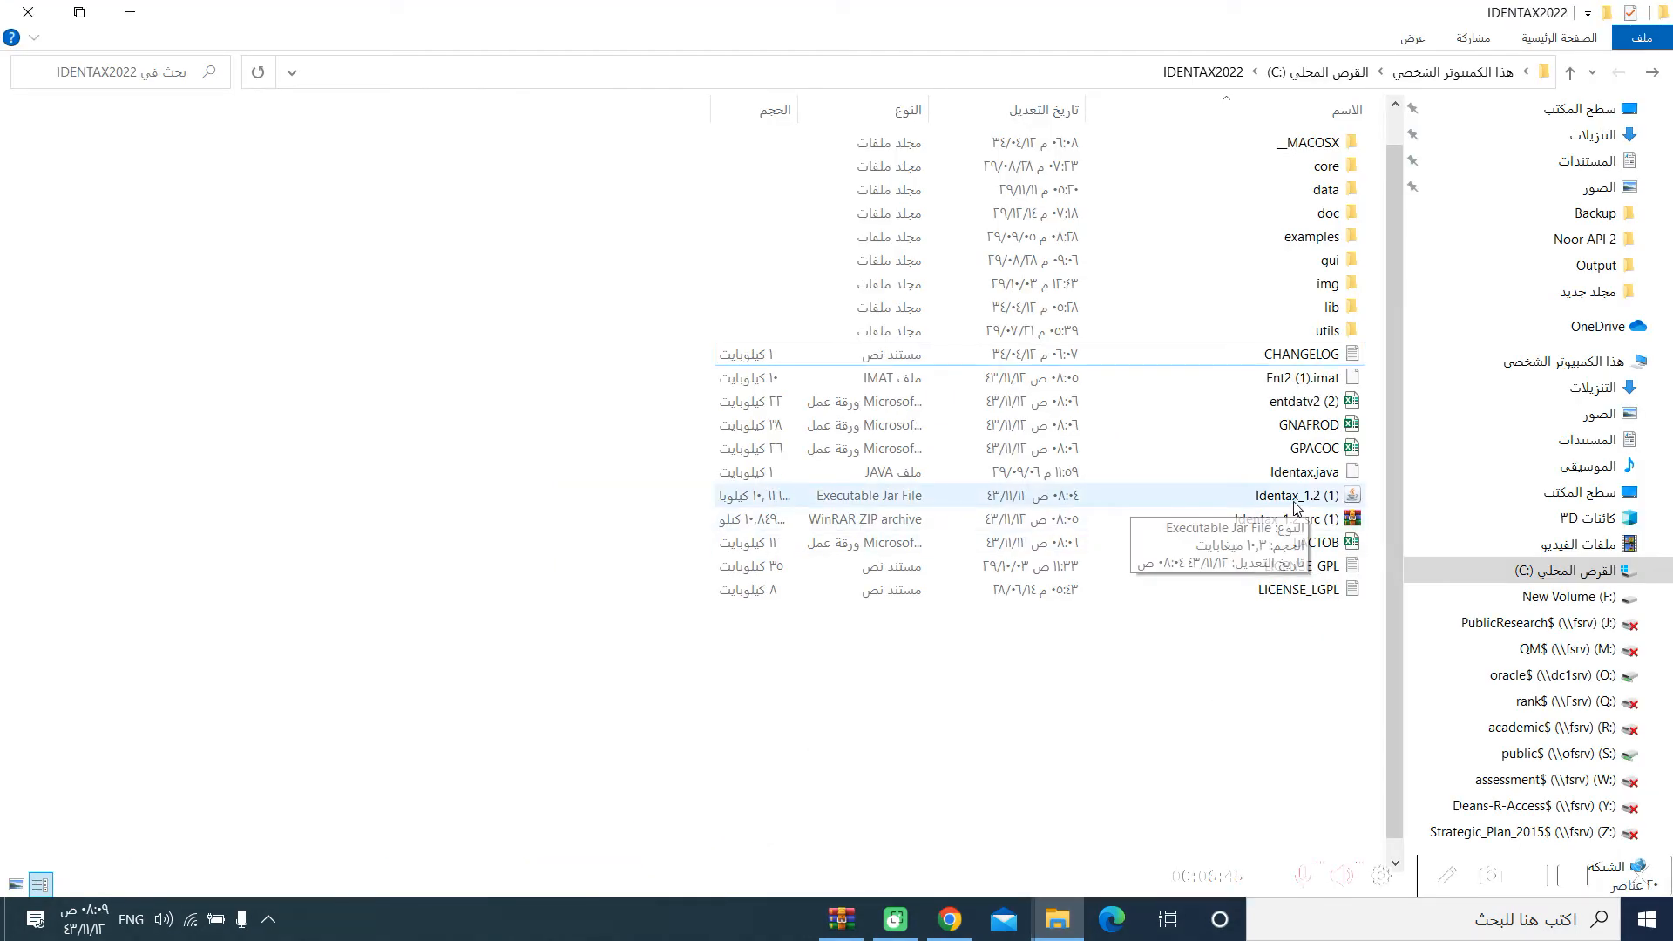
Launch the Identax_1.2 (1) jar from the IDENTAX2022 folder
{"action": "double_click", "coordinate": [1294, 495]}
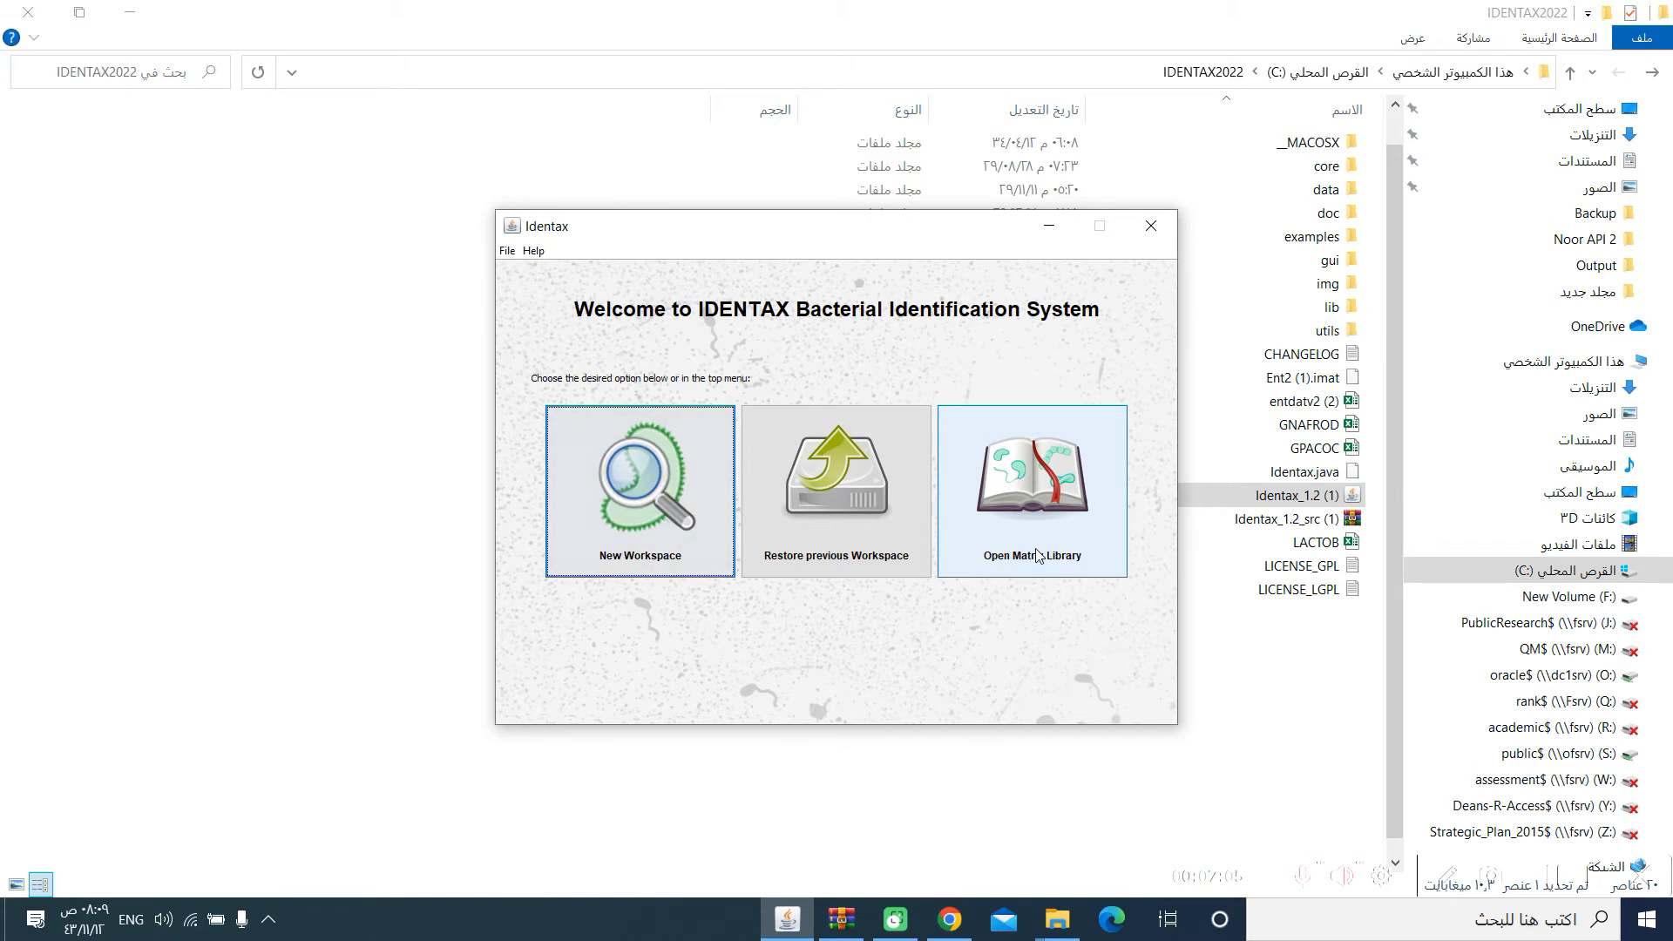
{"action": "left_click", "coordinate": [1030, 492]}
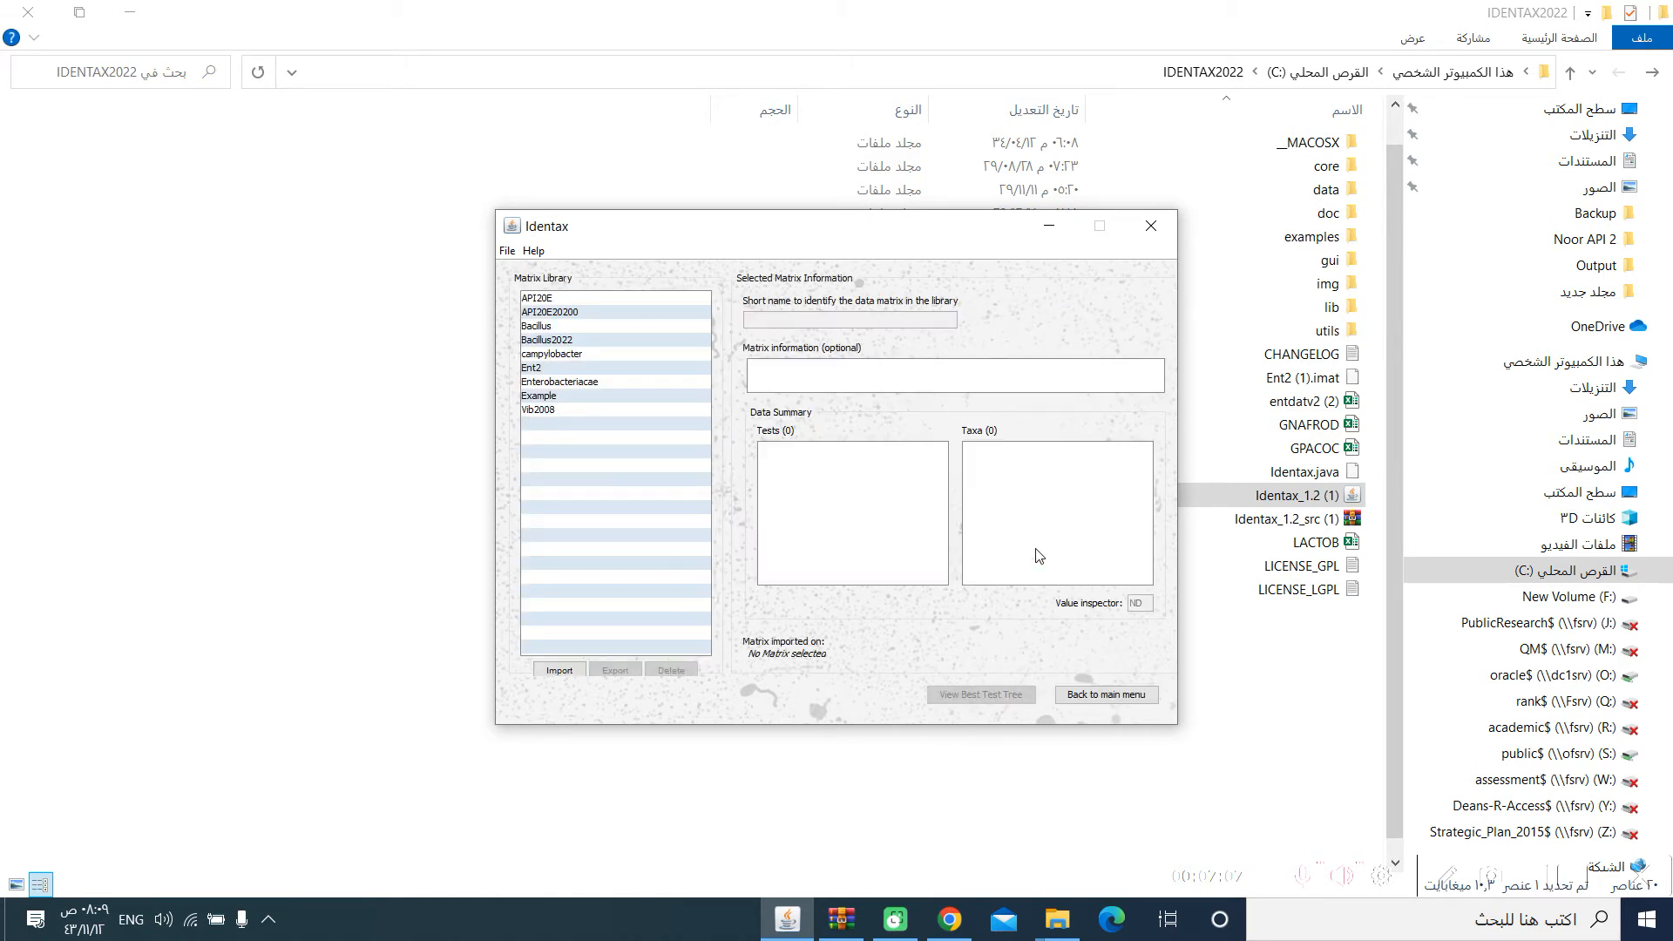
{"action": "mouse_move", "coordinate": [886, 488]}
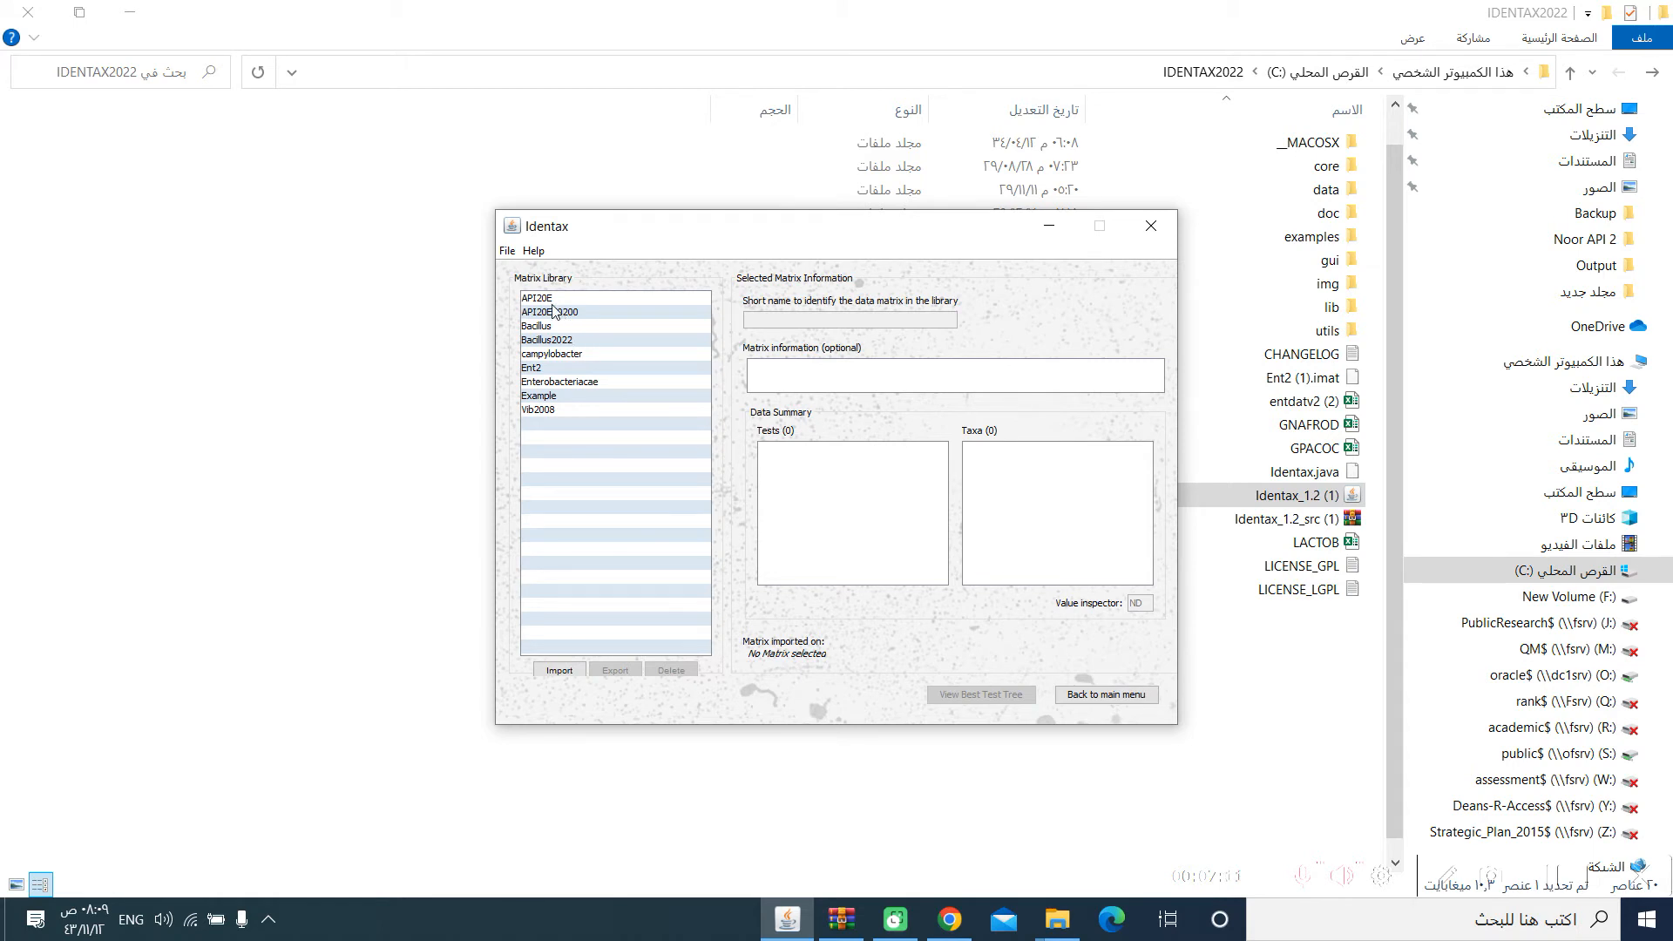
{"action": "left_click", "coordinate": [549, 310]}
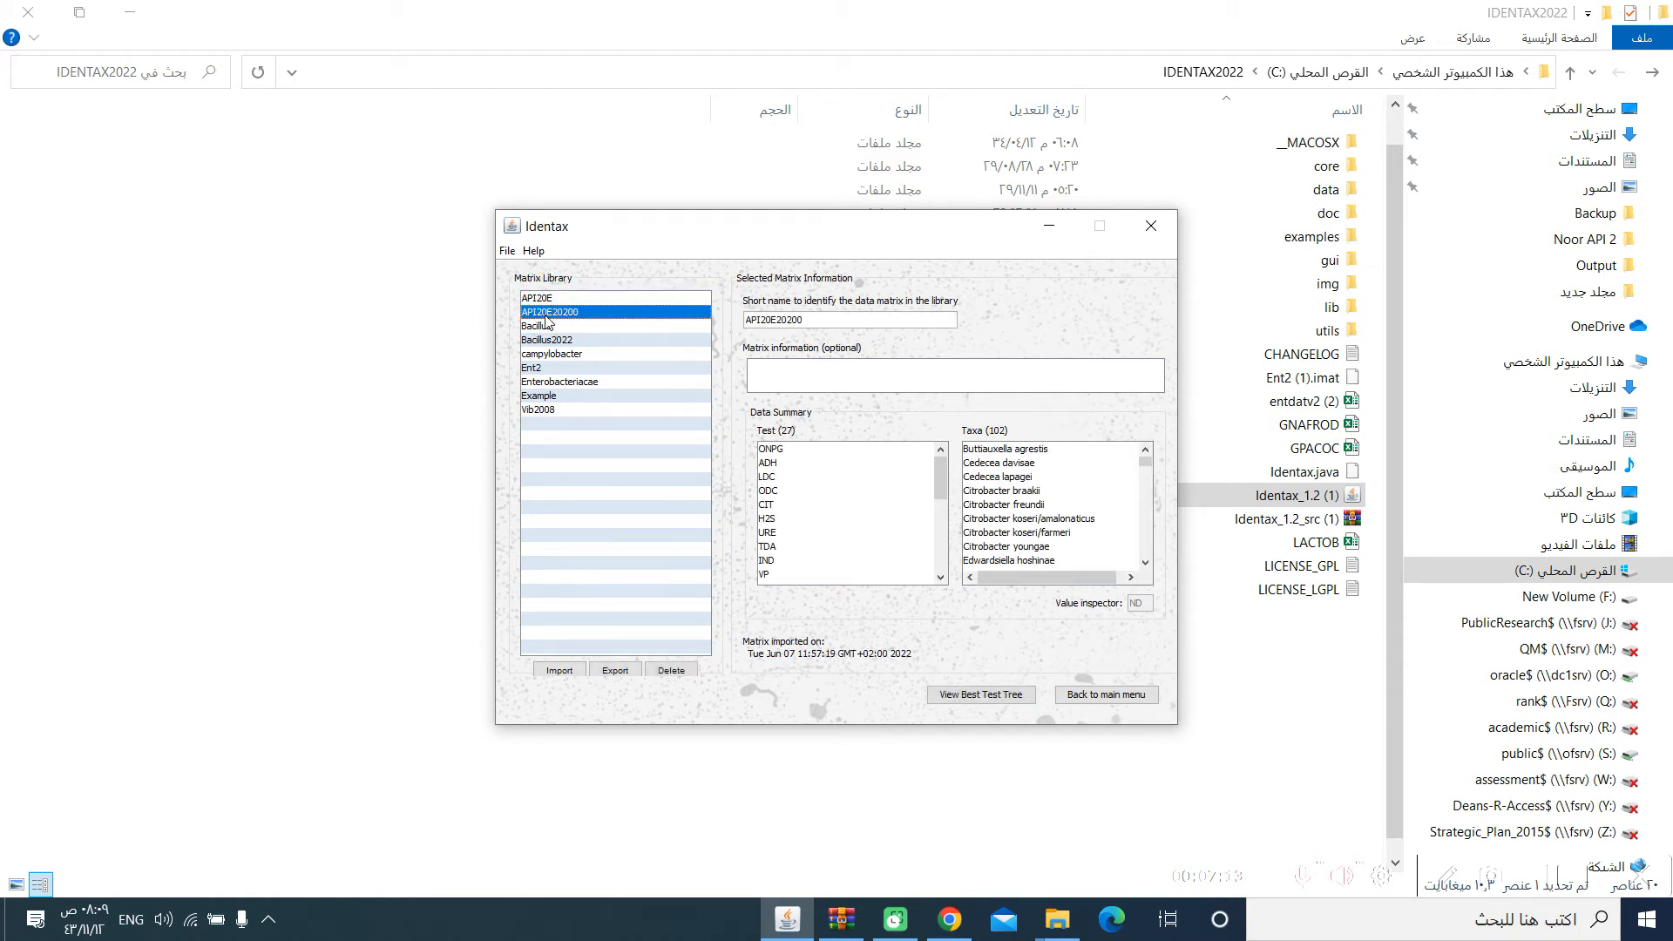
{"action": "left_click", "coordinate": [547, 340]}
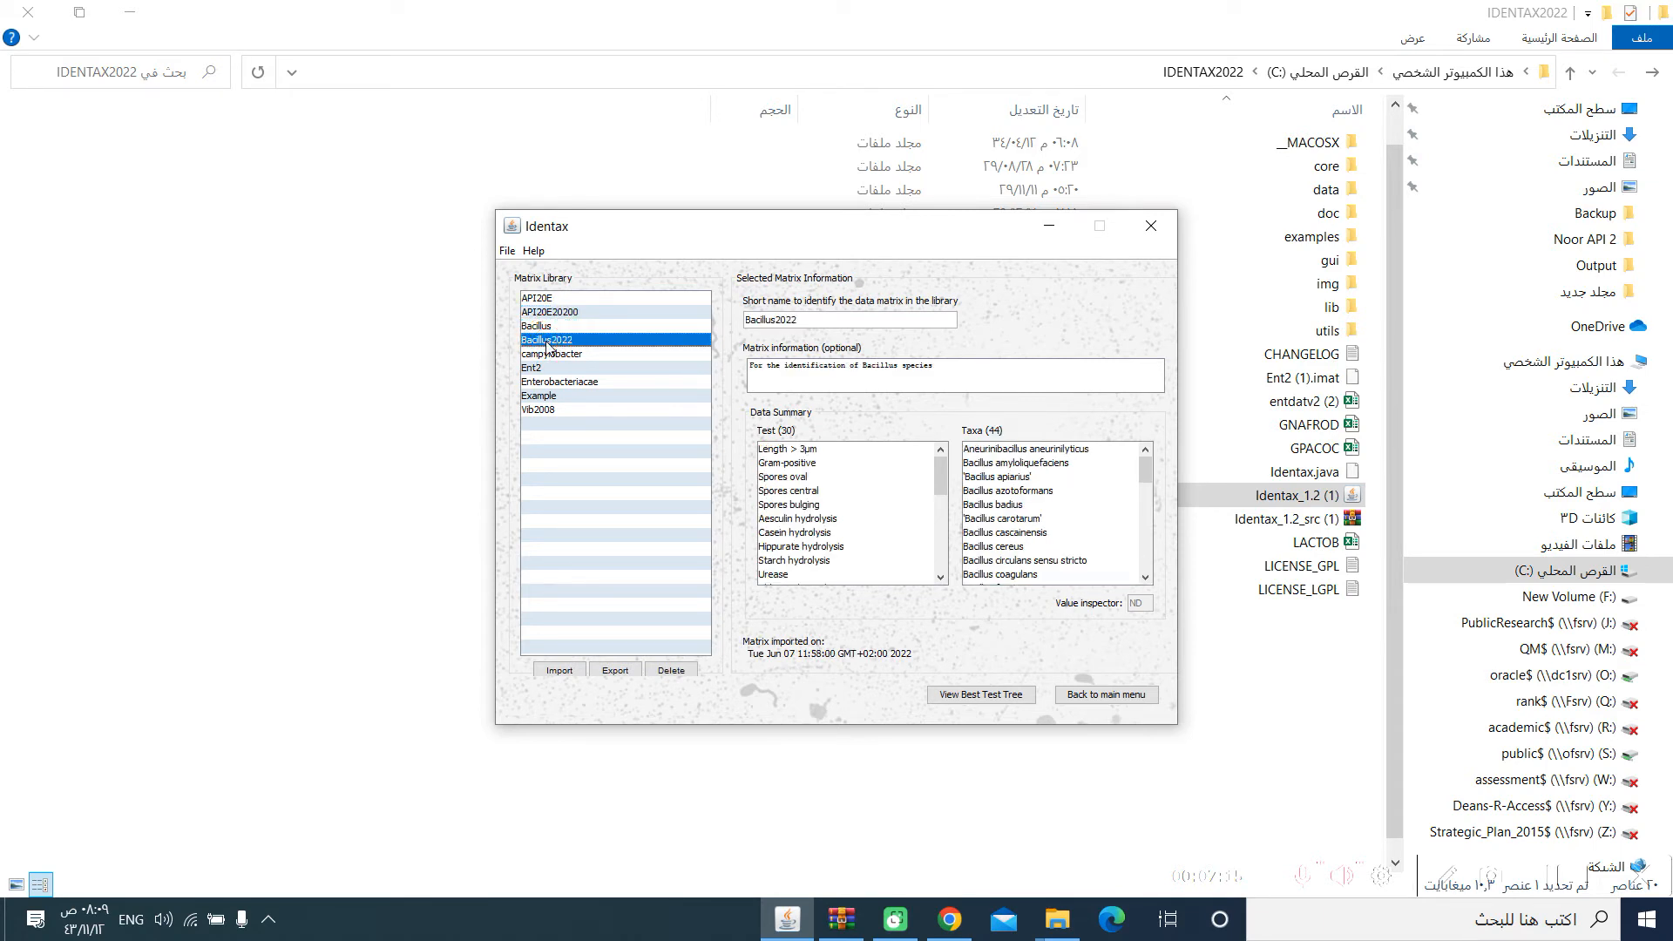
{"action": "left_click", "coordinate": [533, 368]}
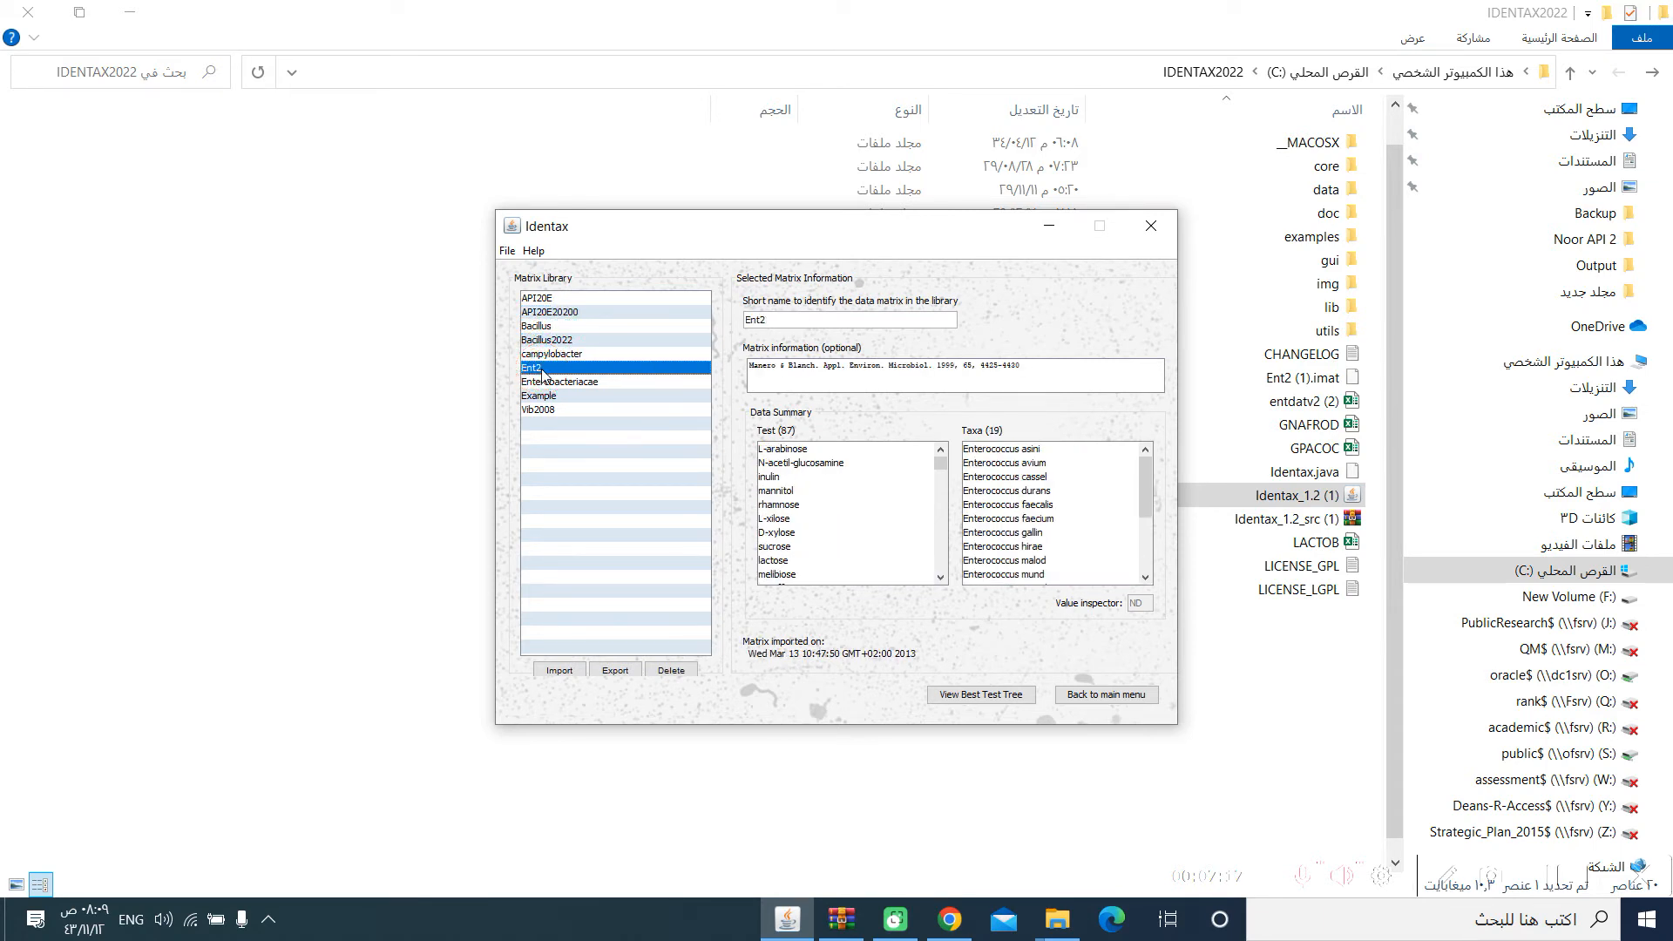
{"action": "left_click", "coordinate": [538, 396]}
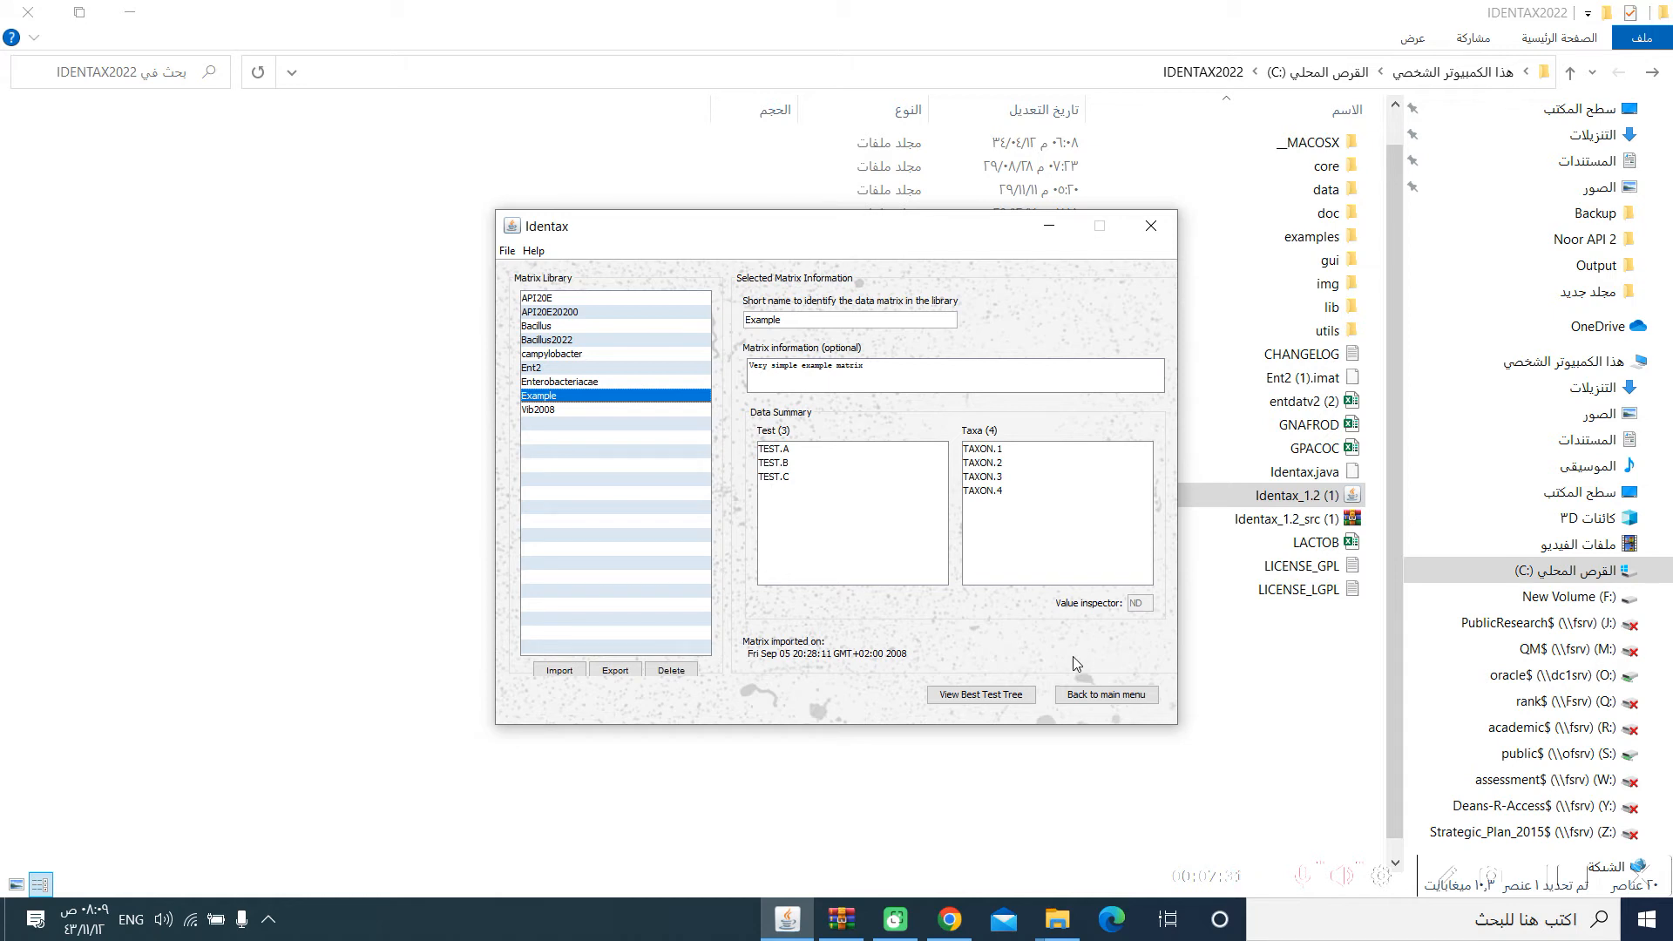
{"action": "left_click", "coordinate": [1105, 696]}
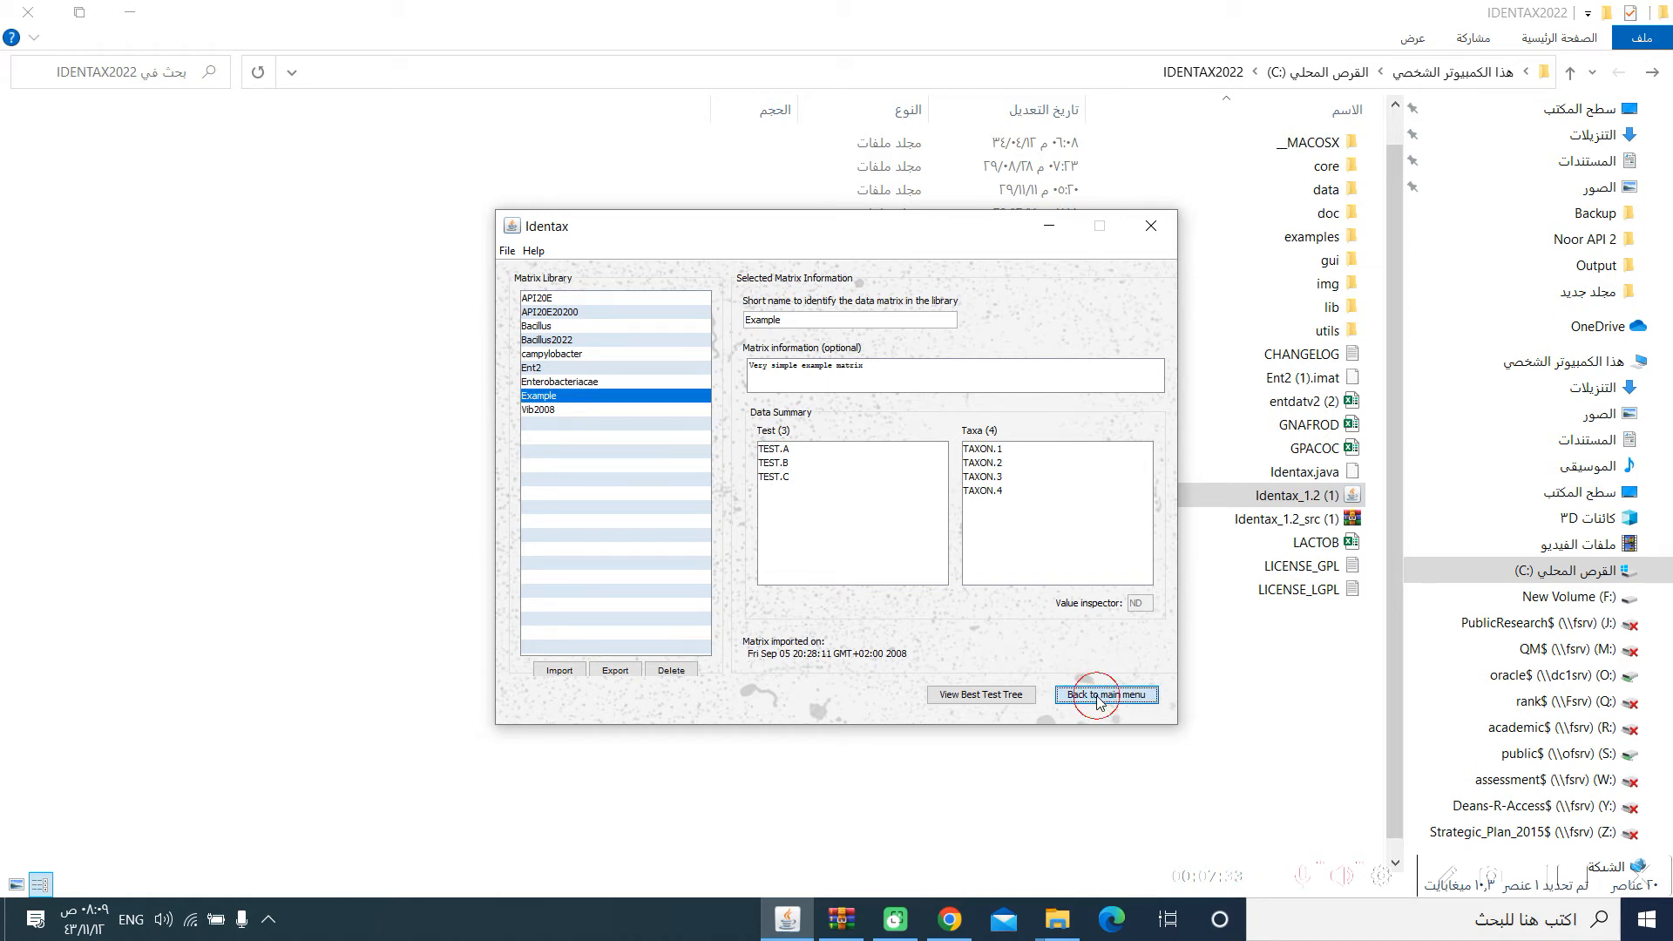
{"action": "left_click", "coordinate": [1105, 695]}
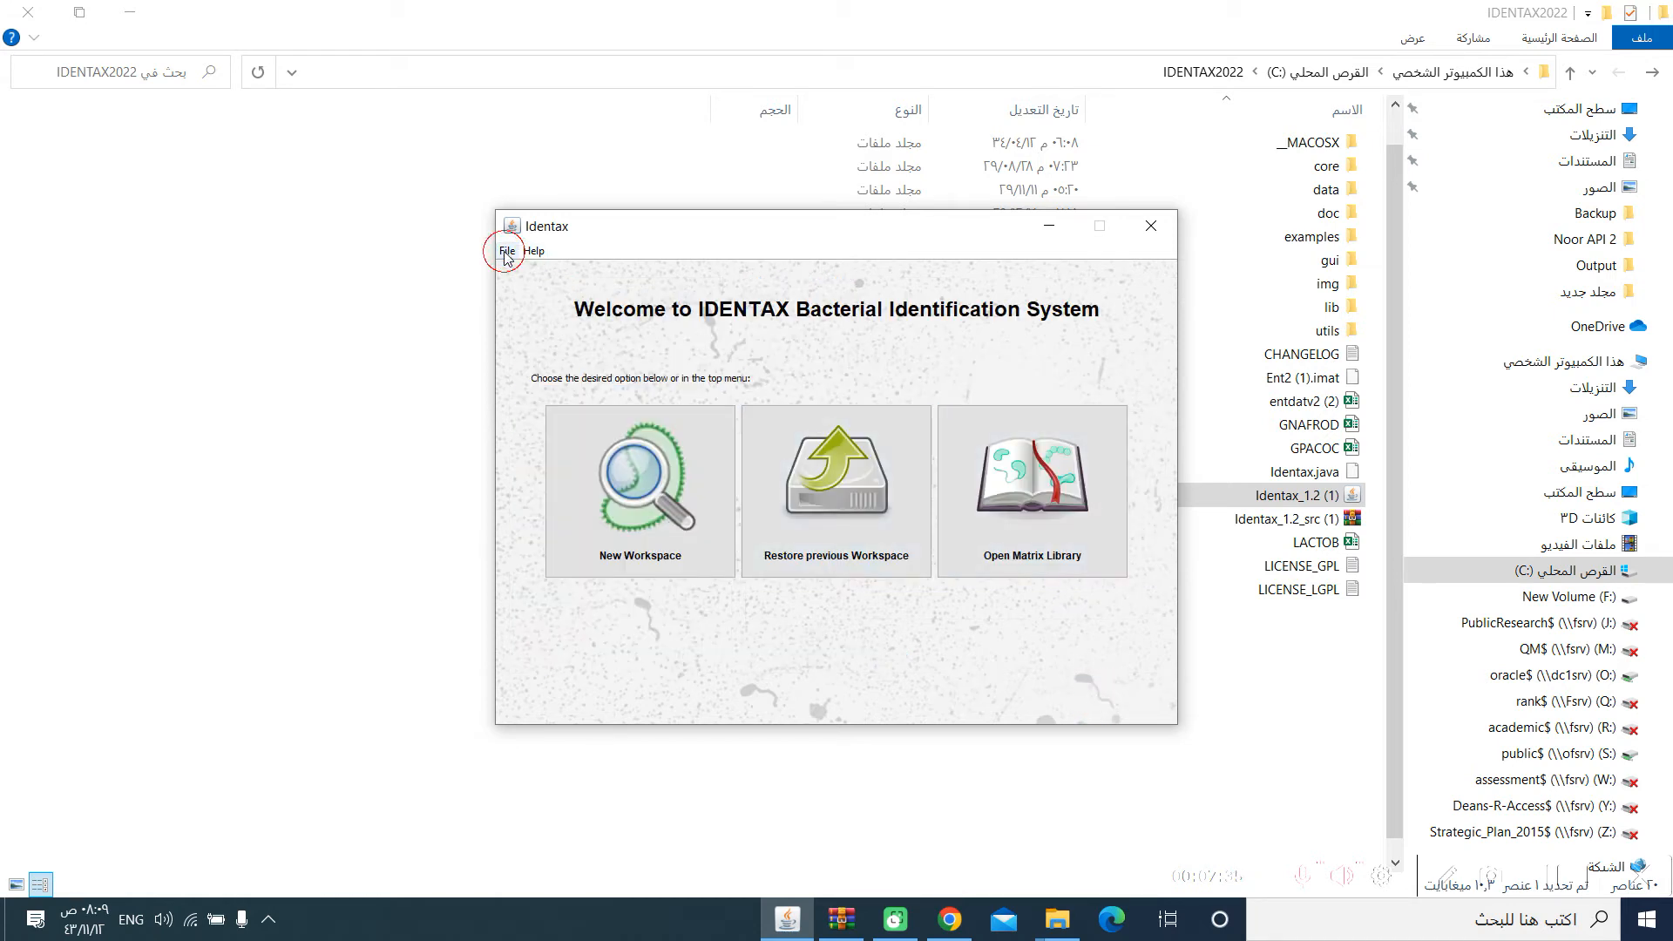
Import the entdatv2 (2) spreadsheet as a matrix, listing 29 tests and 107 taxa
{"action": "left_click", "coordinate": [506, 251]}
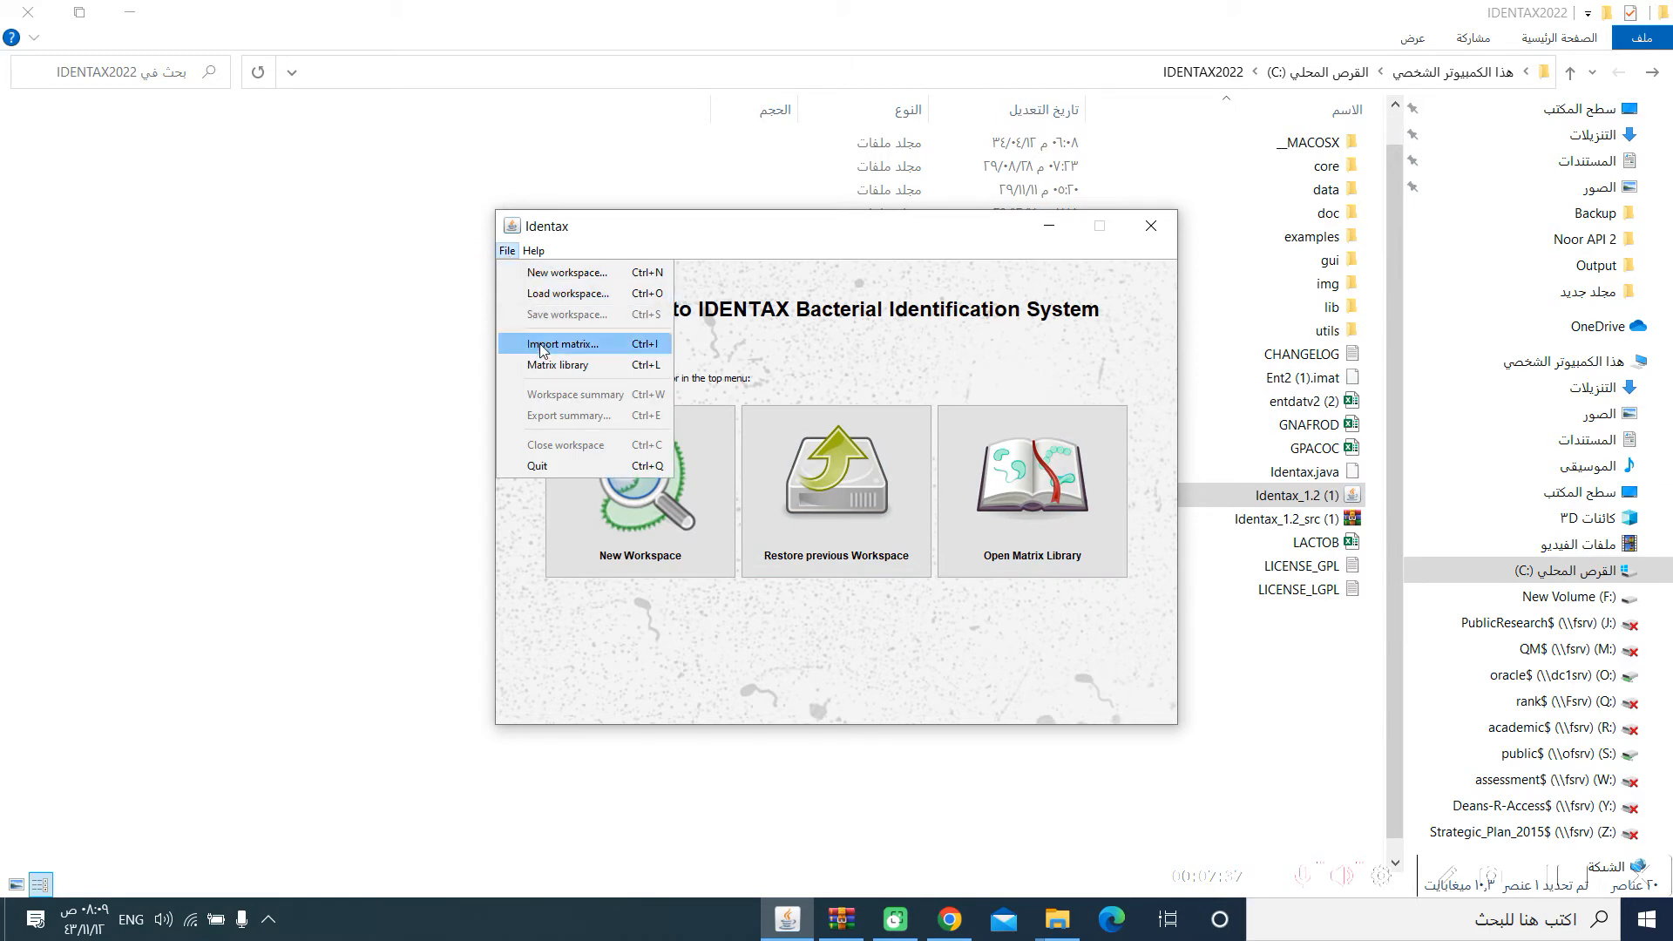
{"action": "left_click", "coordinate": [563, 343]}
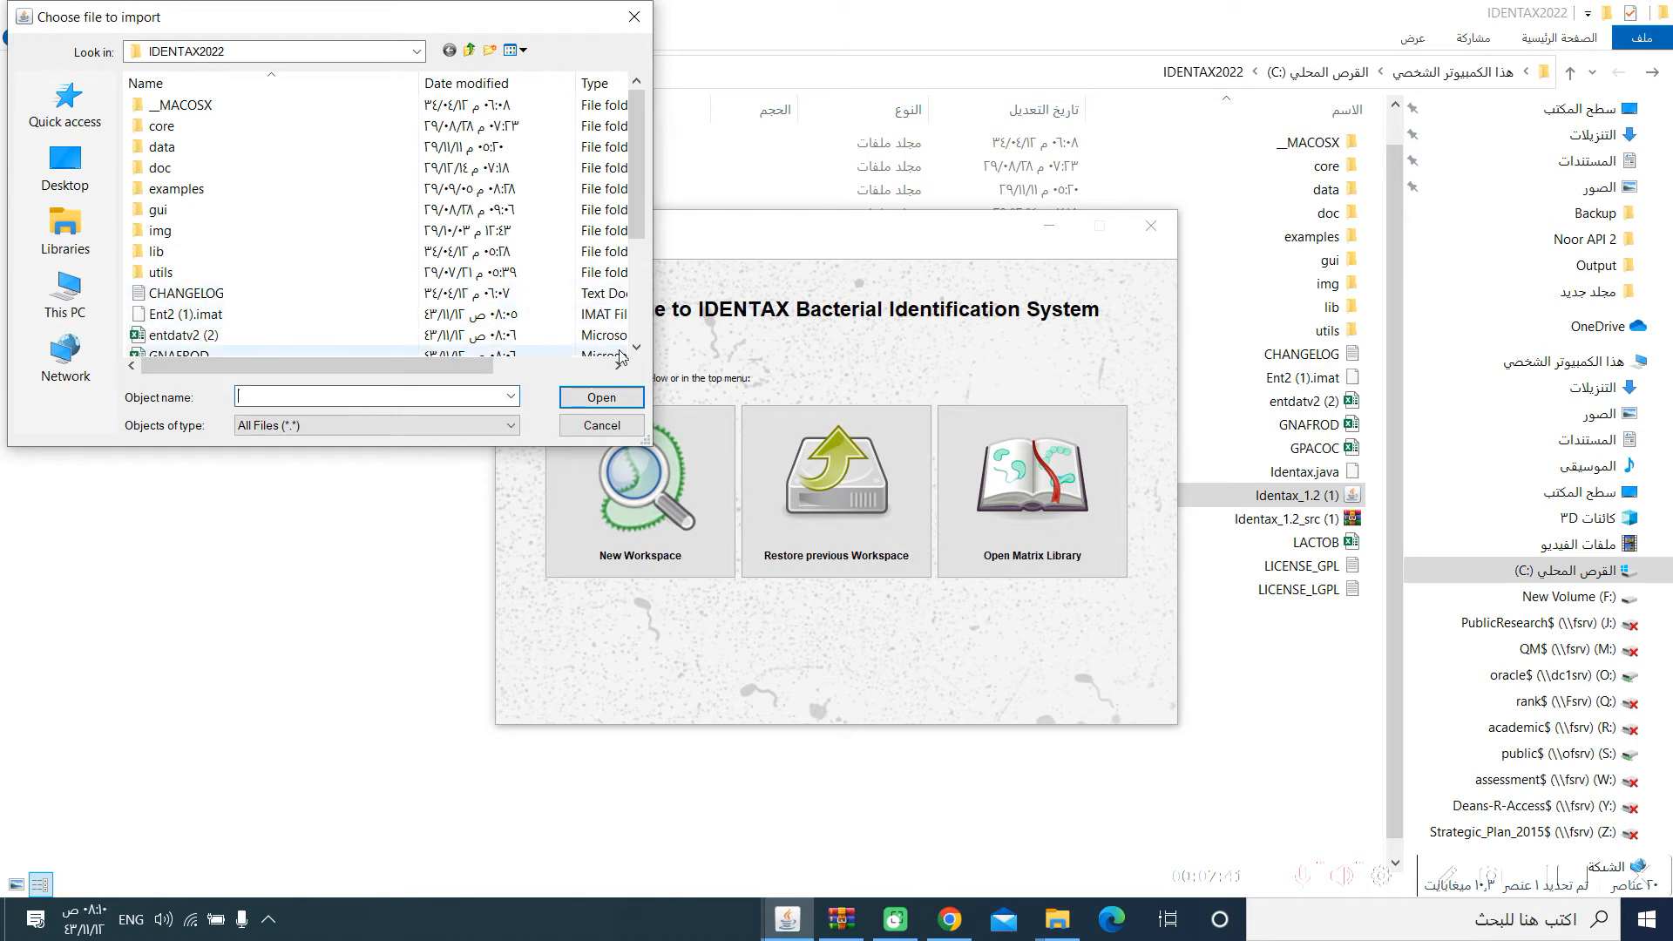
{"action": "scroll", "scroll_direction": "down", "scroll_amount": 3}
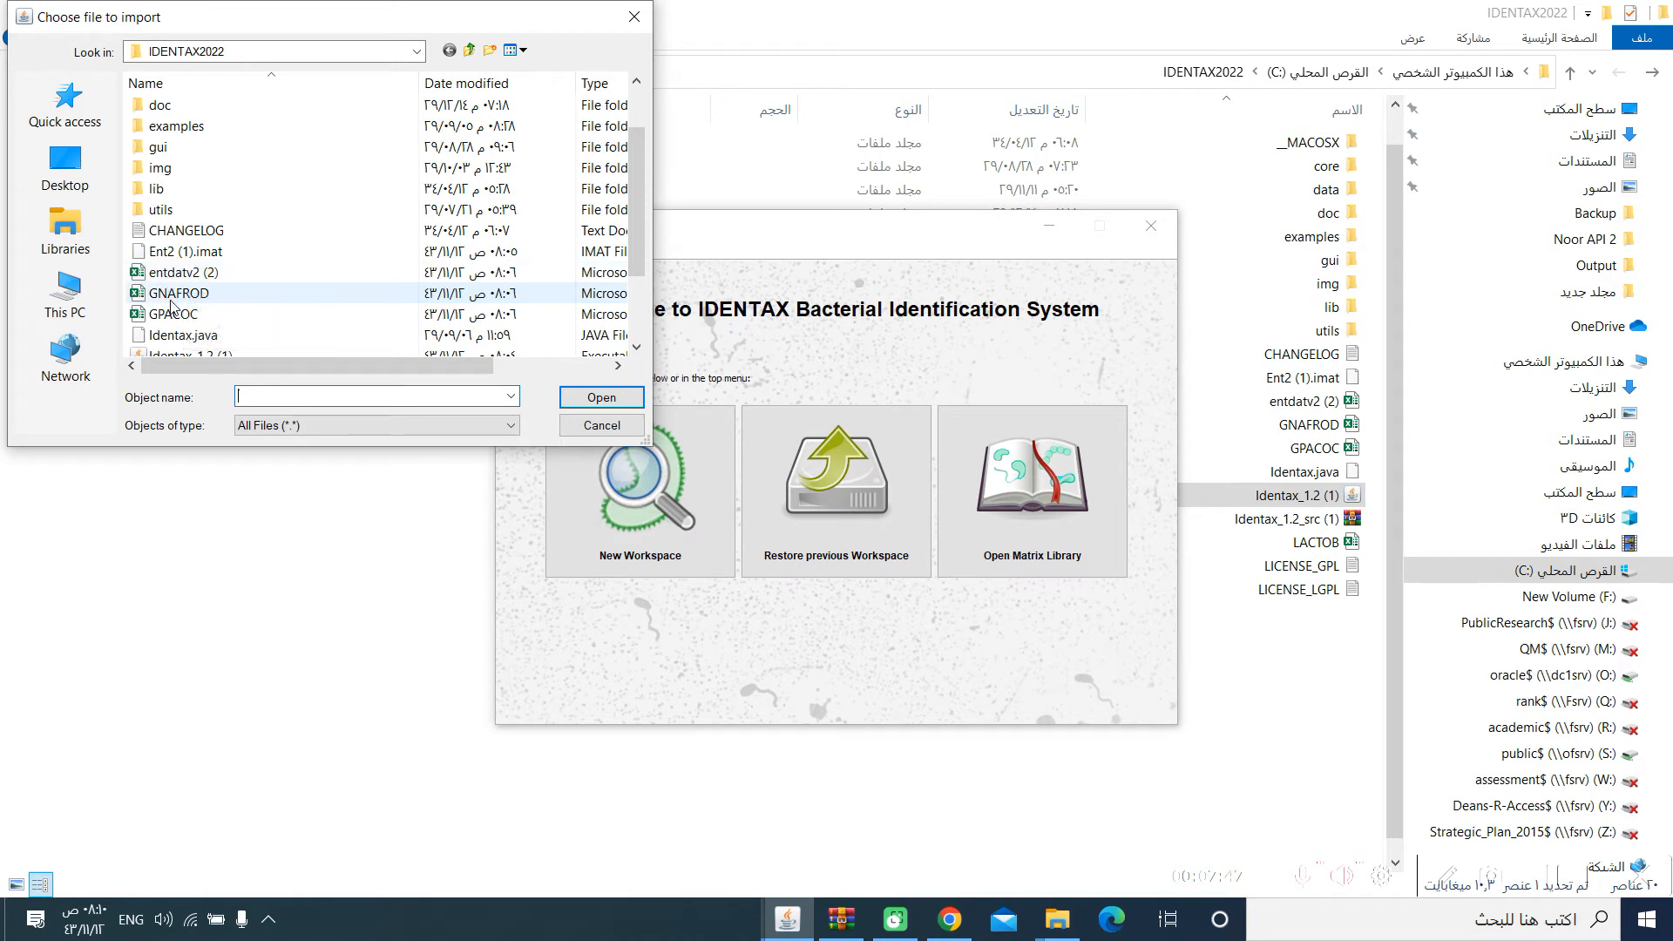
{"action": "mouse_move", "coordinate": [177, 293]}
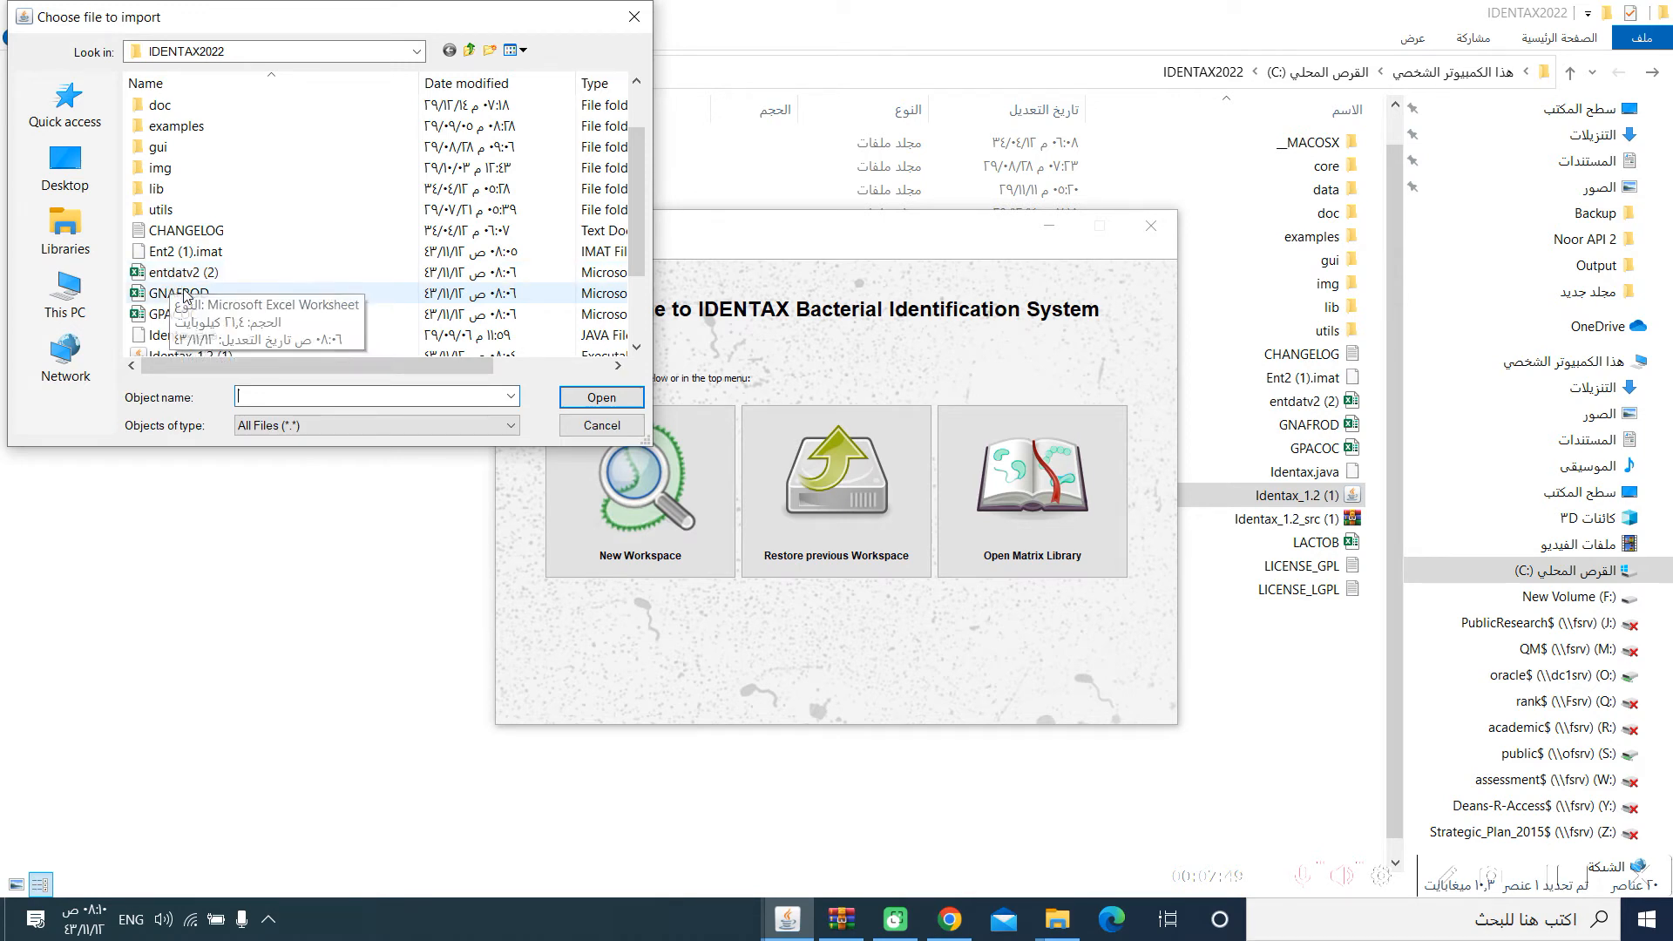
{"action": "left_click", "coordinate": [172, 311]}
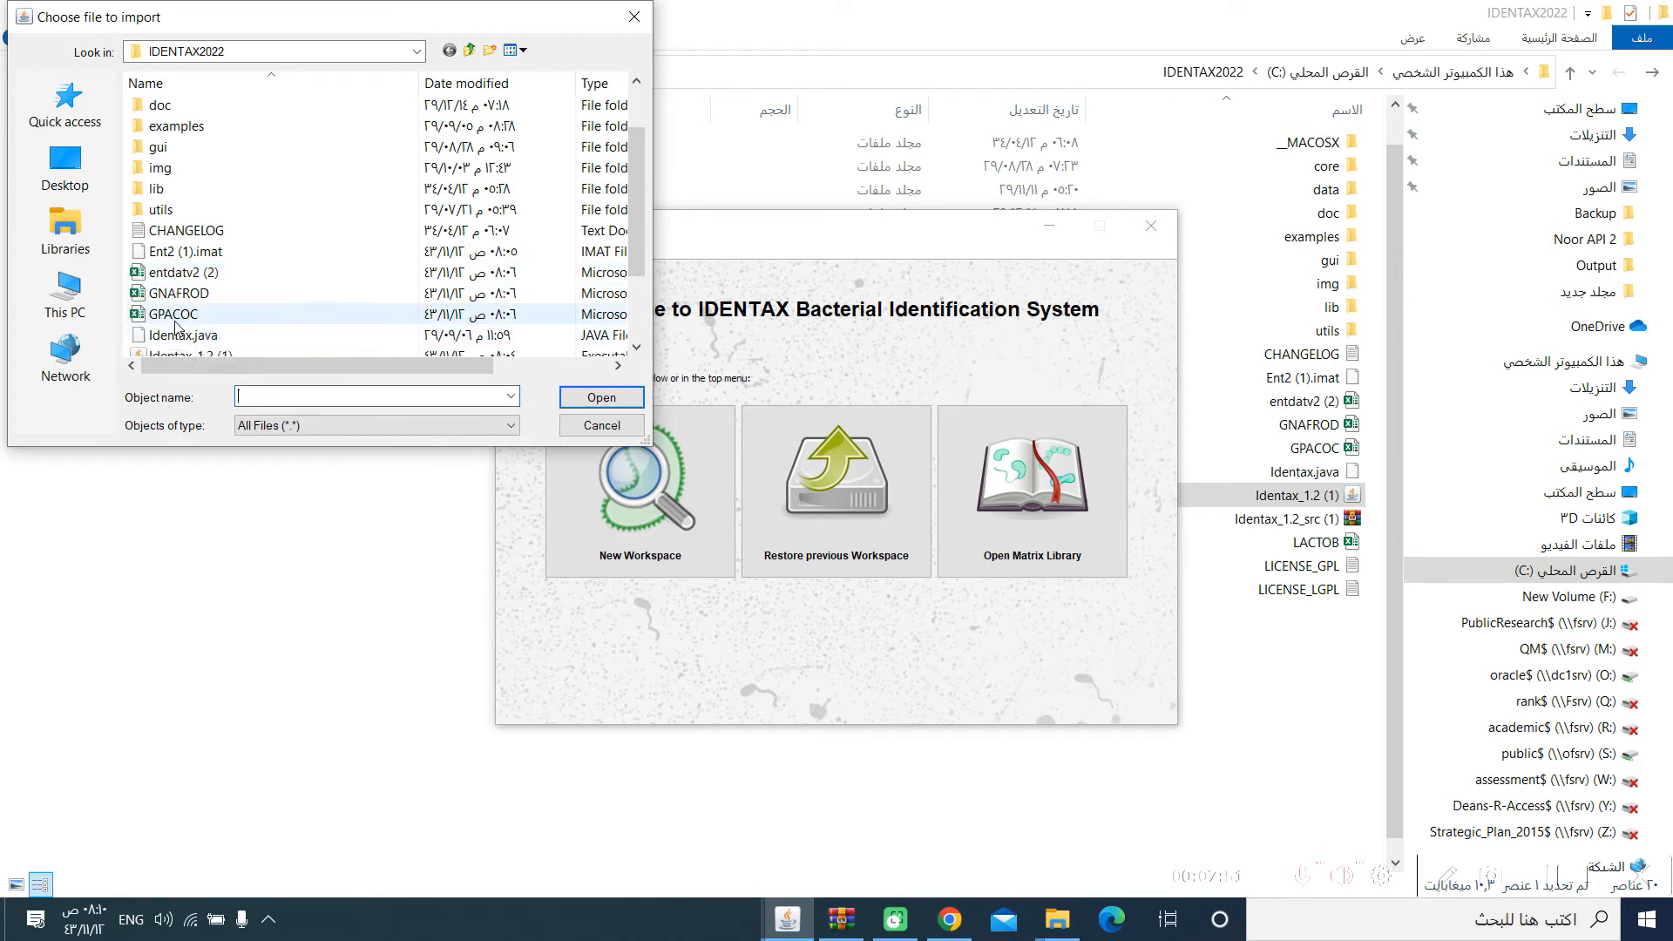
{"action": "mouse_move", "coordinate": [174, 293]}
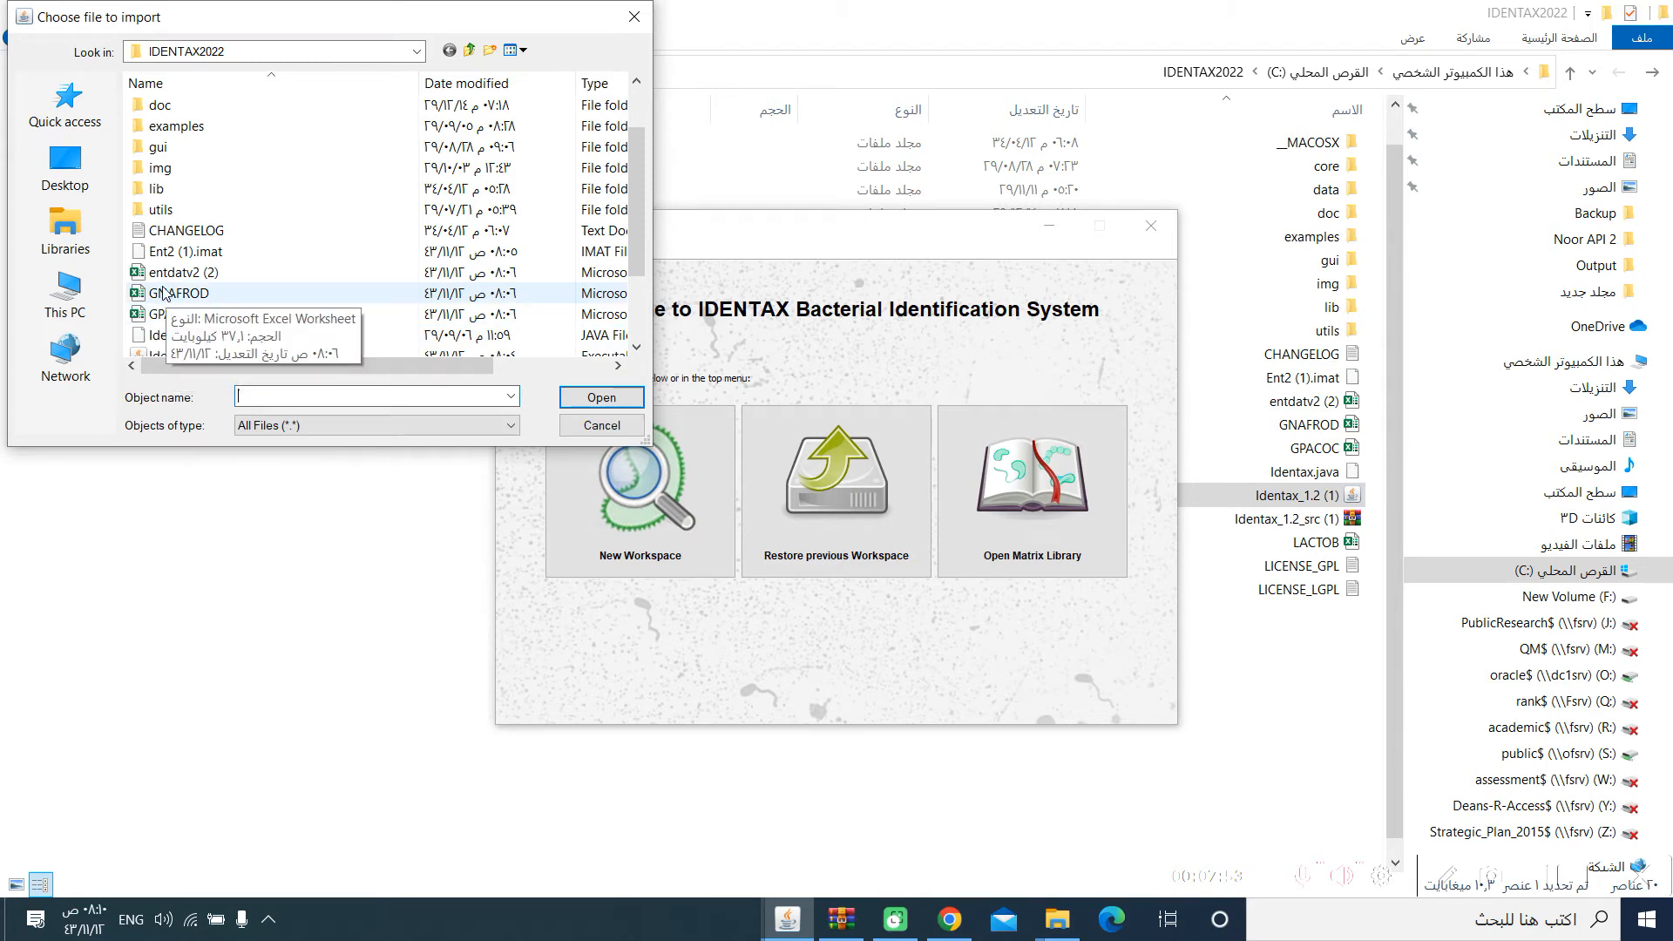
{"action": "left_click", "coordinate": [186, 272]}
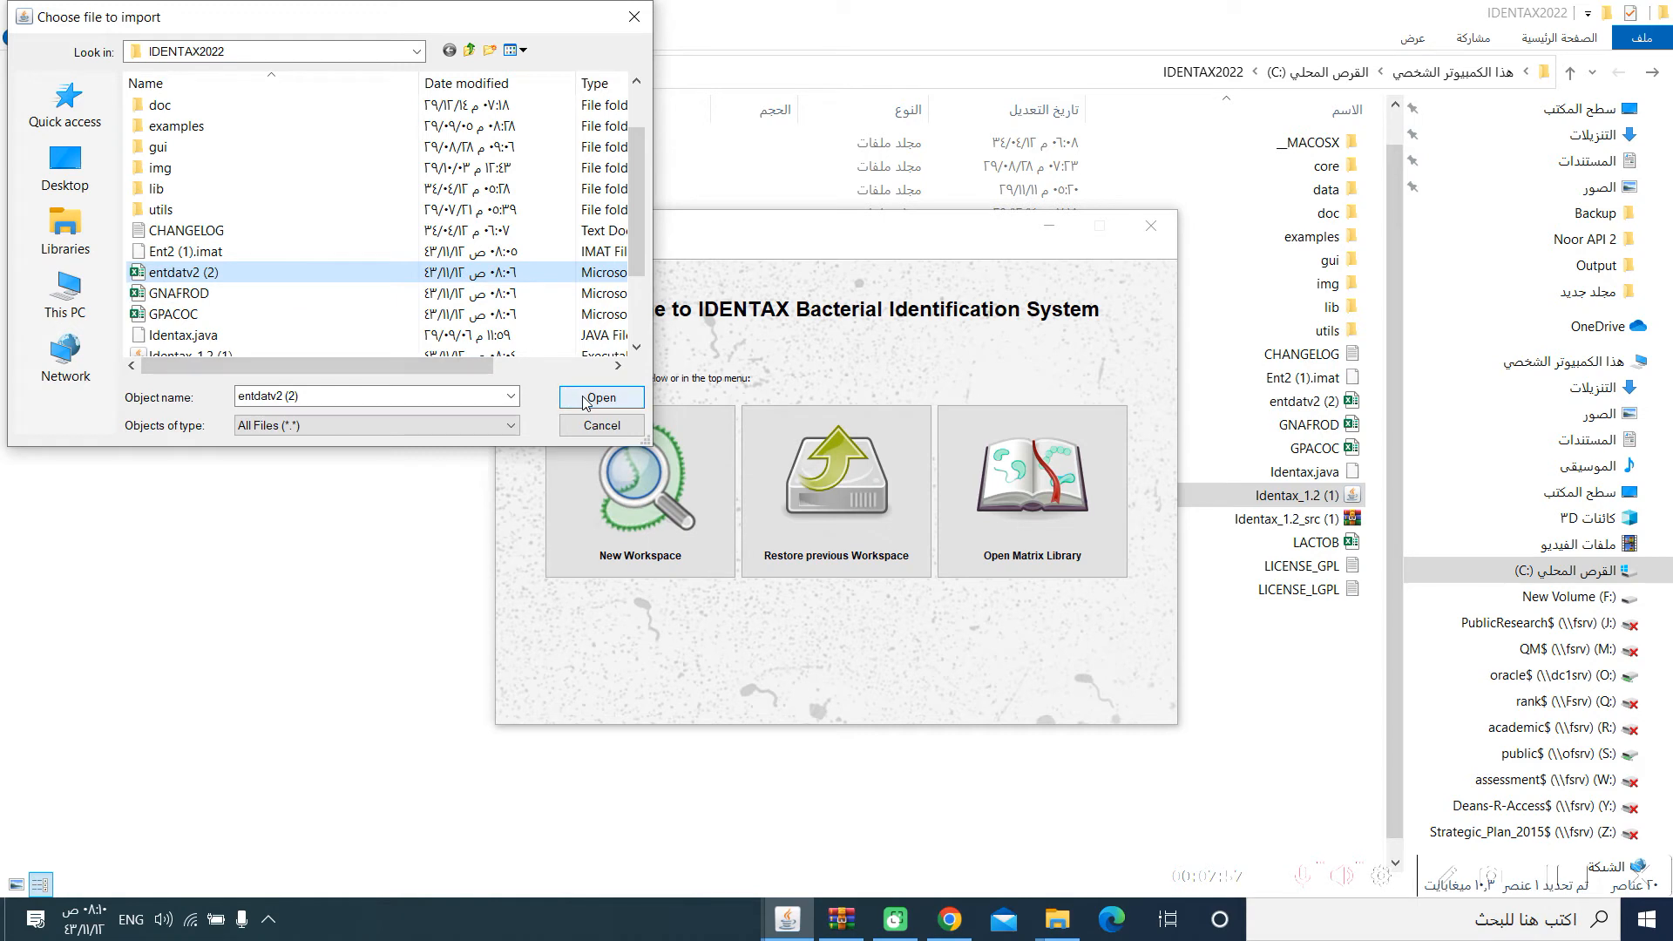
{"action": "left_click", "coordinate": [599, 397]}
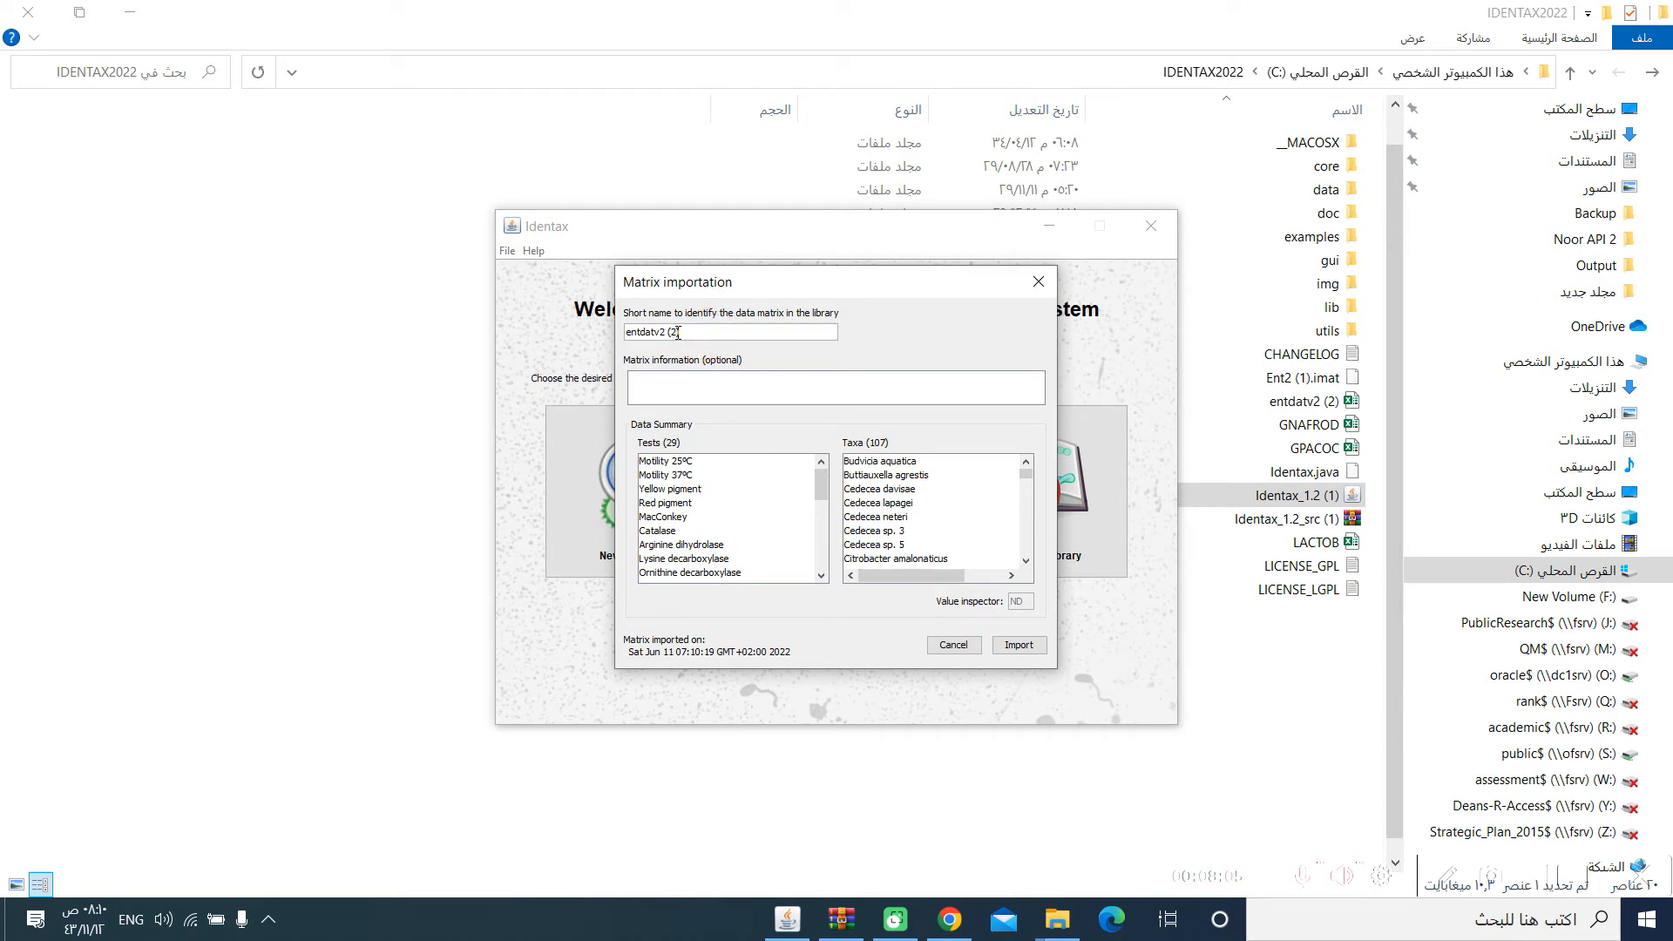
Name the imported matrix 'Enterobacteriaceae family' in the short name field
{"action": "double_click", "coordinate": [669, 331]}
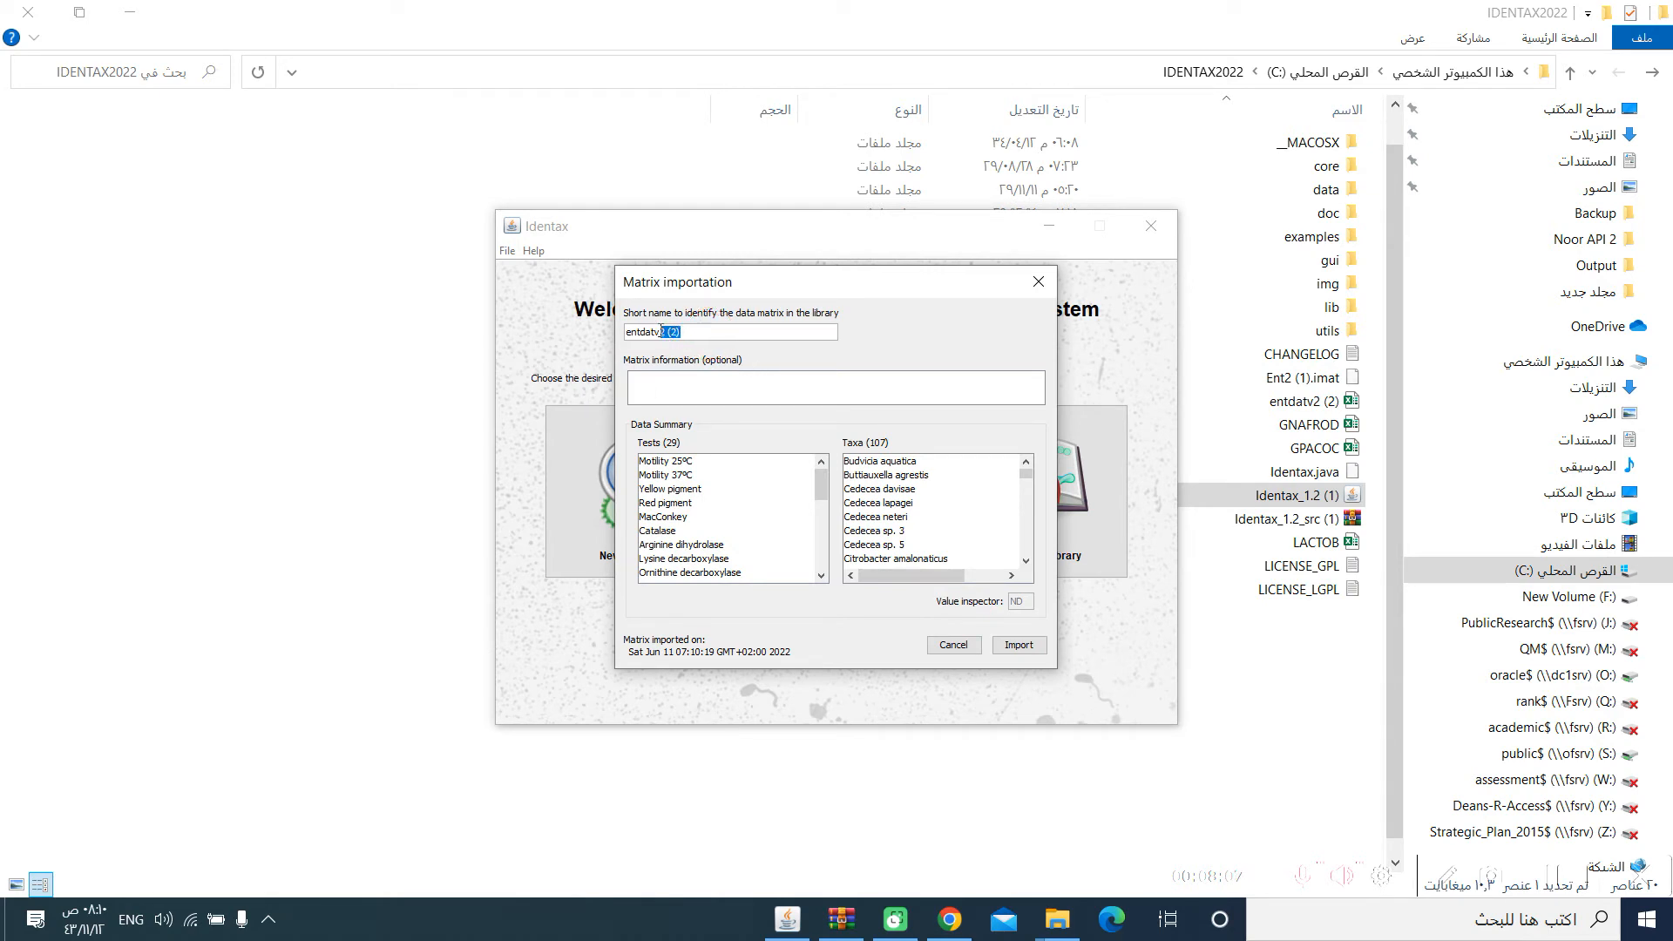
{"action": "type", "text": "e"}
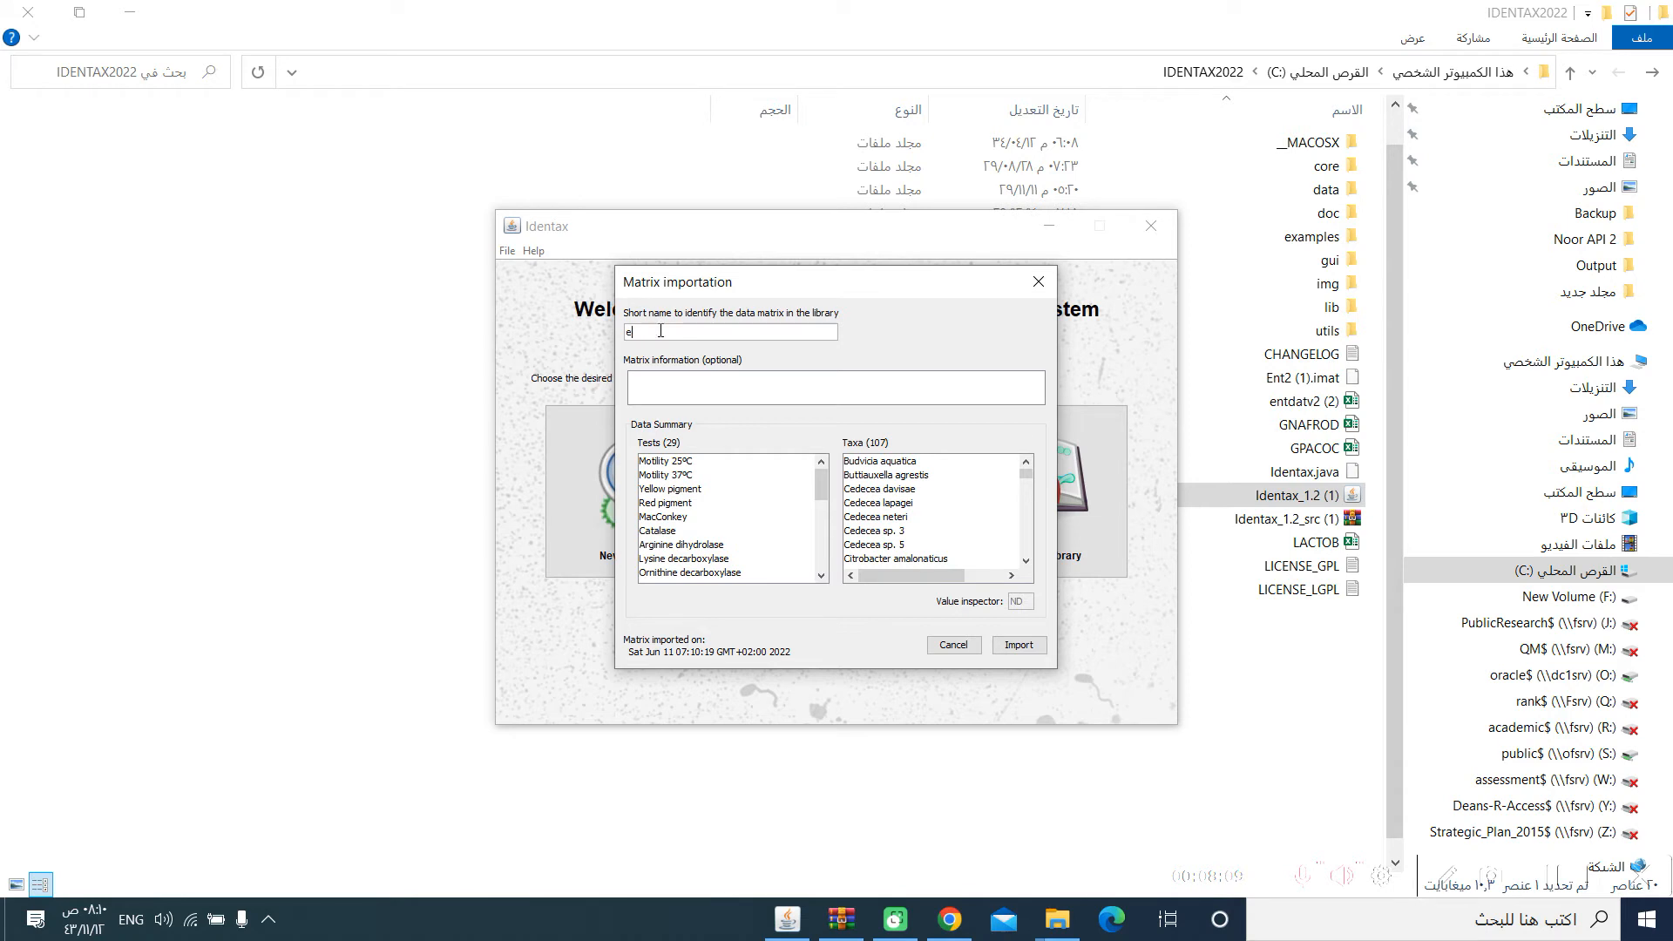
{"action": "type", "text": "nterobacteriacae"}
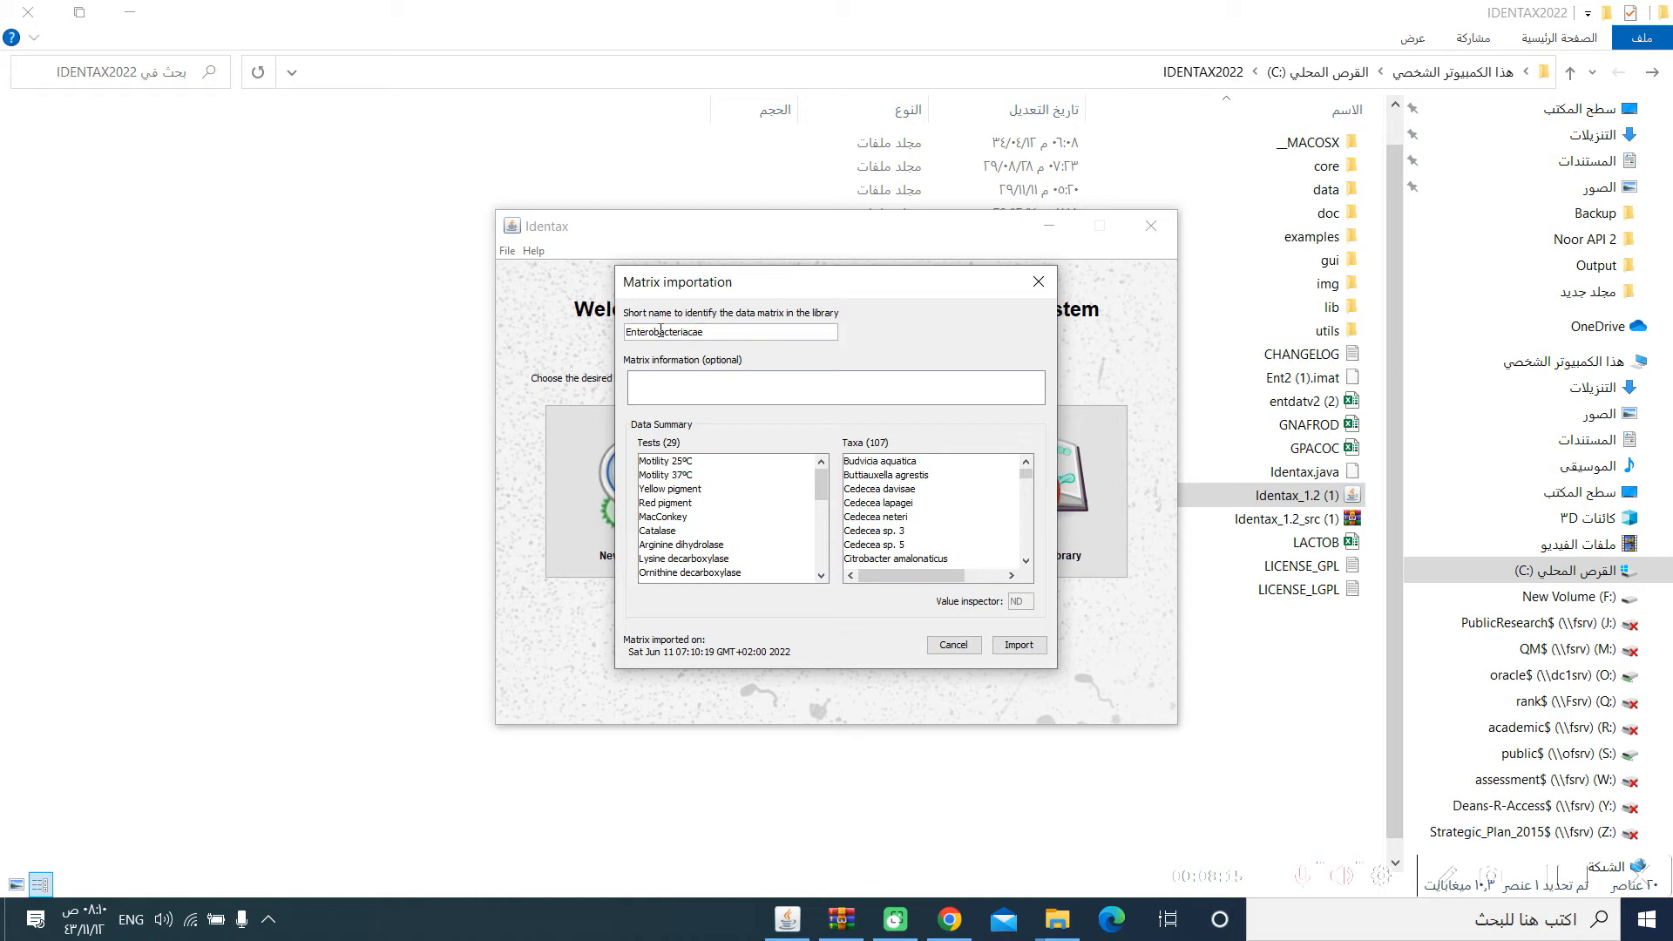
{"action": "type", "text": "family"}
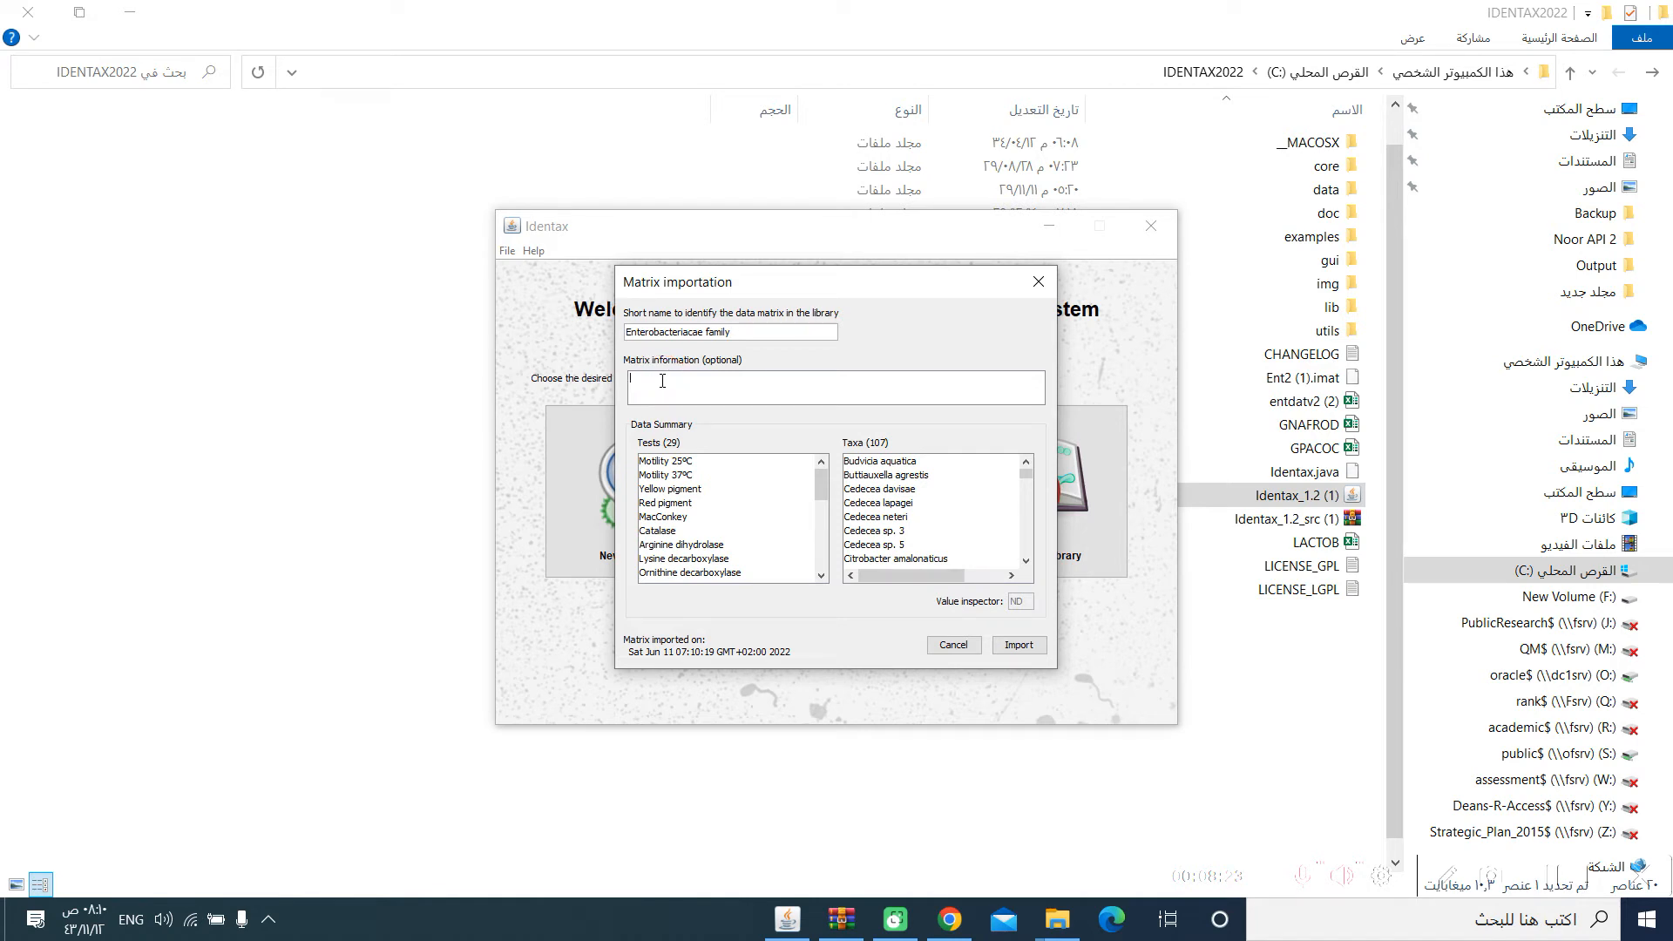
{"action": "type", "text": "1"}
{"action": "type", "text": "This is used to identify "}
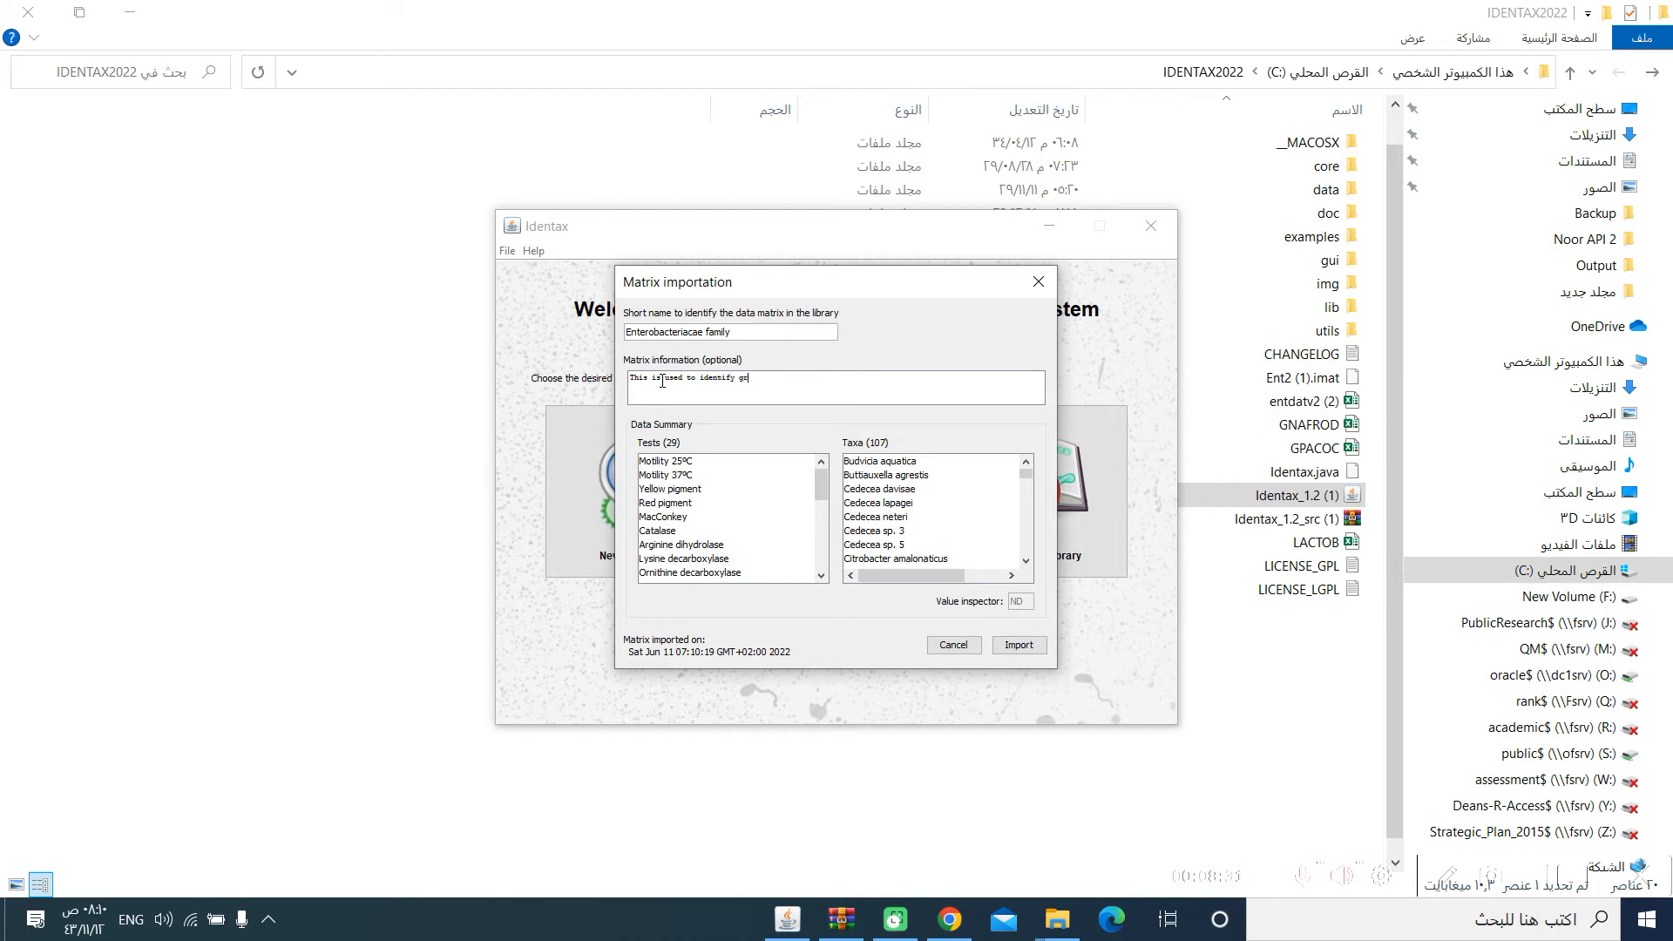
Describe the matrix as identifying gram negative, oxidase negative bacteria
{"action": "type", "text": "gram negative oxidase negative"}
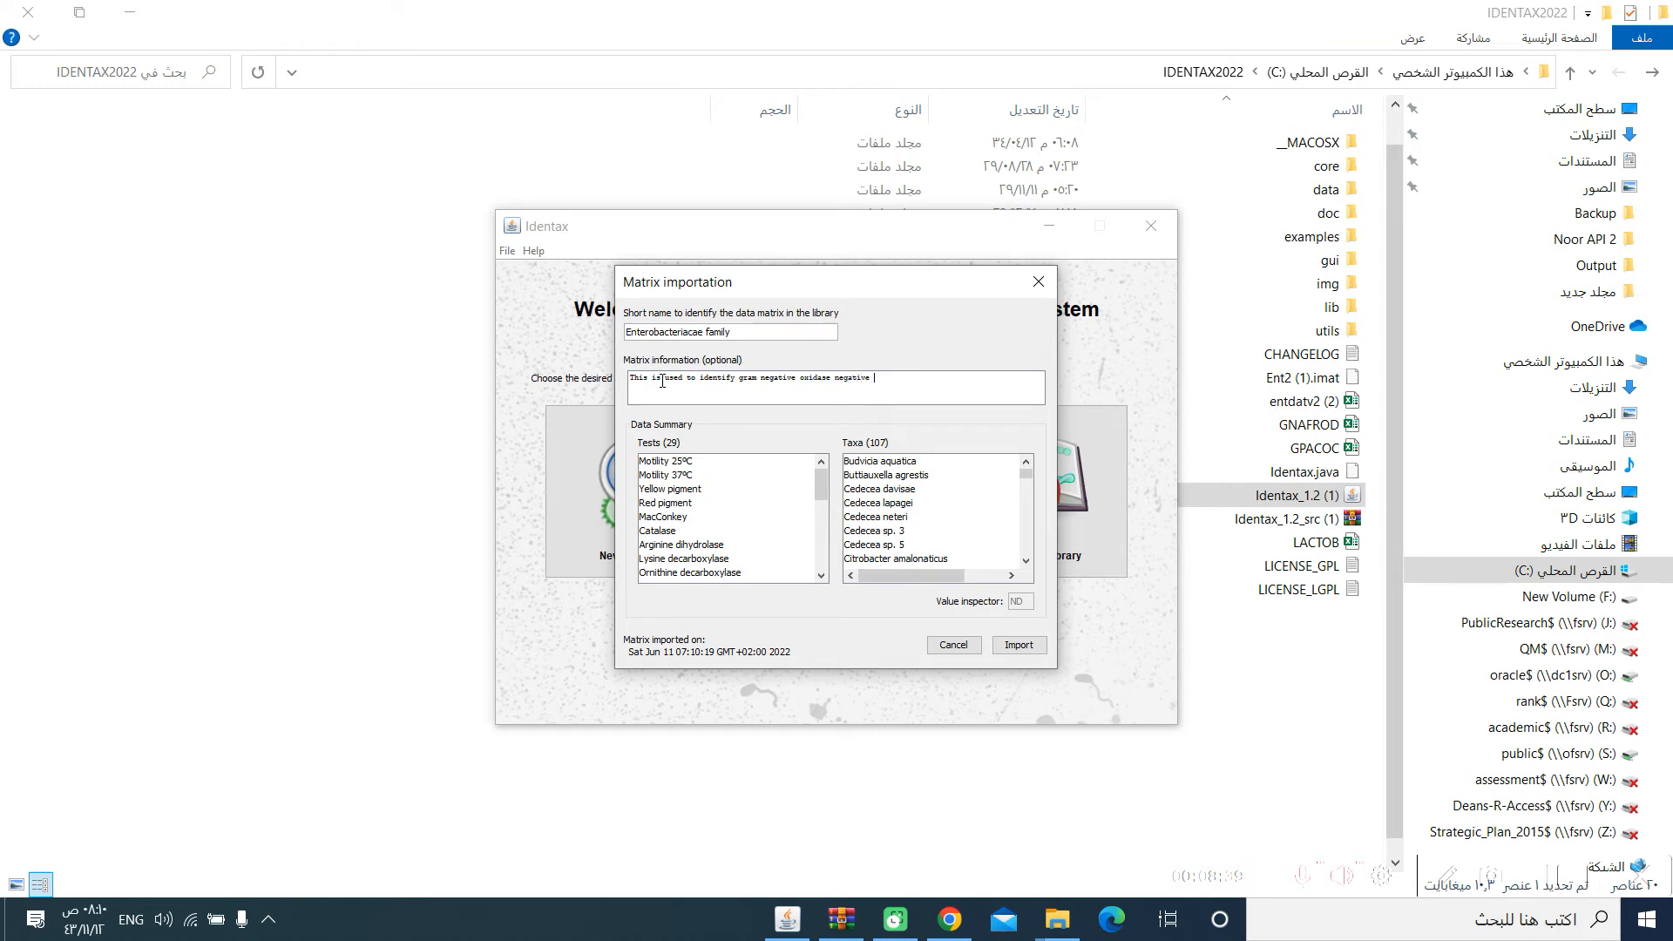
{"action": "type", "text": "b"}
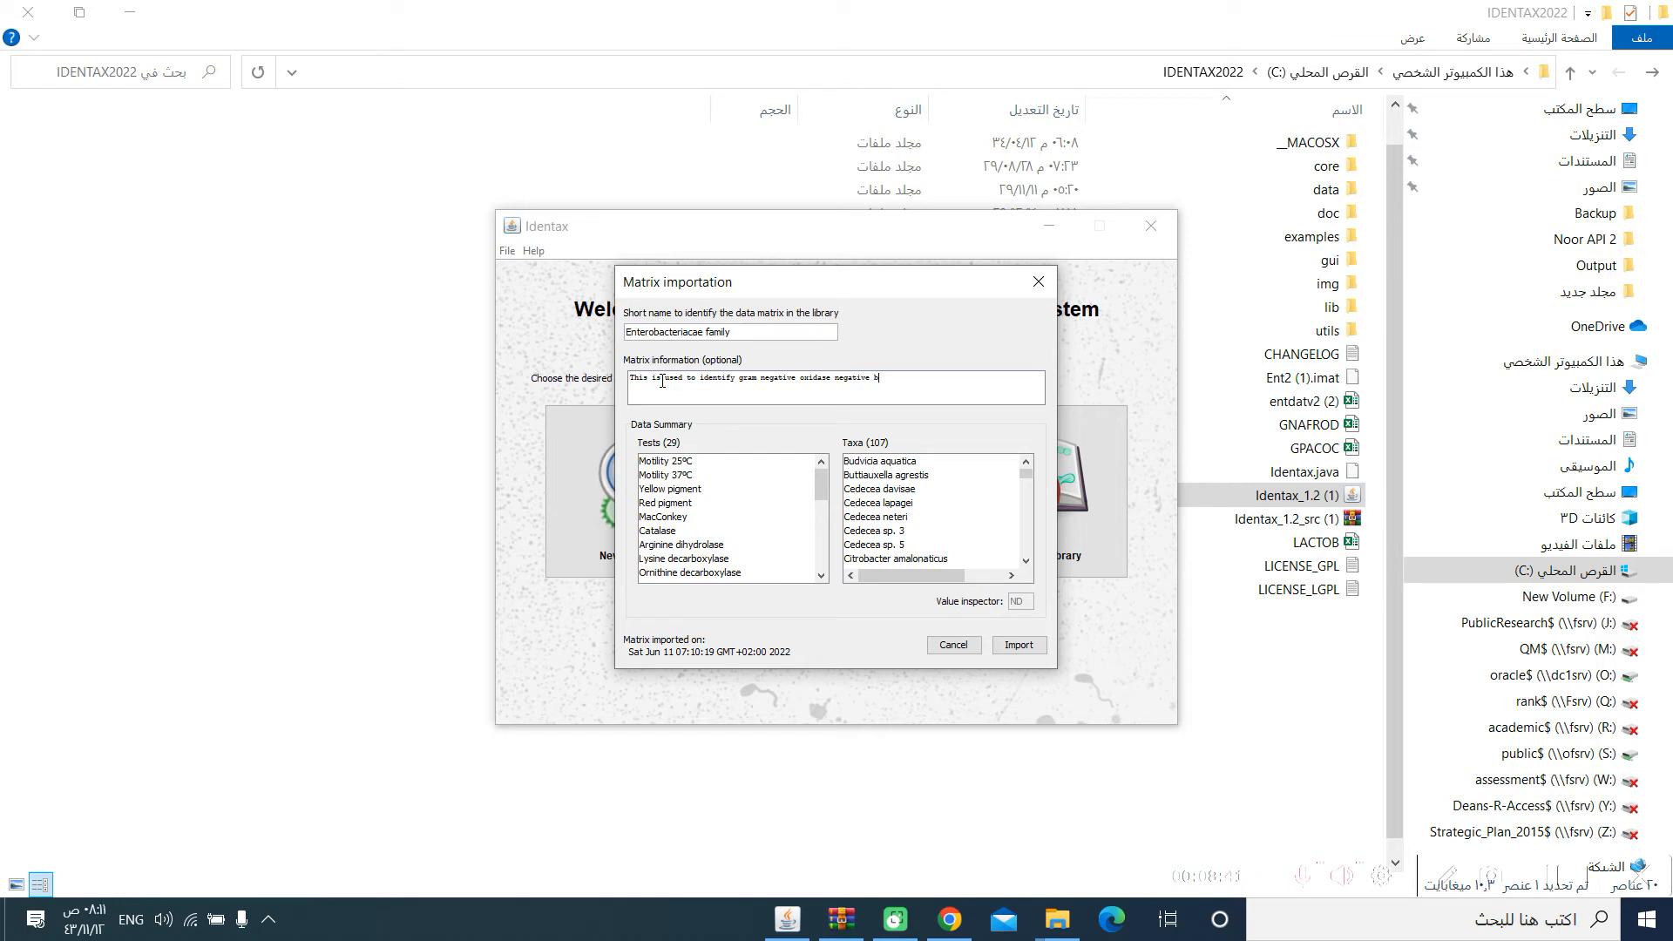
{"action": "type", "text": "acteria"}
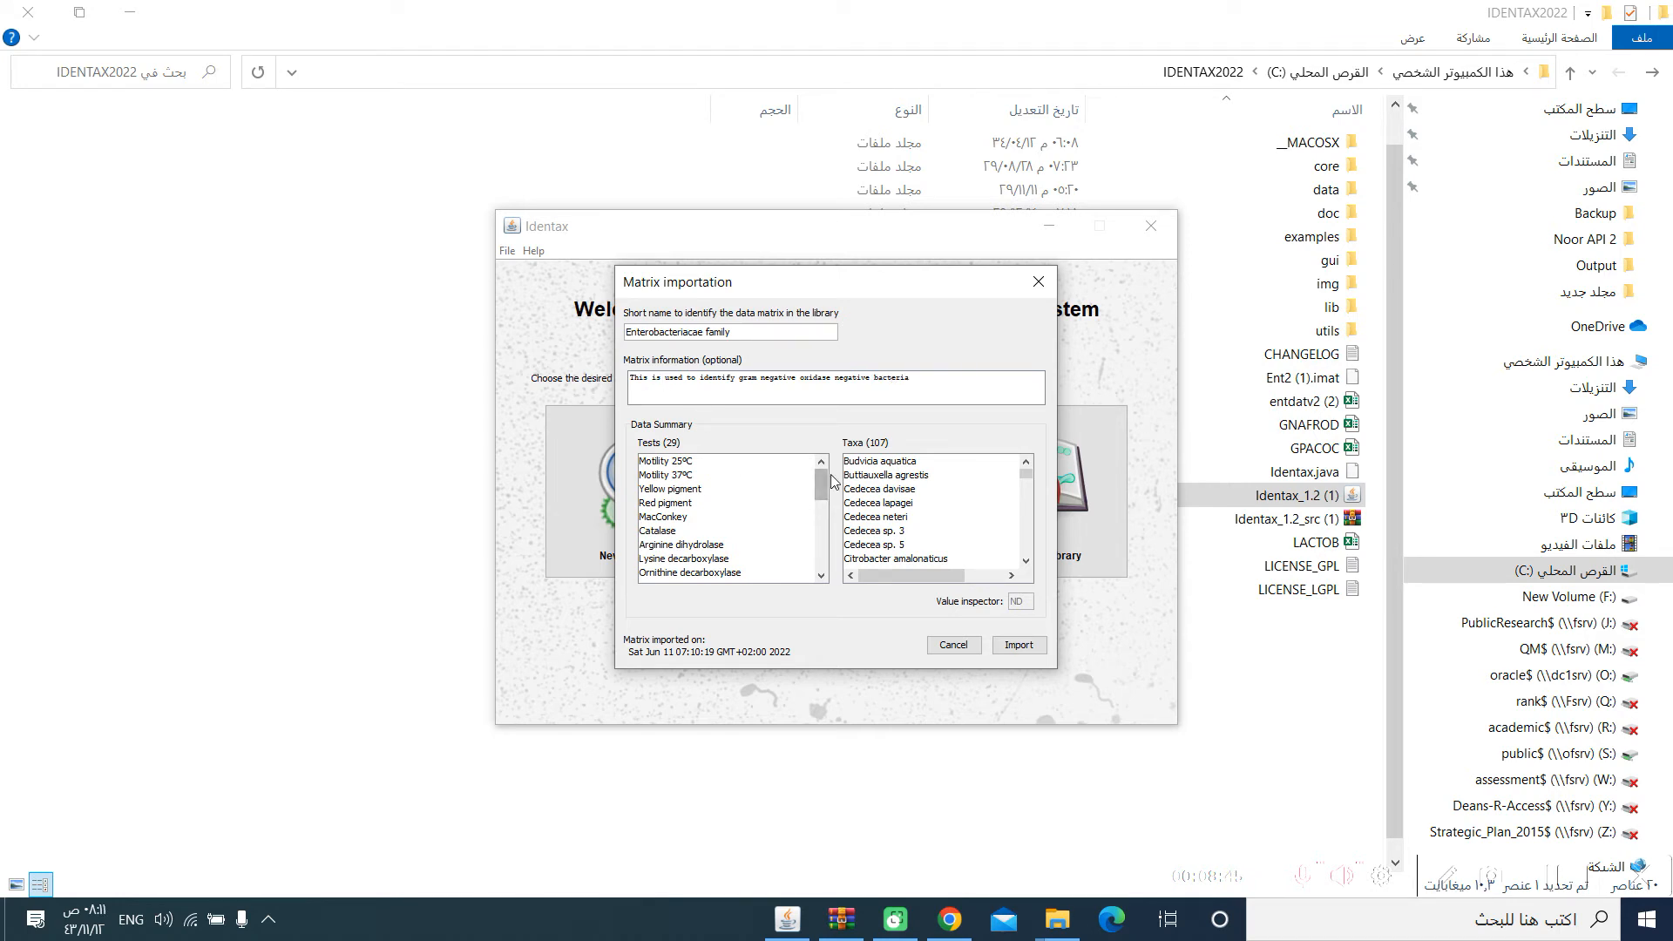
Review the imported matrix summary, checking the Motility 25ºC, Yellow pigment and Red pigment tests
{"action": "left_click", "coordinate": [665, 460]}
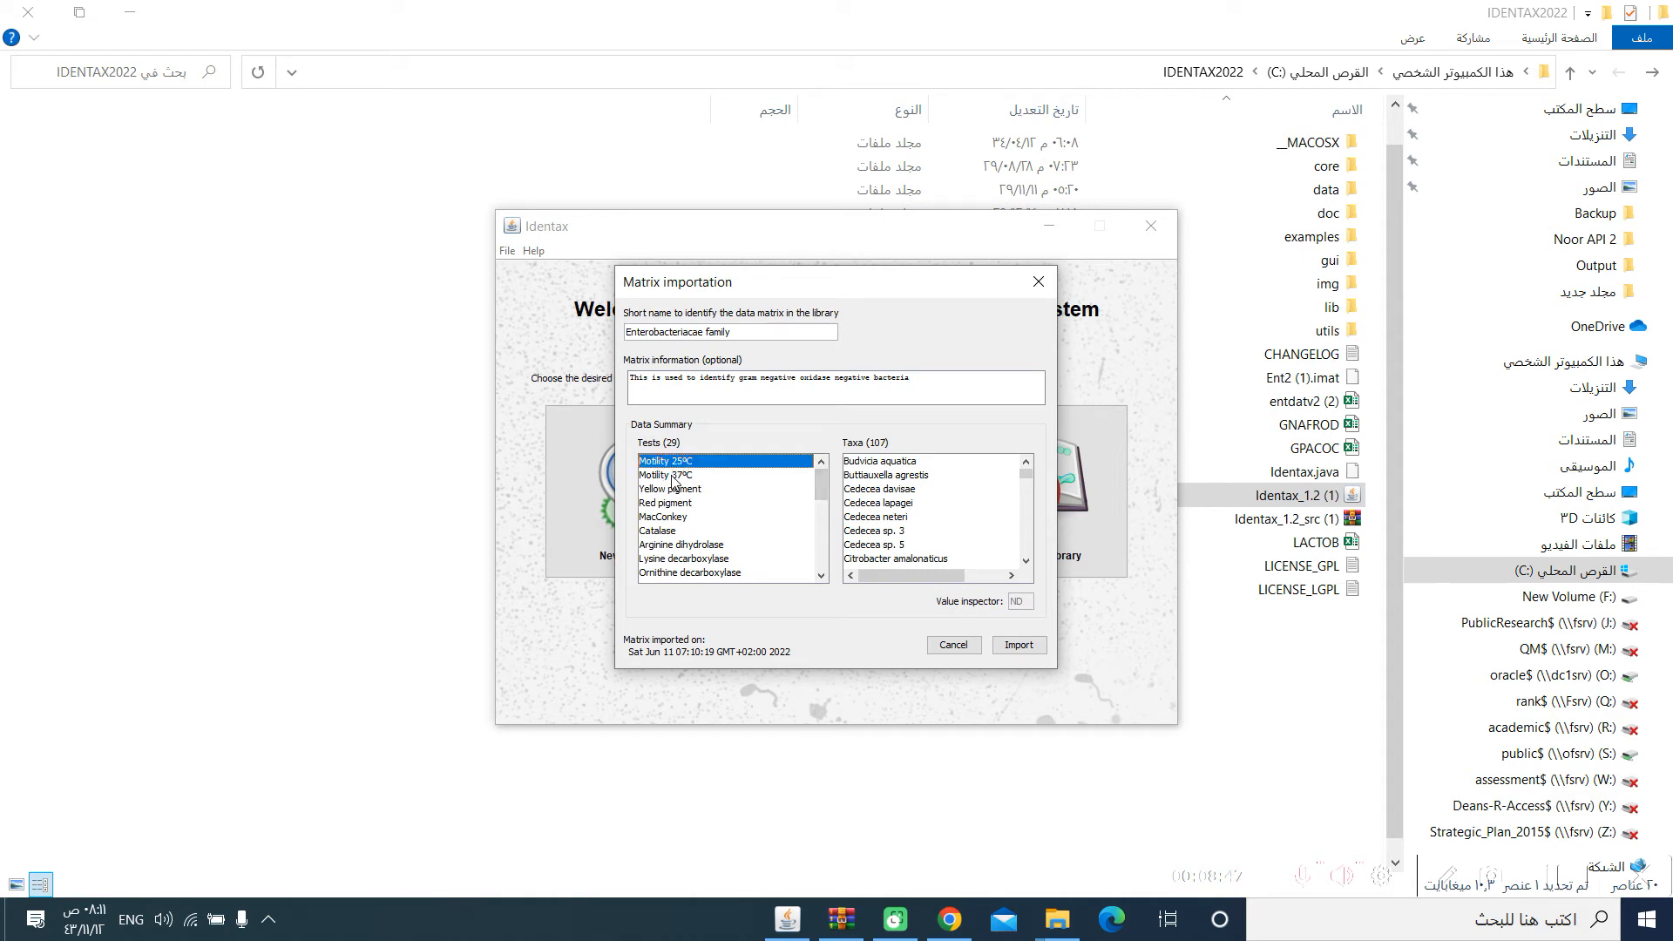
{"action": "left_click", "coordinate": [669, 488]}
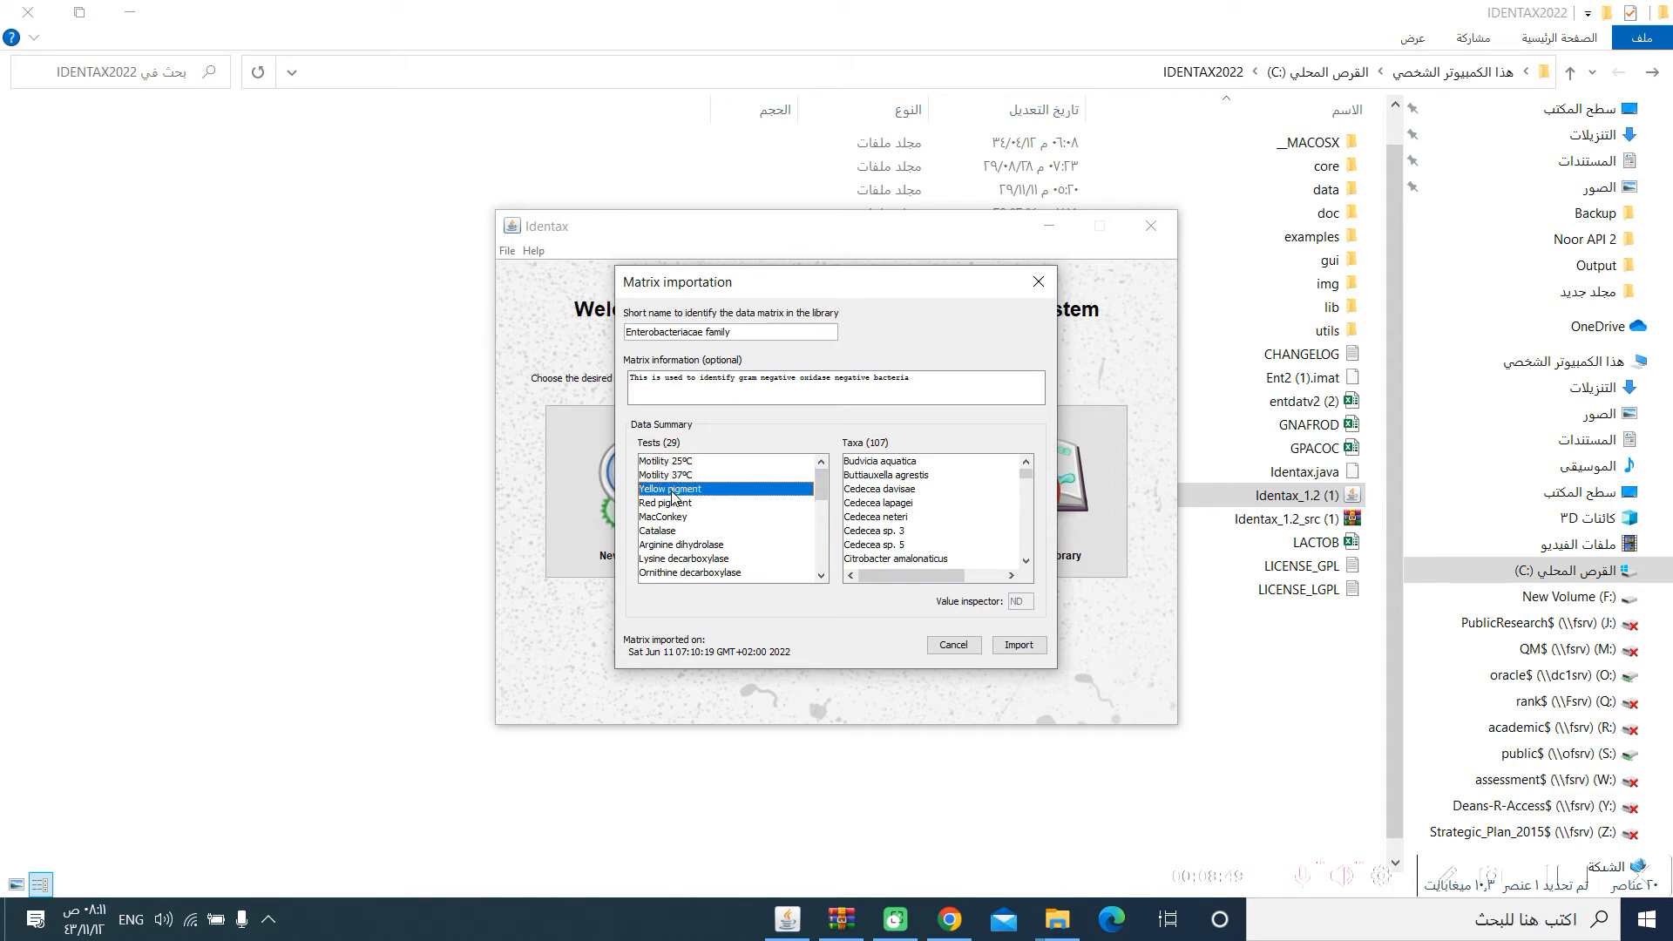
{"action": "left_click", "coordinate": [663, 502]}
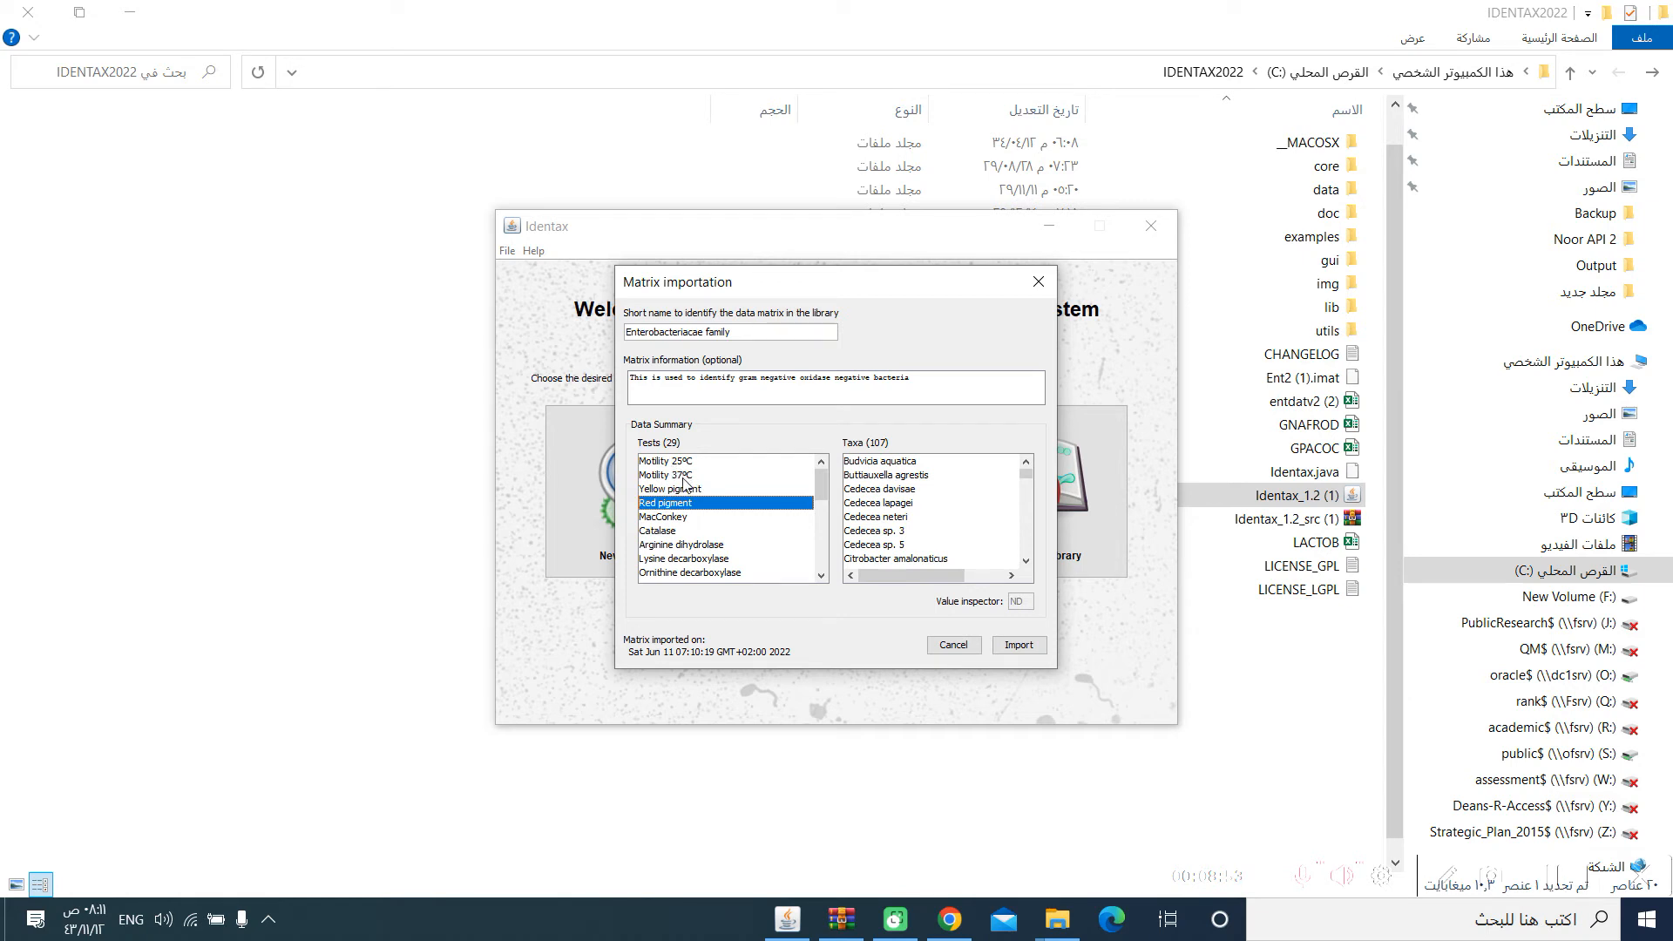
{"action": "scroll", "scroll_direction": "down", "scroll_amount": 3}
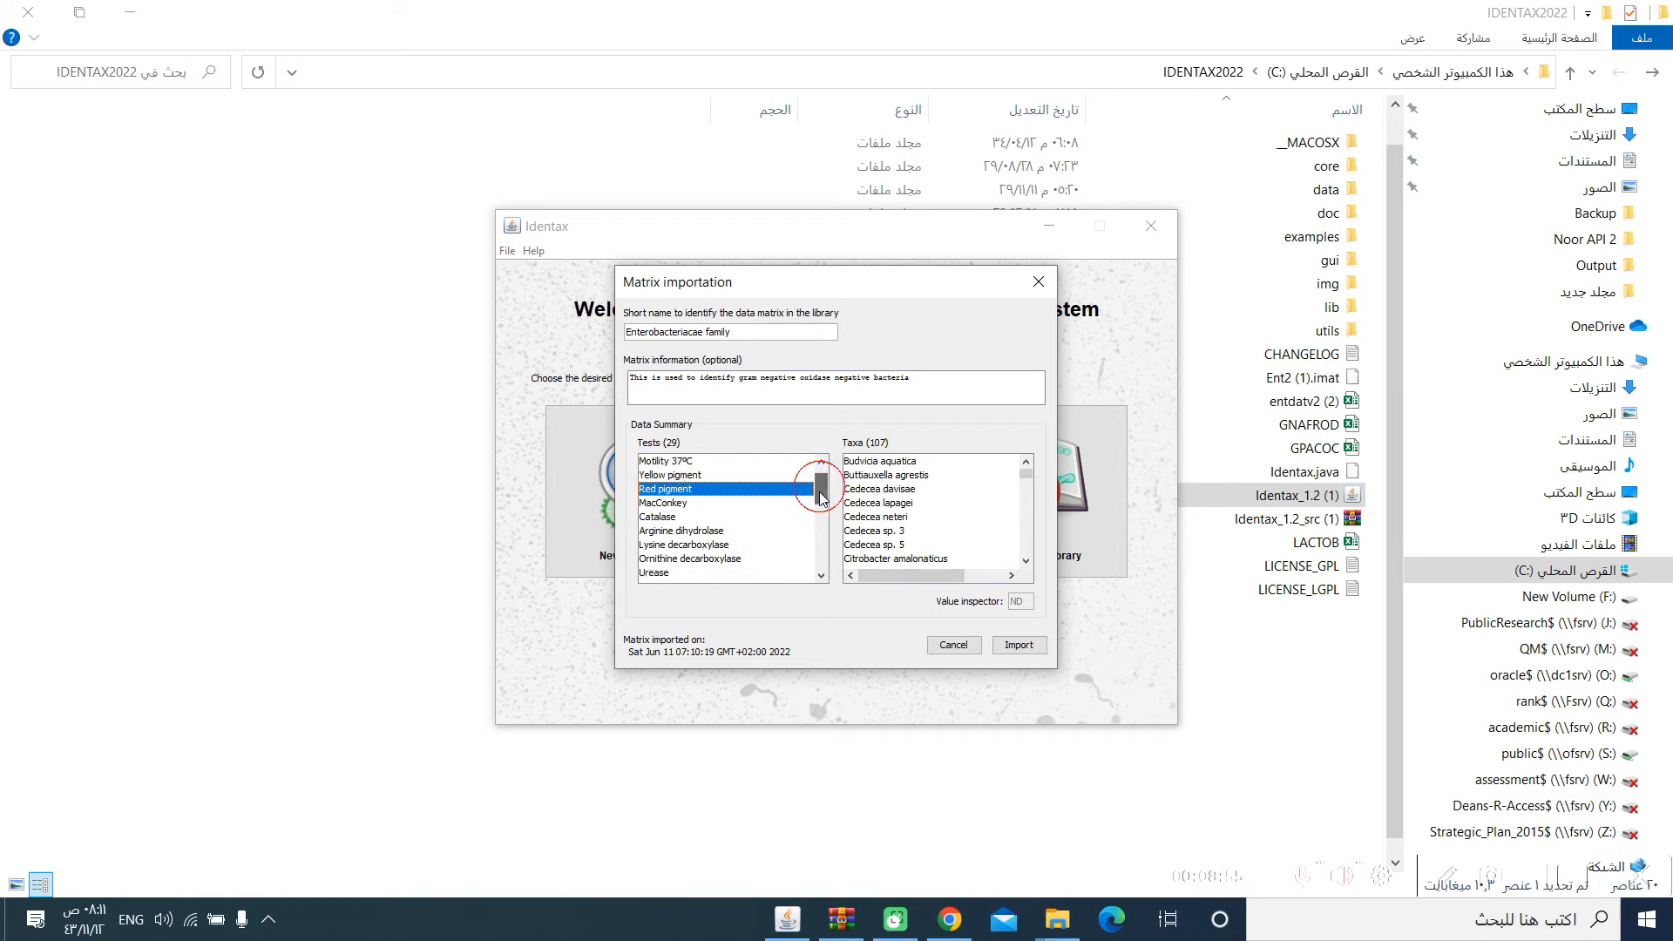
{"action": "left_click_drag", "start_coordinate": [819, 488], "coordinate": [814, 554]}
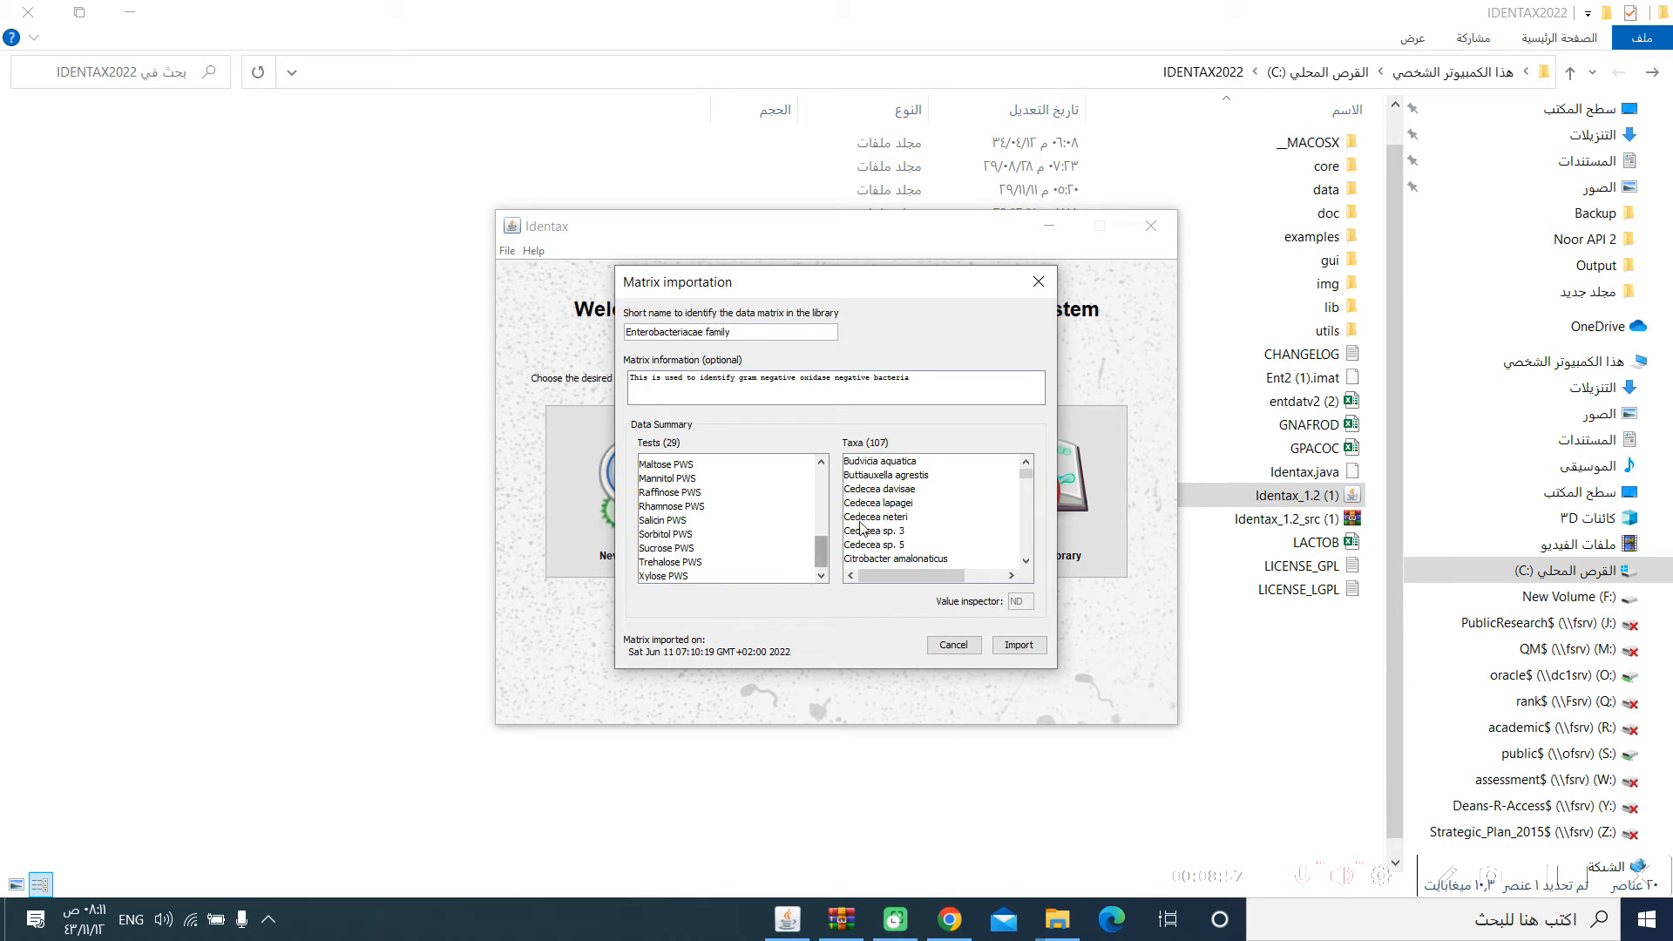
{"action": "left_click", "coordinate": [880, 460]}
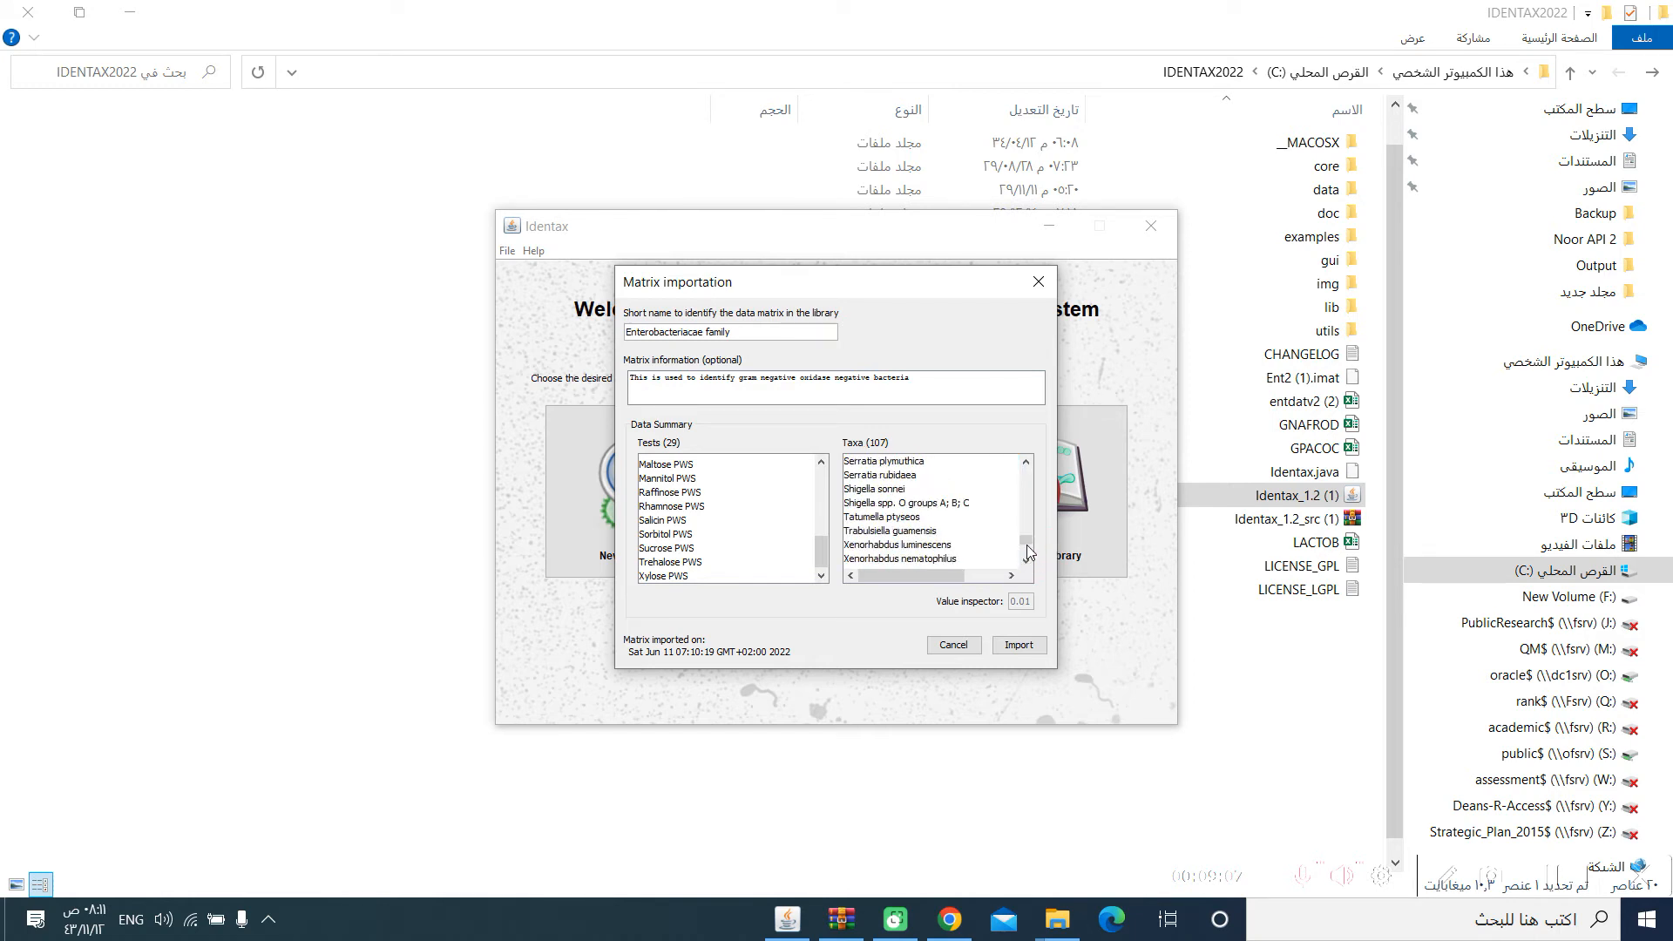
{"action": "scroll", "scroll_direction": "down", "scroll_amount": 3}
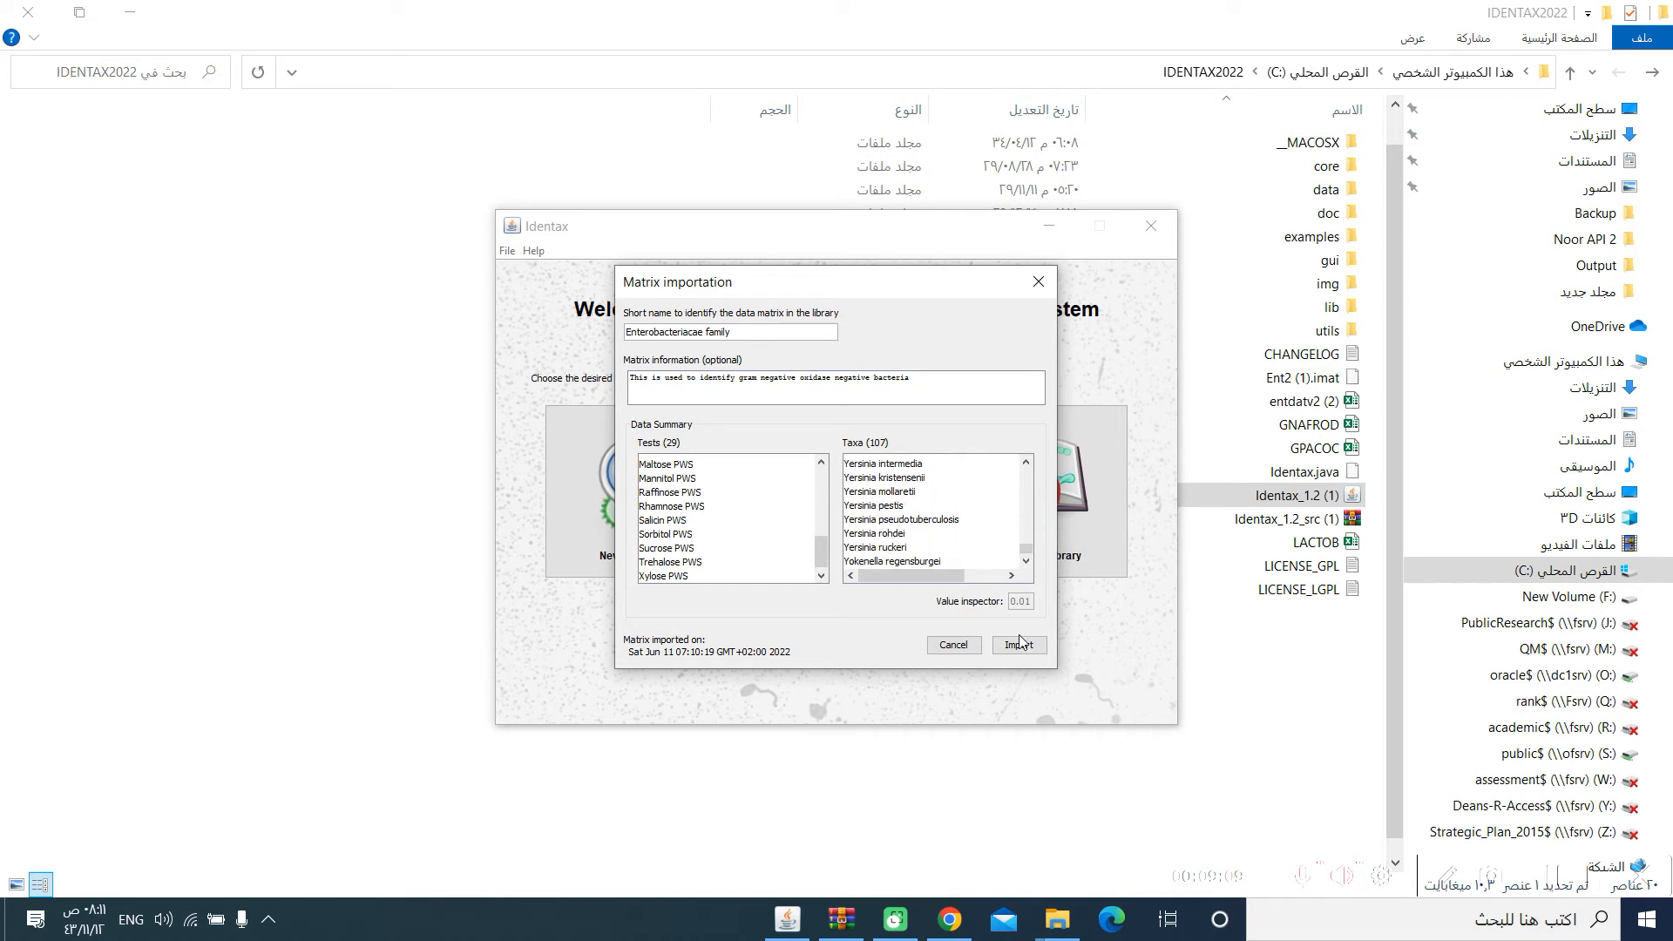
Import the Enterobacteriaceae family matrix into the library and acknowledge the completion message
{"action": "left_click", "coordinate": [1015, 645]}
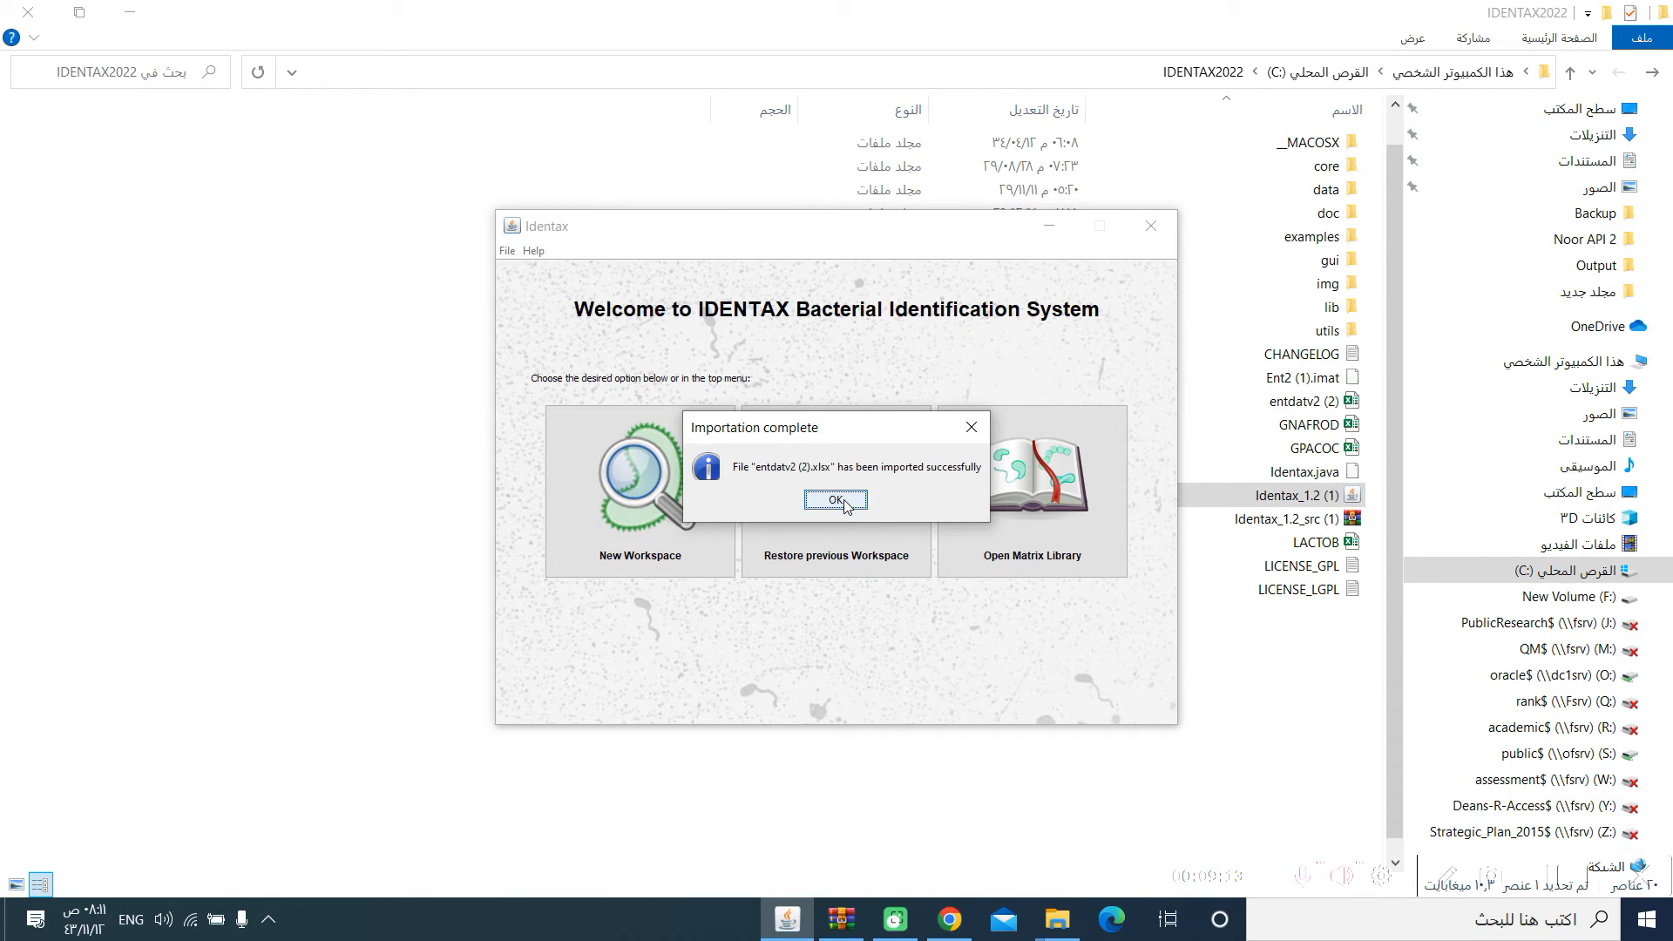
{"action": "left_click", "coordinate": [835, 500]}
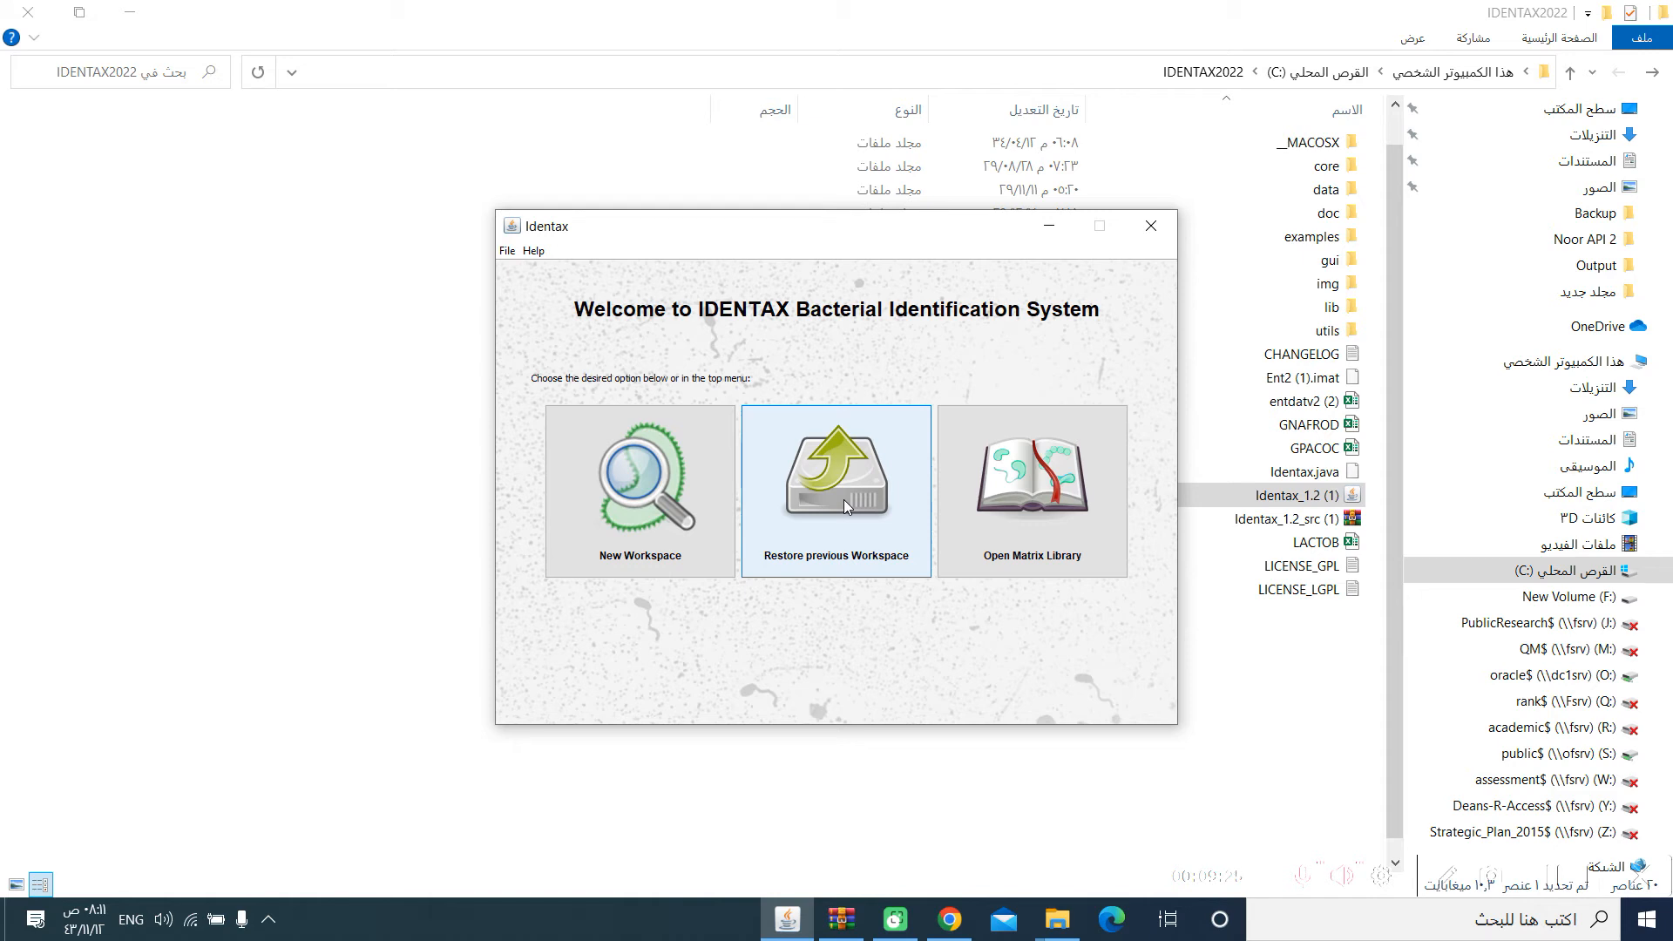
{"action": "mouse_move", "coordinate": [640, 491]}
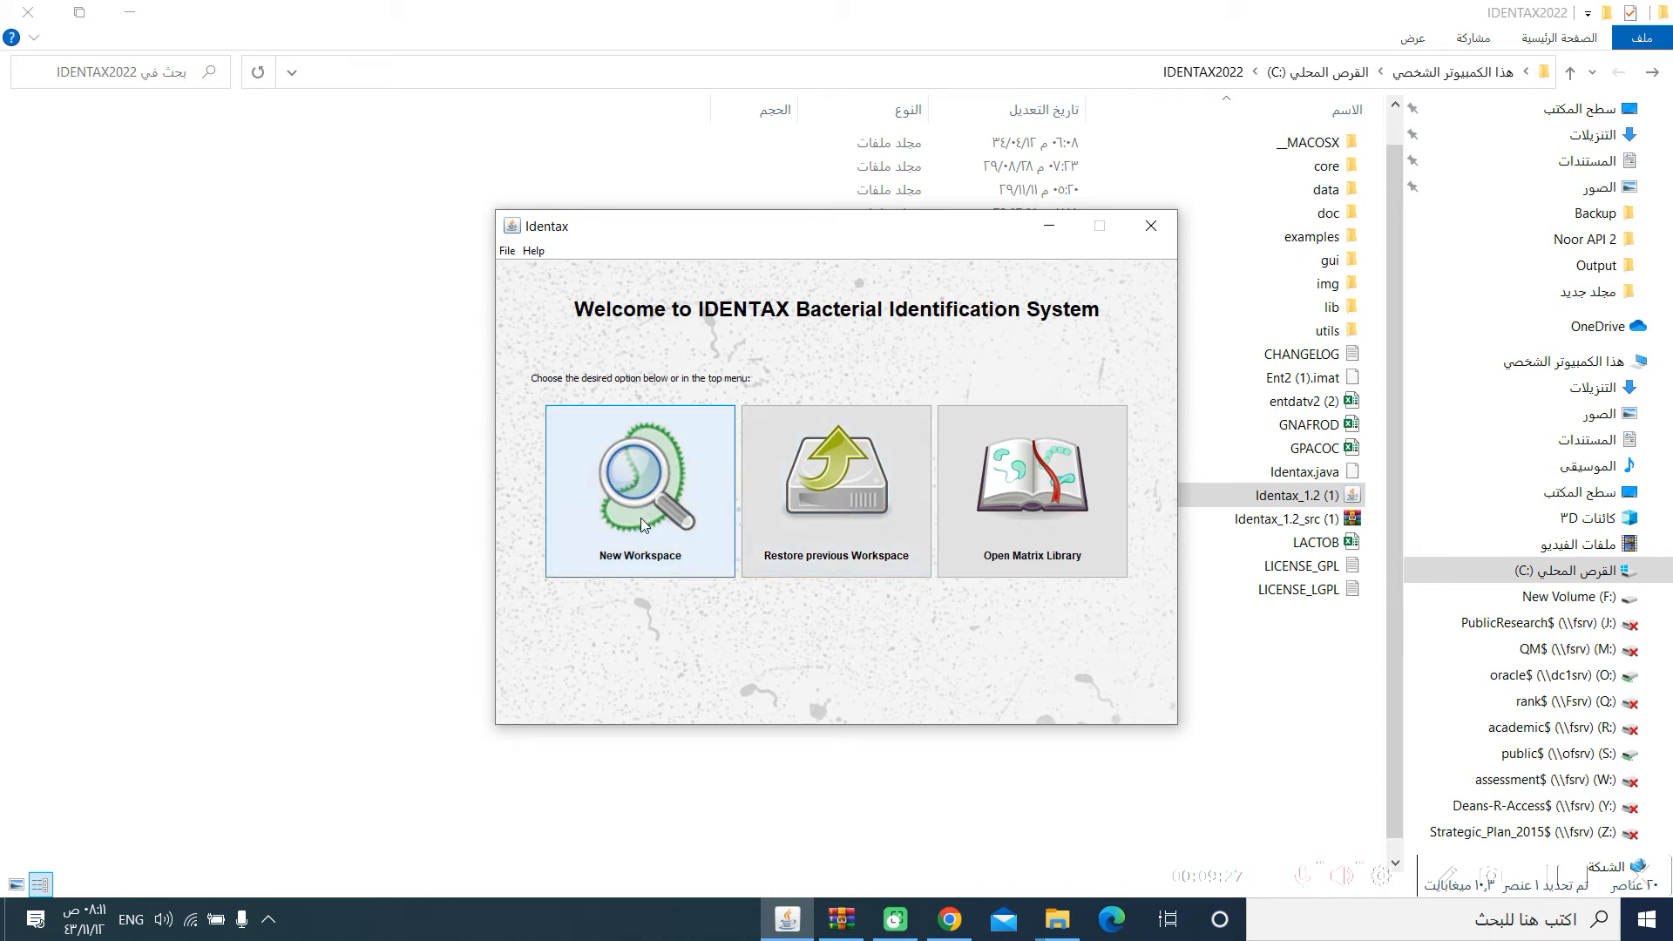
Create a new workspace with Enterobacteriaceae family as the reference matrix
{"action": "left_click", "coordinate": [639, 490]}
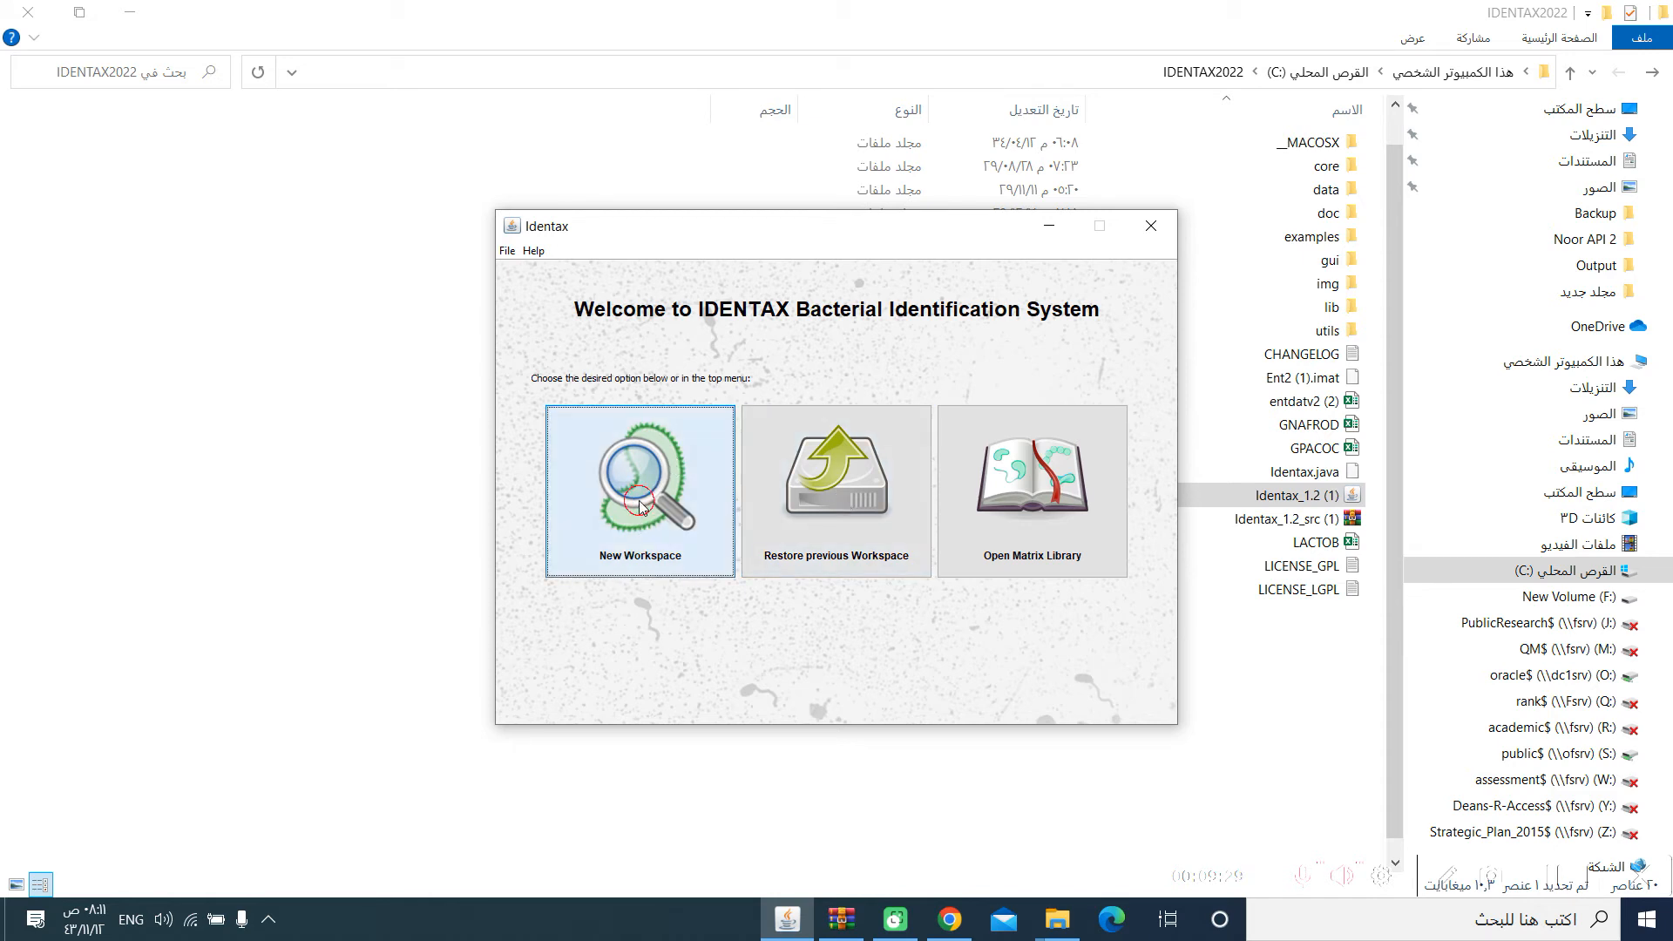
{"action": "left_click", "coordinate": [638, 491]}
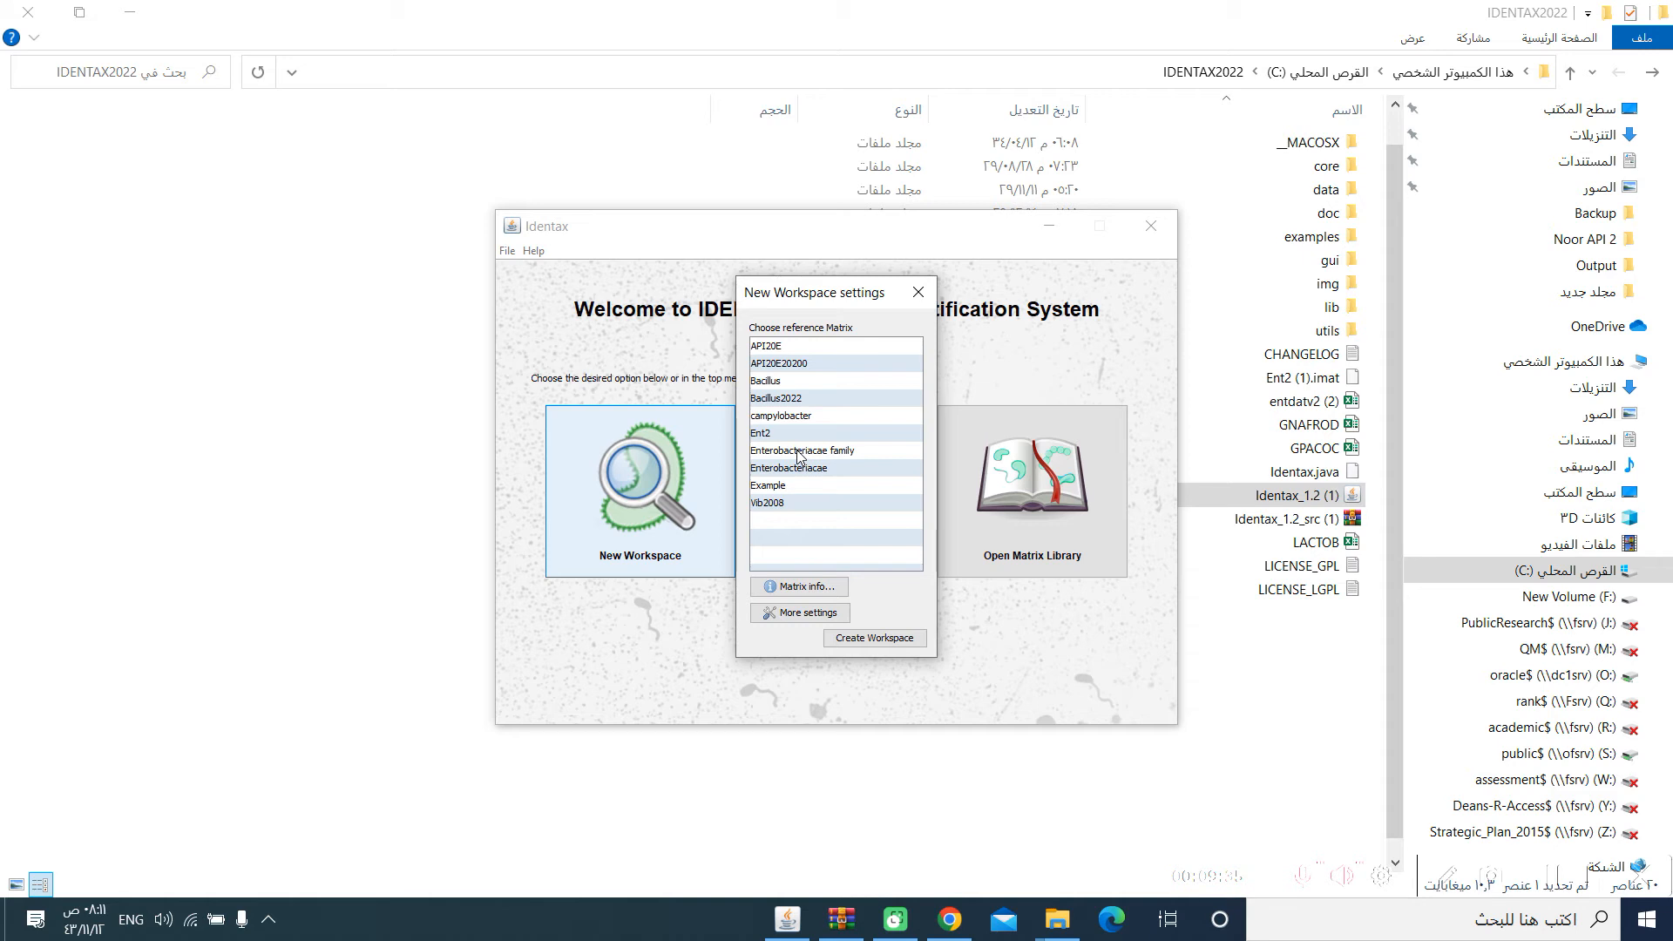
{"action": "left_click", "coordinate": [801, 450]}
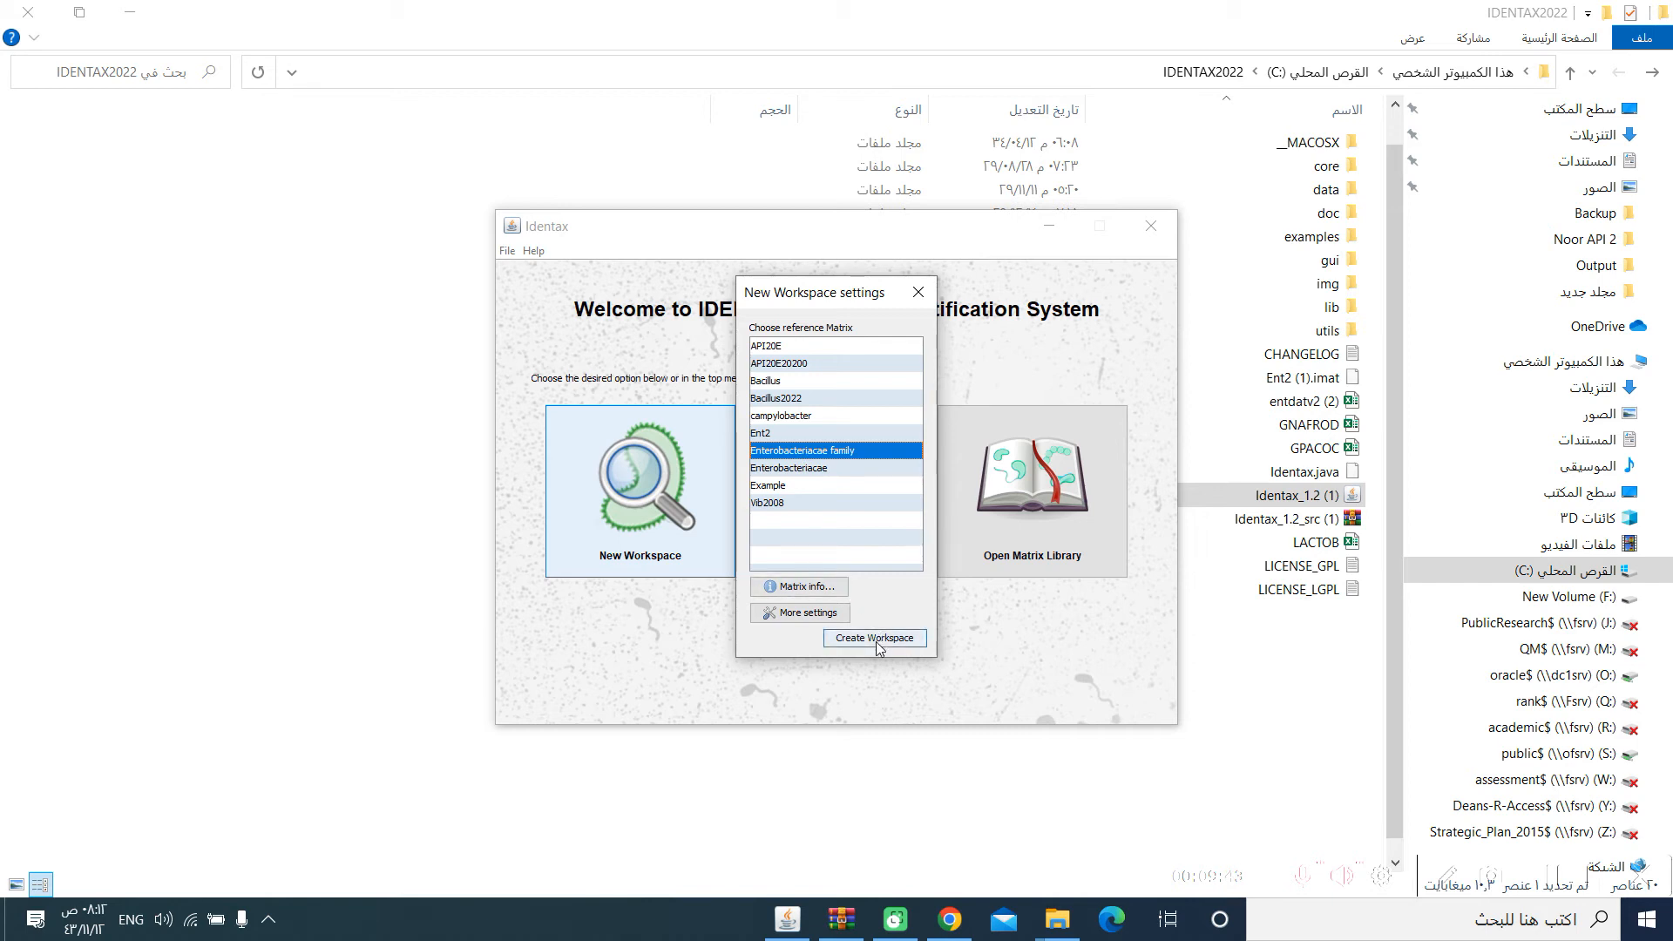
{"action": "left_click", "coordinate": [872, 638]}
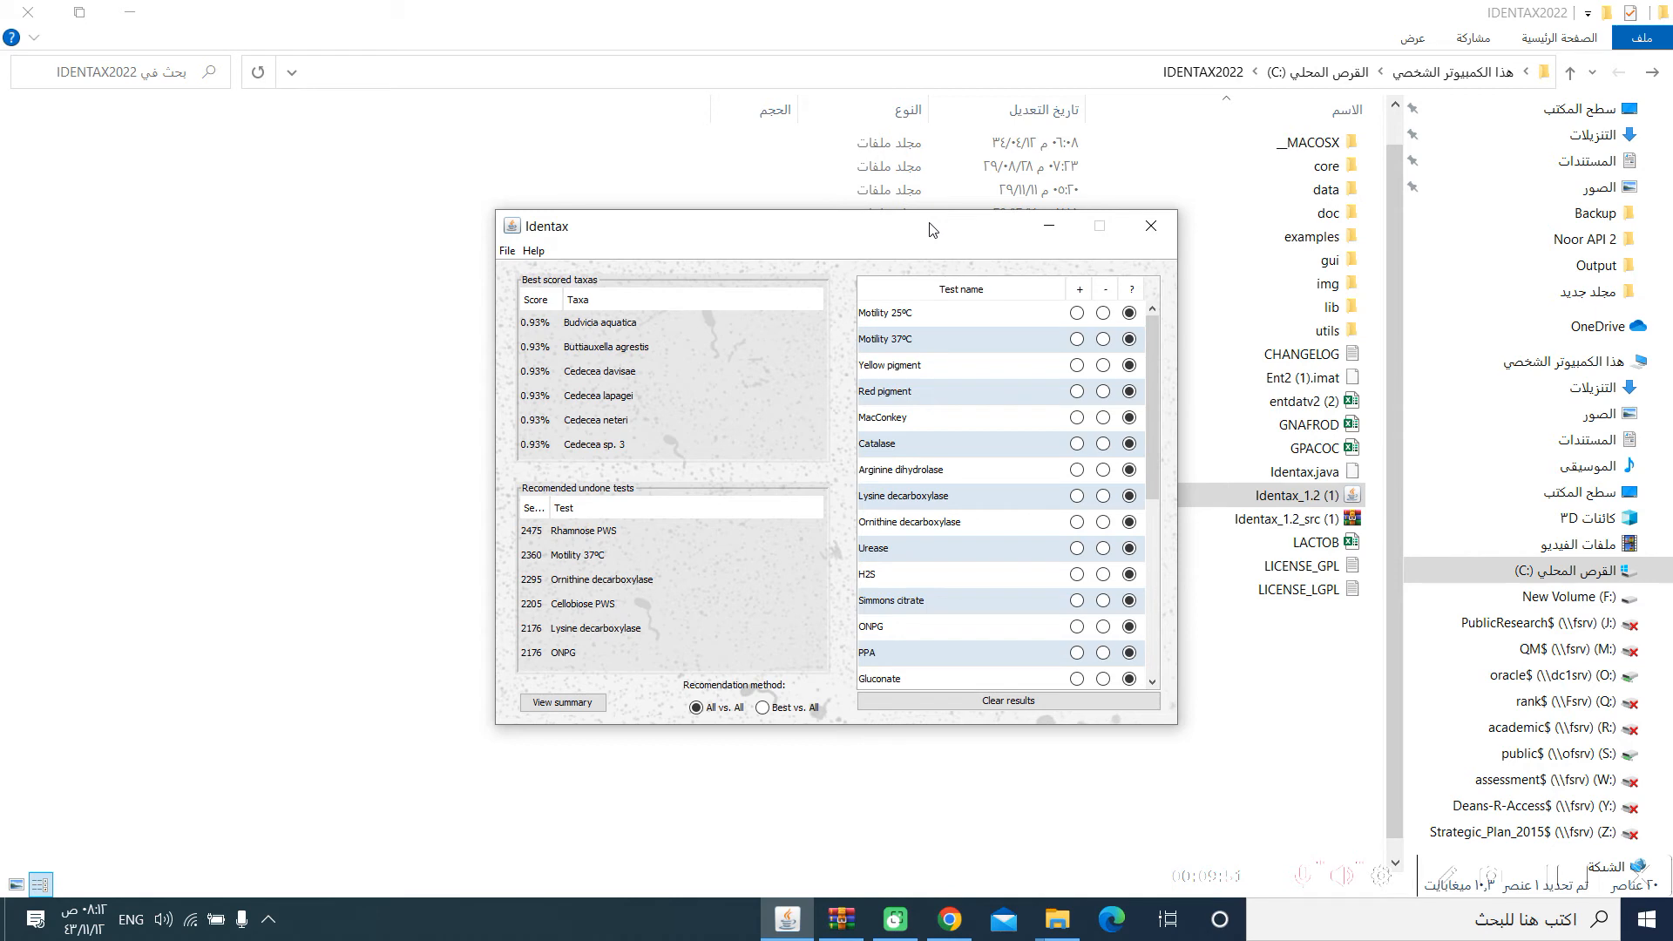
{"action": "mouse_move", "coordinate": [728, 277]}
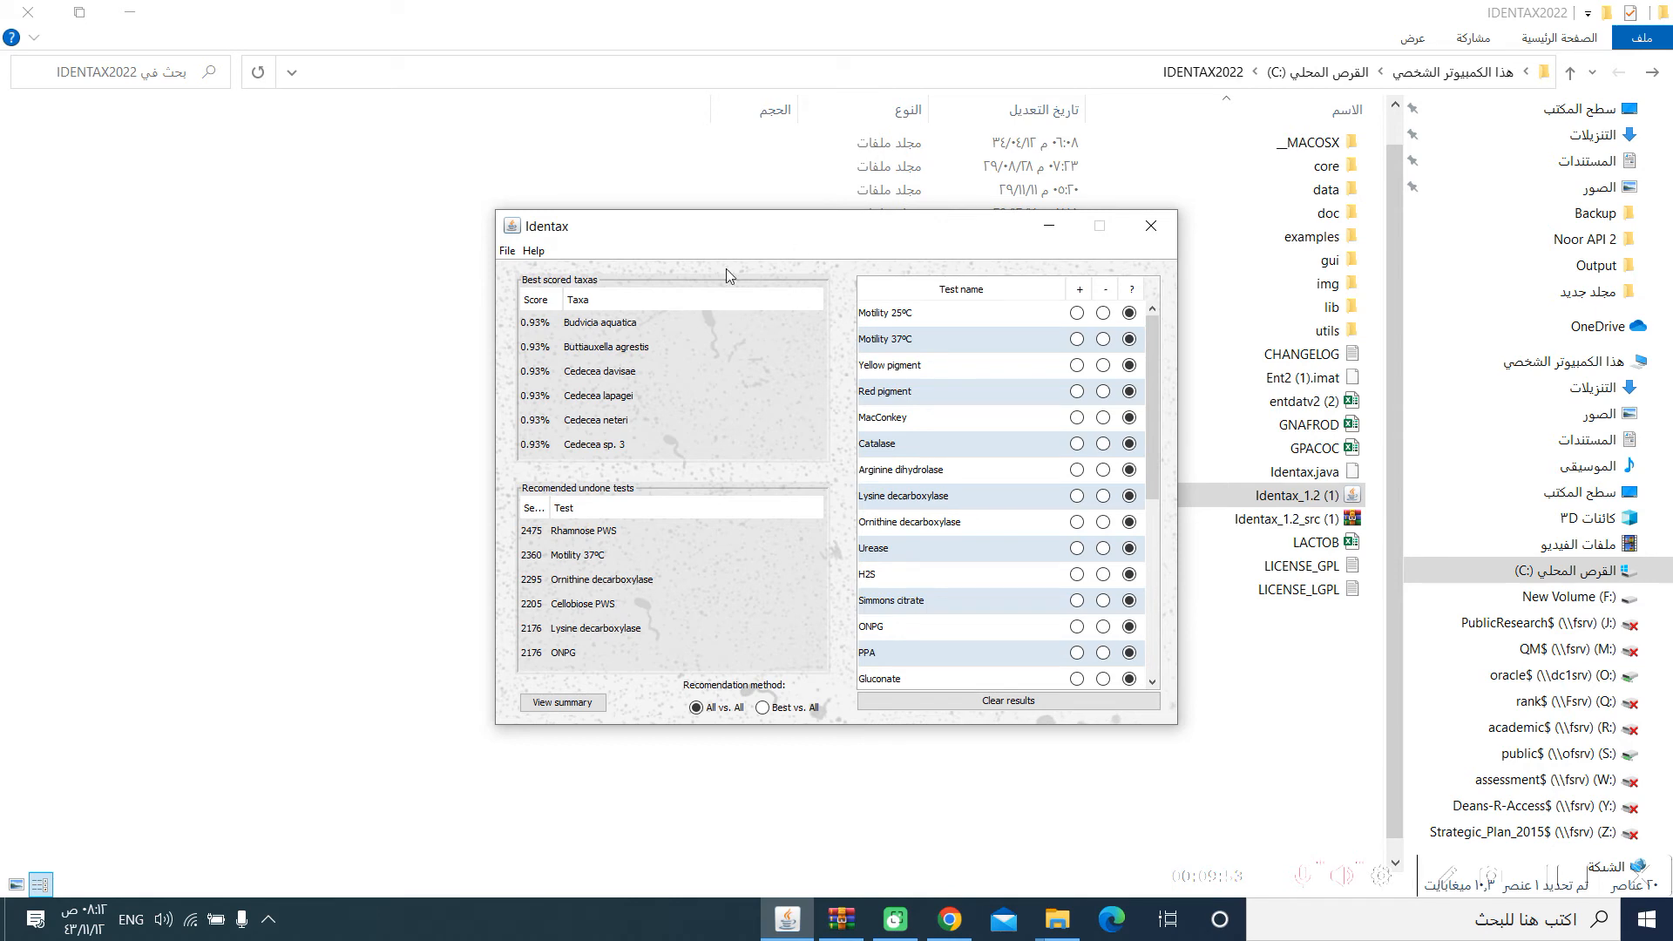
{"action": "mouse_move", "coordinate": [553, 297]}
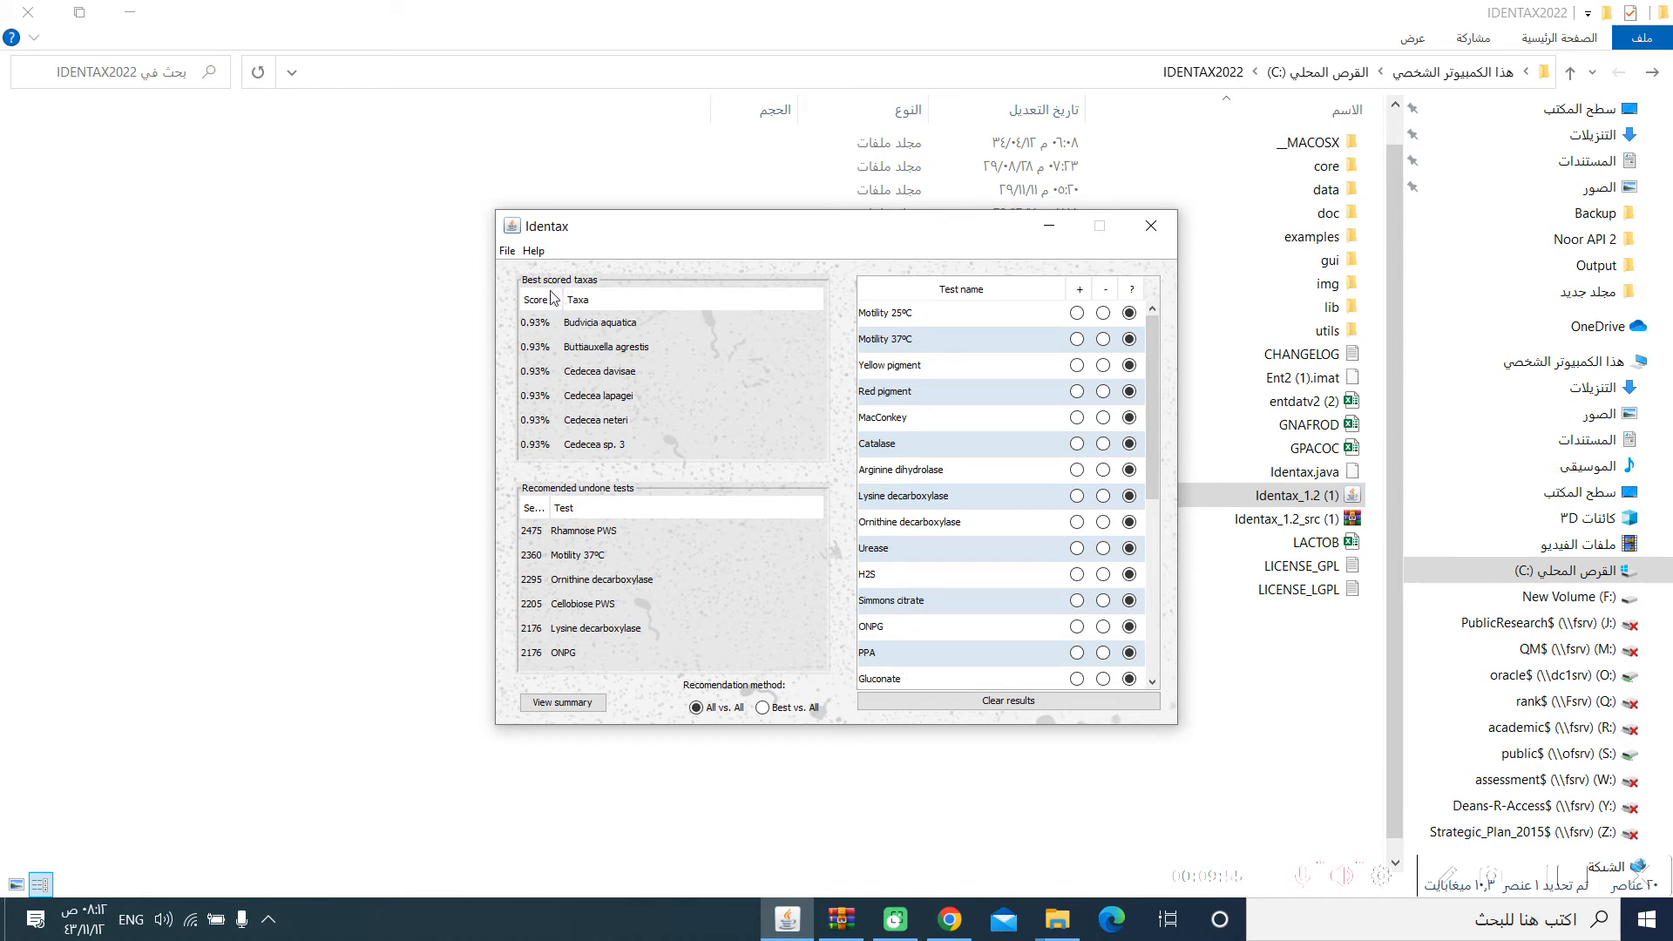
{"action": "mouse_move", "coordinate": [582, 310]}
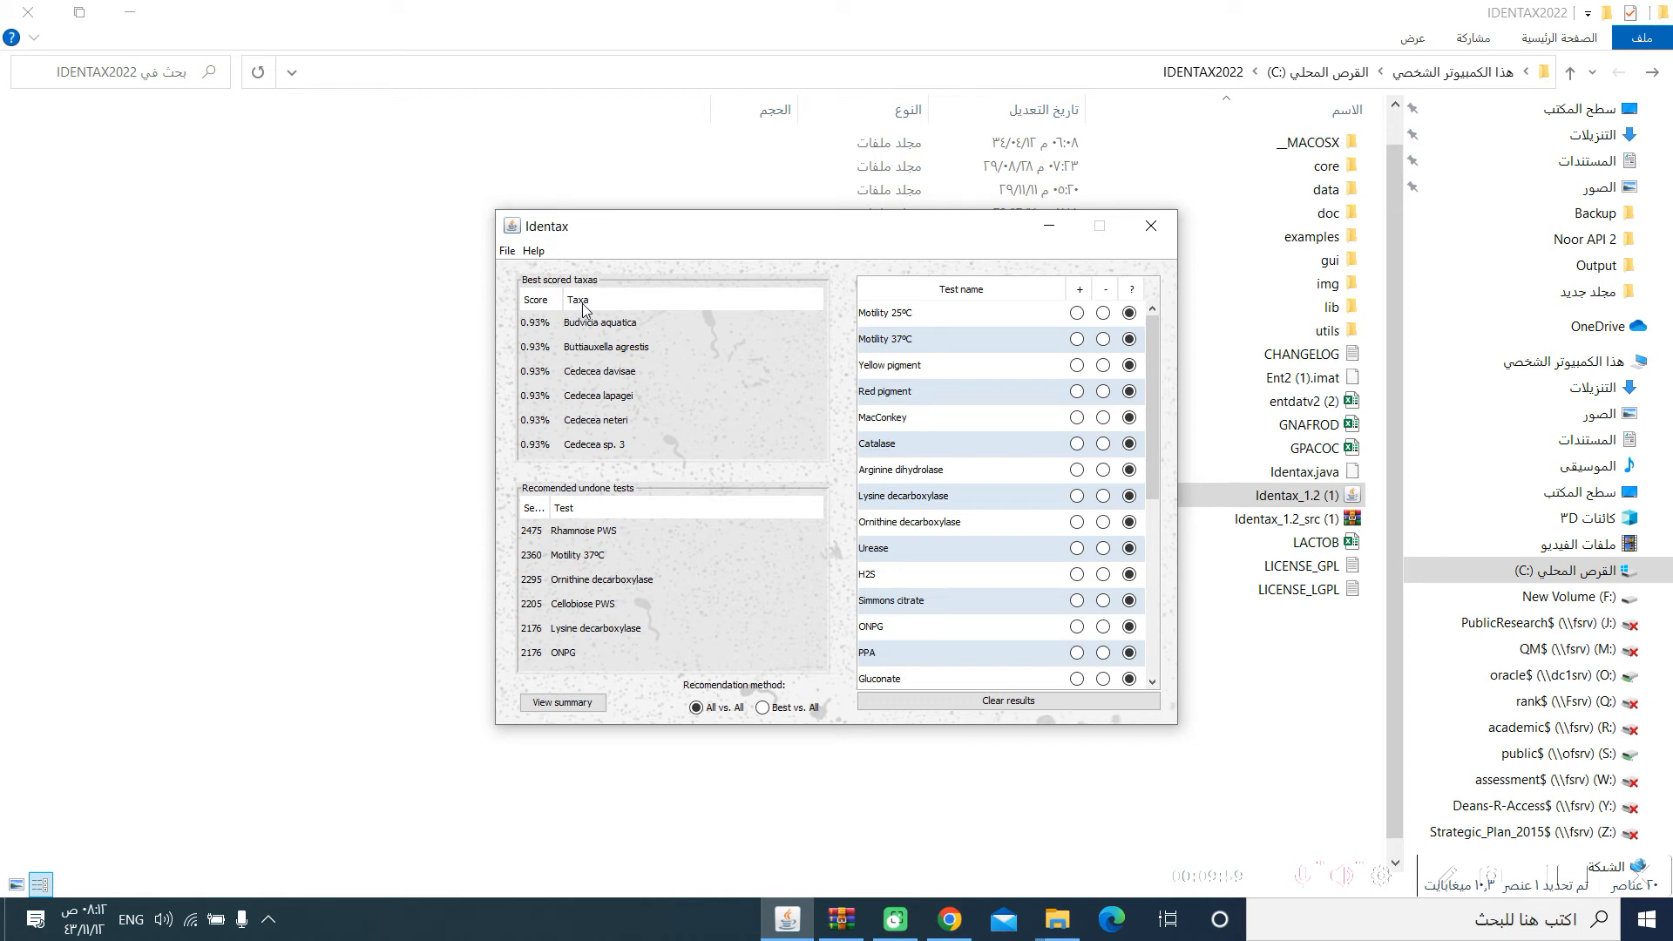
{"action": "mouse_move", "coordinate": [592, 352]}
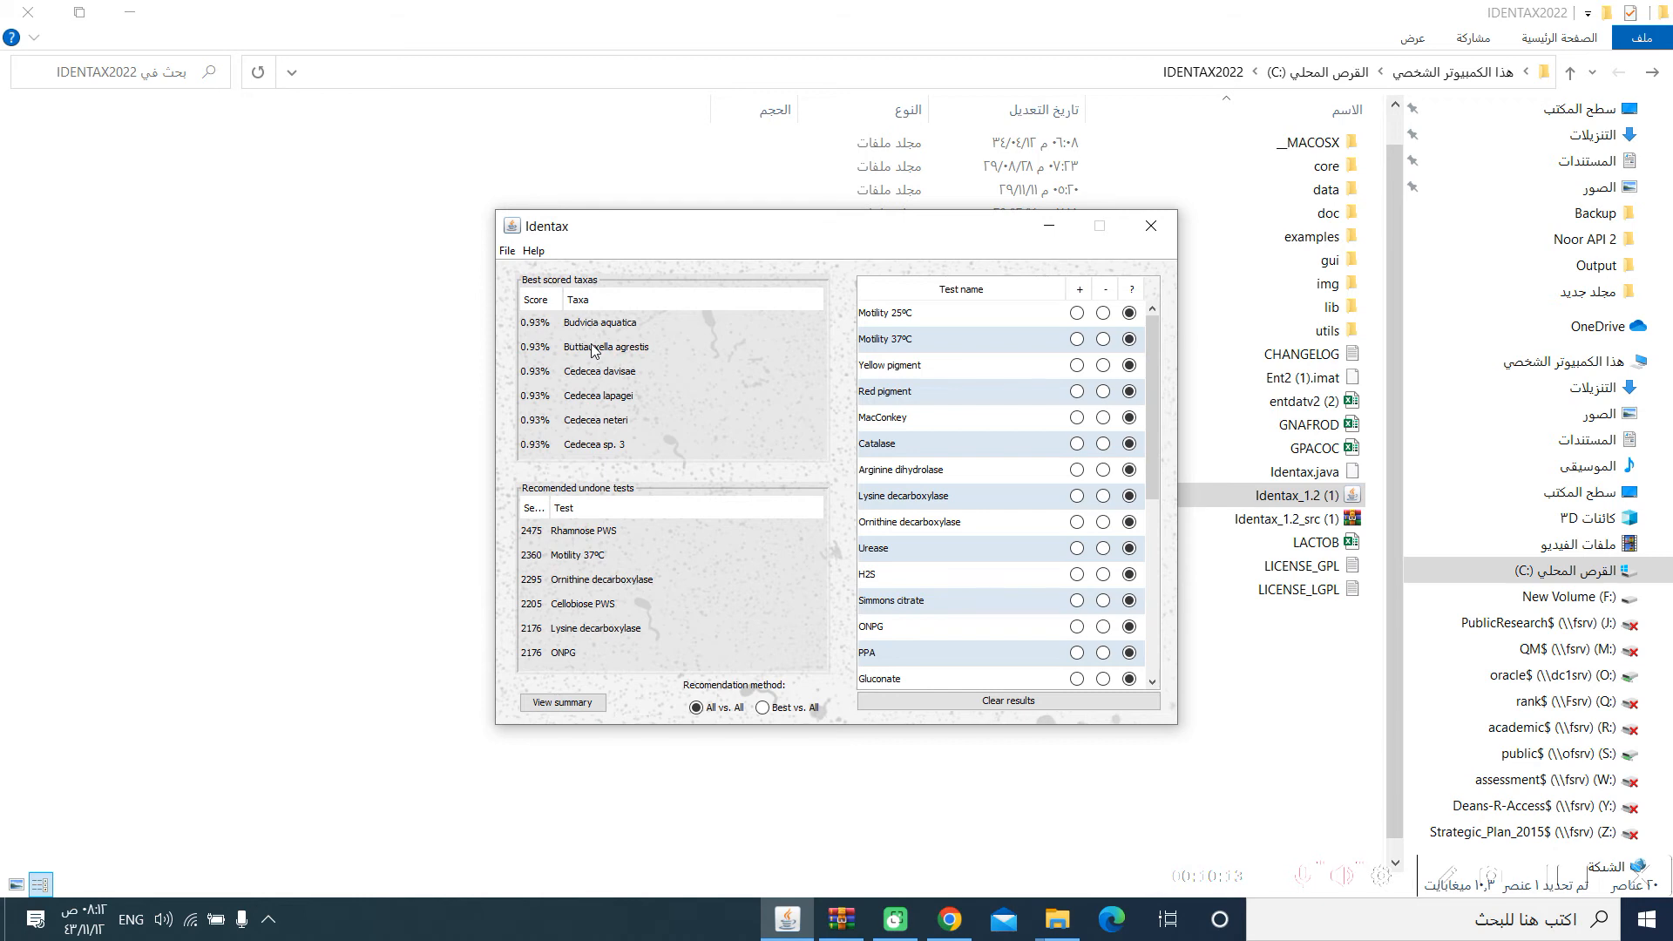
{"action": "mouse_move", "coordinate": [991, 264]}
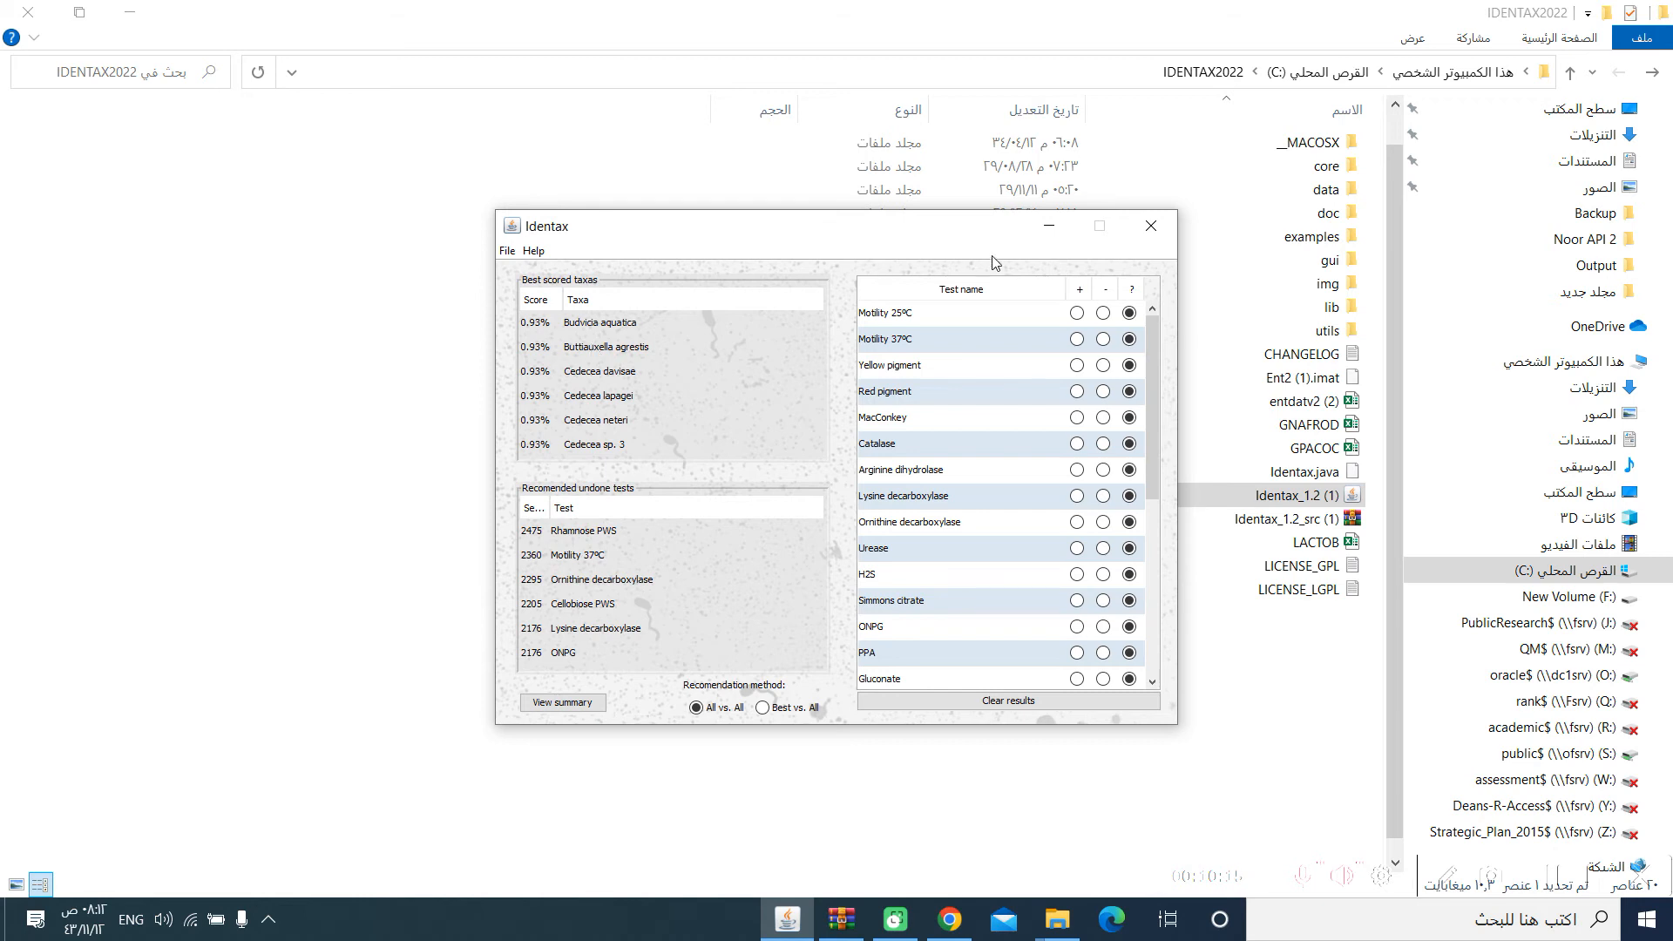
{"action": "mouse_move", "coordinate": [819, 388]}
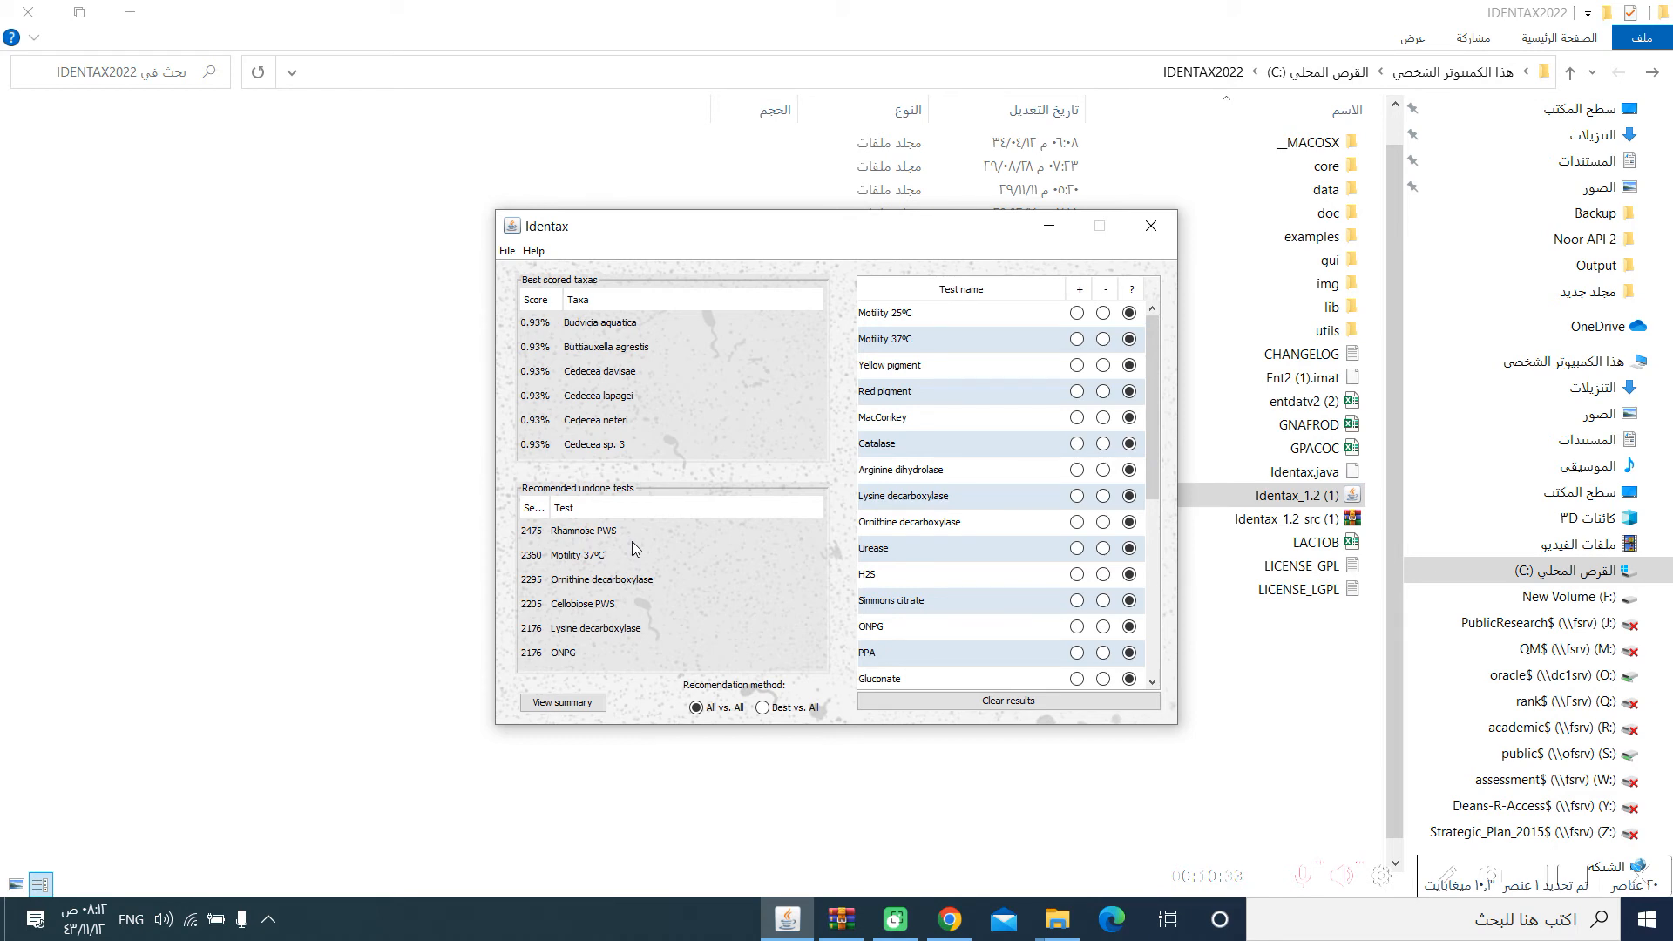
{"action": "mouse_move", "coordinate": [1080, 326]}
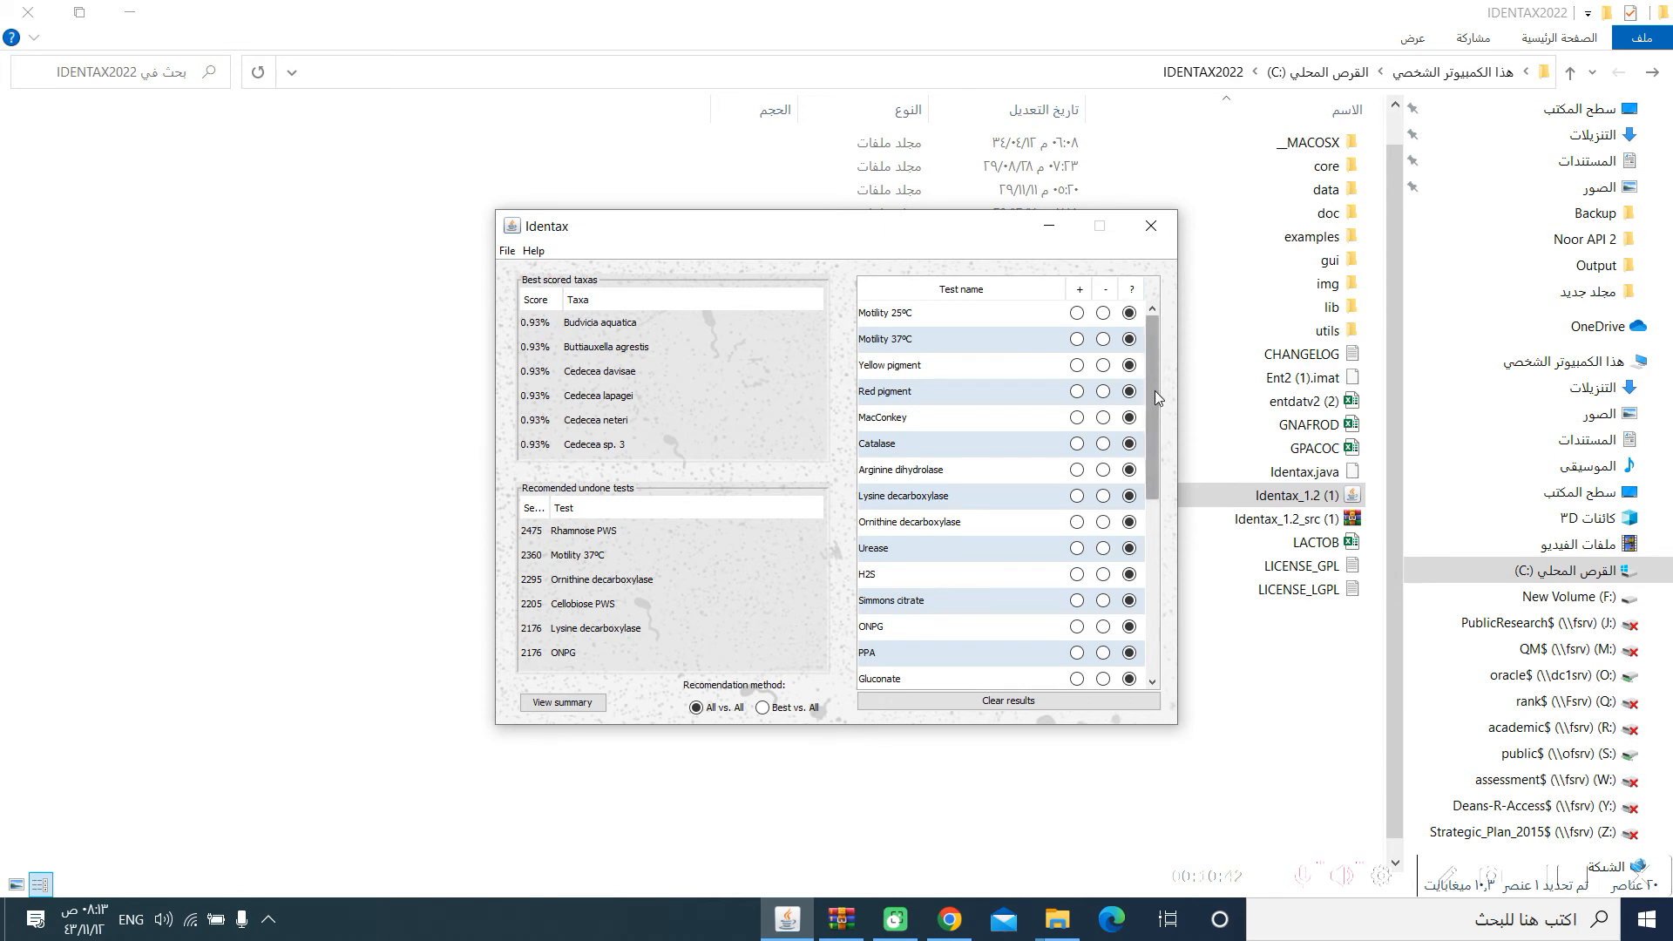
Record Motility 37ºC and MacConkey positive, Yellow pigment, Red pigment and Arginine dihydrolase negative
{"action": "scroll", "scroll_direction": "down", "scroll_amount": 3}
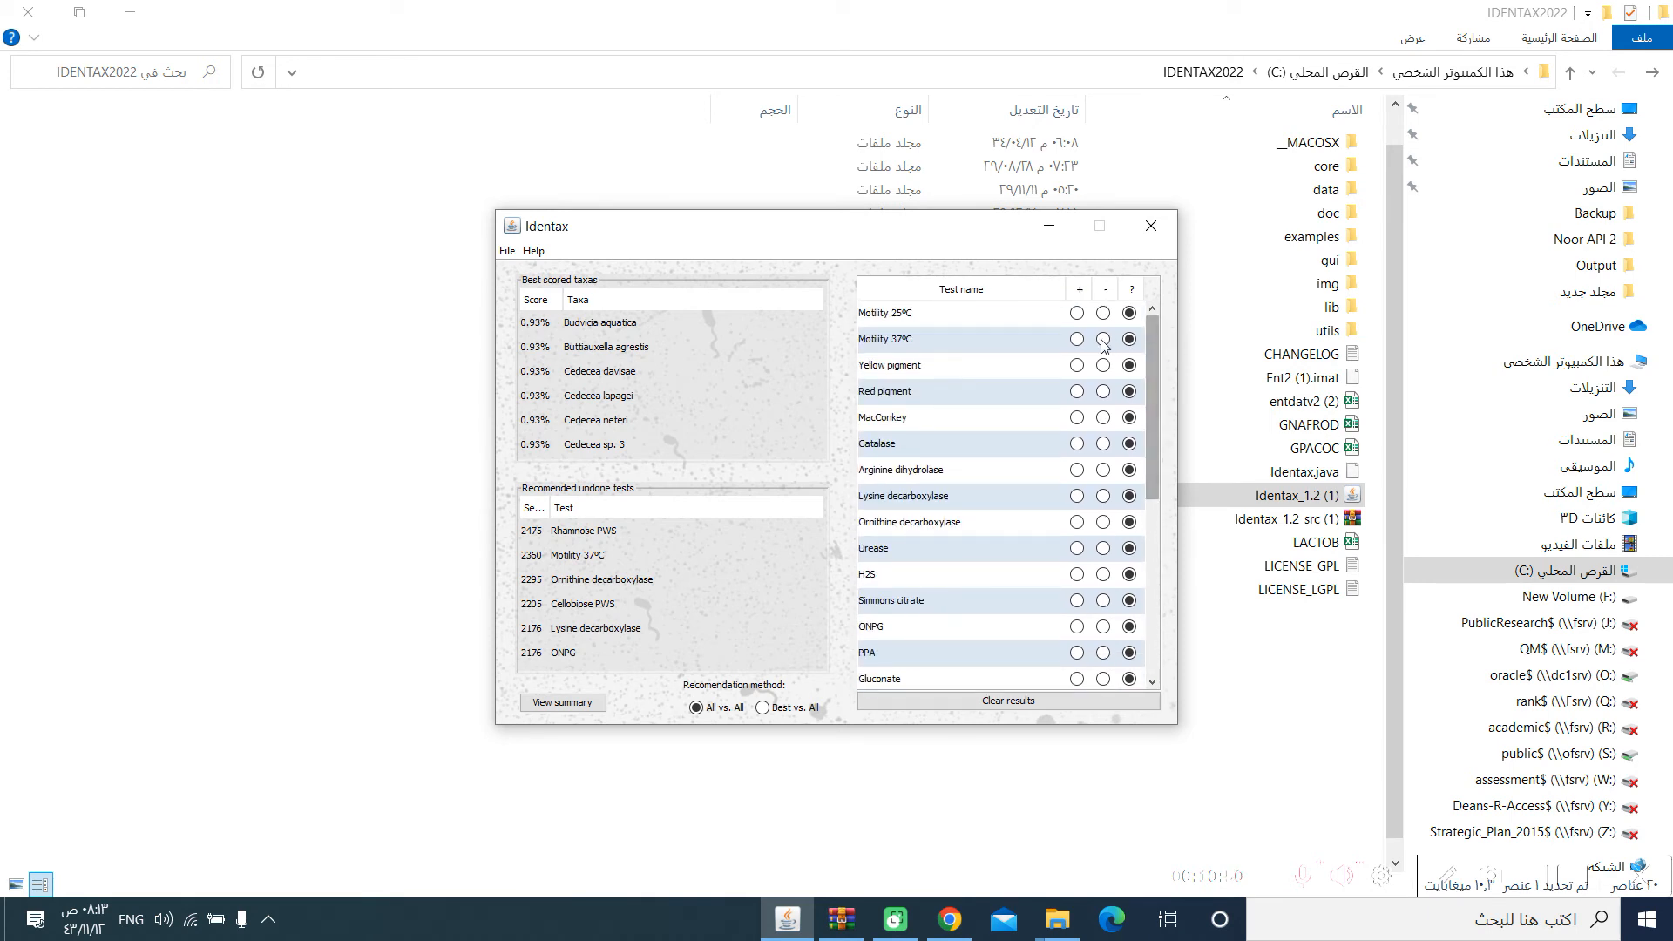
{"action": "left_click", "coordinate": [1077, 338]}
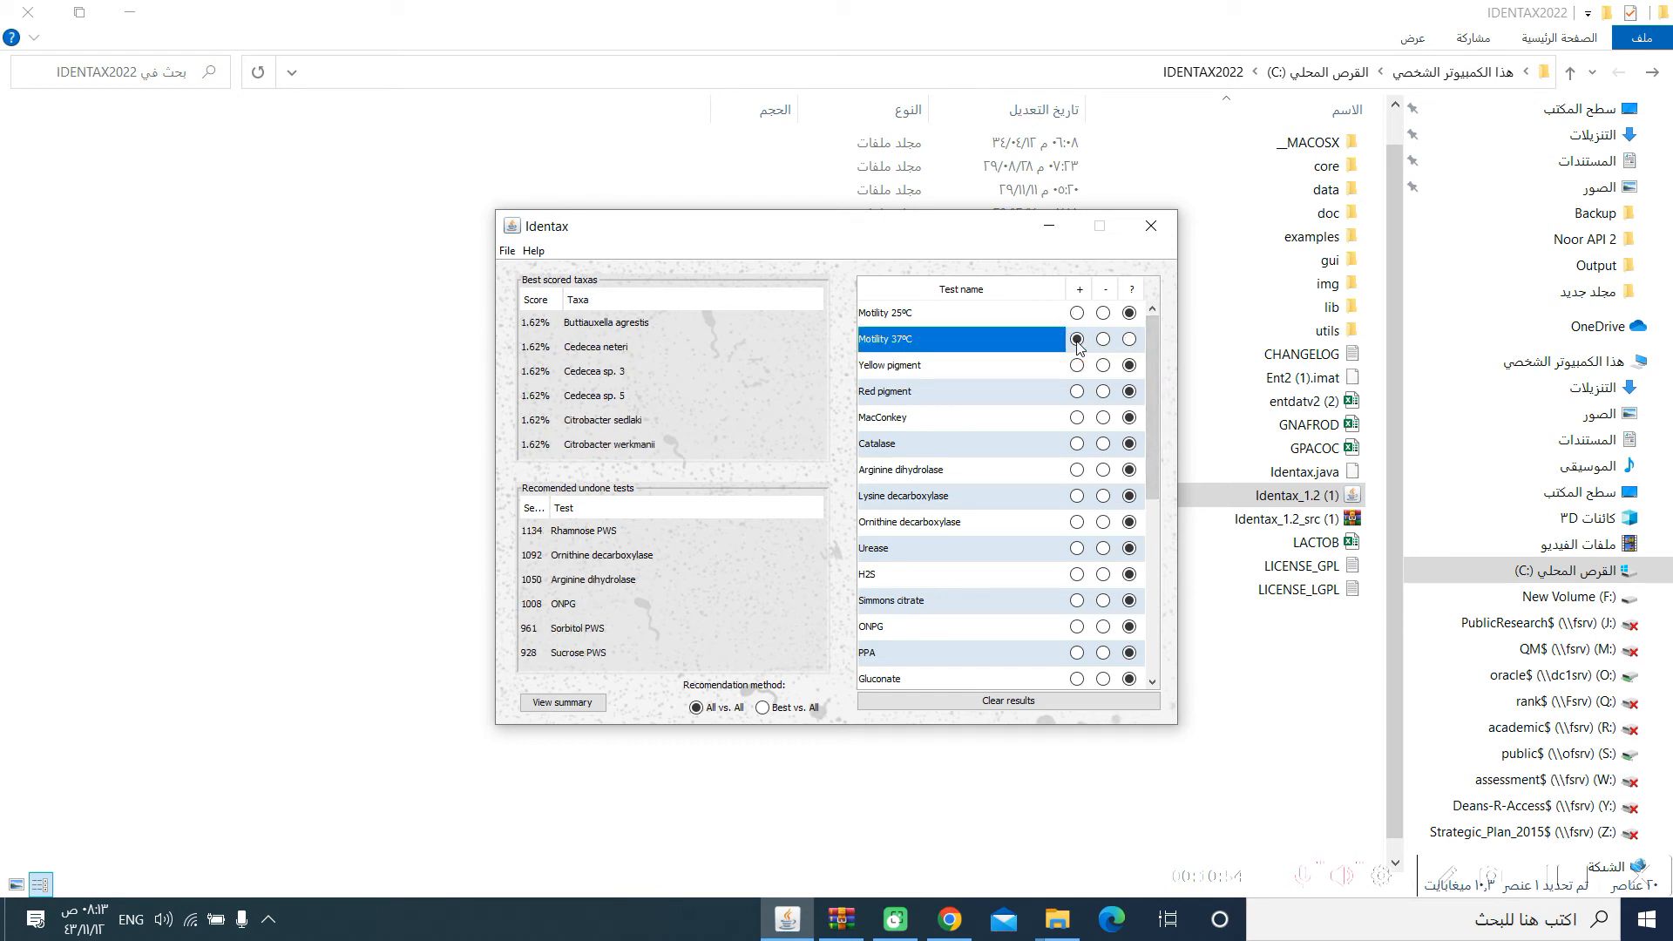
{"action": "left_click", "coordinate": [1077, 340]}
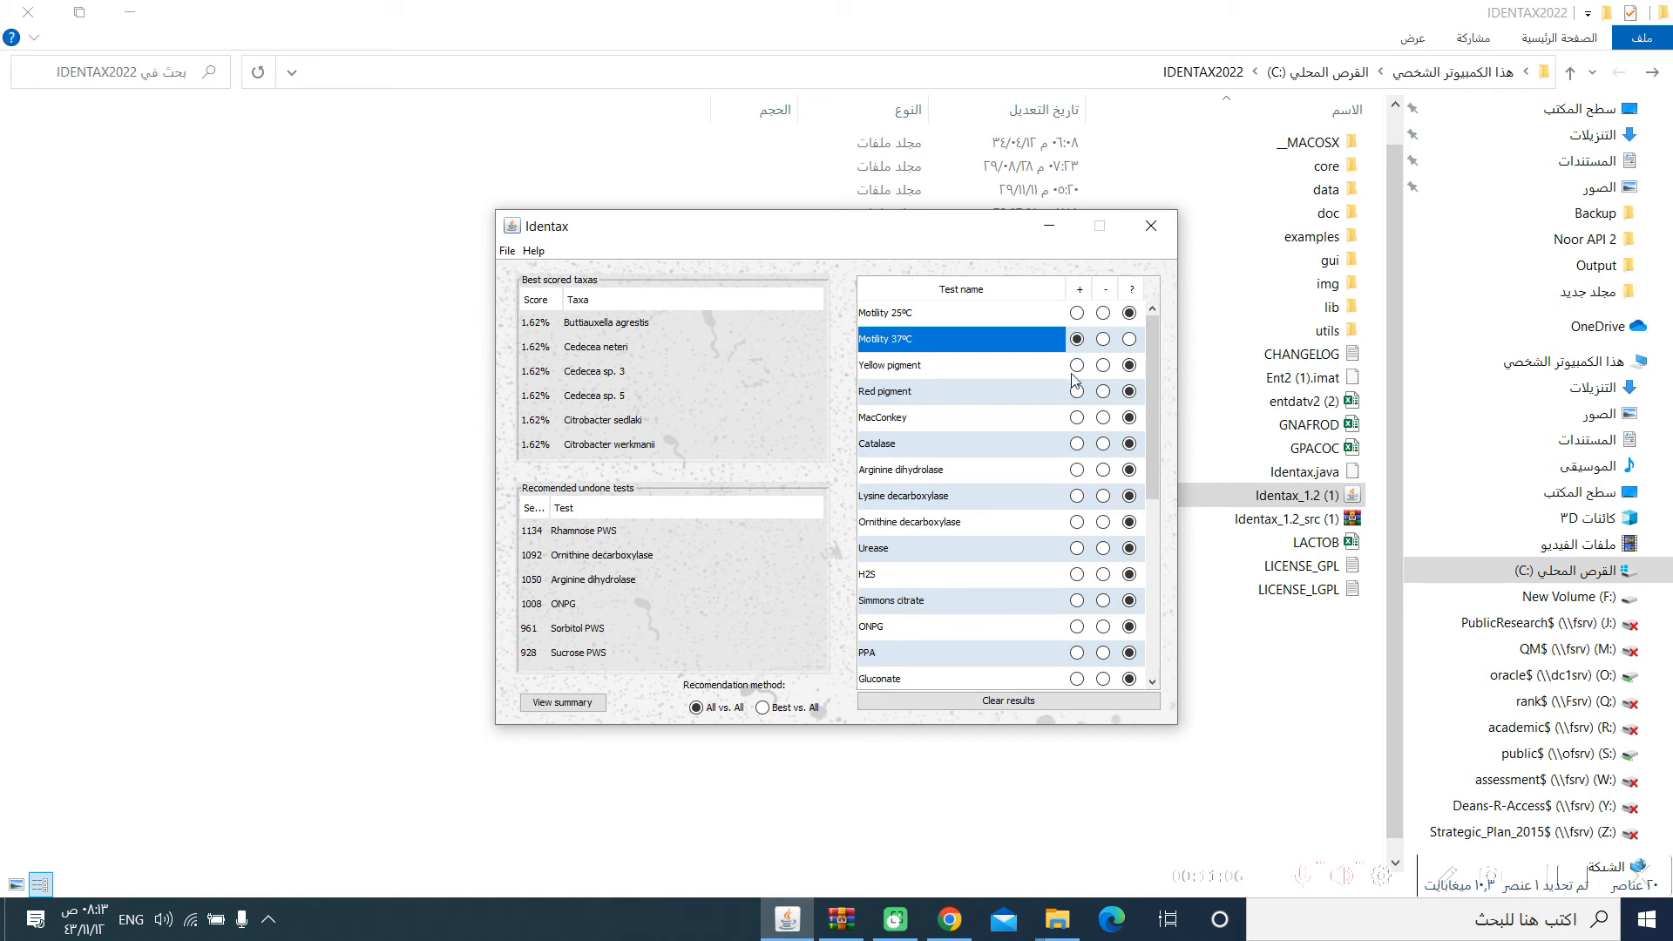
{"action": "mouse_move", "coordinate": [1077, 373]}
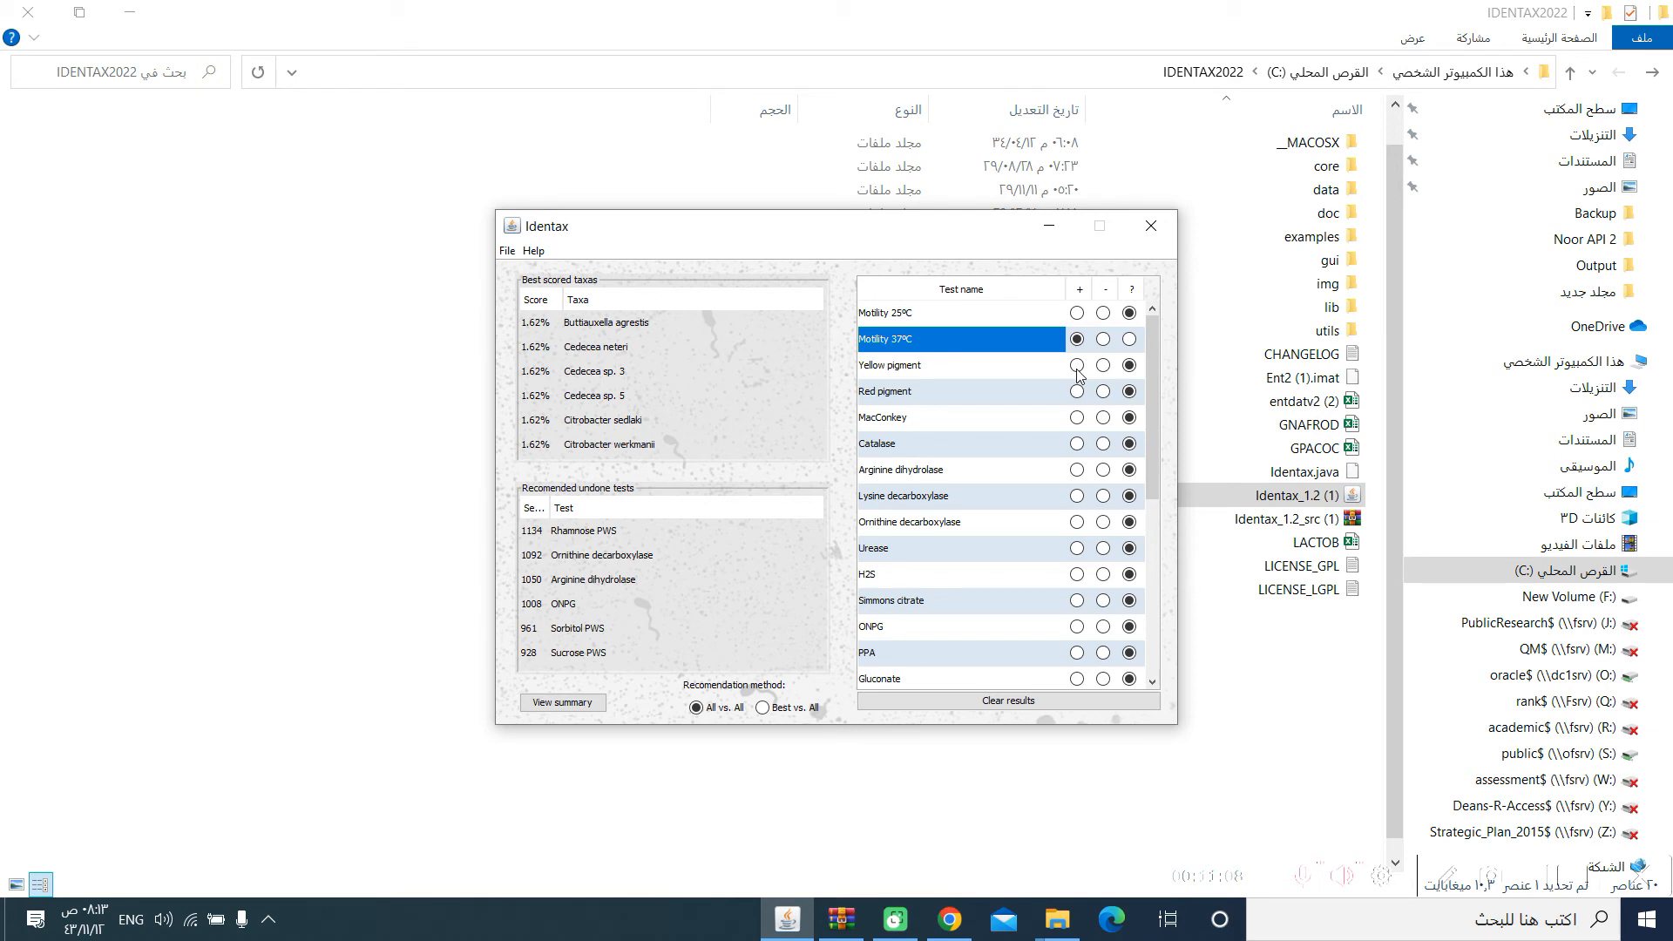
{"action": "left_click", "coordinate": [1102, 364]}
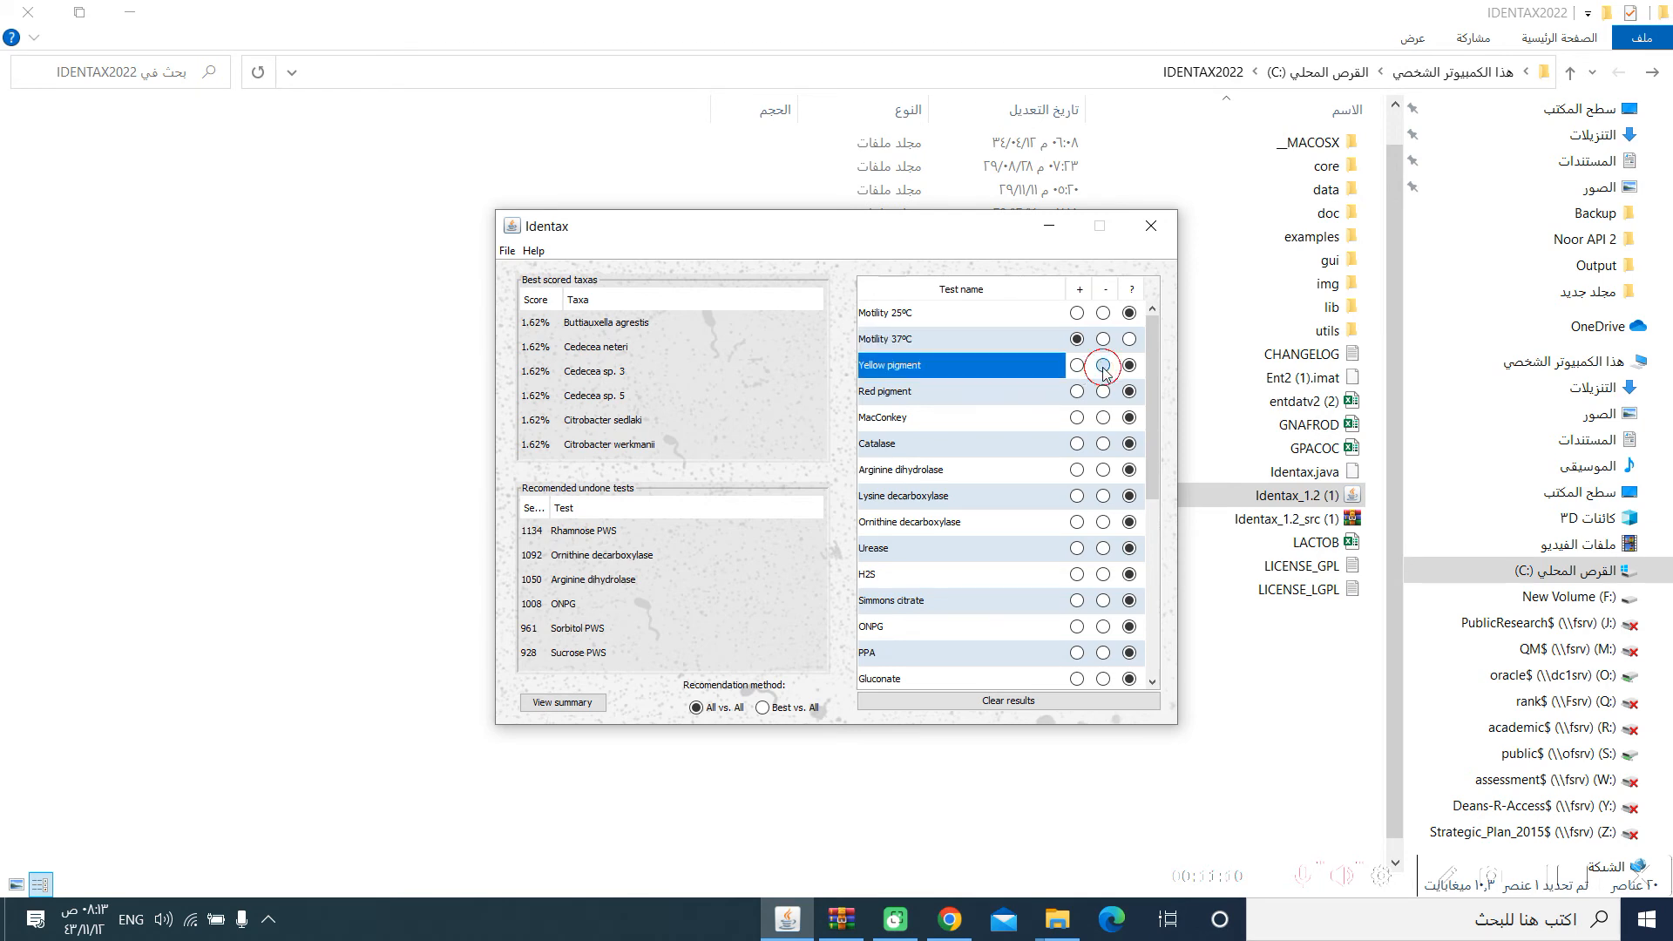
{"action": "left_click", "coordinate": [1101, 364]}
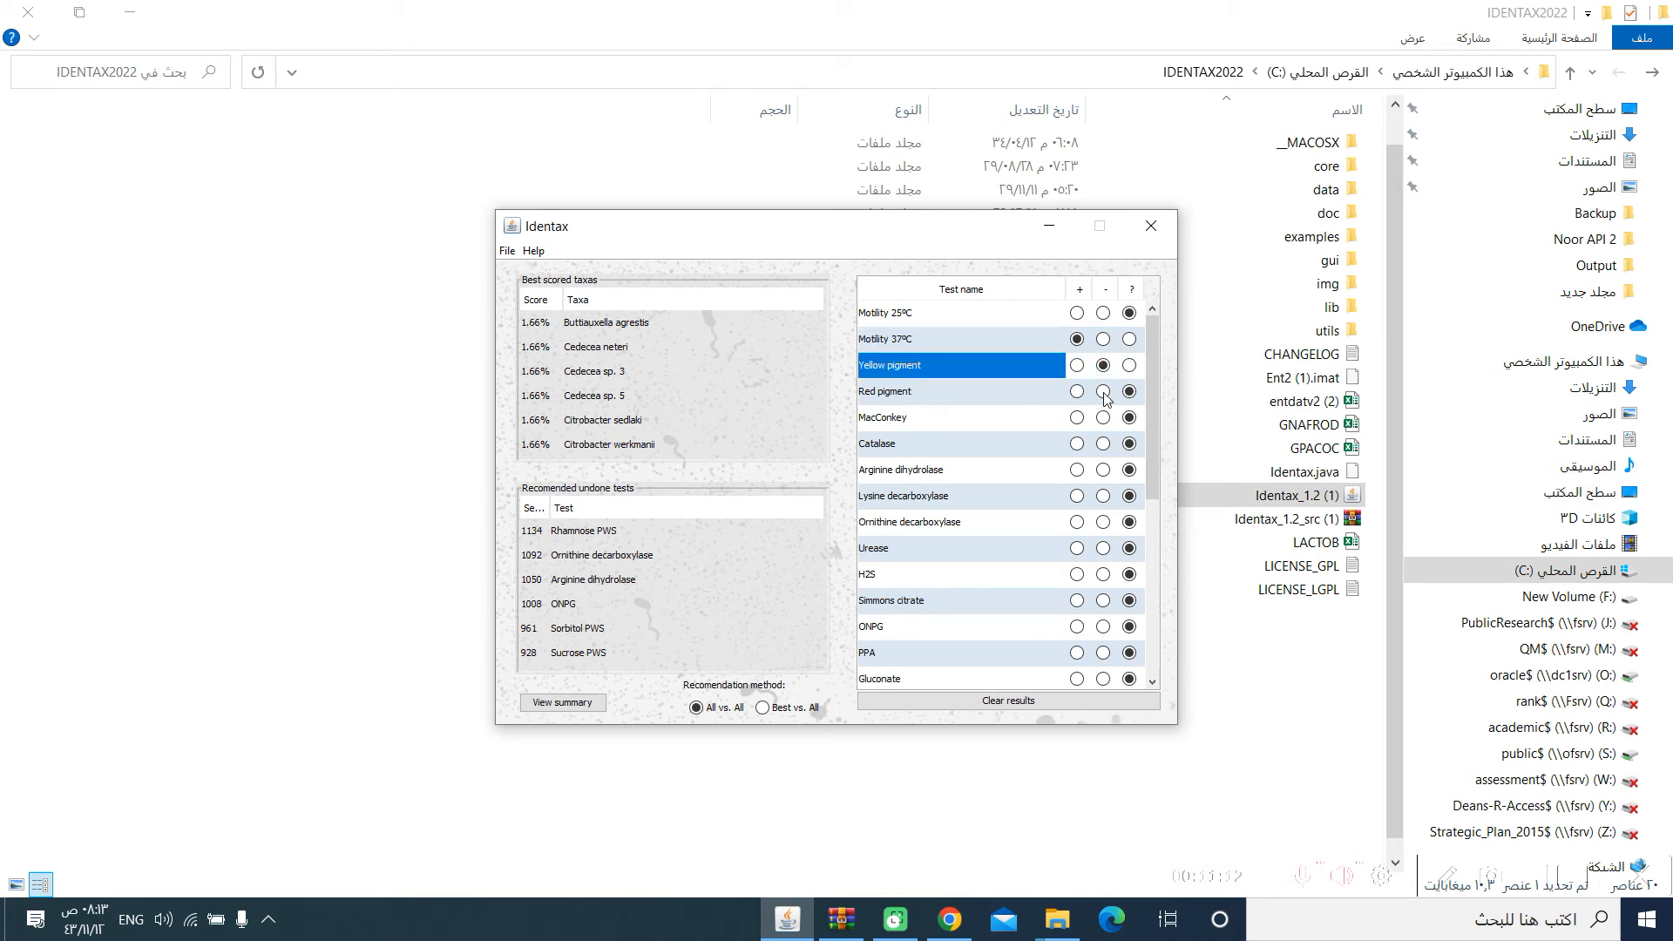
{"action": "left_click", "coordinate": [1103, 392]}
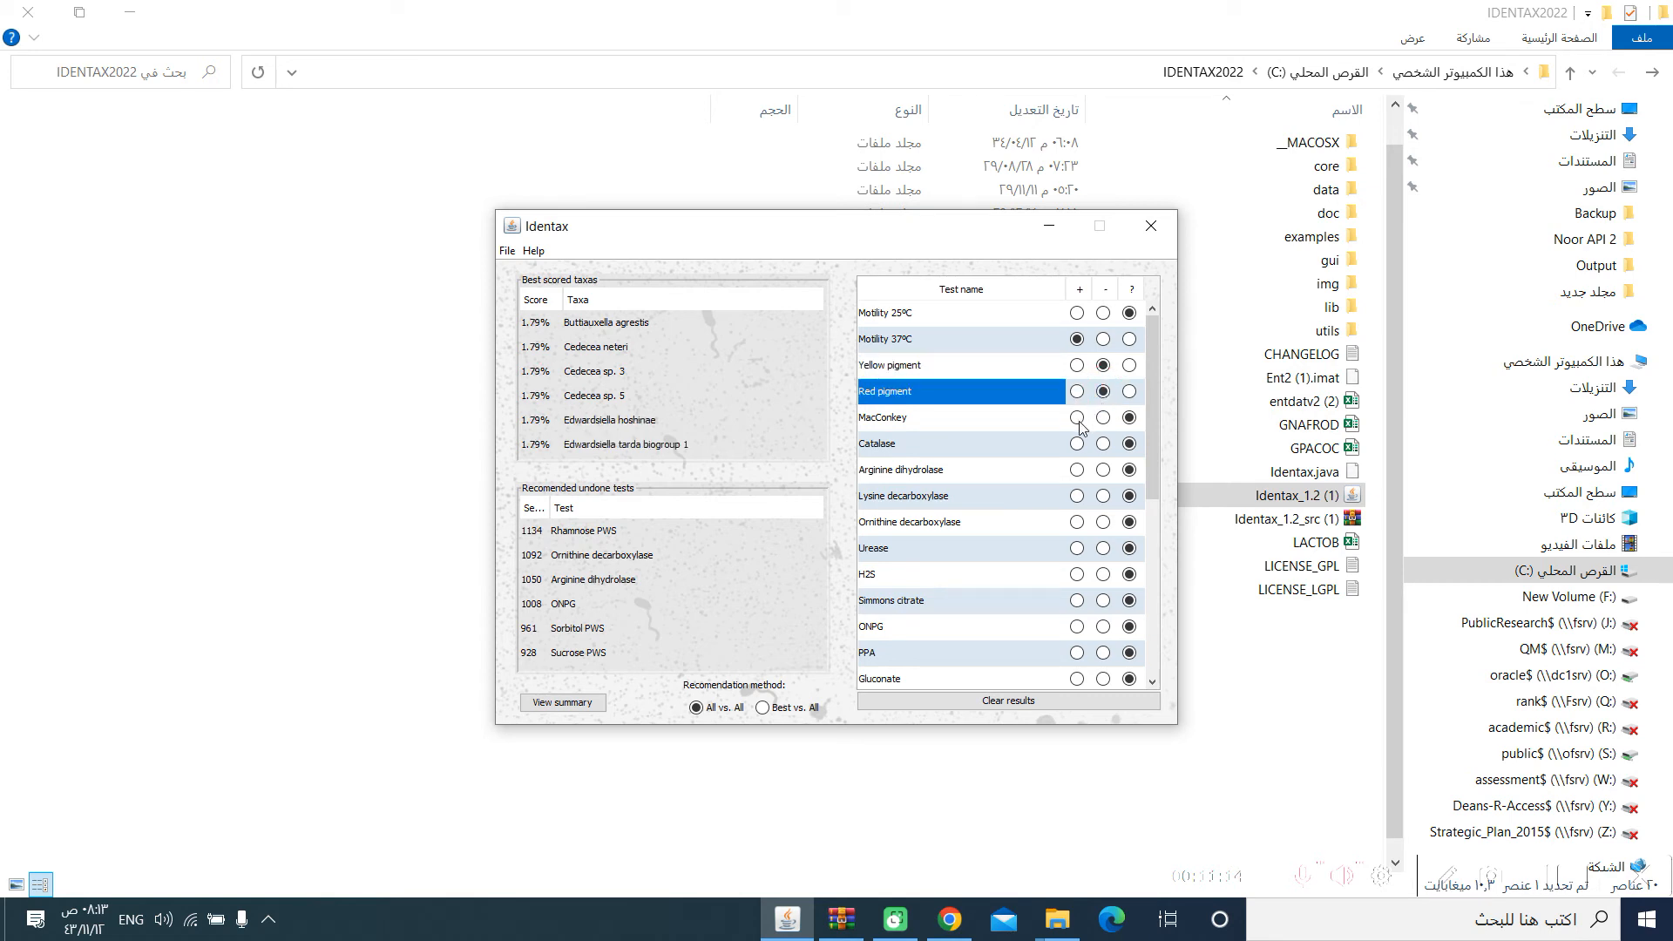
{"action": "left_click", "coordinate": [1077, 417]}
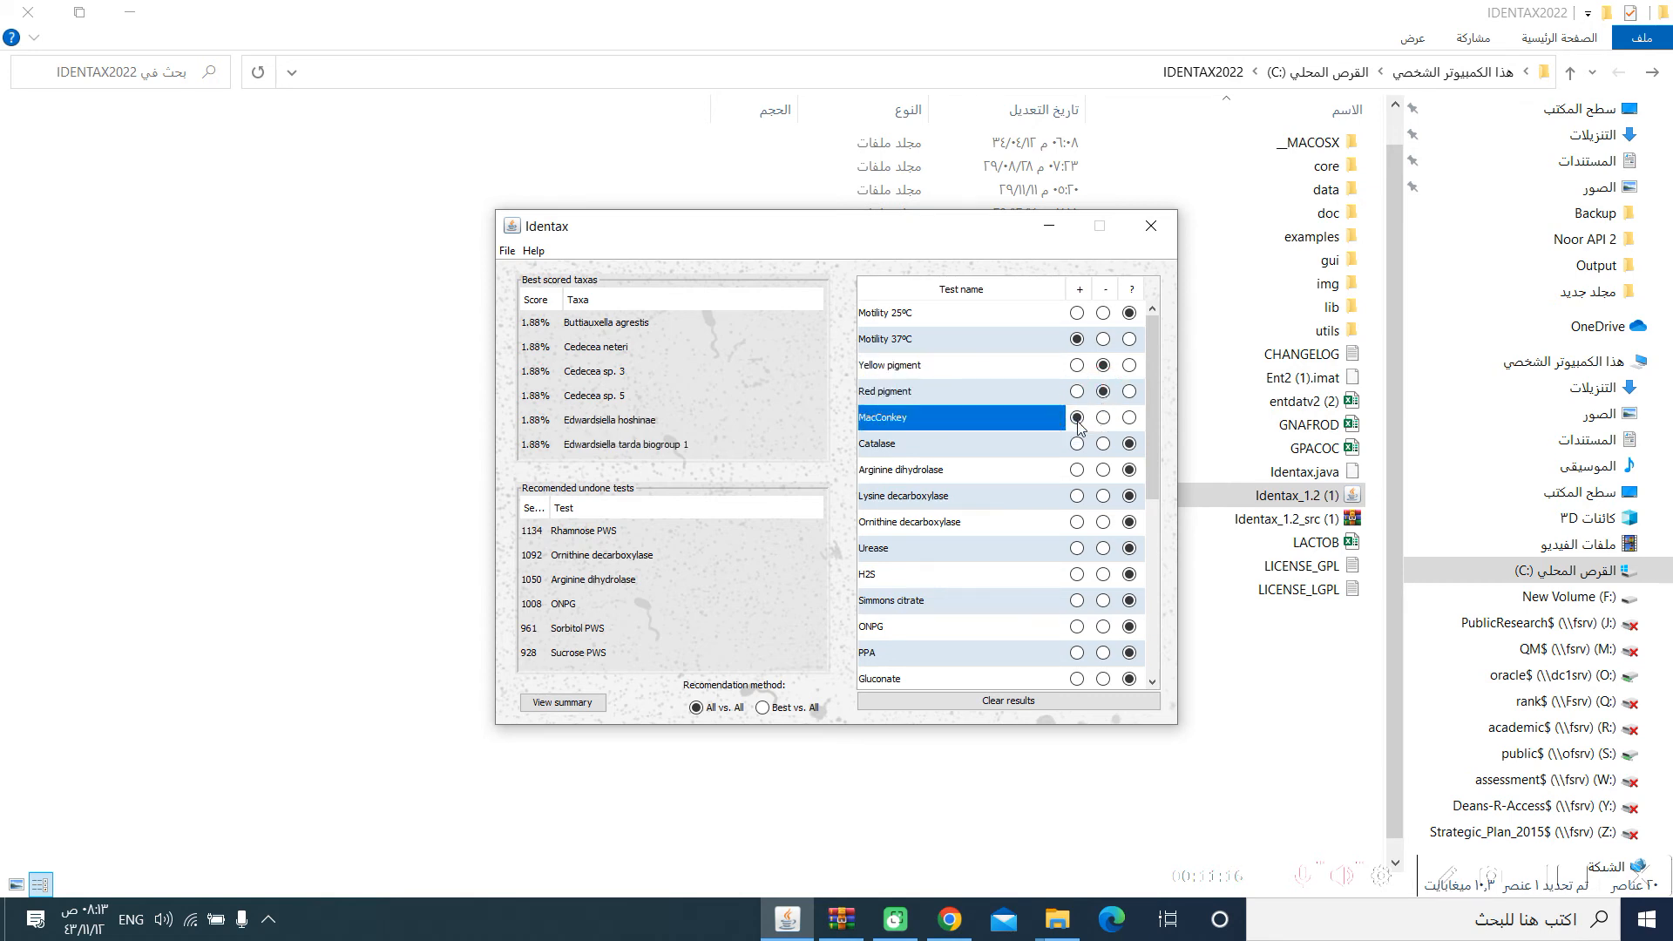
{"action": "left_click", "coordinate": [1077, 417]}
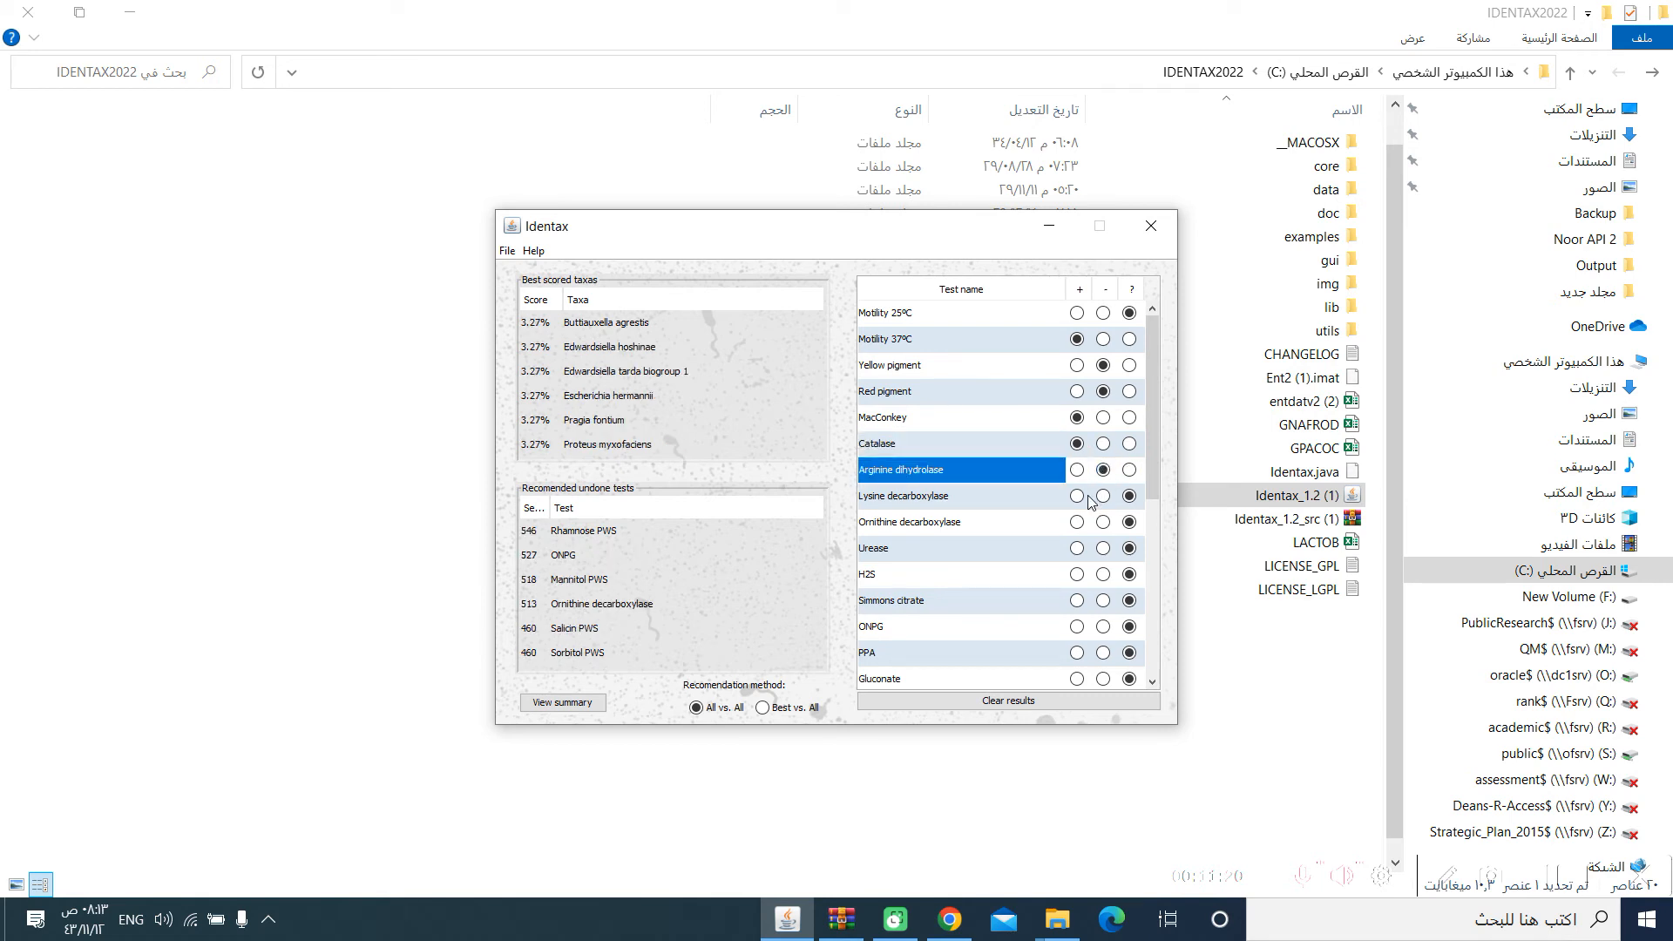
Record Lysine, Ornithine, ONPG and Indole positive and Urease negative
{"action": "left_click", "coordinate": [1077, 495]}
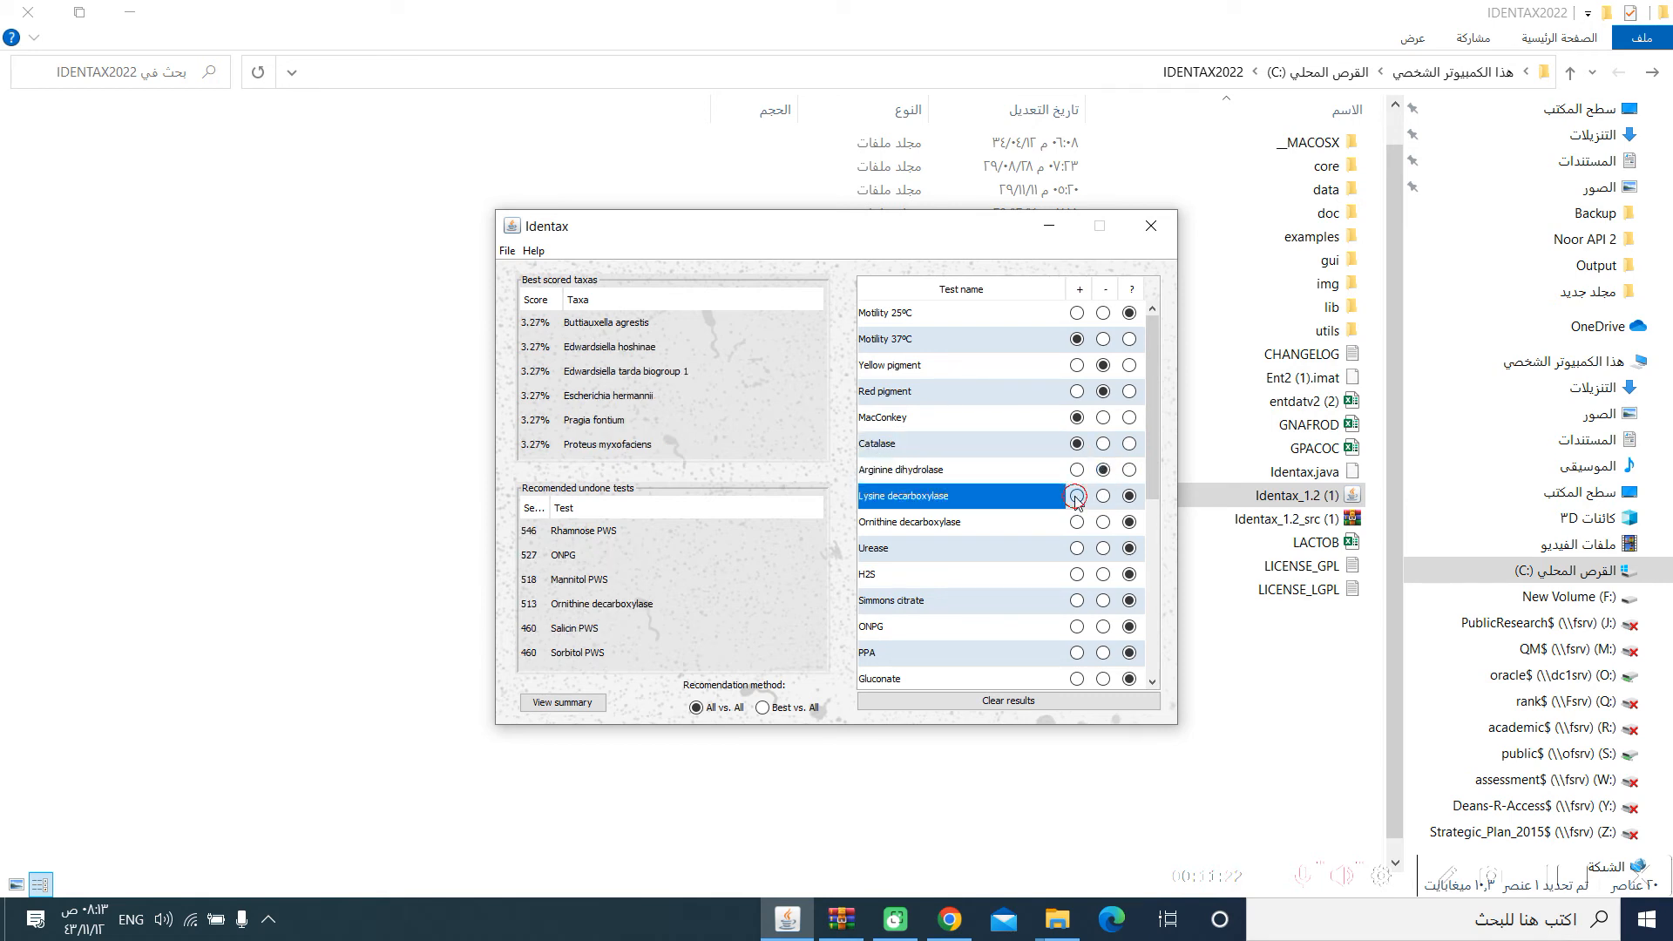
{"action": "left_click", "coordinate": [1077, 494]}
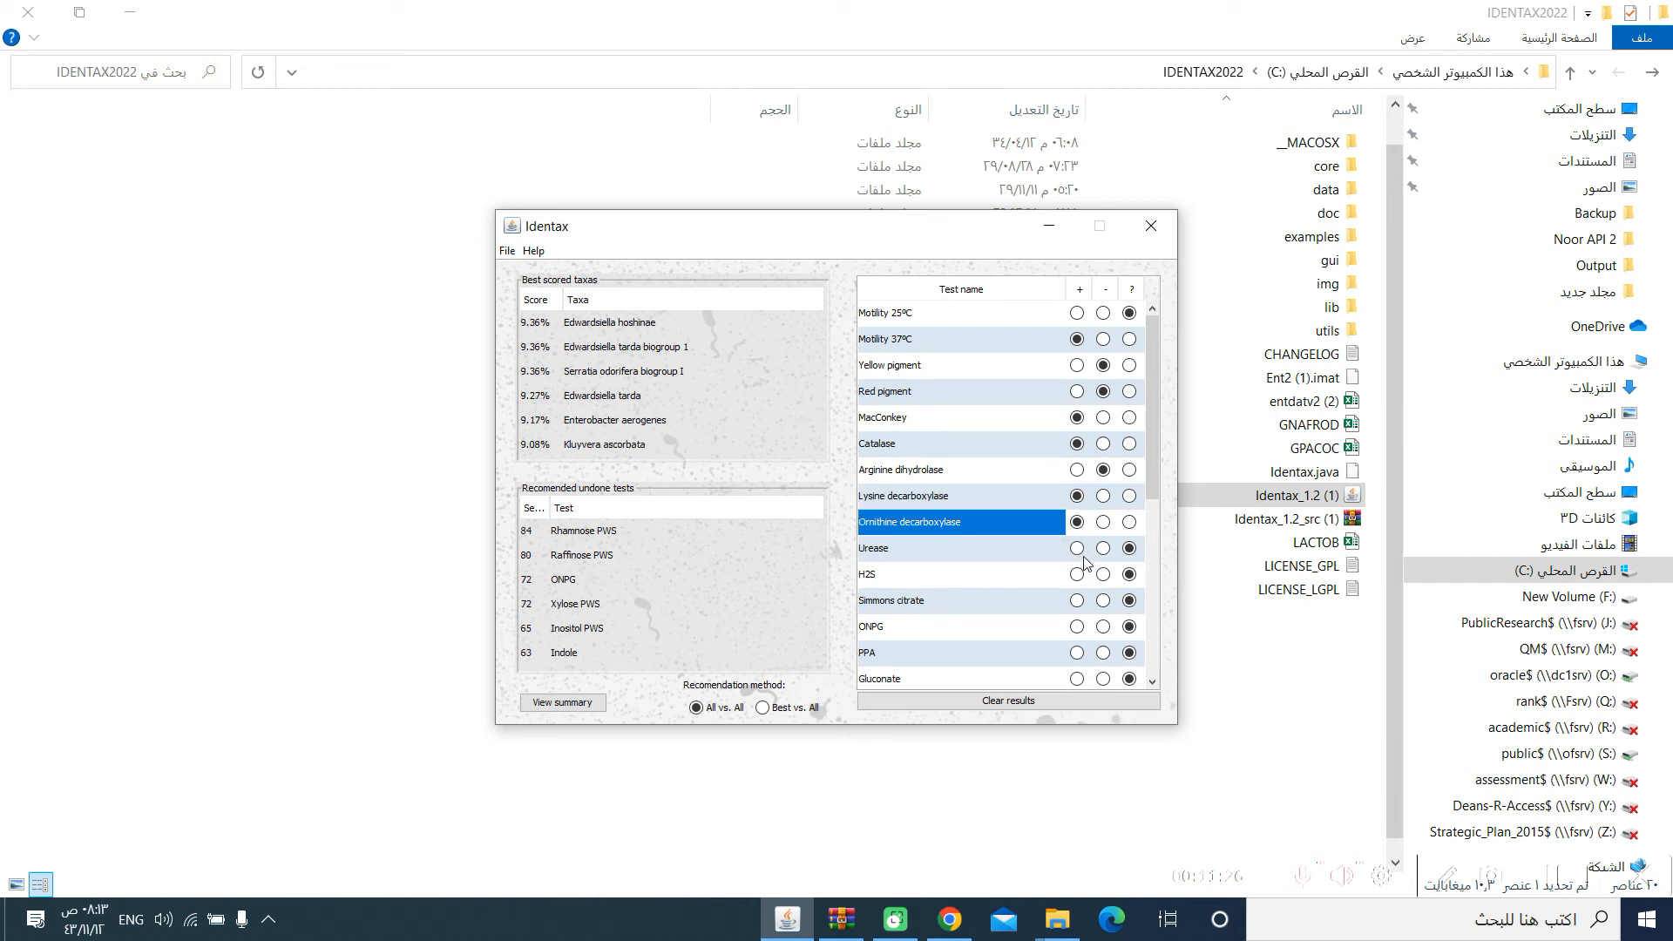
{"action": "left_click", "coordinate": [1077, 547]}
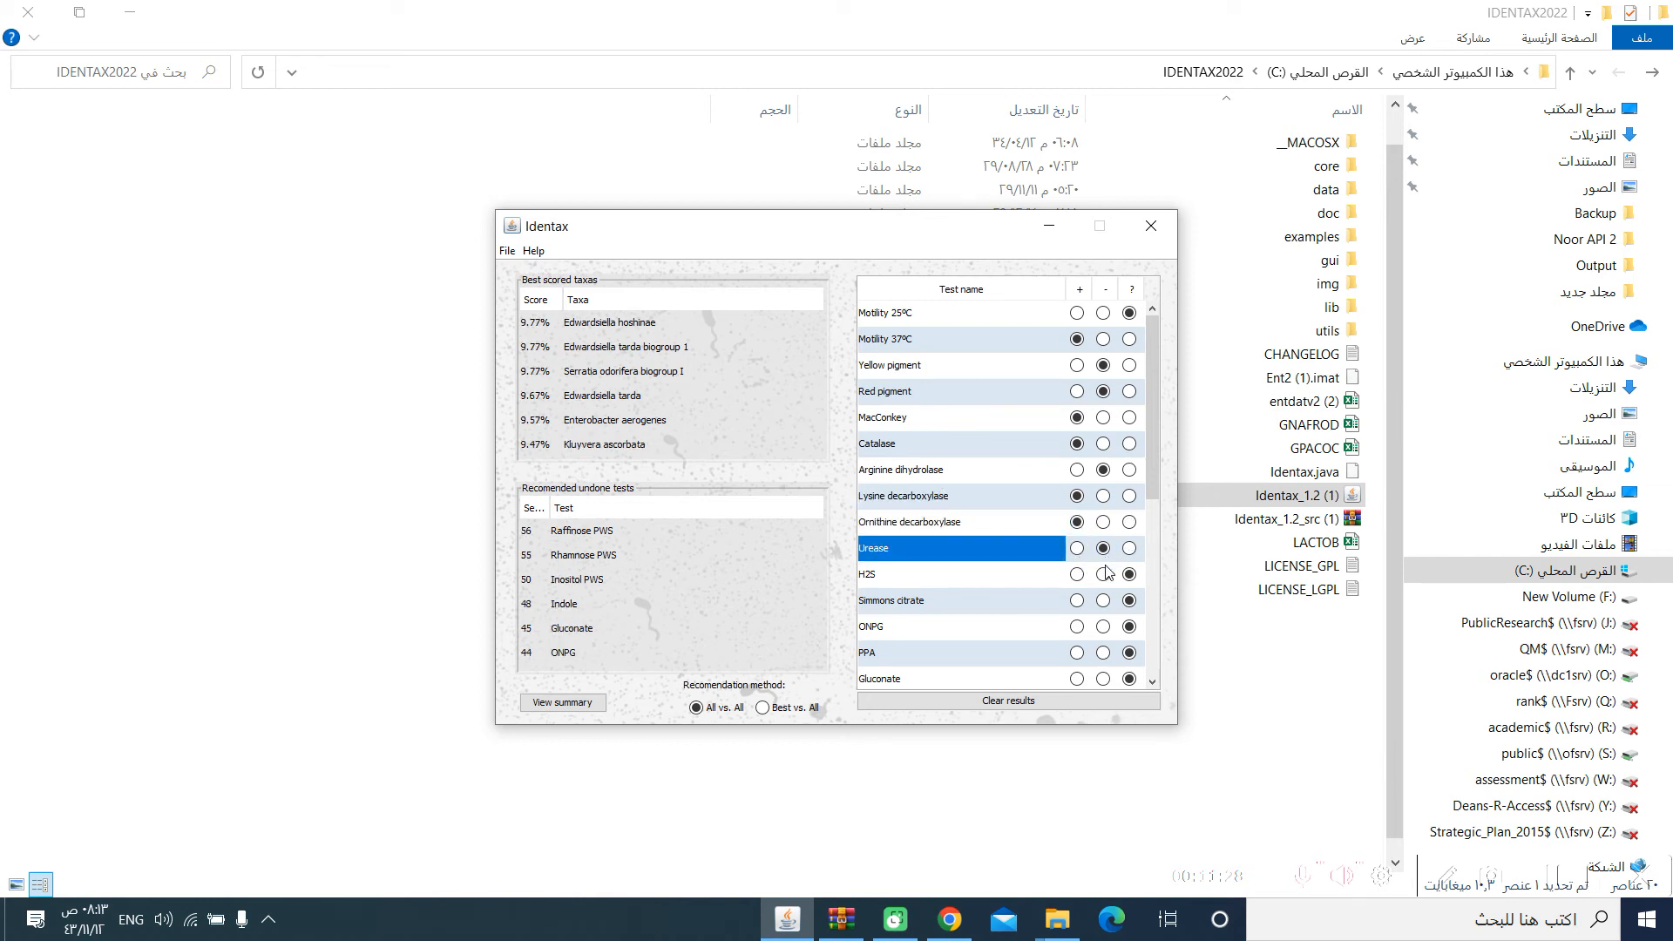
{"action": "left_click", "coordinate": [1103, 573]}
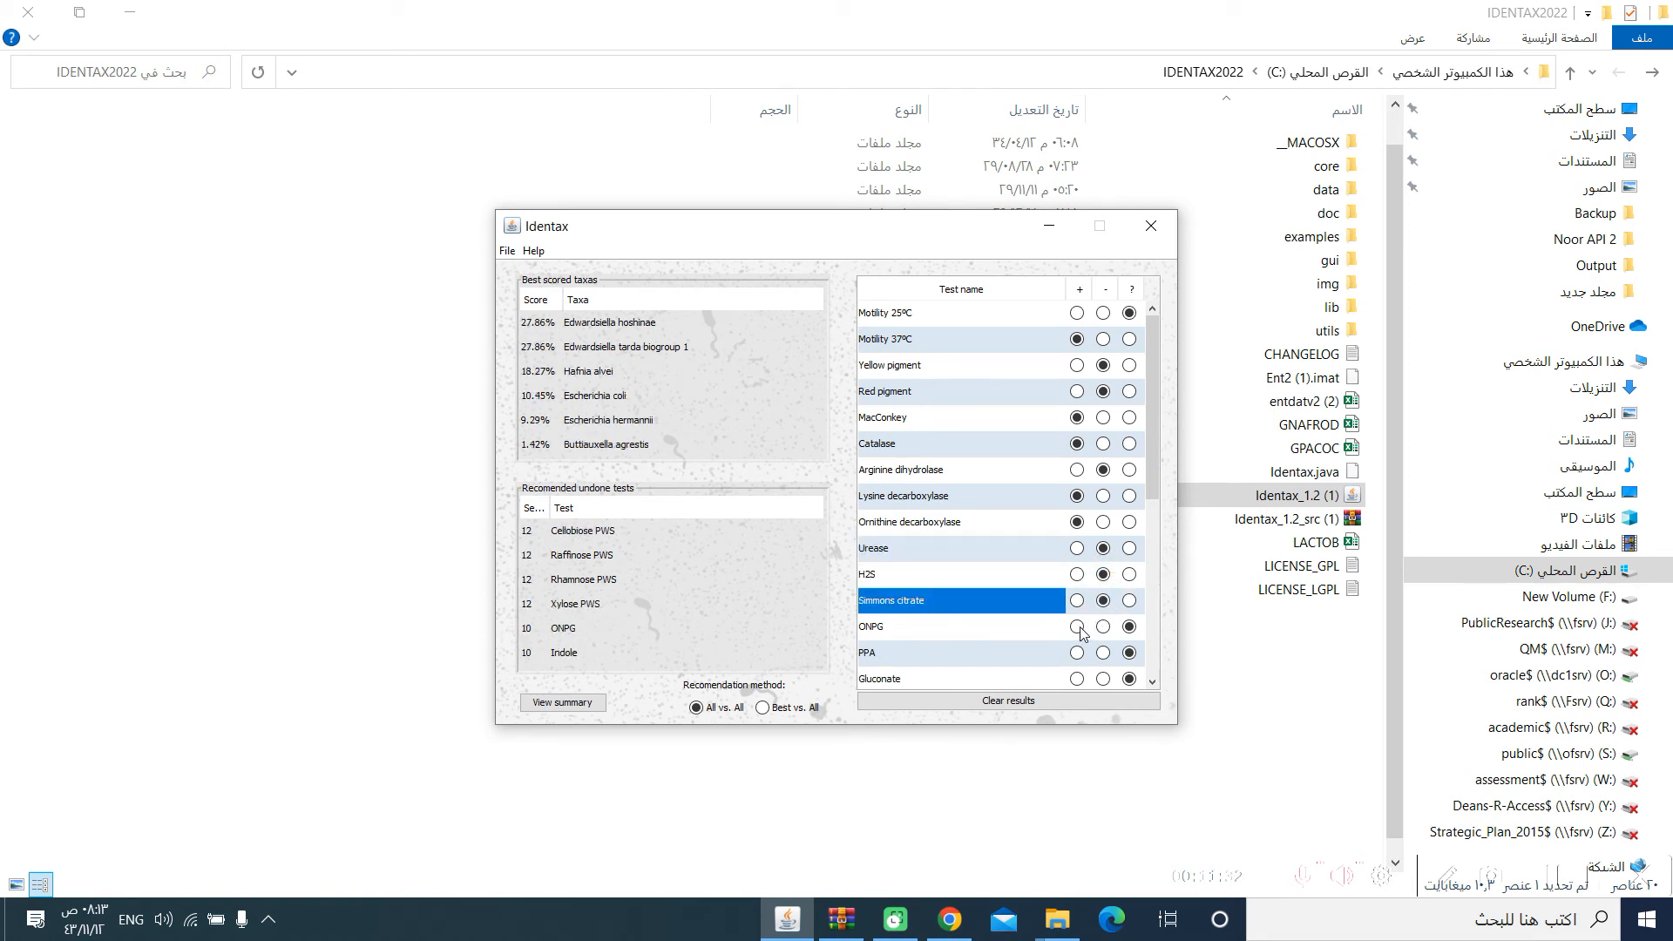
{"action": "left_click", "coordinate": [1077, 626]}
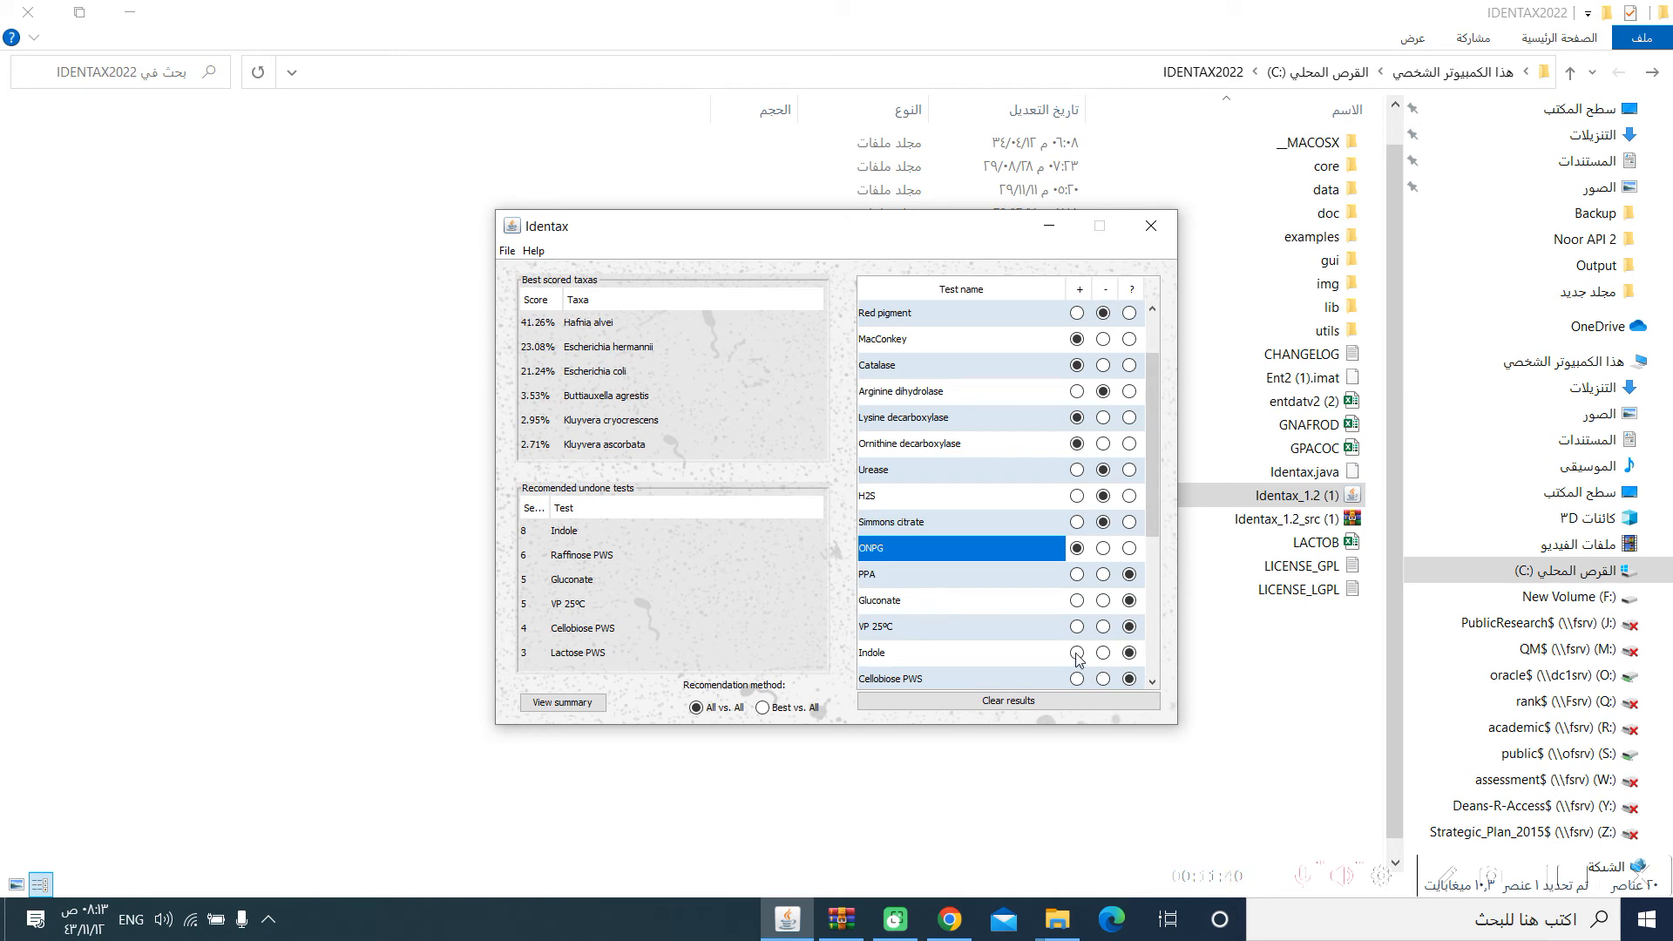
{"action": "left_click", "coordinate": [1077, 651]}
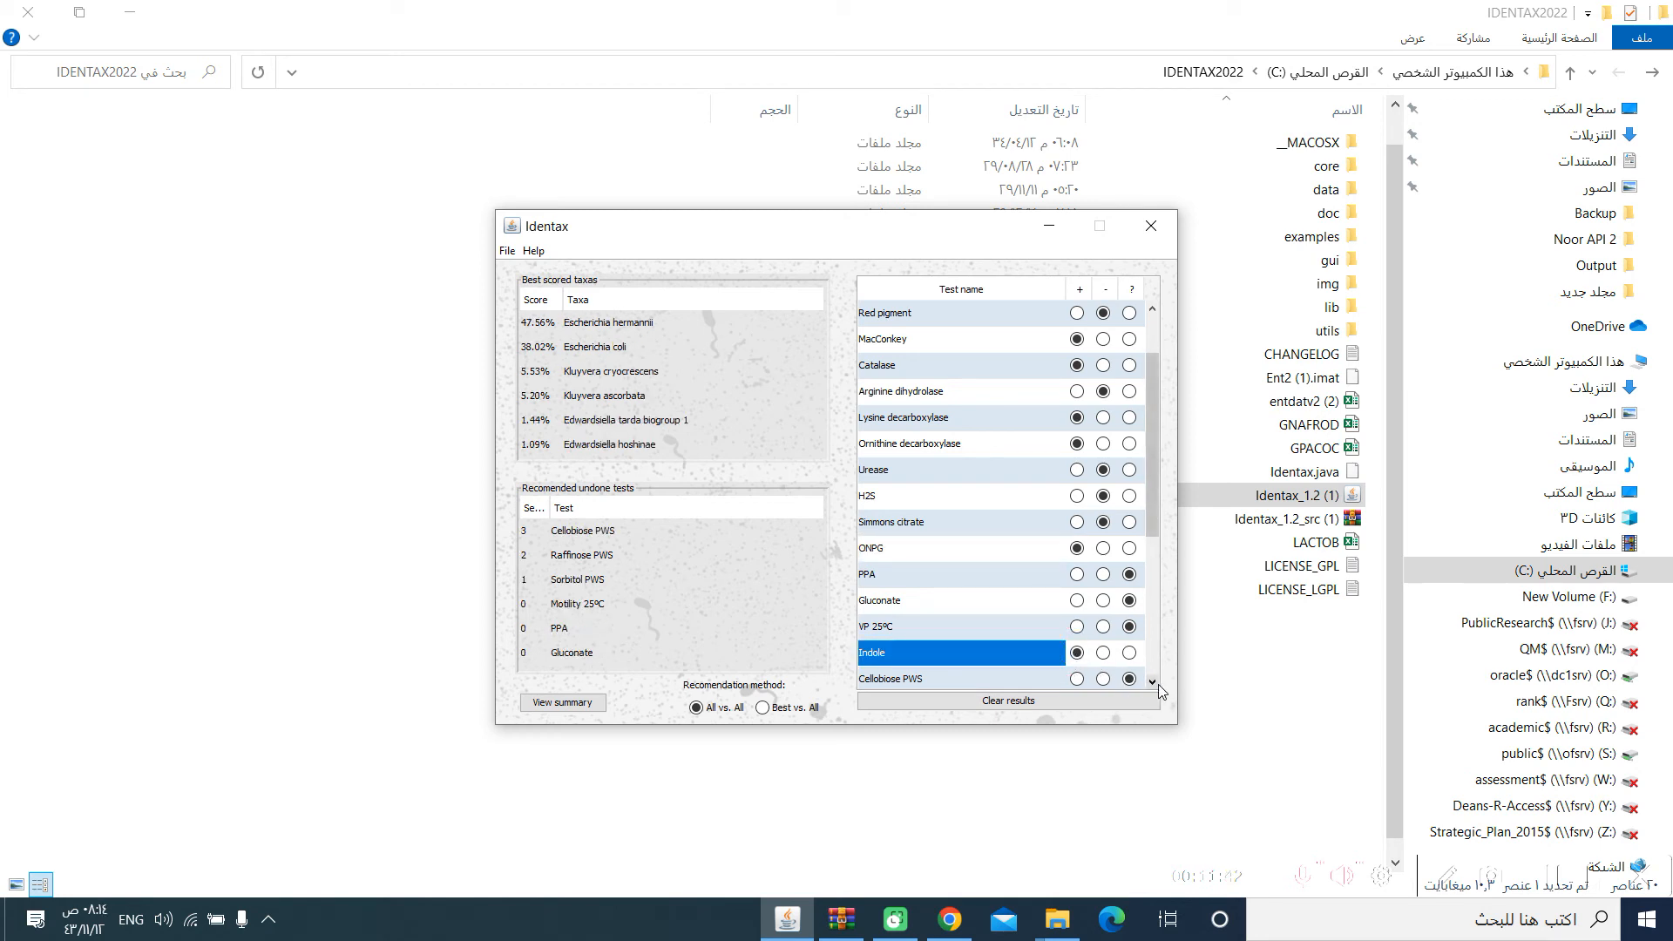
{"action": "mouse_move", "coordinate": [673, 338]}
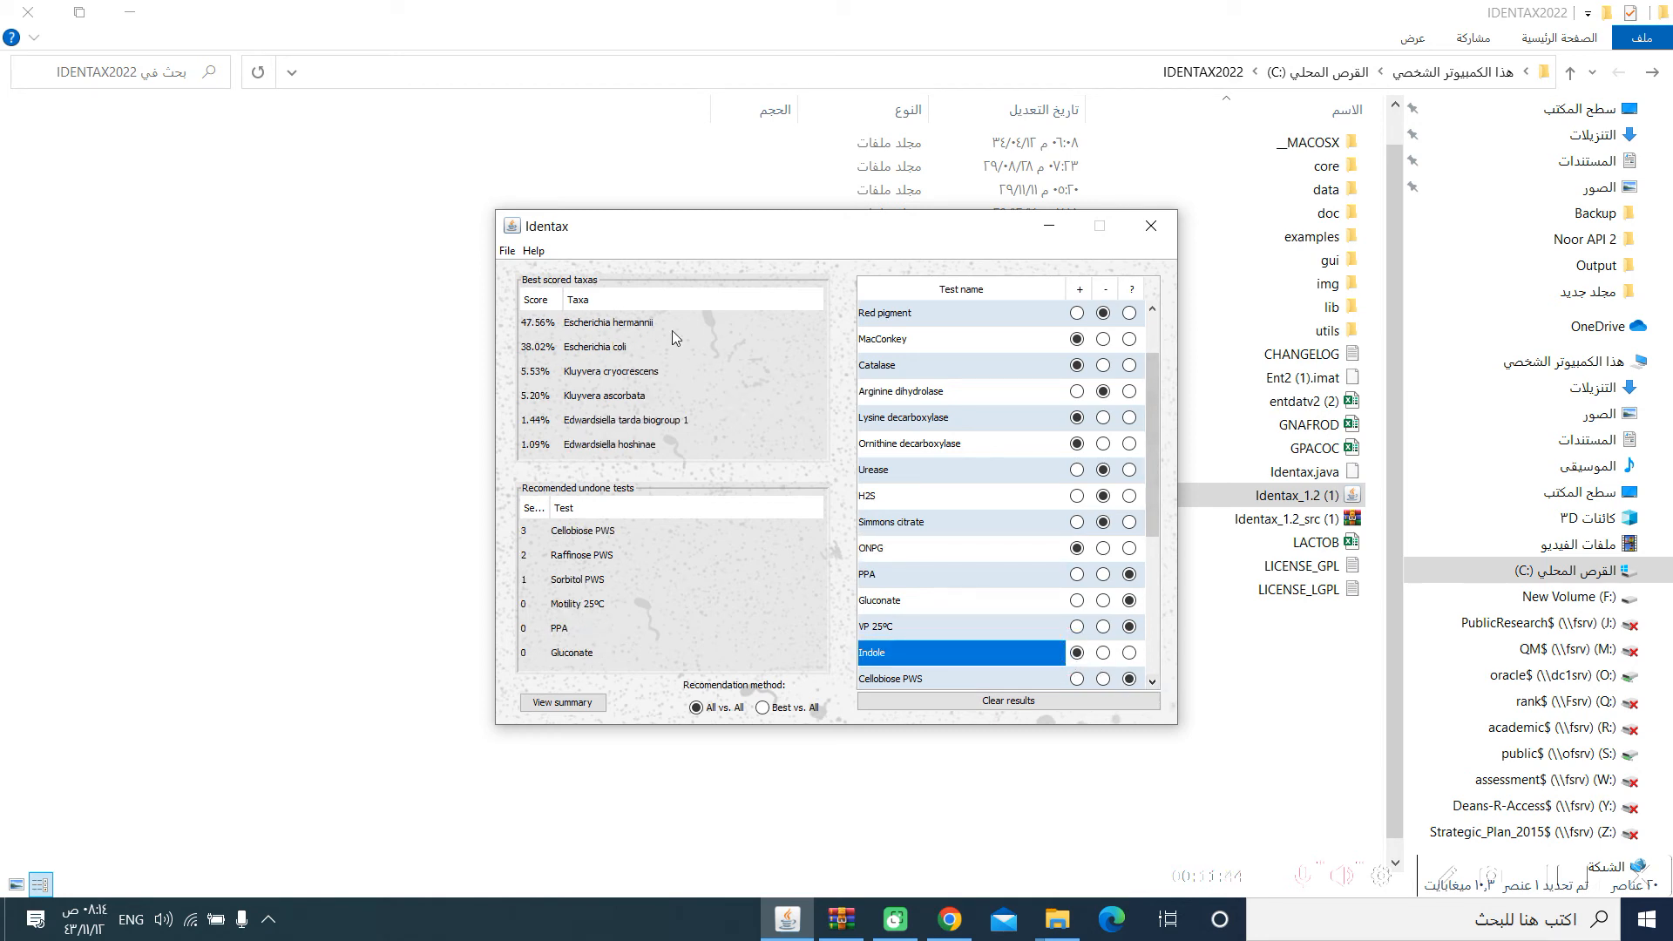
{"action": "mouse_move", "coordinate": [537, 373]}
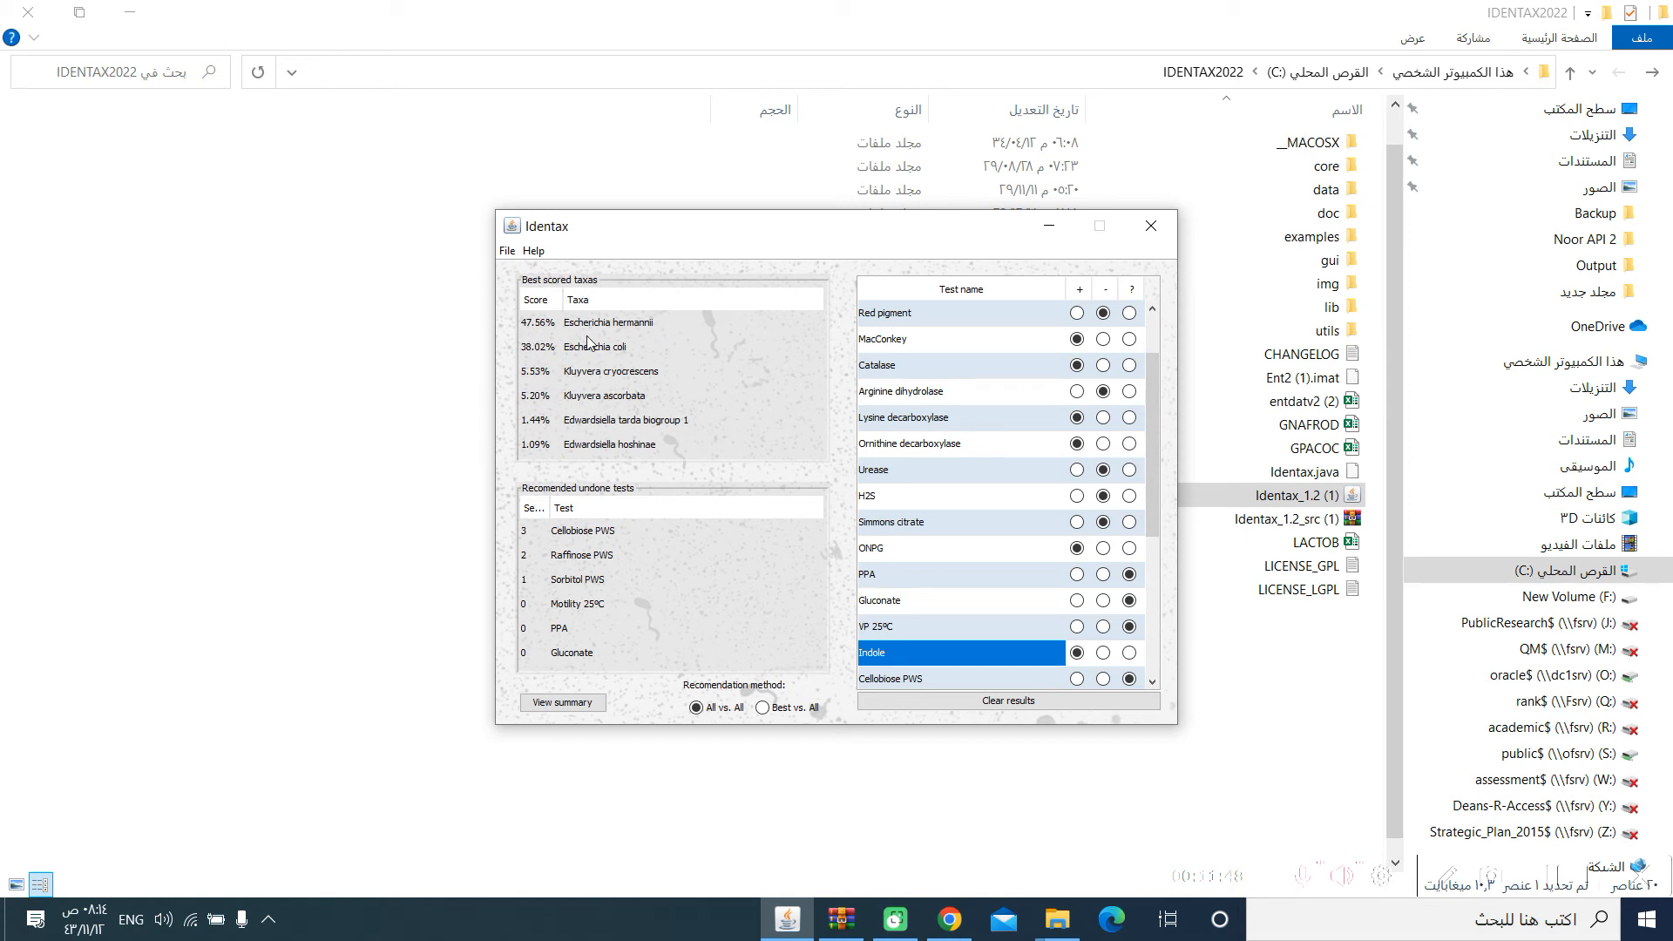
{"action": "mouse_move", "coordinate": [643, 336]}
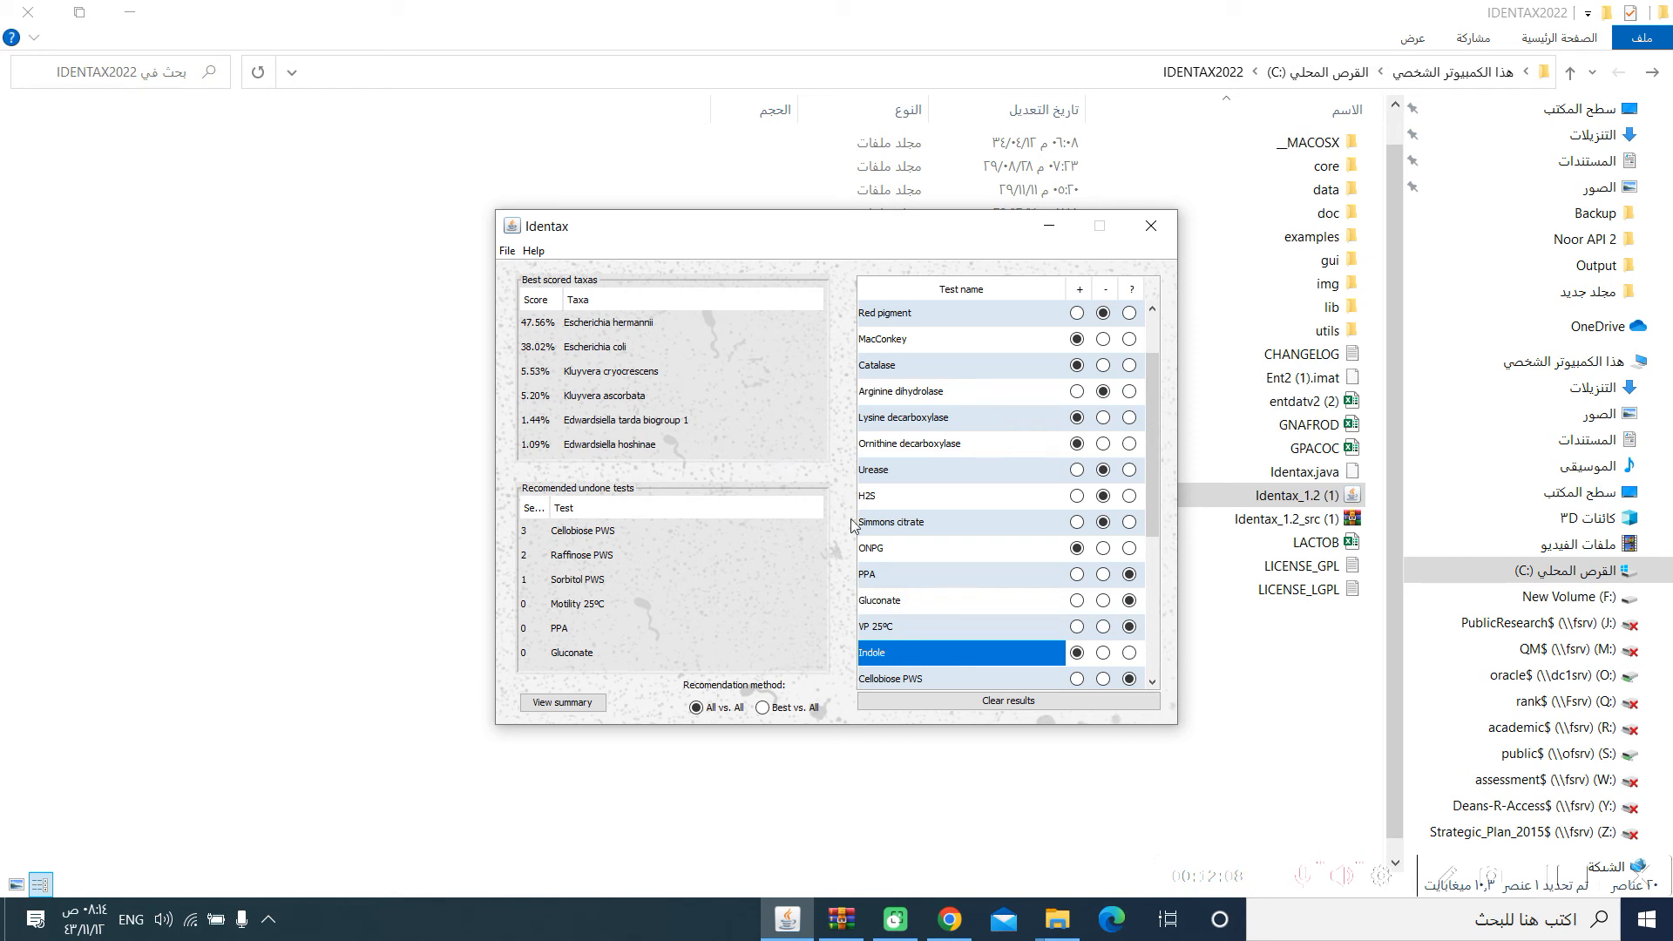
Record Inositol, Maltose and Mannitol PWS positive and Raffinose PWS negative, identifying Escherichia coli at 99.00%
{"action": "scroll", "scroll_direction": "down", "scroll_amount": 3}
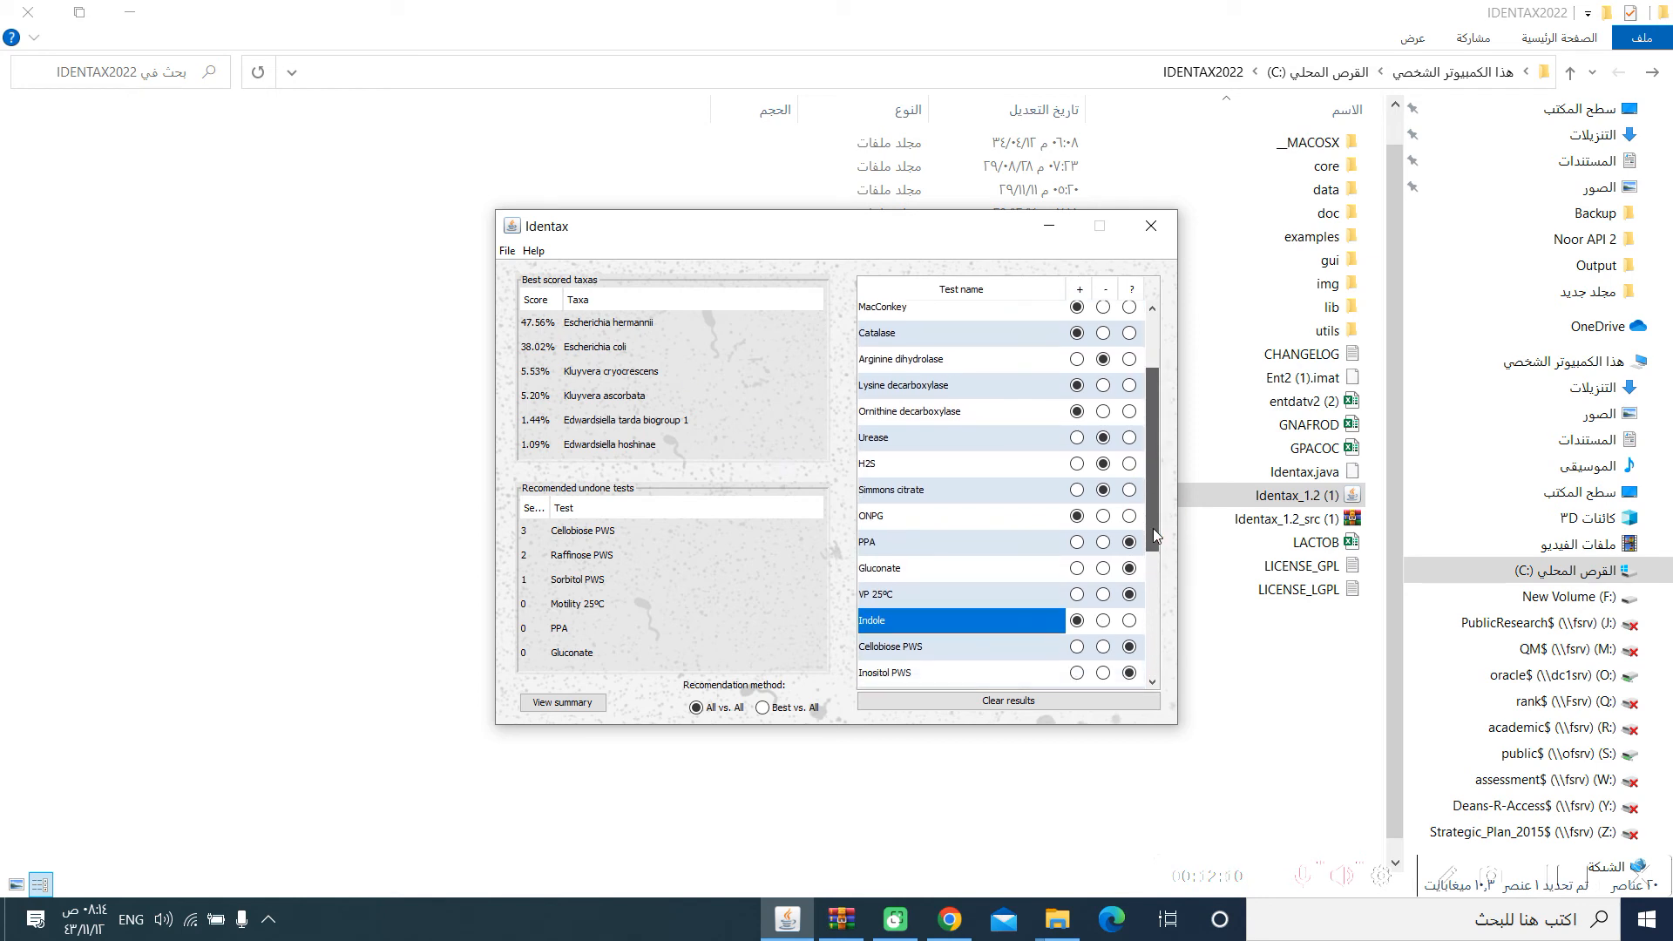
{"action": "scroll", "scroll_direction": "down", "scroll_amount": 3}
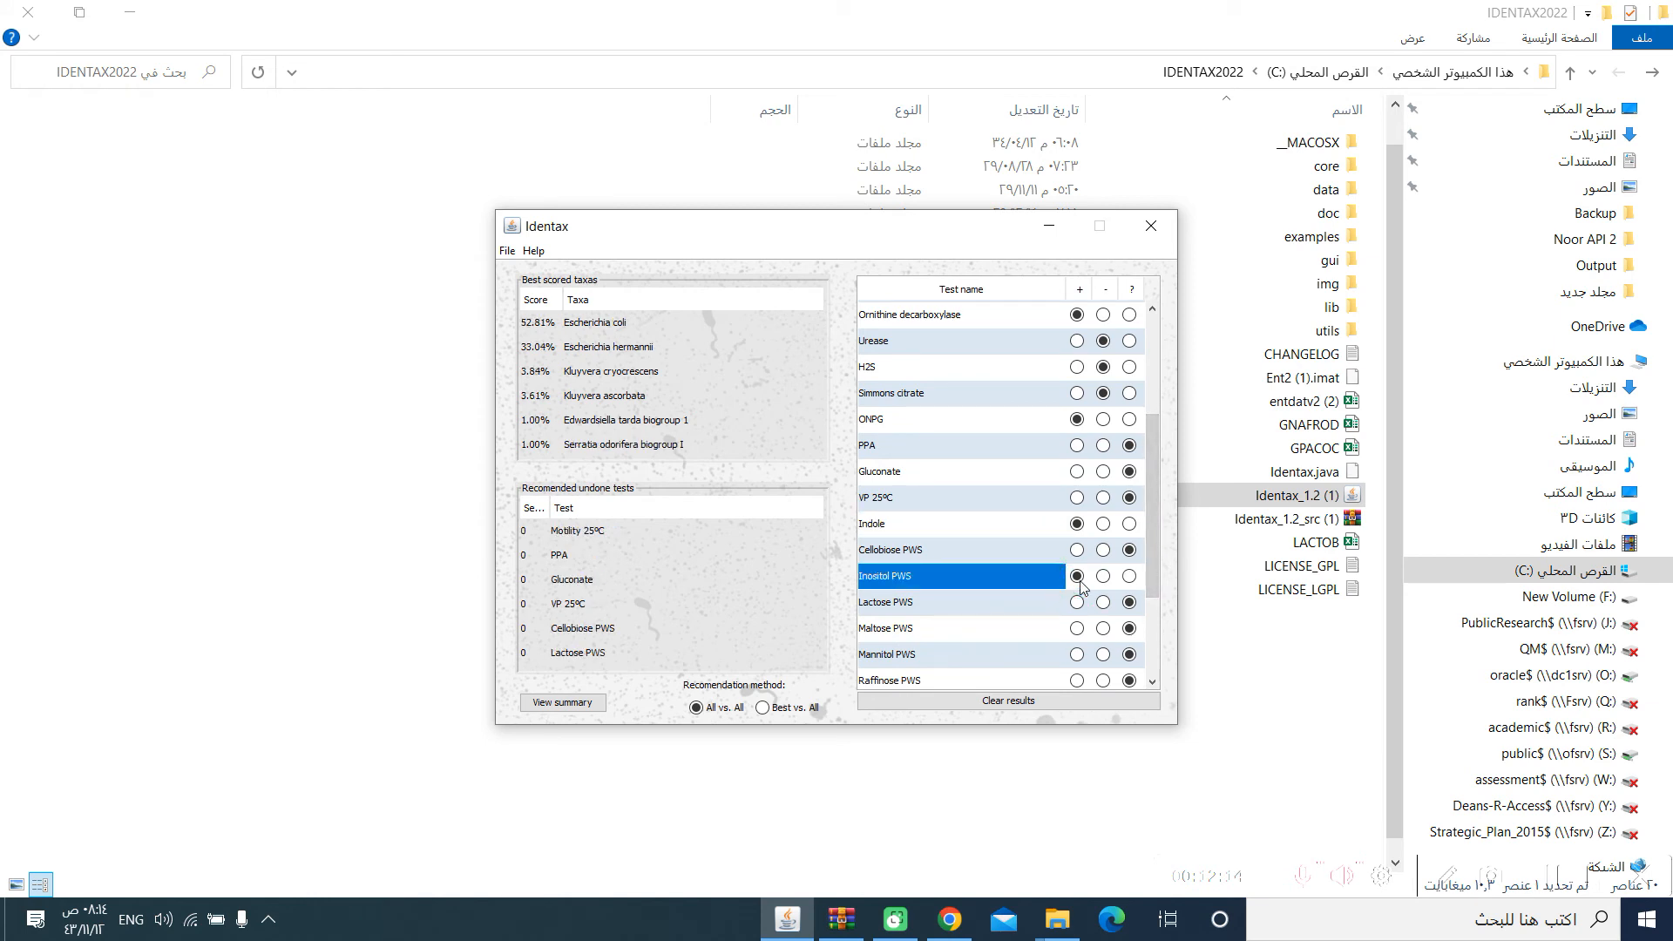
{"action": "left_click", "coordinate": [1077, 577]}
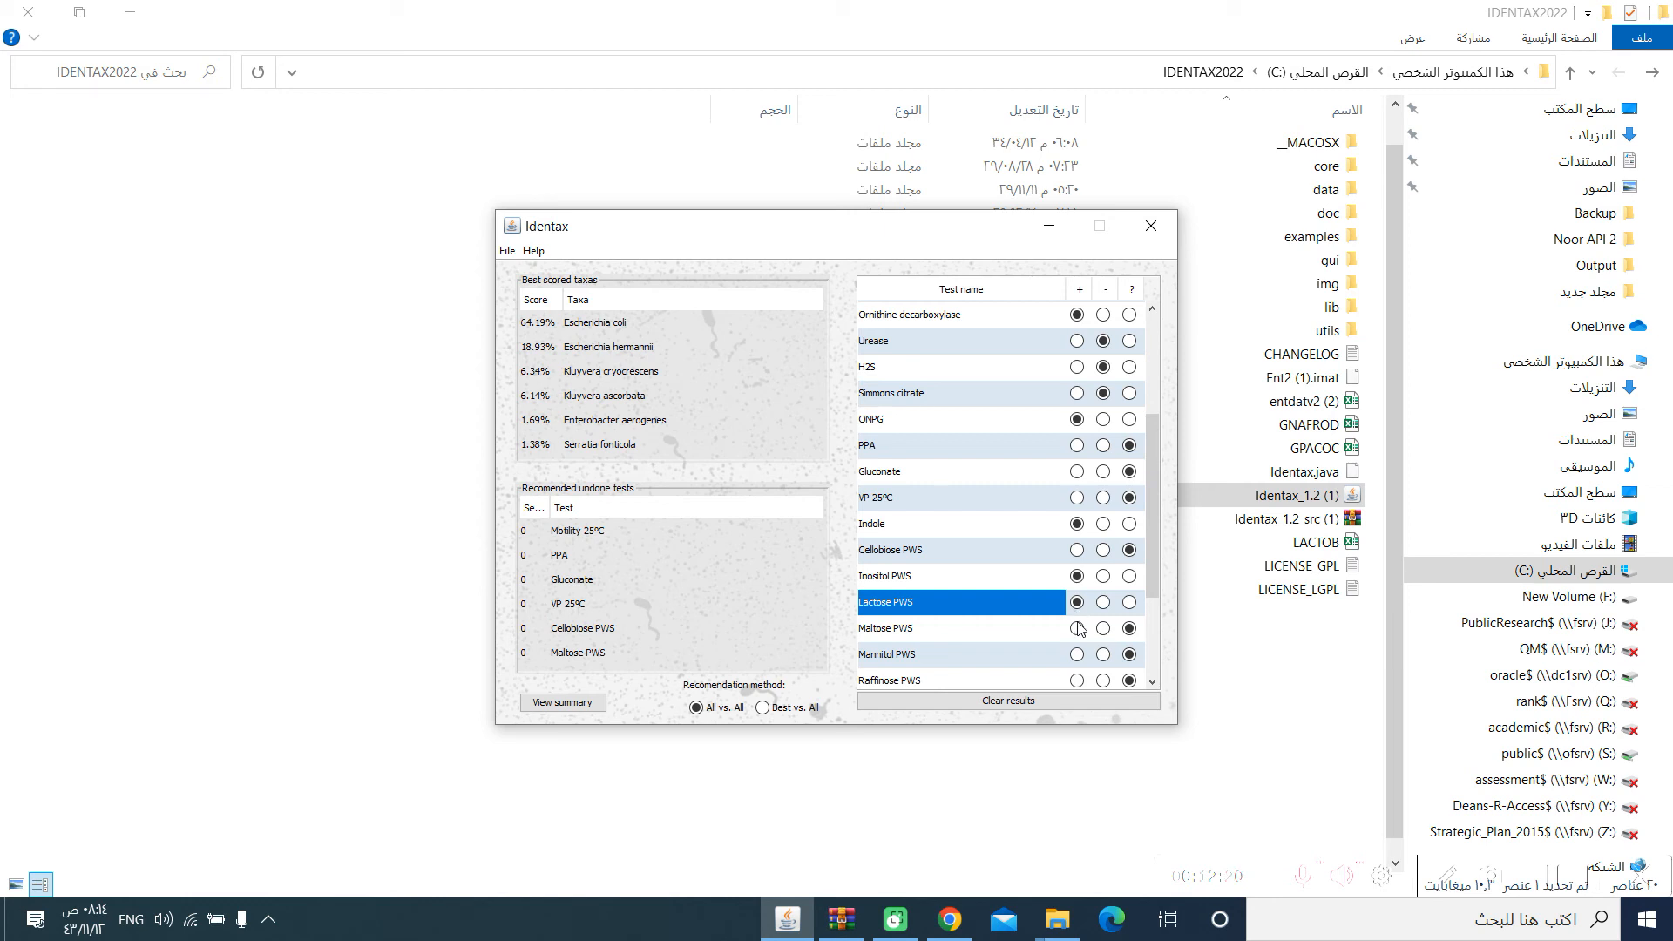
{"action": "left_click", "coordinate": [1076, 629]}
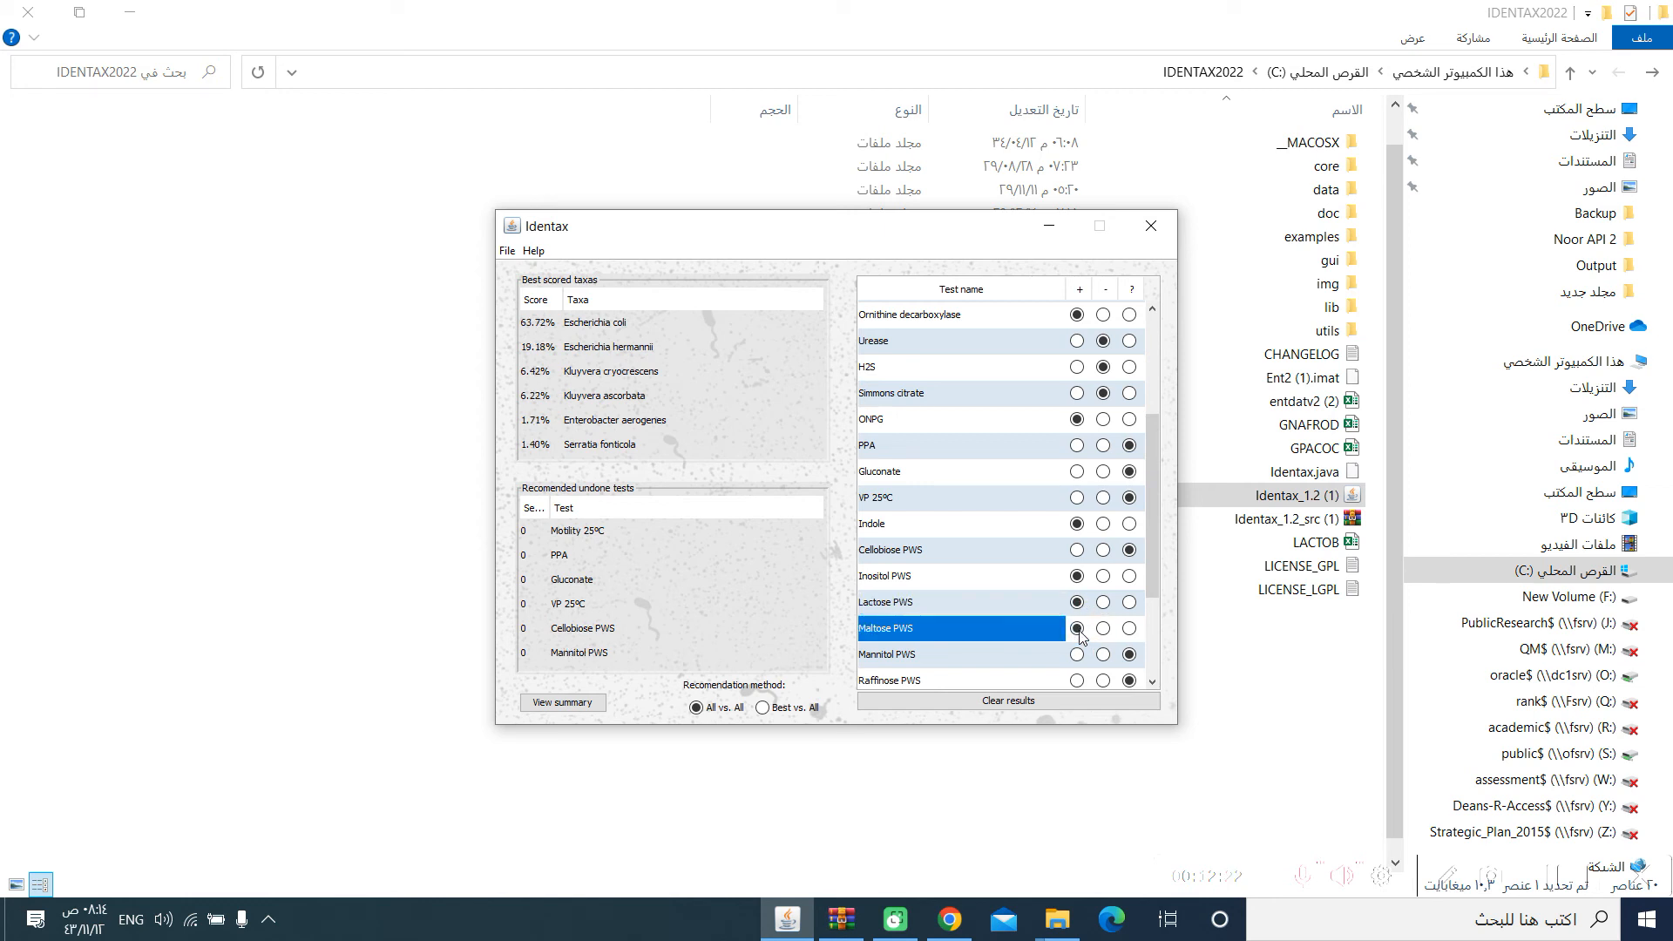
{"action": "left_click", "coordinate": [1077, 653]}
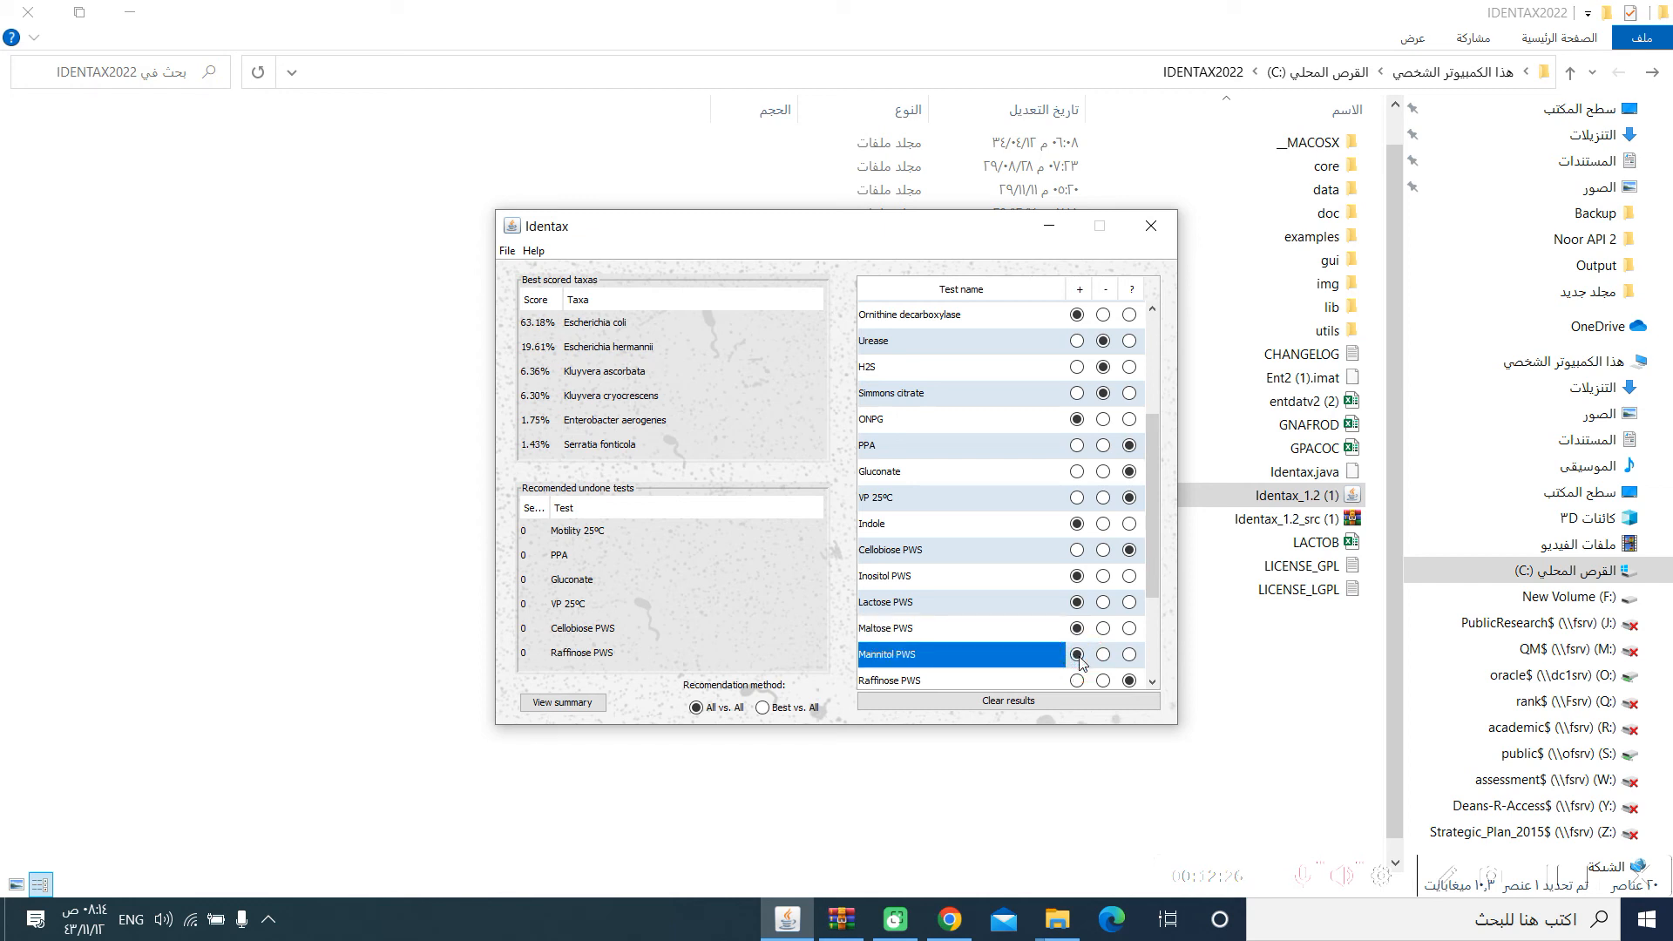
{"action": "left_click", "coordinate": [1077, 653]}
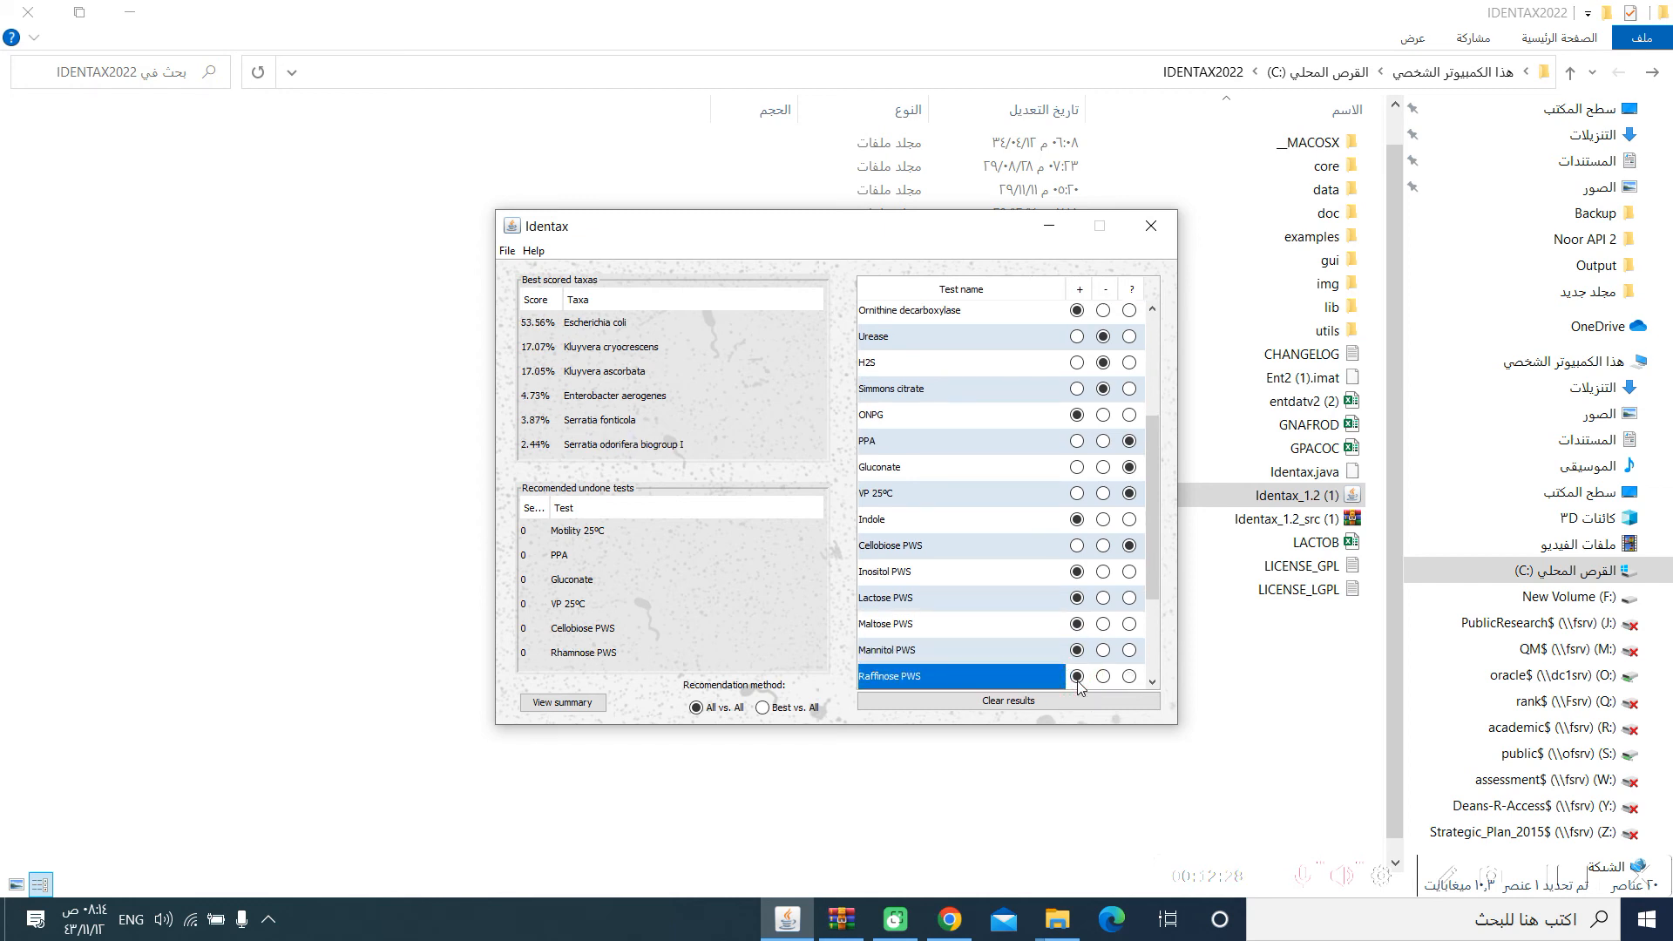
{"action": "left_click", "coordinate": [1105, 676]}
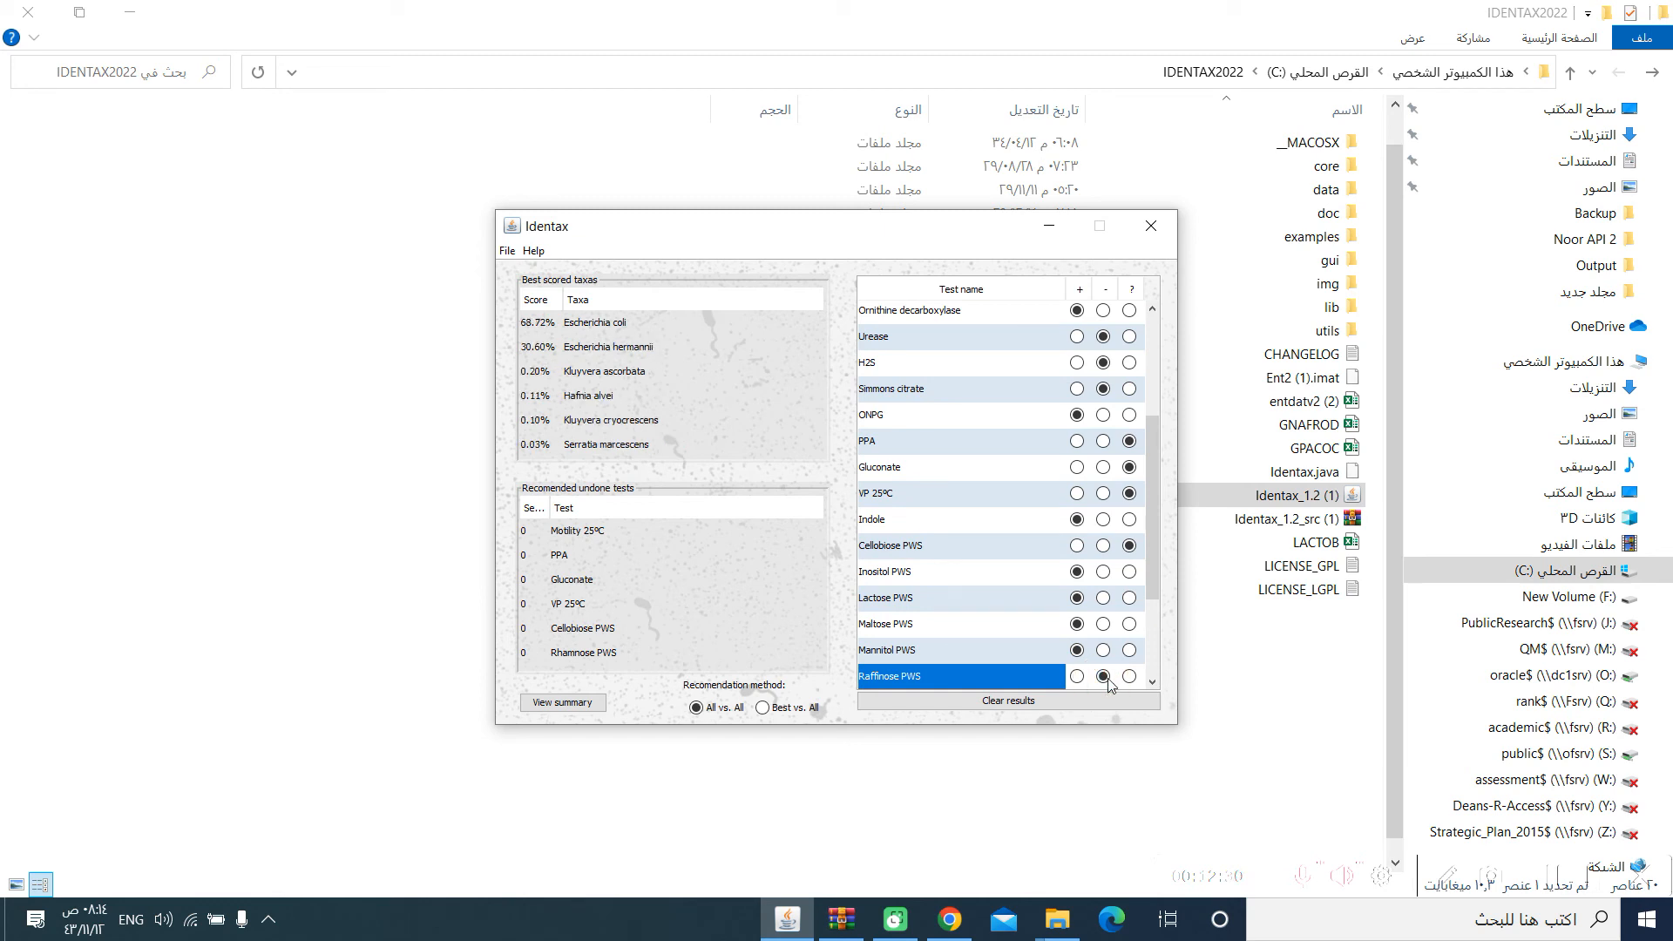
{"action": "scroll", "scroll_direction": "down", "scroll_amount": 3}
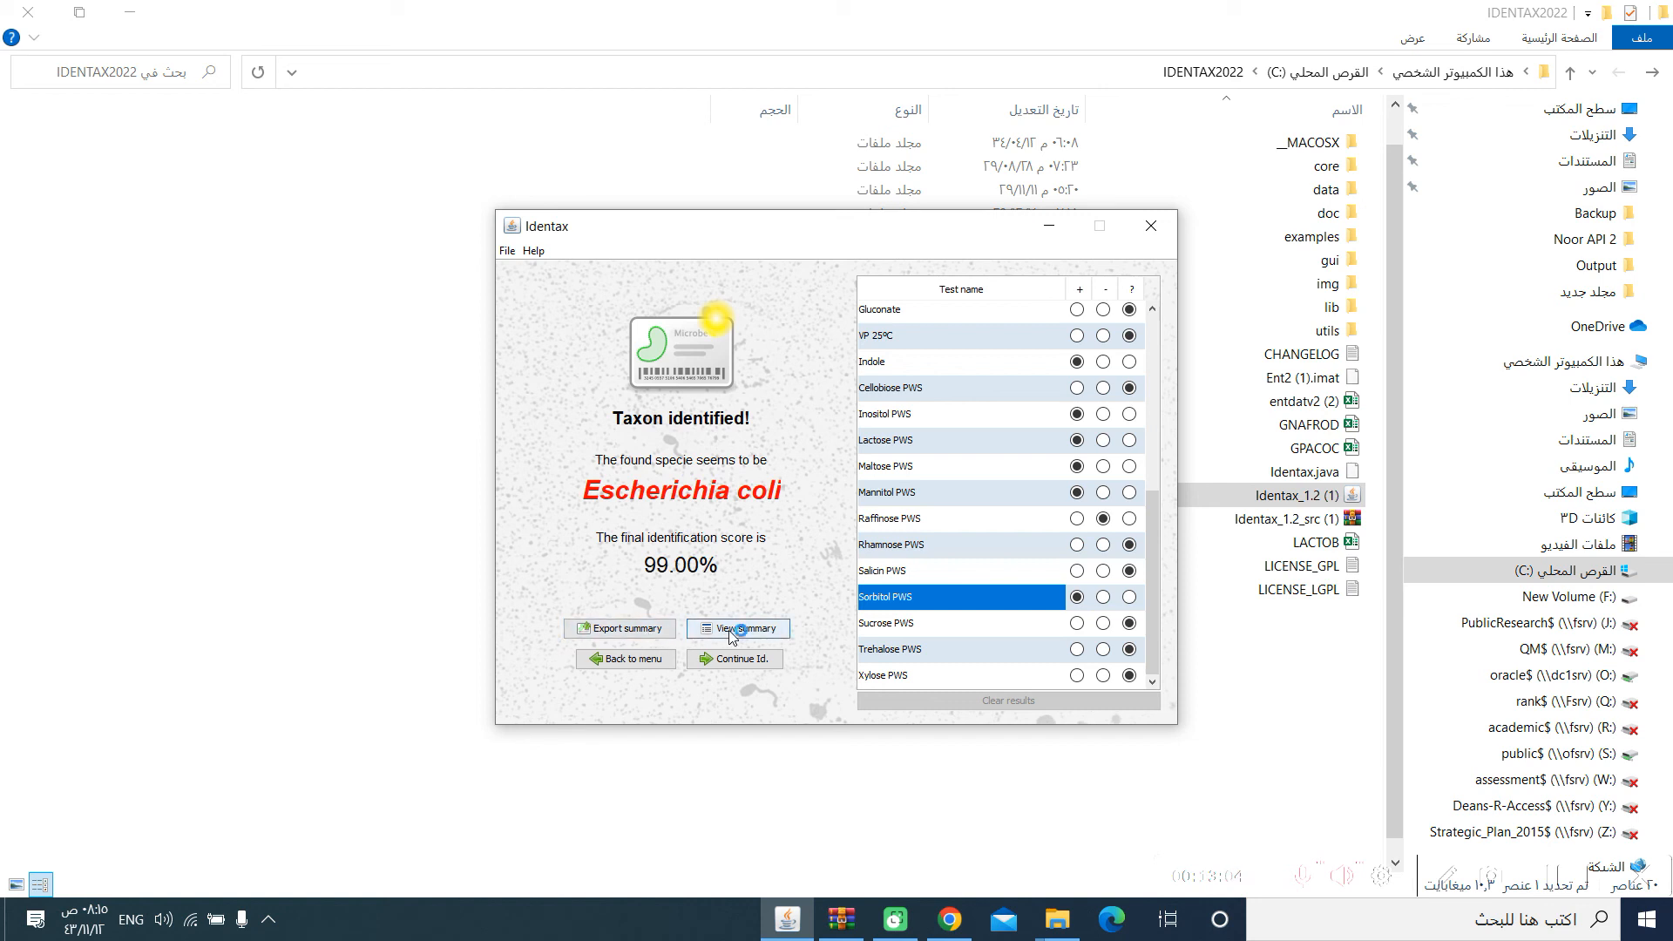
View the workspace summary, reading the realized test results and Escherichia coli's 99.00% identification
{"action": "left_click", "coordinate": [735, 628]}
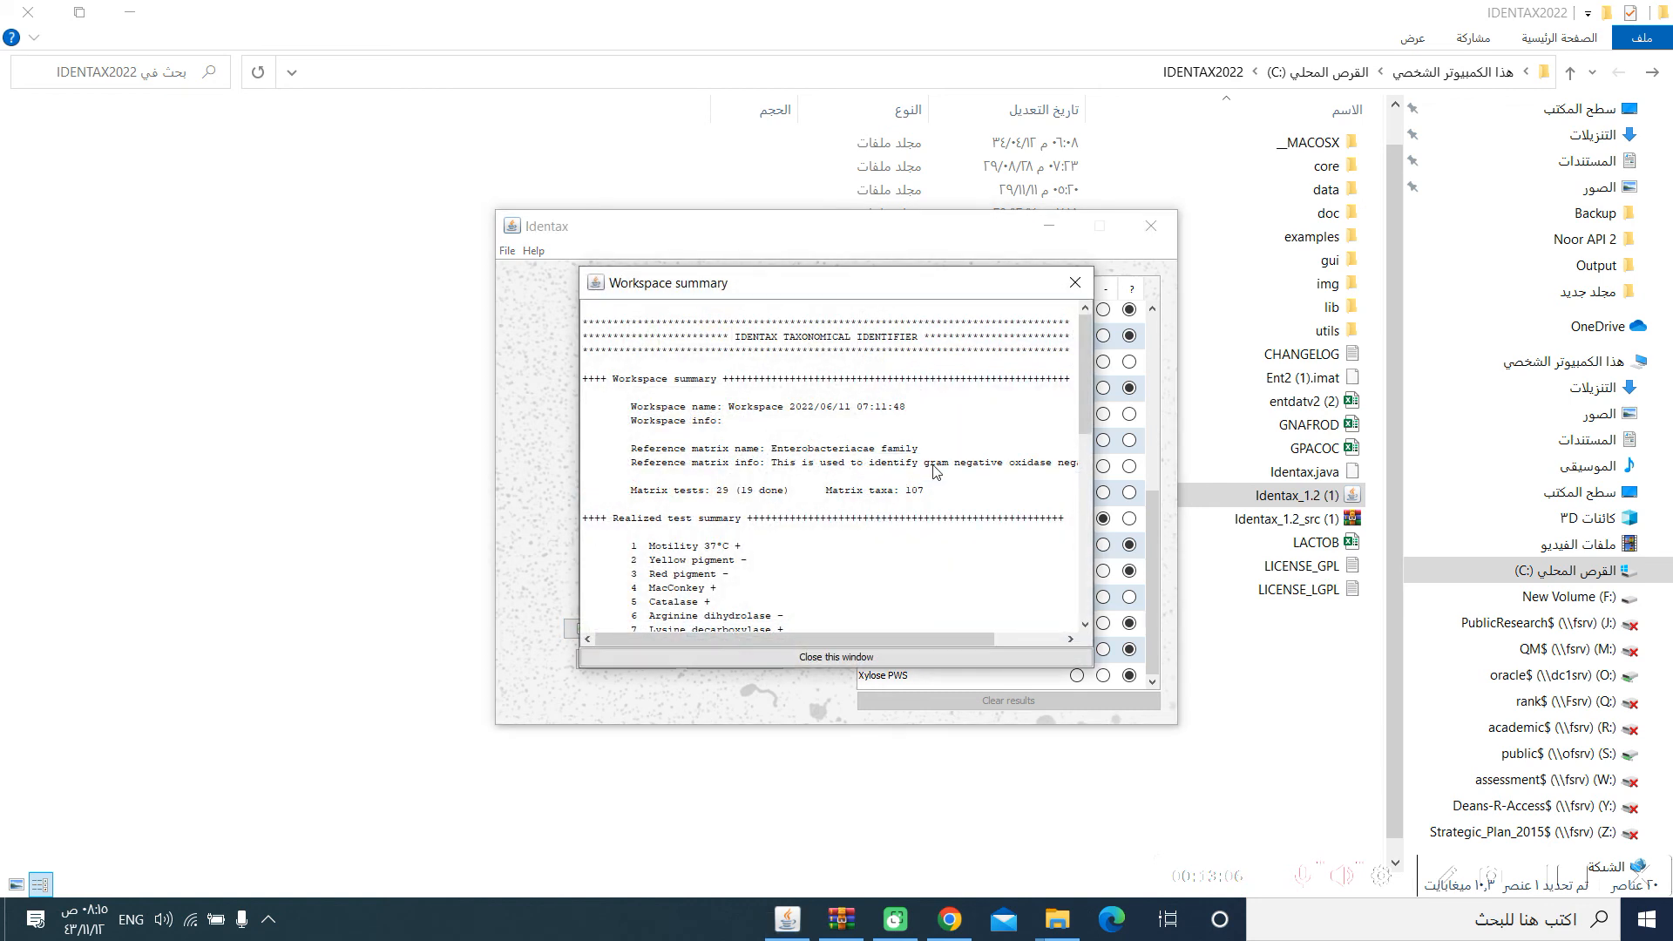
{"action": "scroll", "scroll_direction": "down", "scroll_amount": 3}
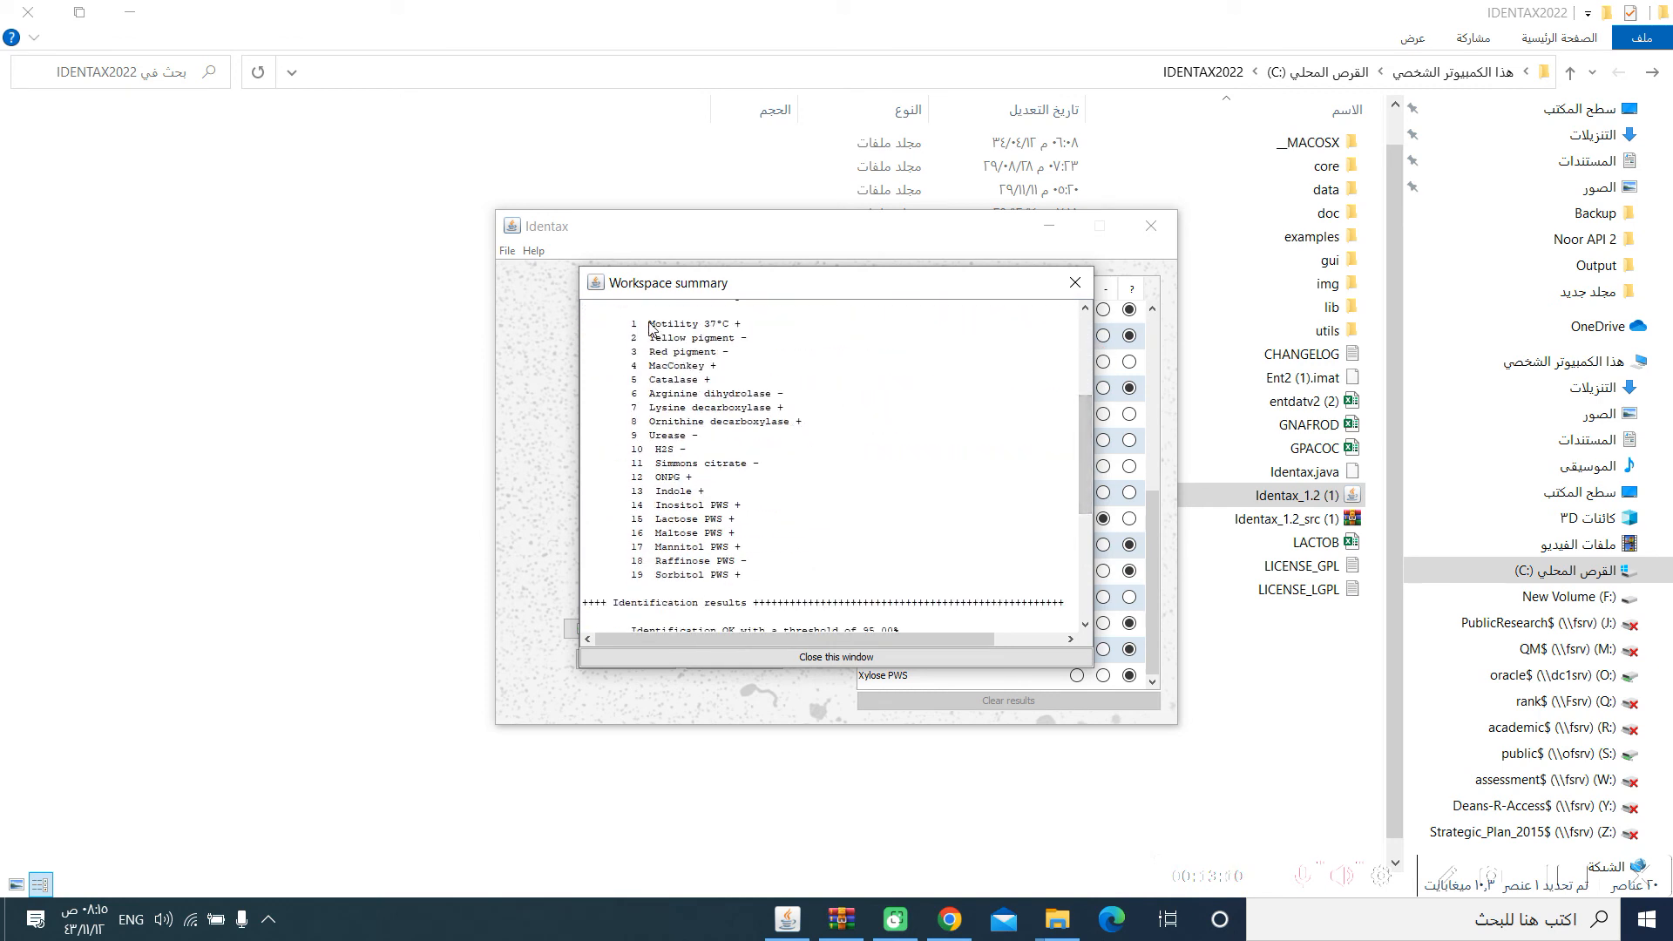
{"action": "left_click_drag", "start_coordinate": [650, 324], "coordinate": [734, 533]}
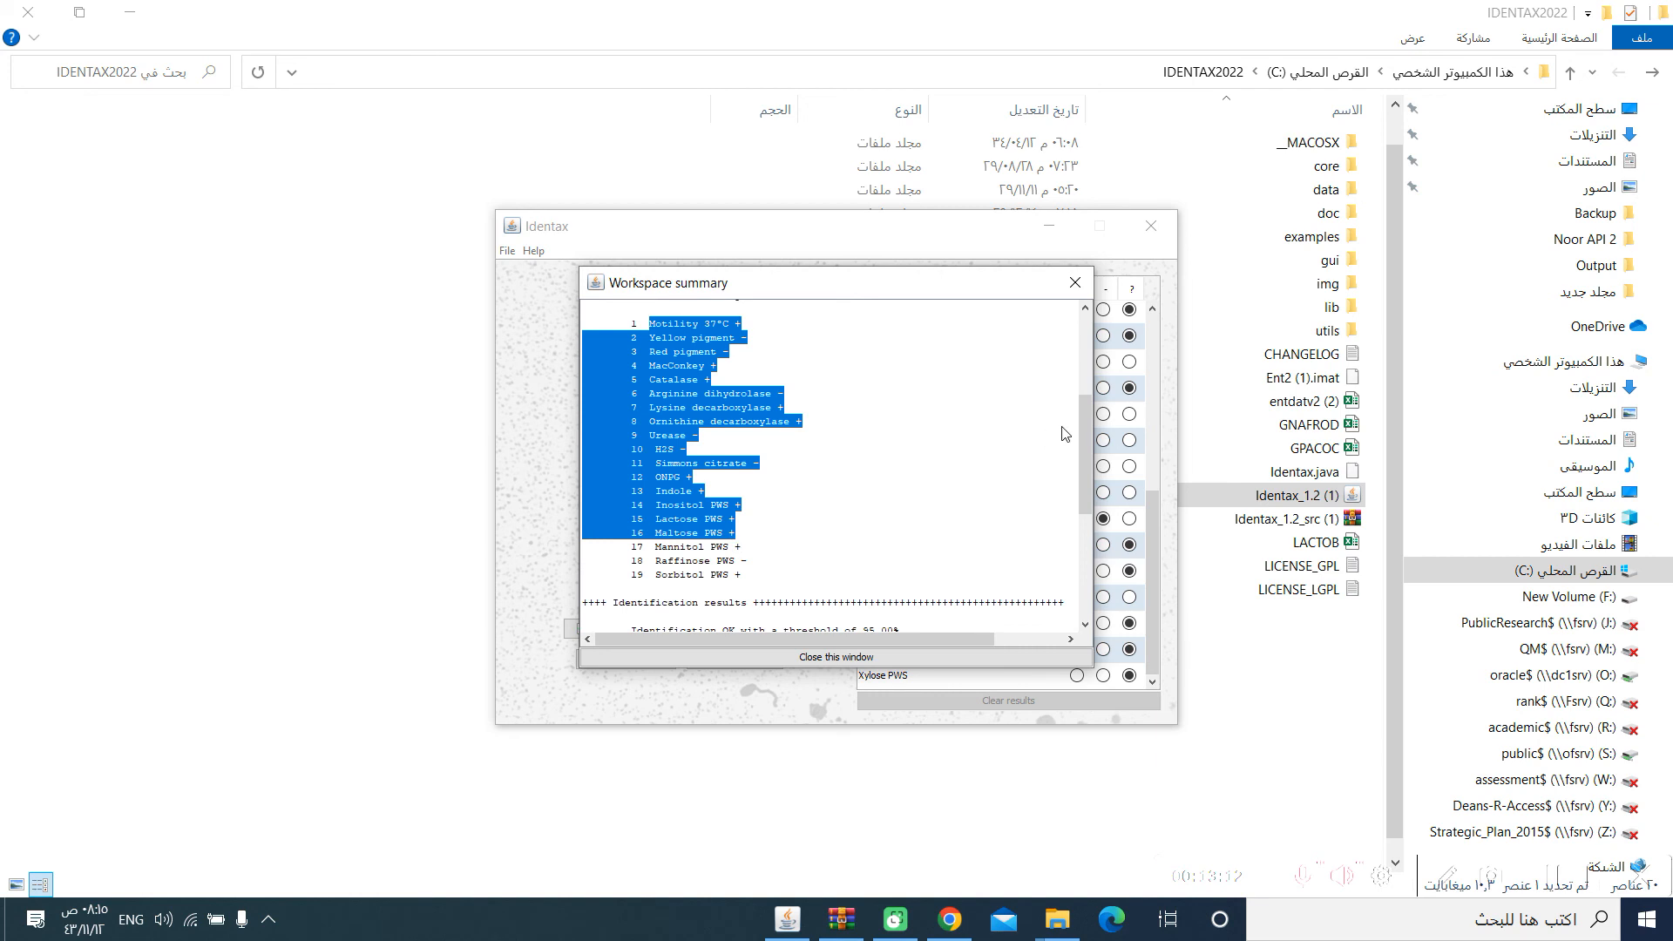
{"action": "scroll", "scroll_direction": "down", "scroll_amount": 3}
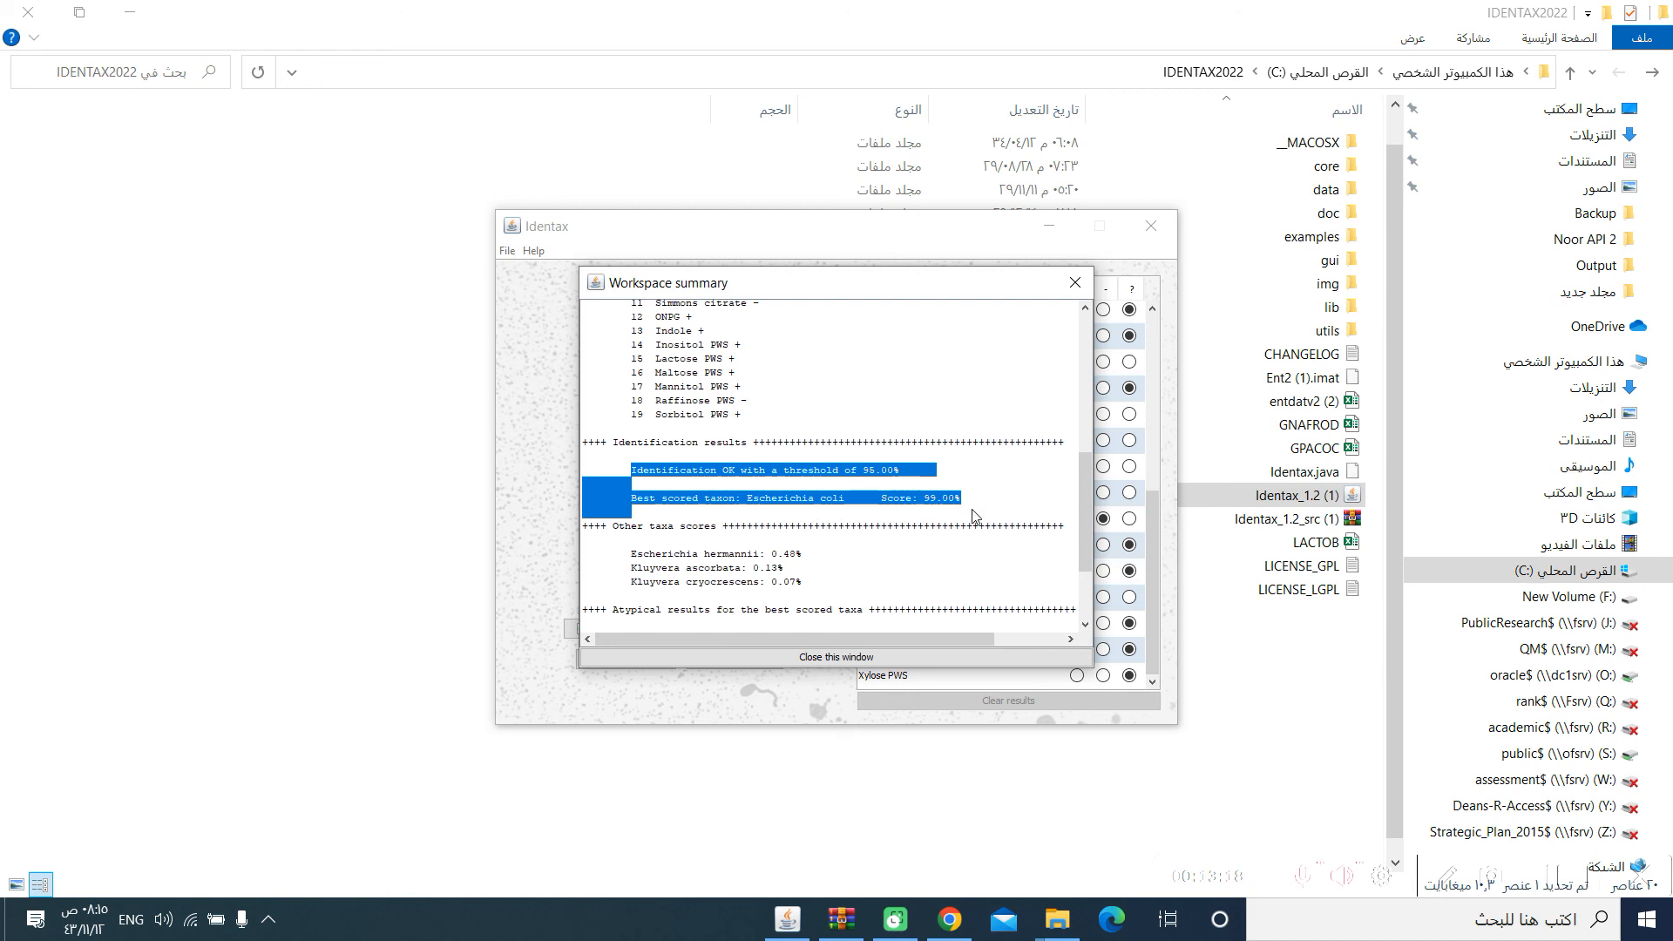
{"action": "mouse_move", "coordinate": [1053, 486]}
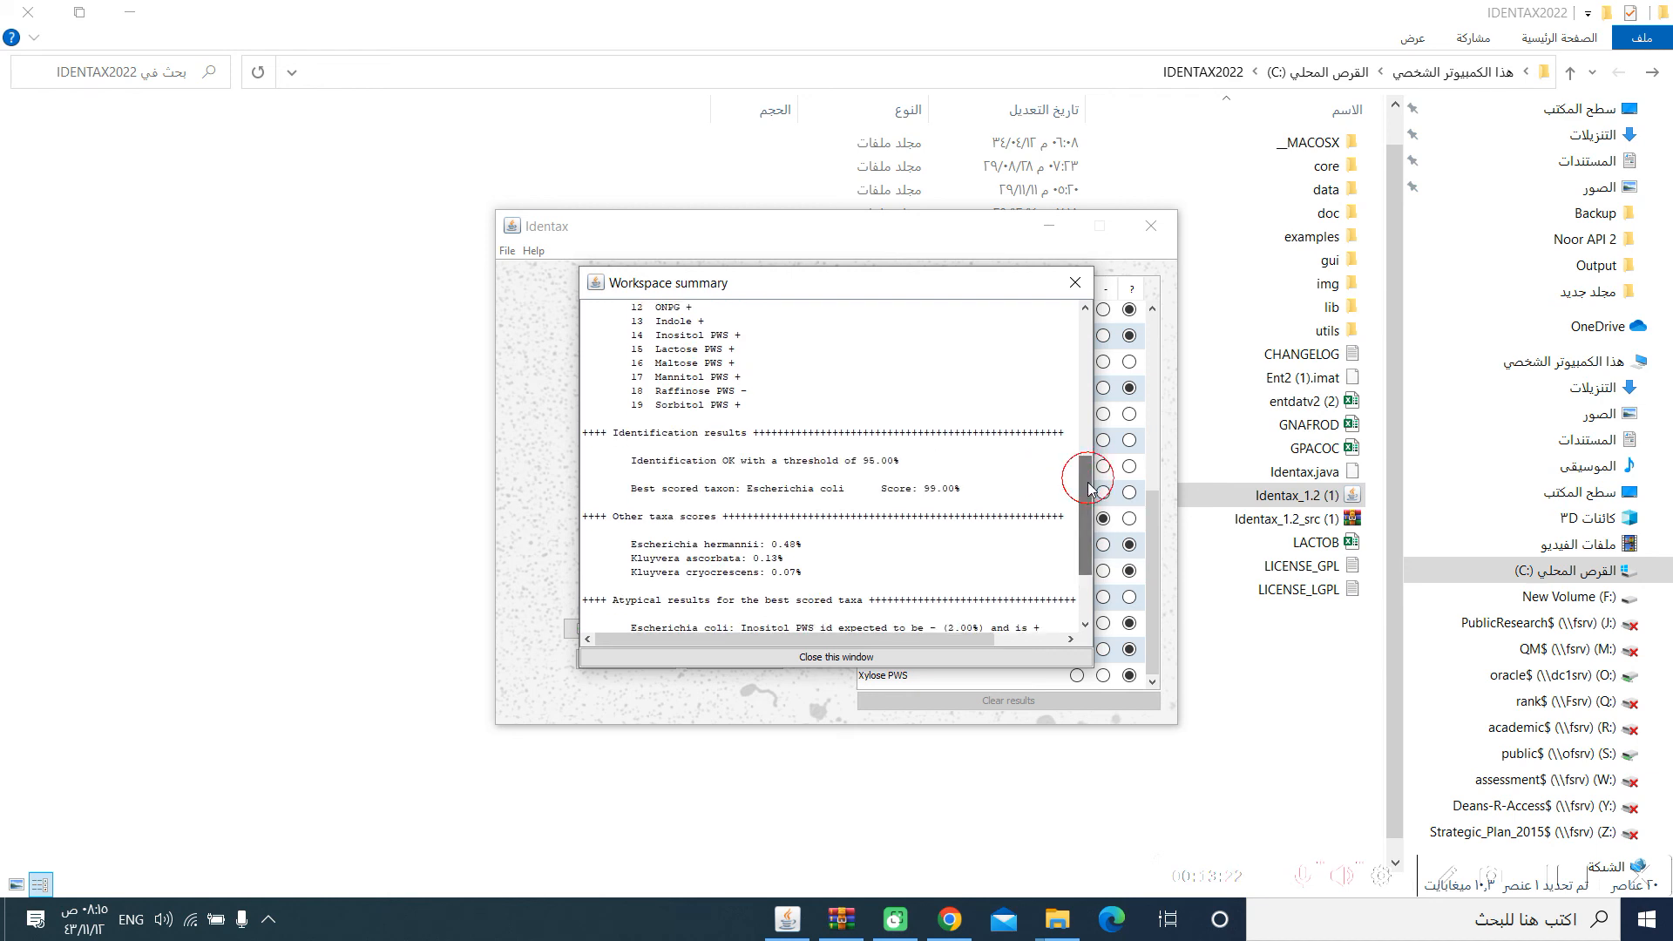
{"action": "scroll", "scroll_direction": "down", "scroll_amount": 3}
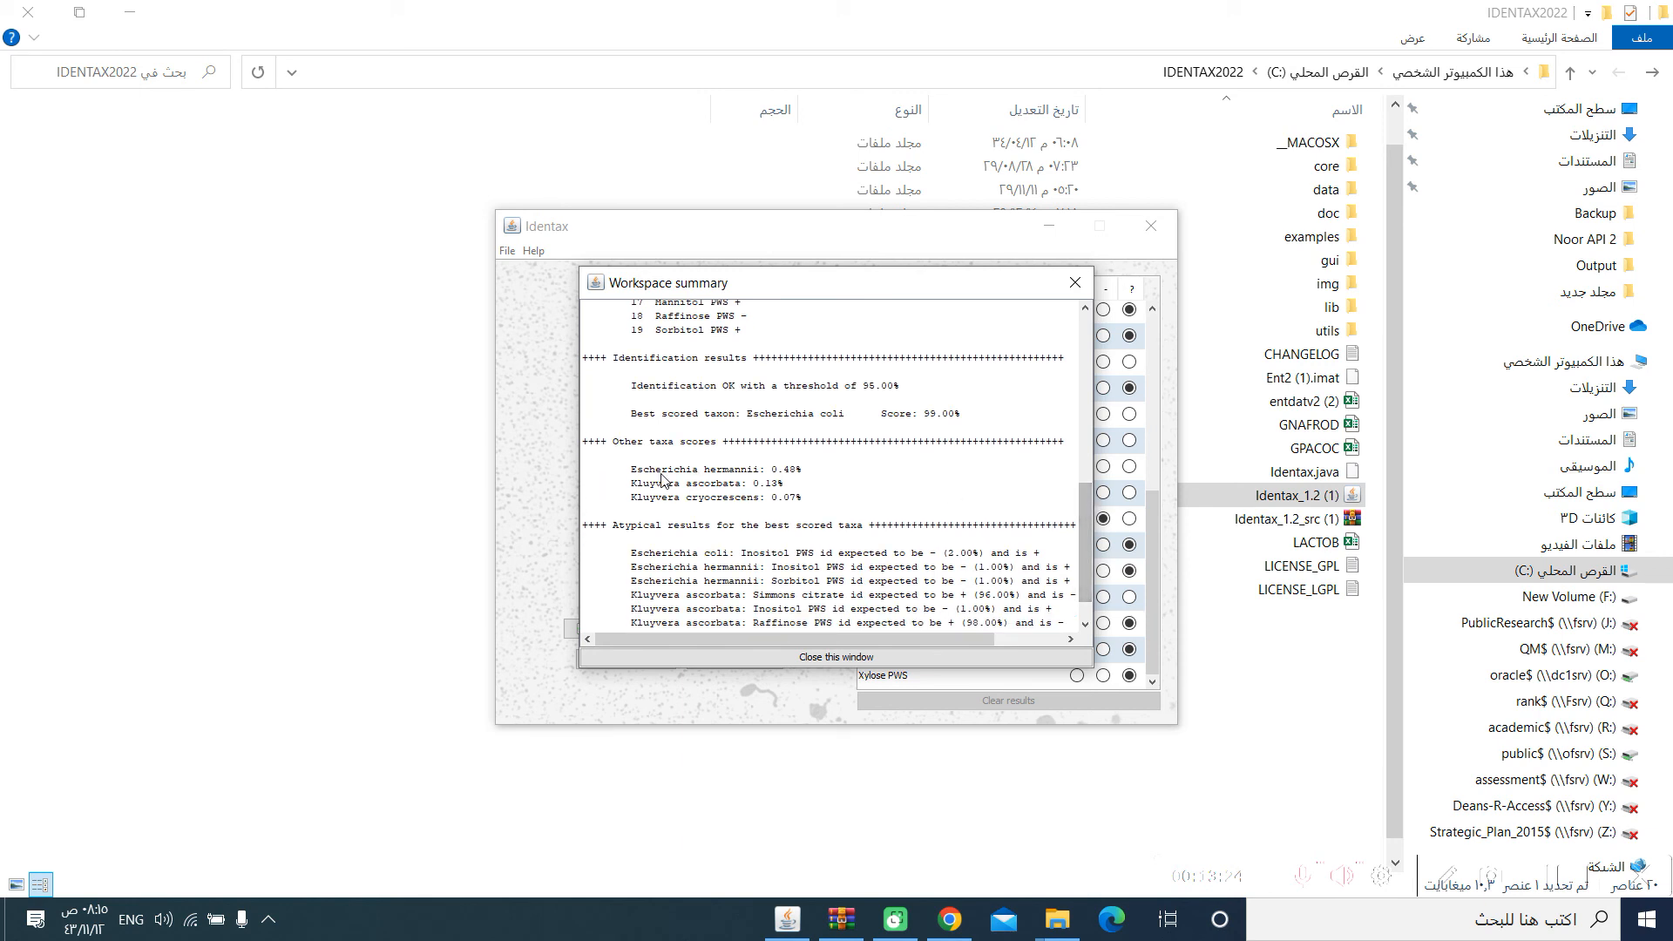
{"action": "left_click_drag", "start_coordinate": [662, 469], "coordinate": [805, 497]}
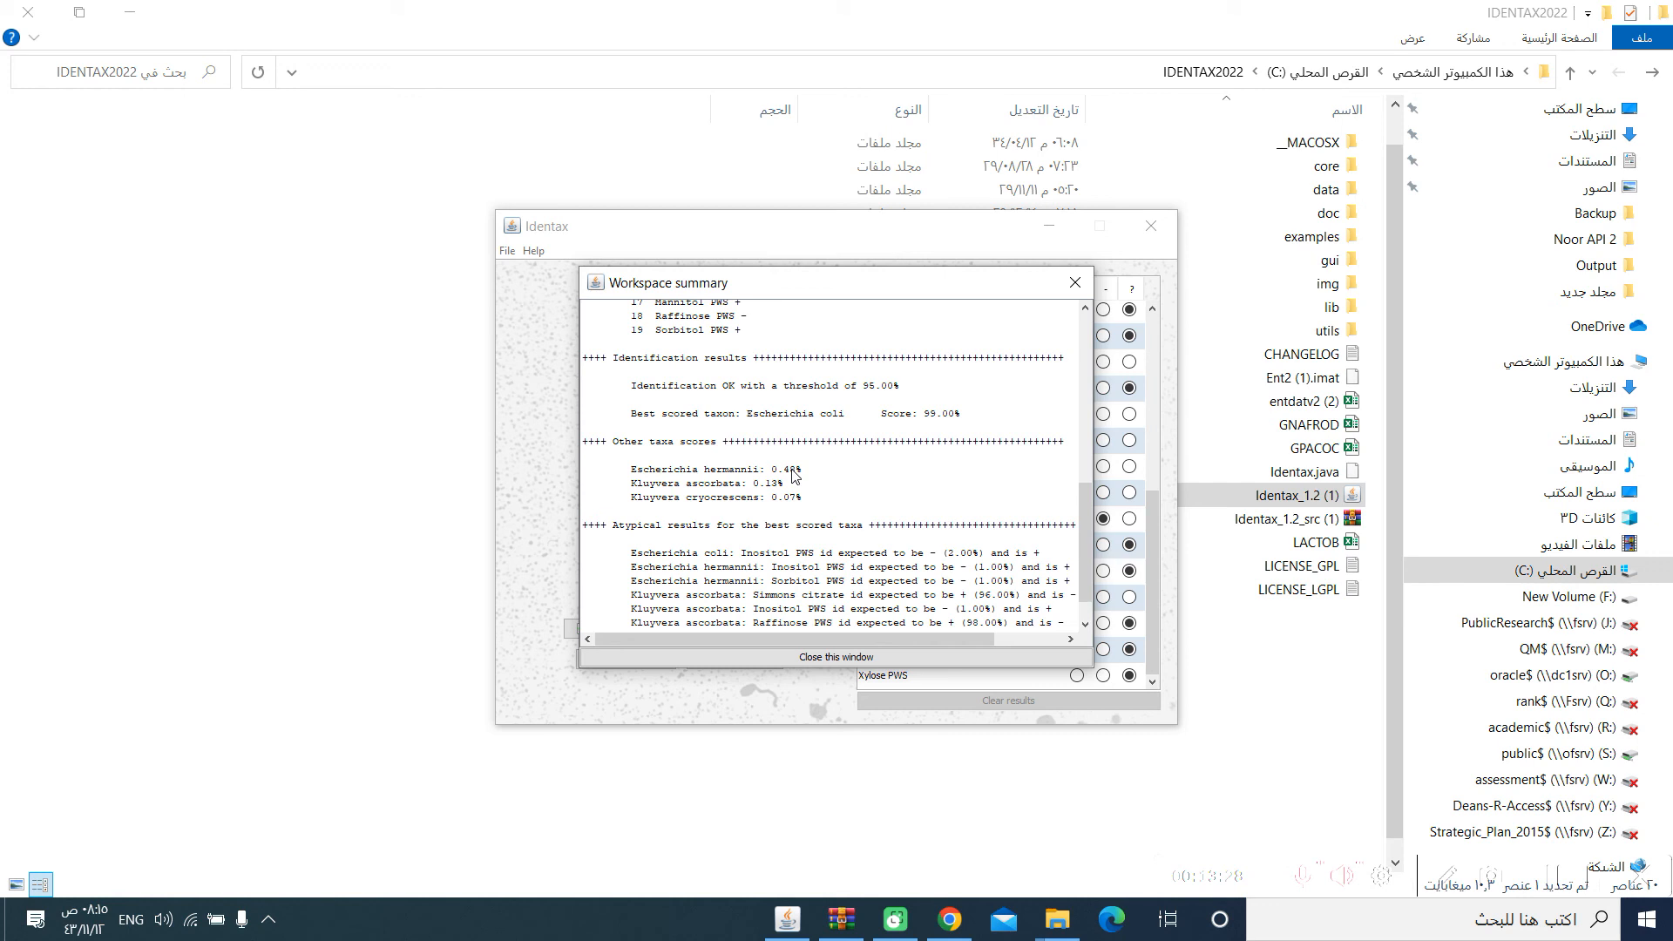
{"action": "mouse_move", "coordinate": [802, 485]}
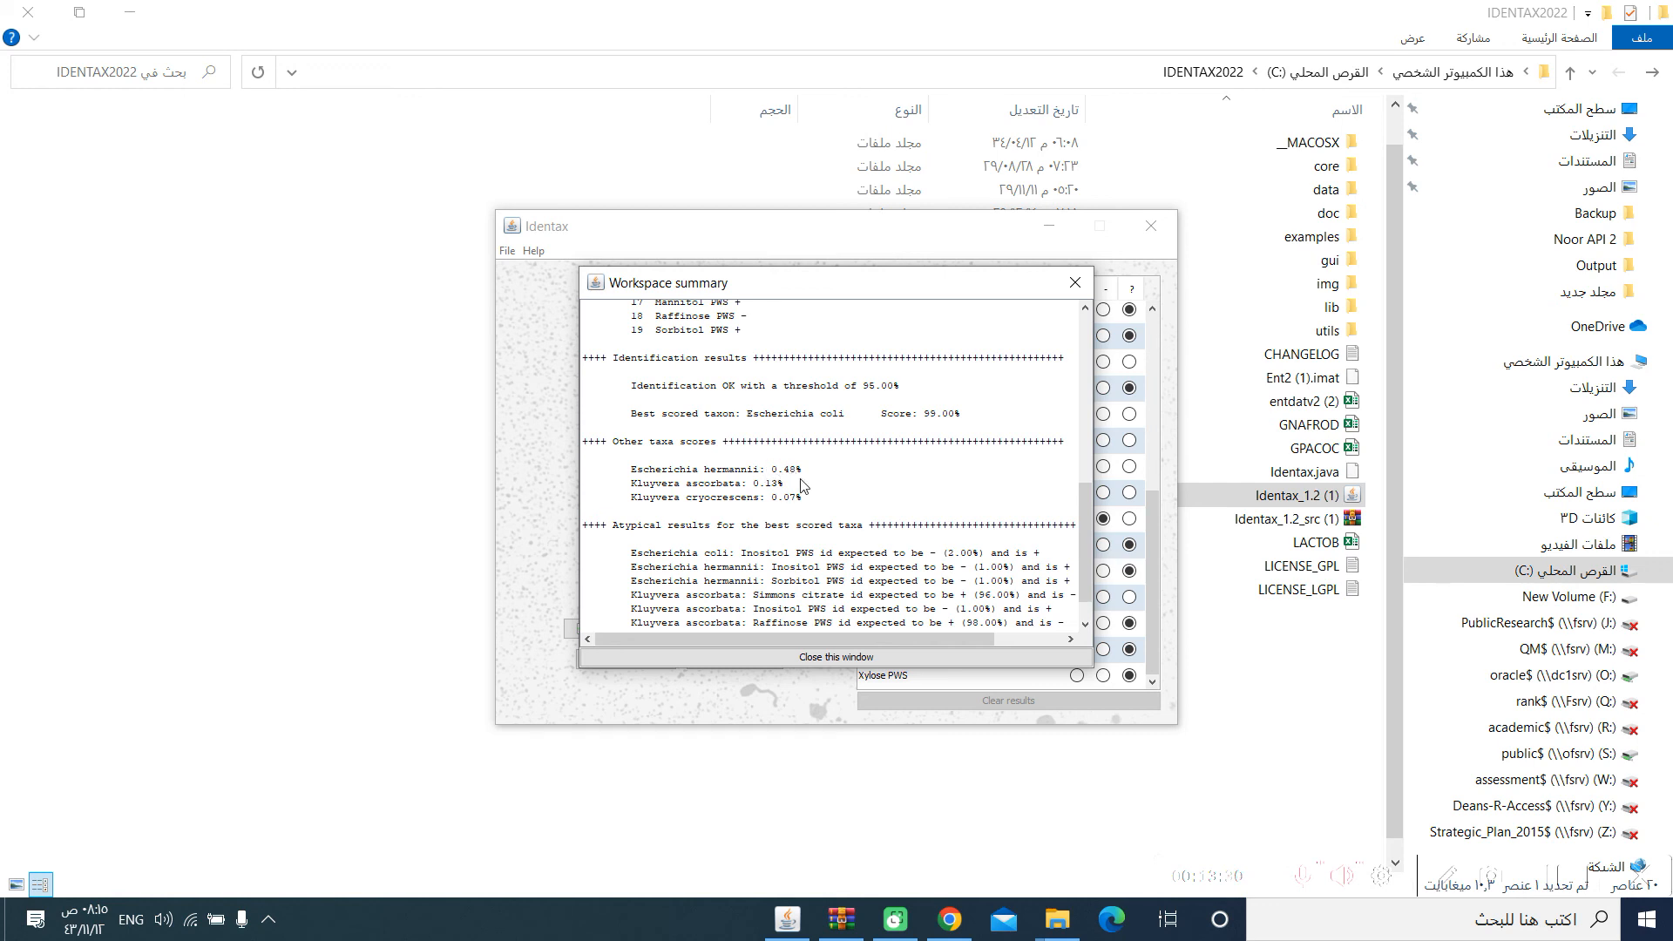
{"action": "mouse_move", "coordinate": [1073, 502]}
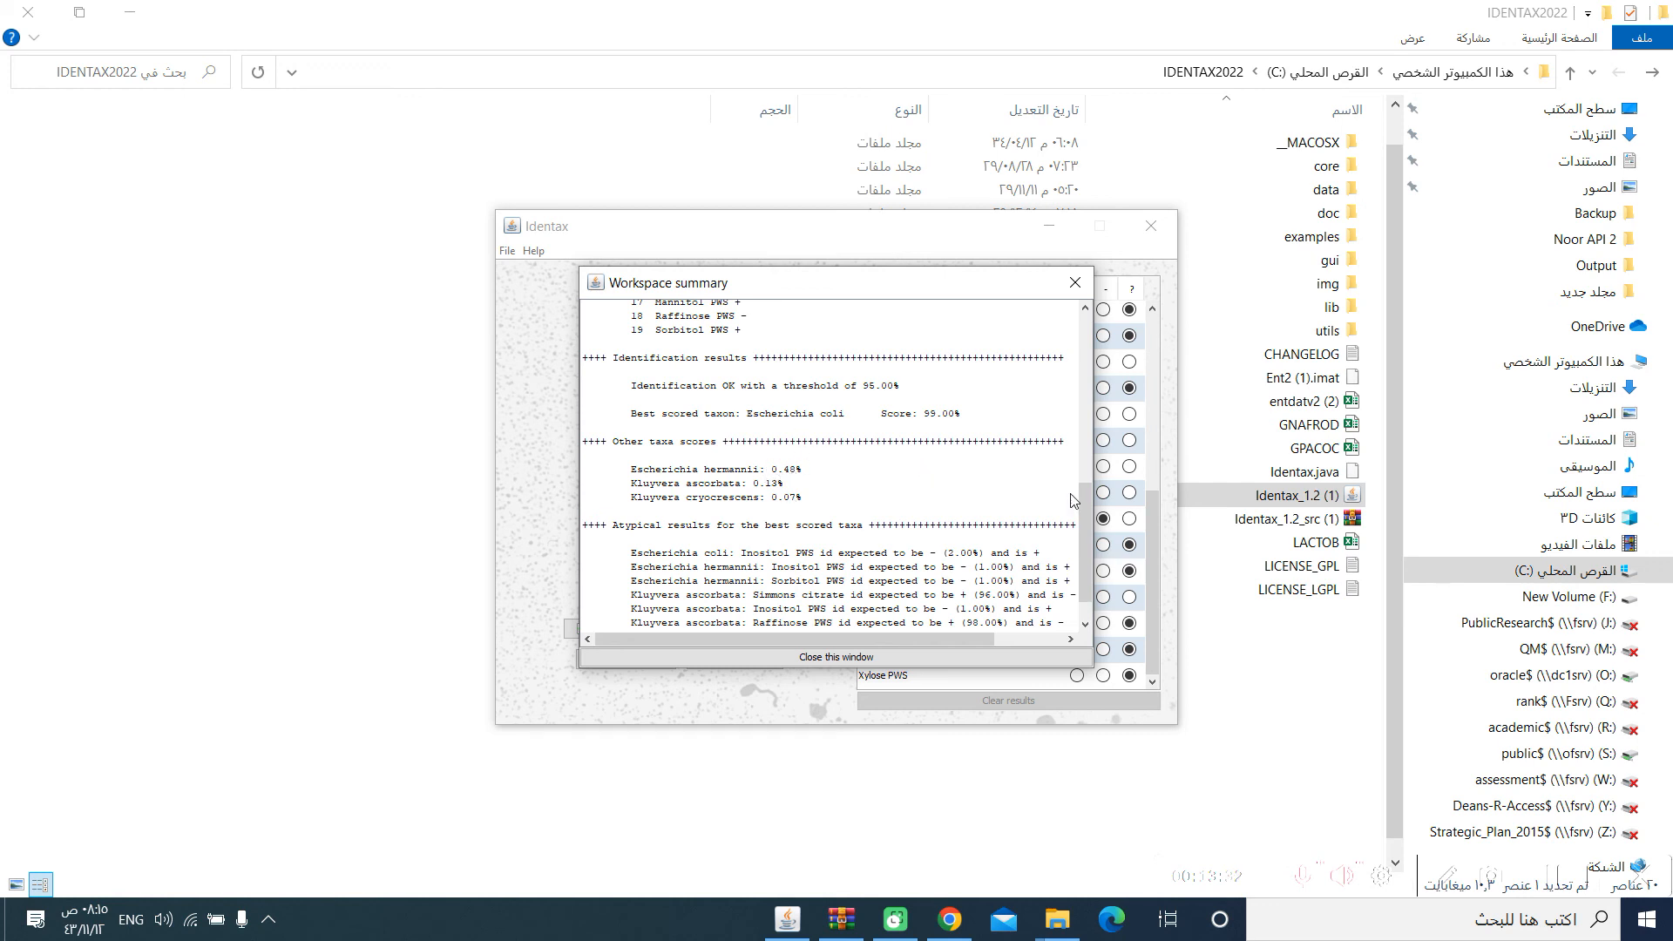
{"action": "scroll", "scroll_direction": "down", "scroll_amount": 3}
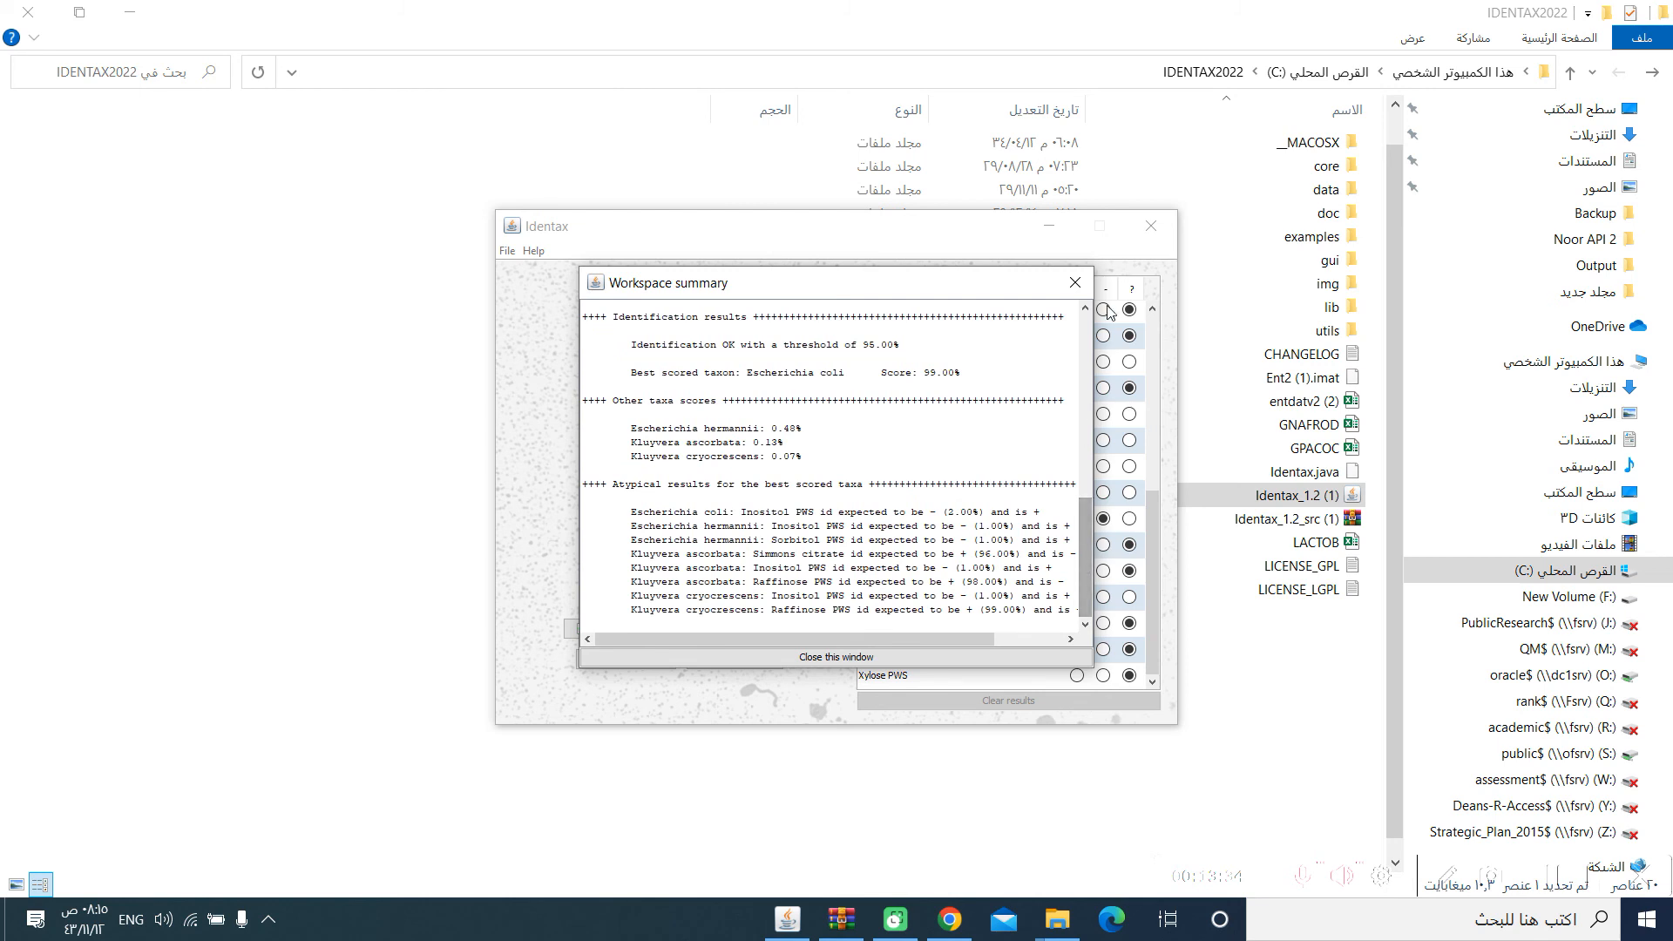
Close the summary and return to the welcome screen, discarding unsaved workspace changes
{"action": "left_click", "coordinate": [1075, 282]}
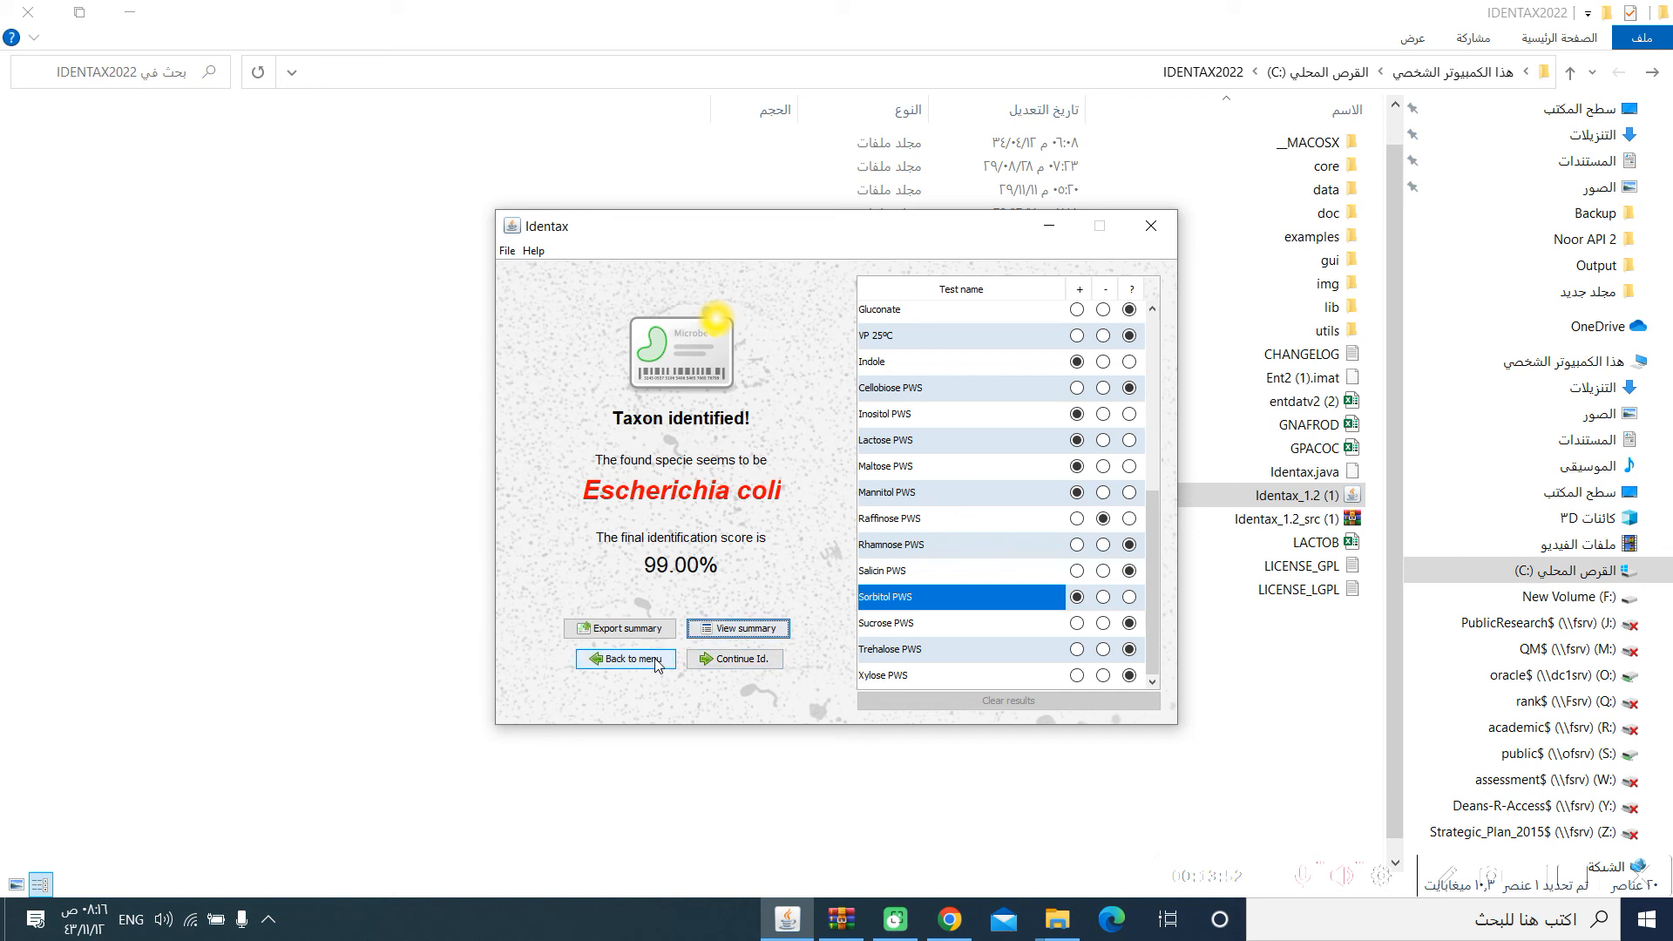
{"action": "left_click", "coordinate": [624, 658]}
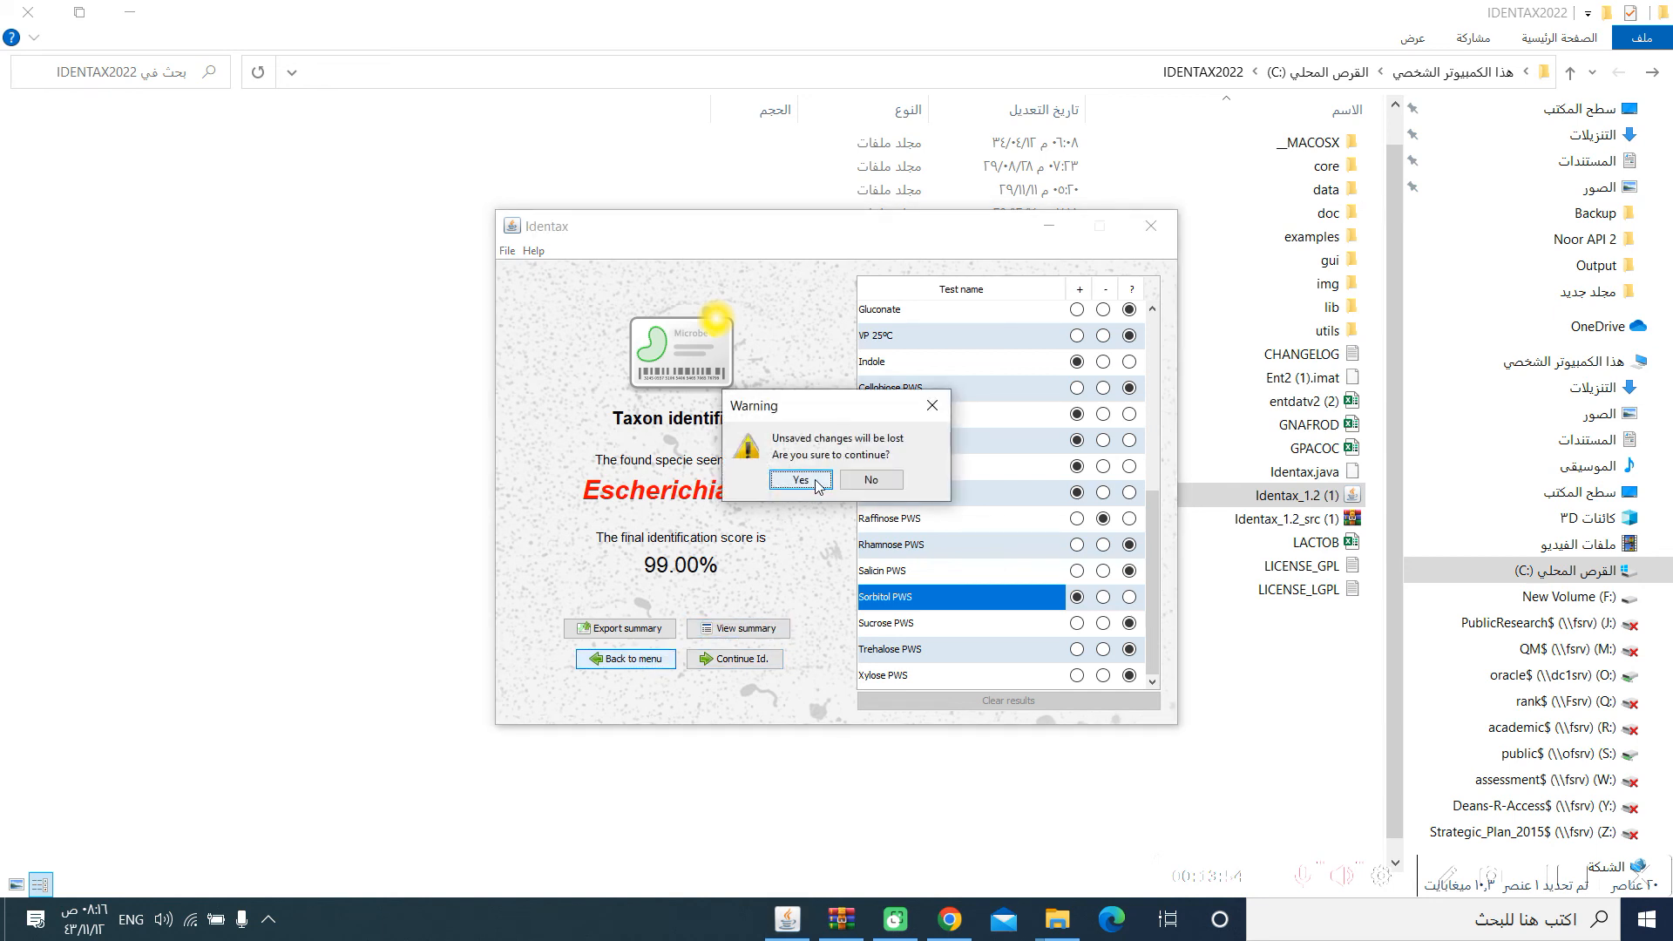
{"action": "left_click", "coordinate": [798, 481]}
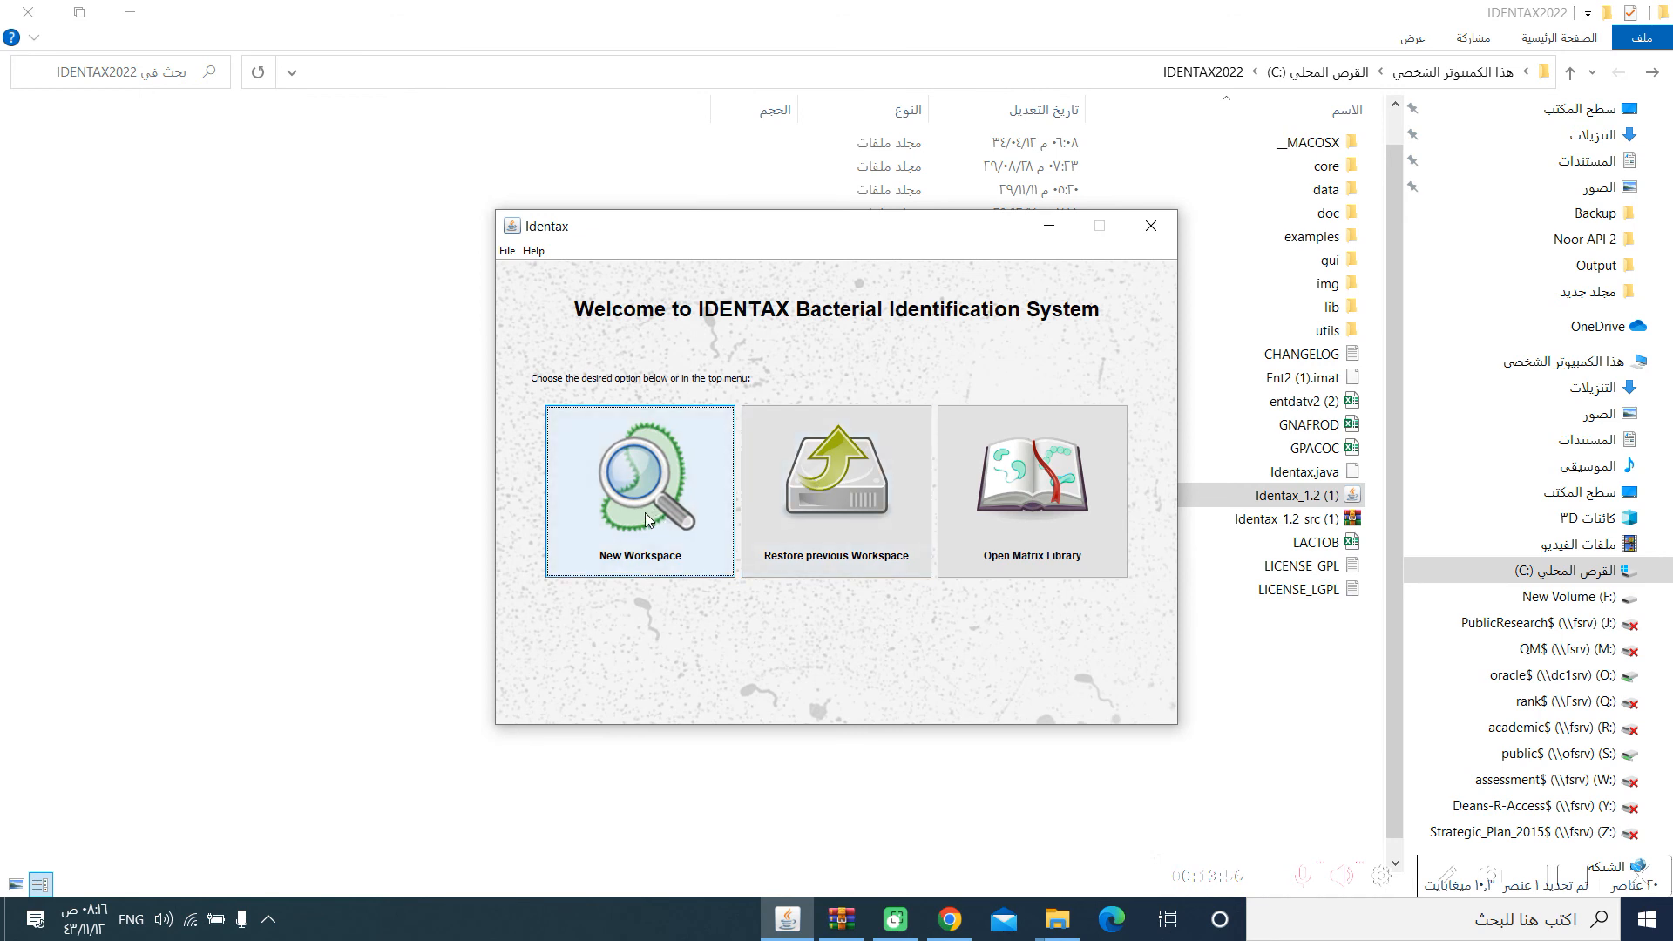